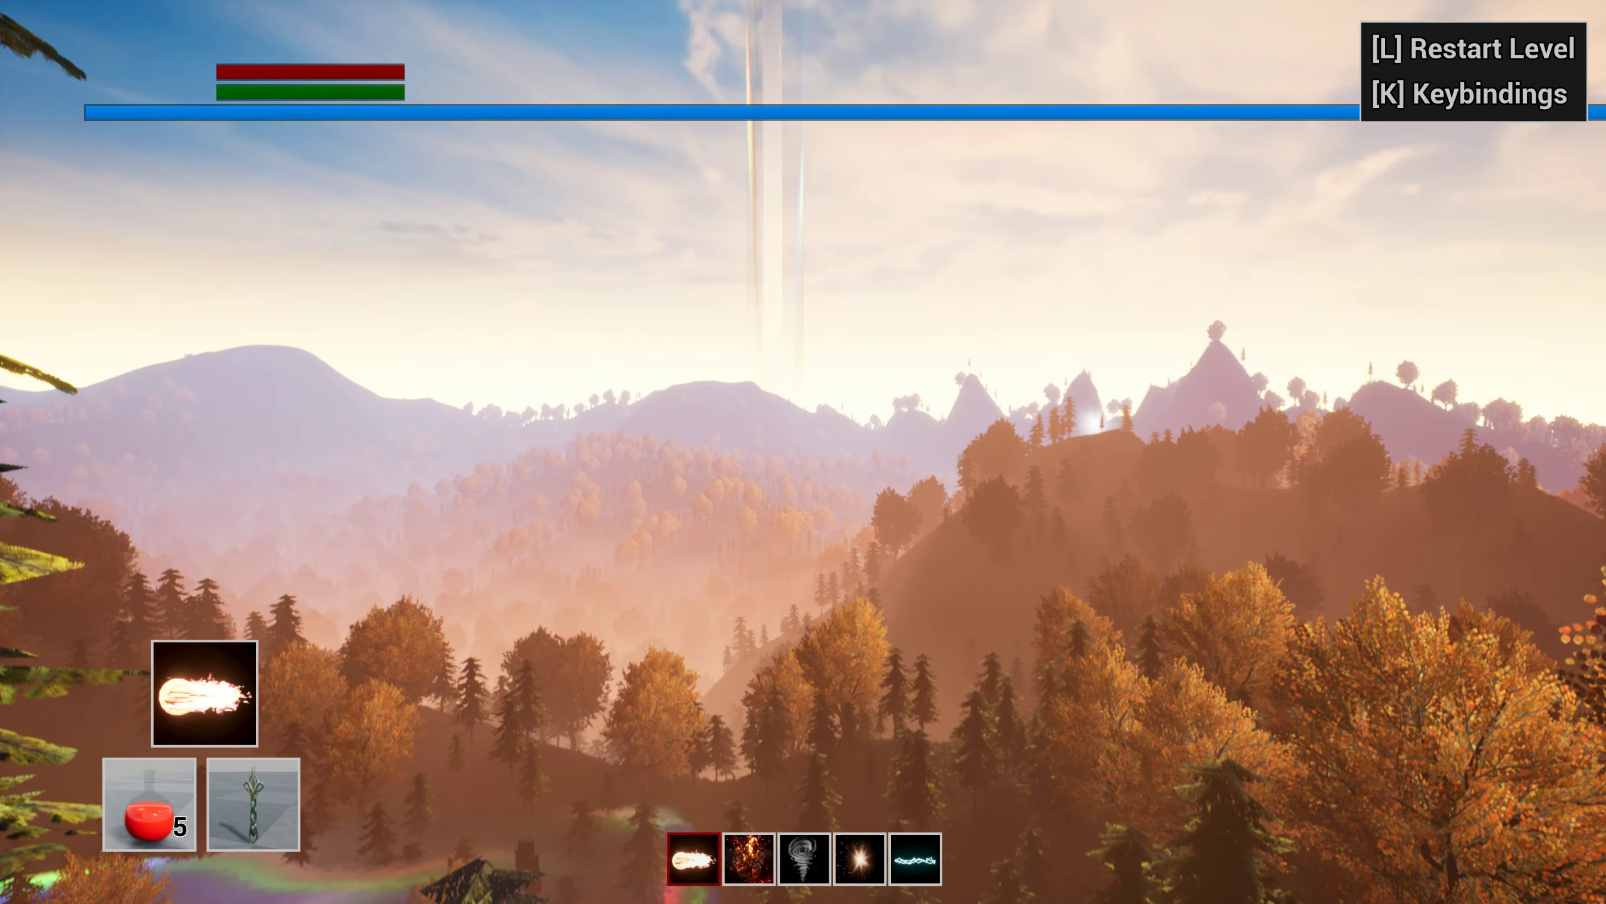
{"action": "mouse_move", "coordinate": [804, 452]}
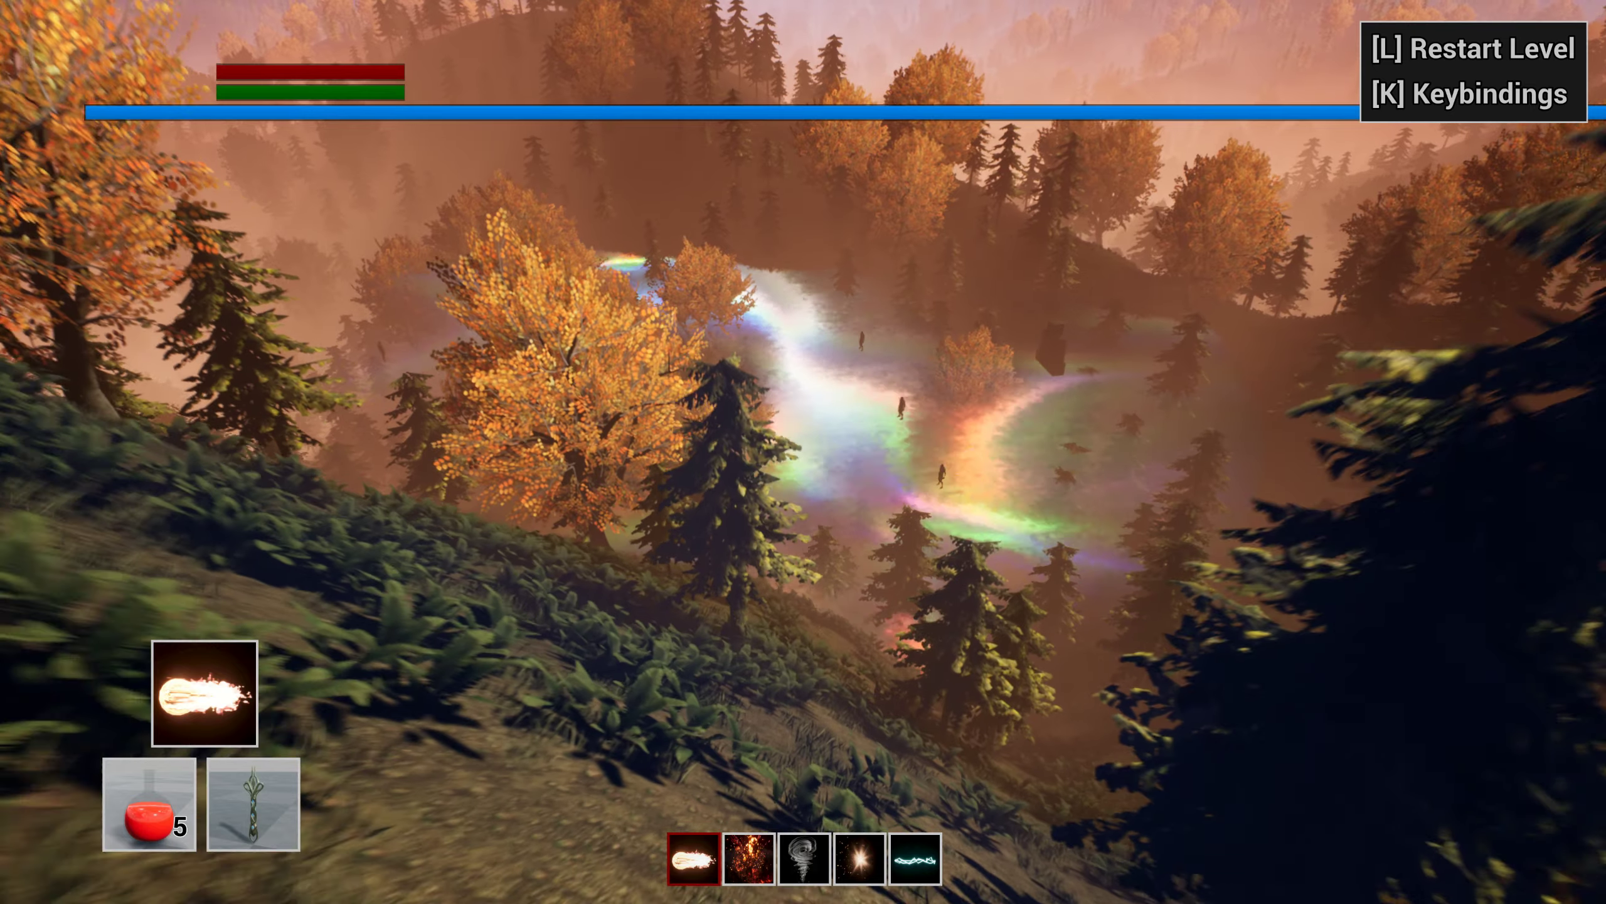
{"action": "mouse_move", "coordinate": [803, 451]}
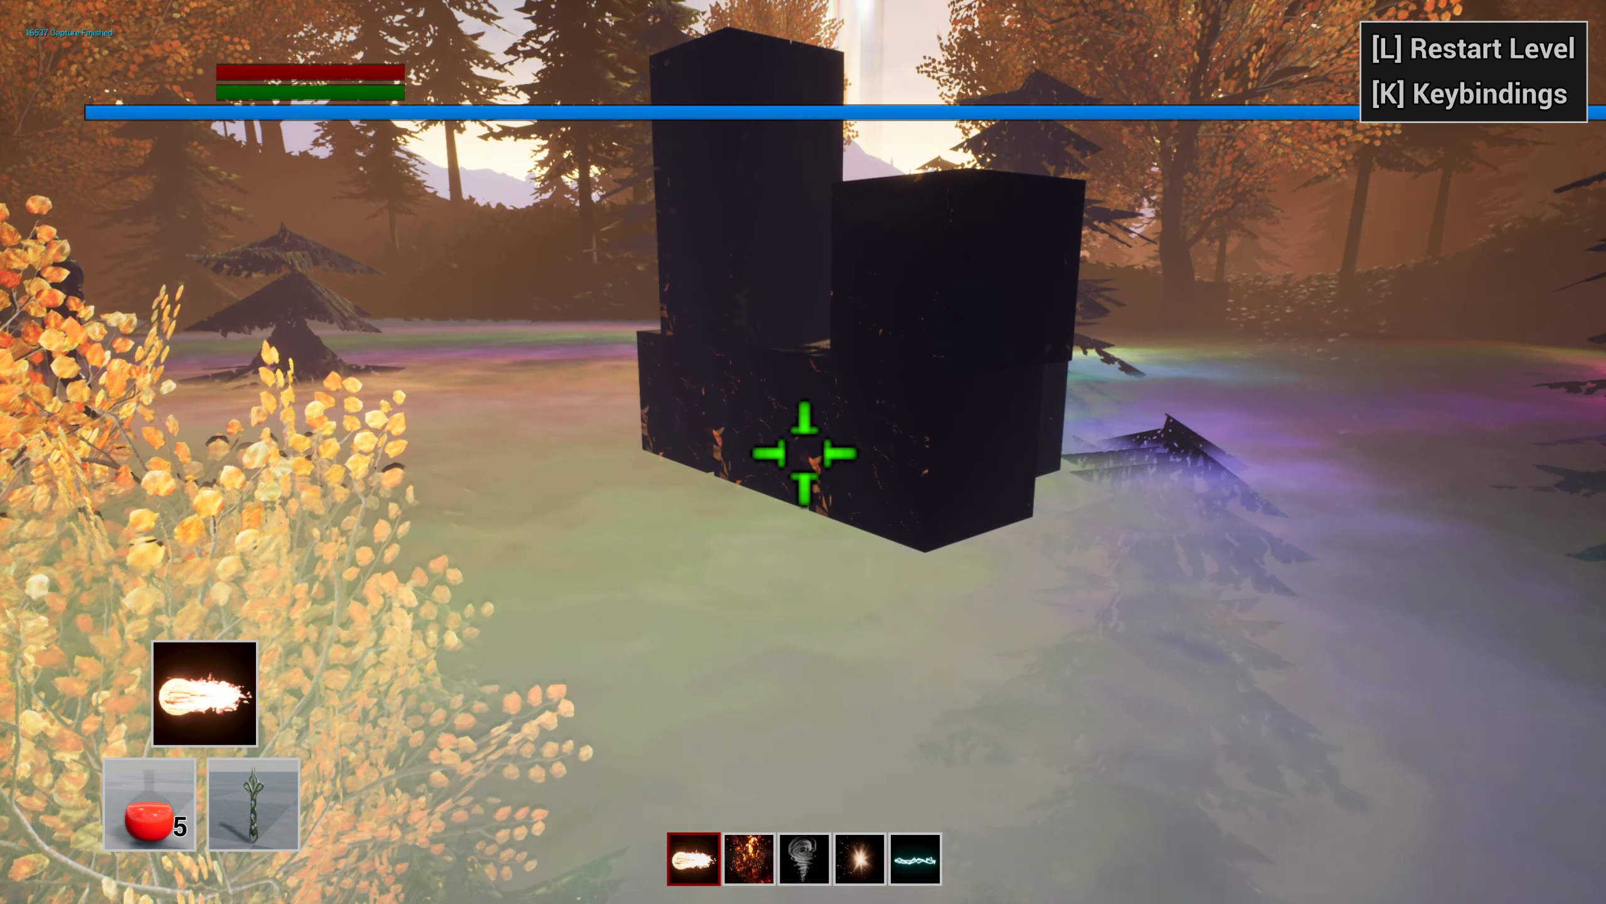
{"action": "mouse_move", "coordinate": [803, 452]}
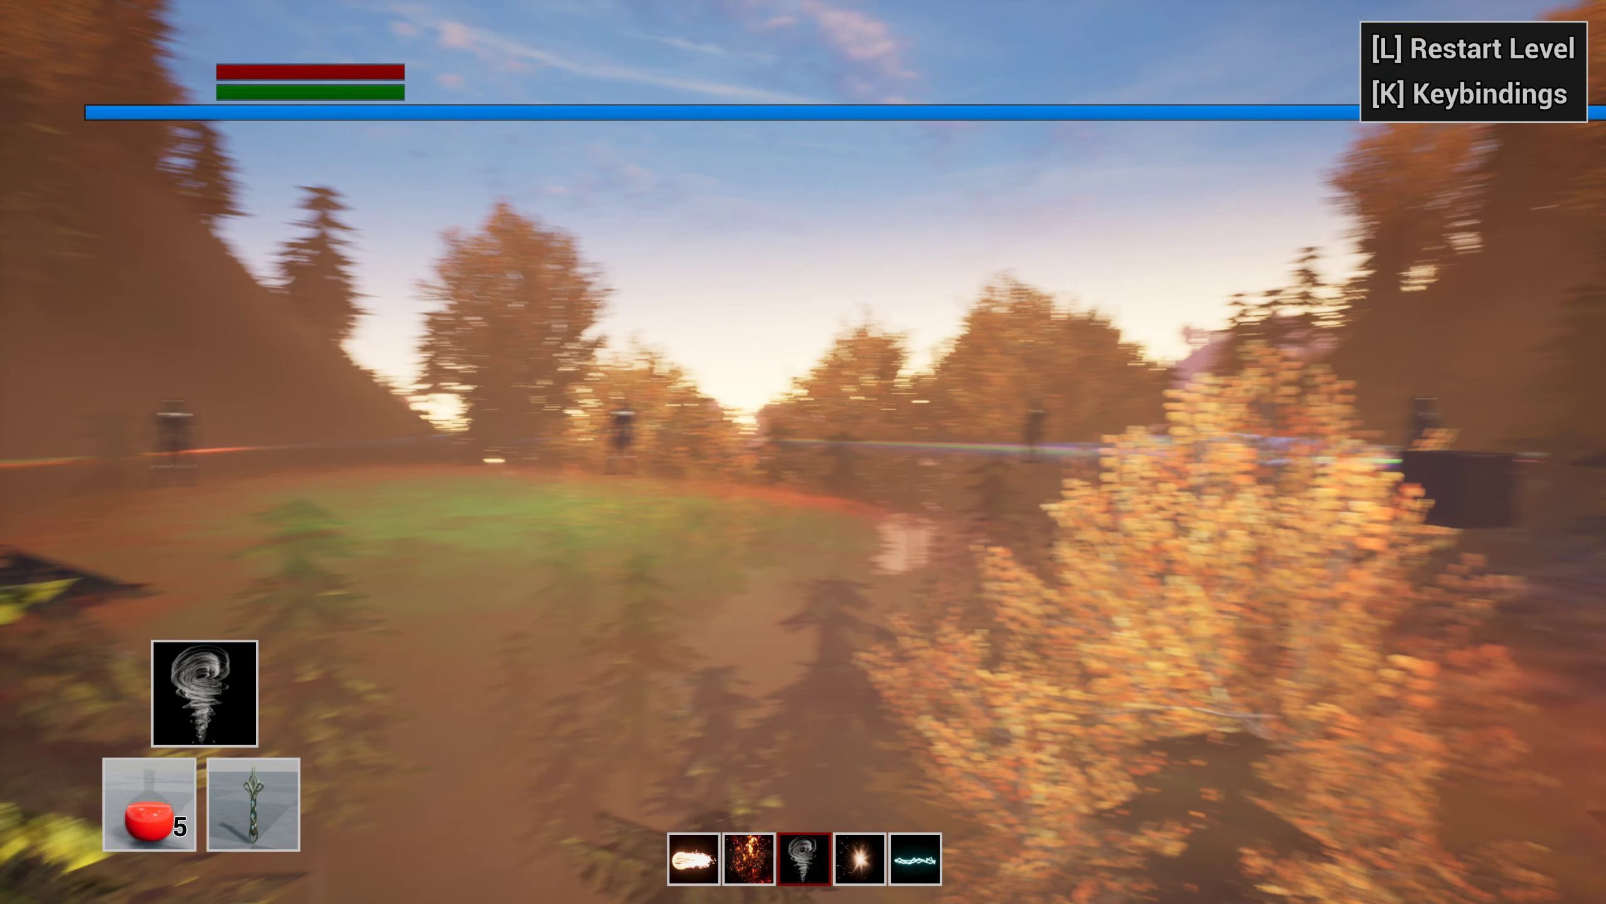
{"action": "mouse_move", "coordinate": [804, 452]}
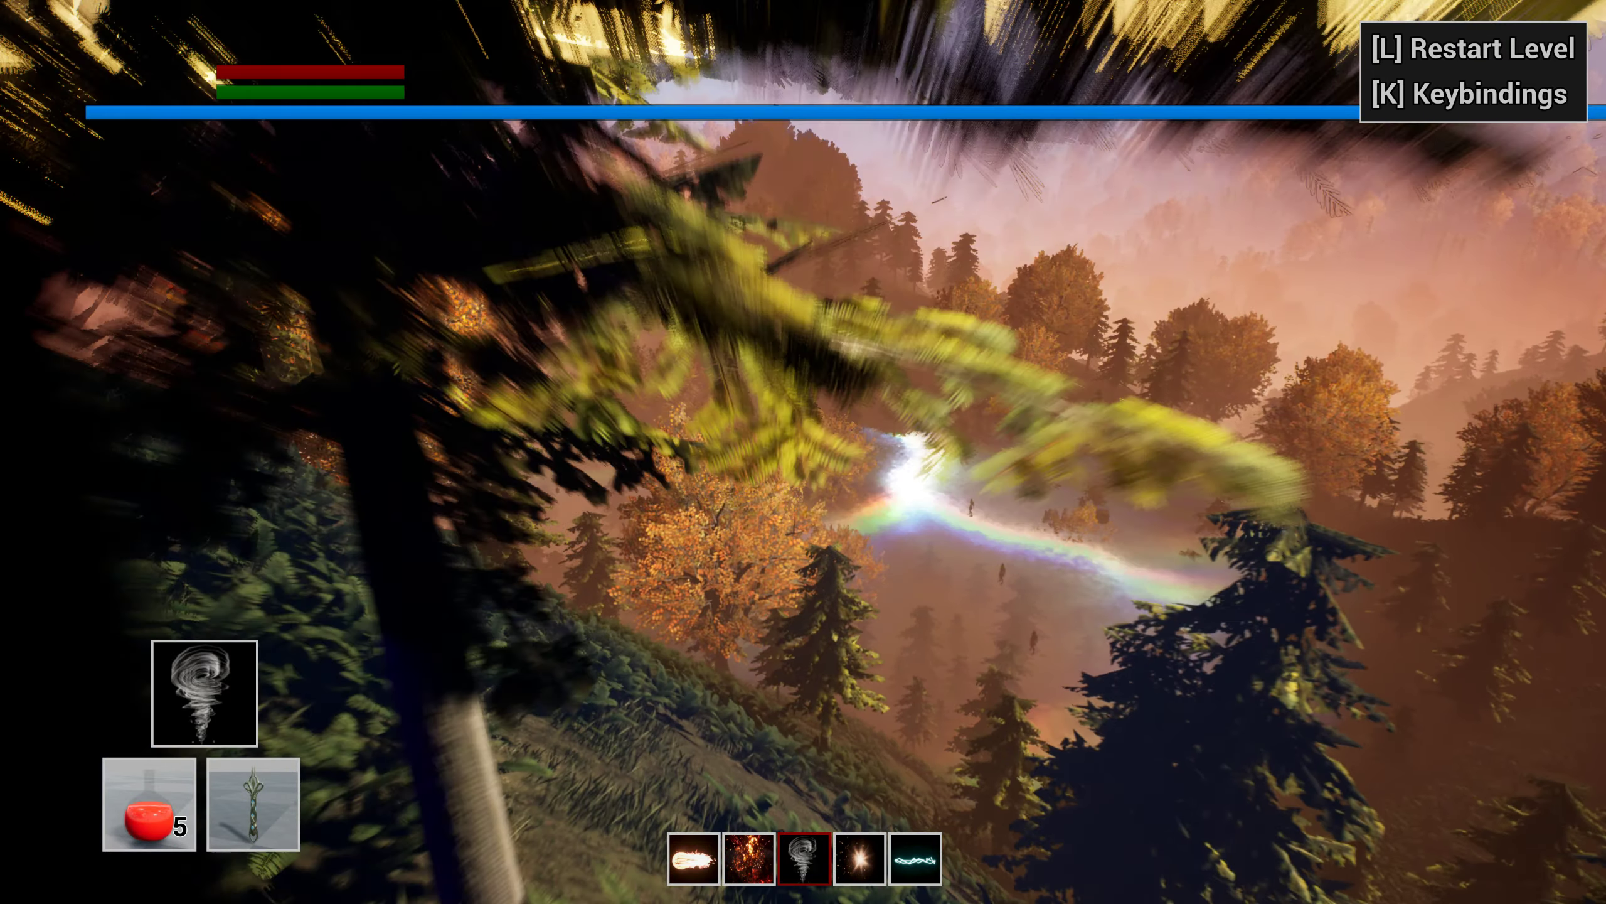
{"action": "mouse_move", "coordinate": [803, 452]}
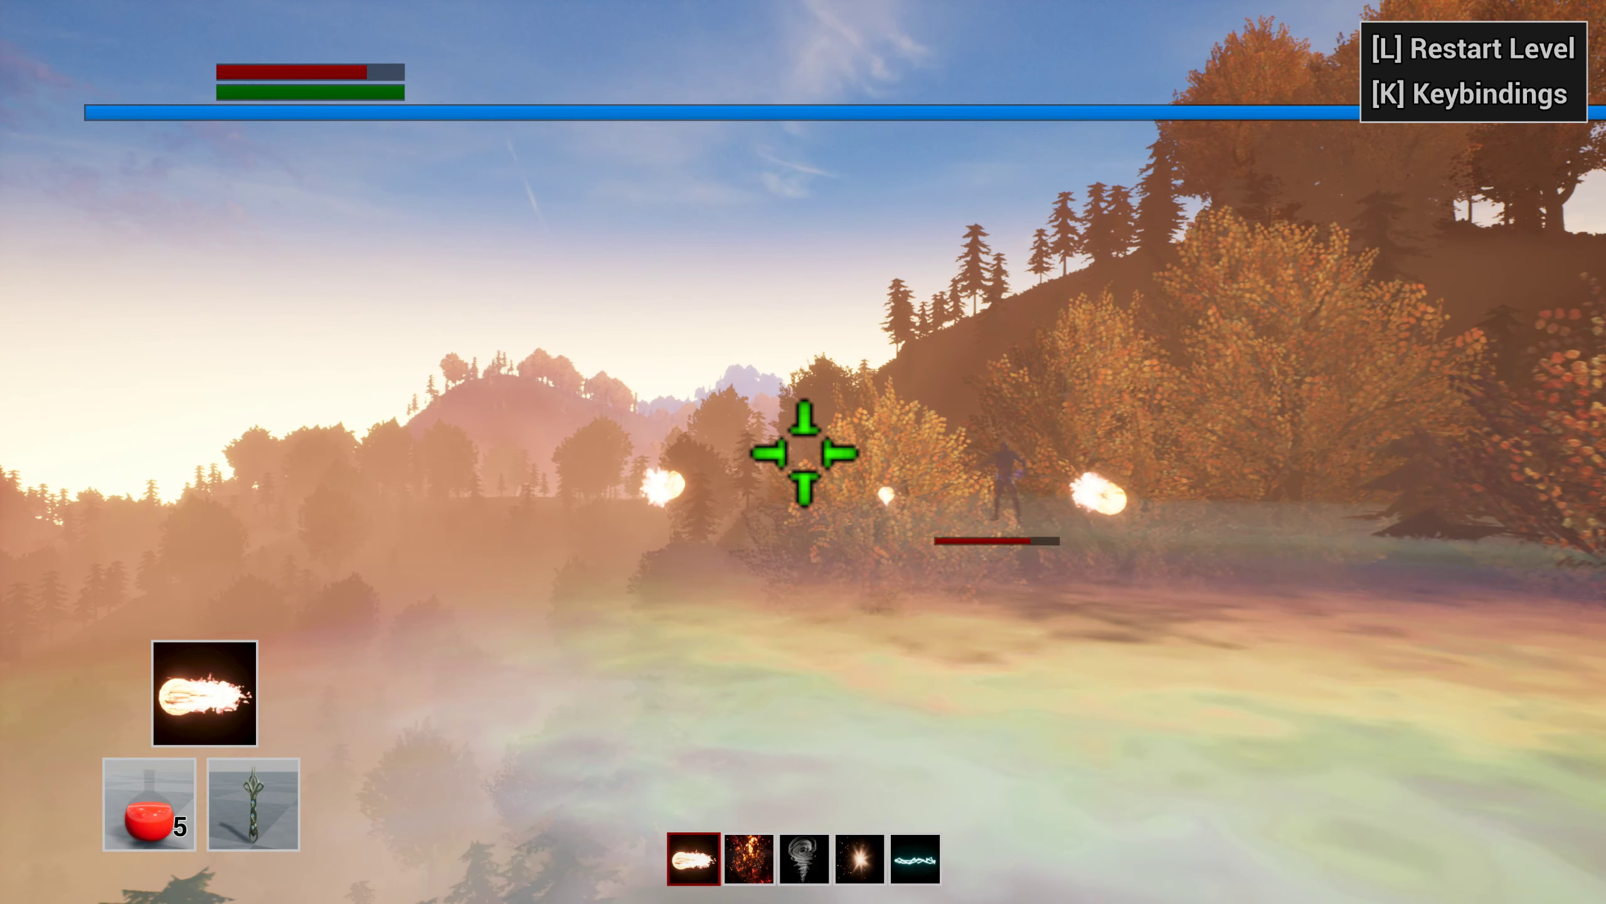
{"action": "mouse_move", "coordinate": [803, 452]}
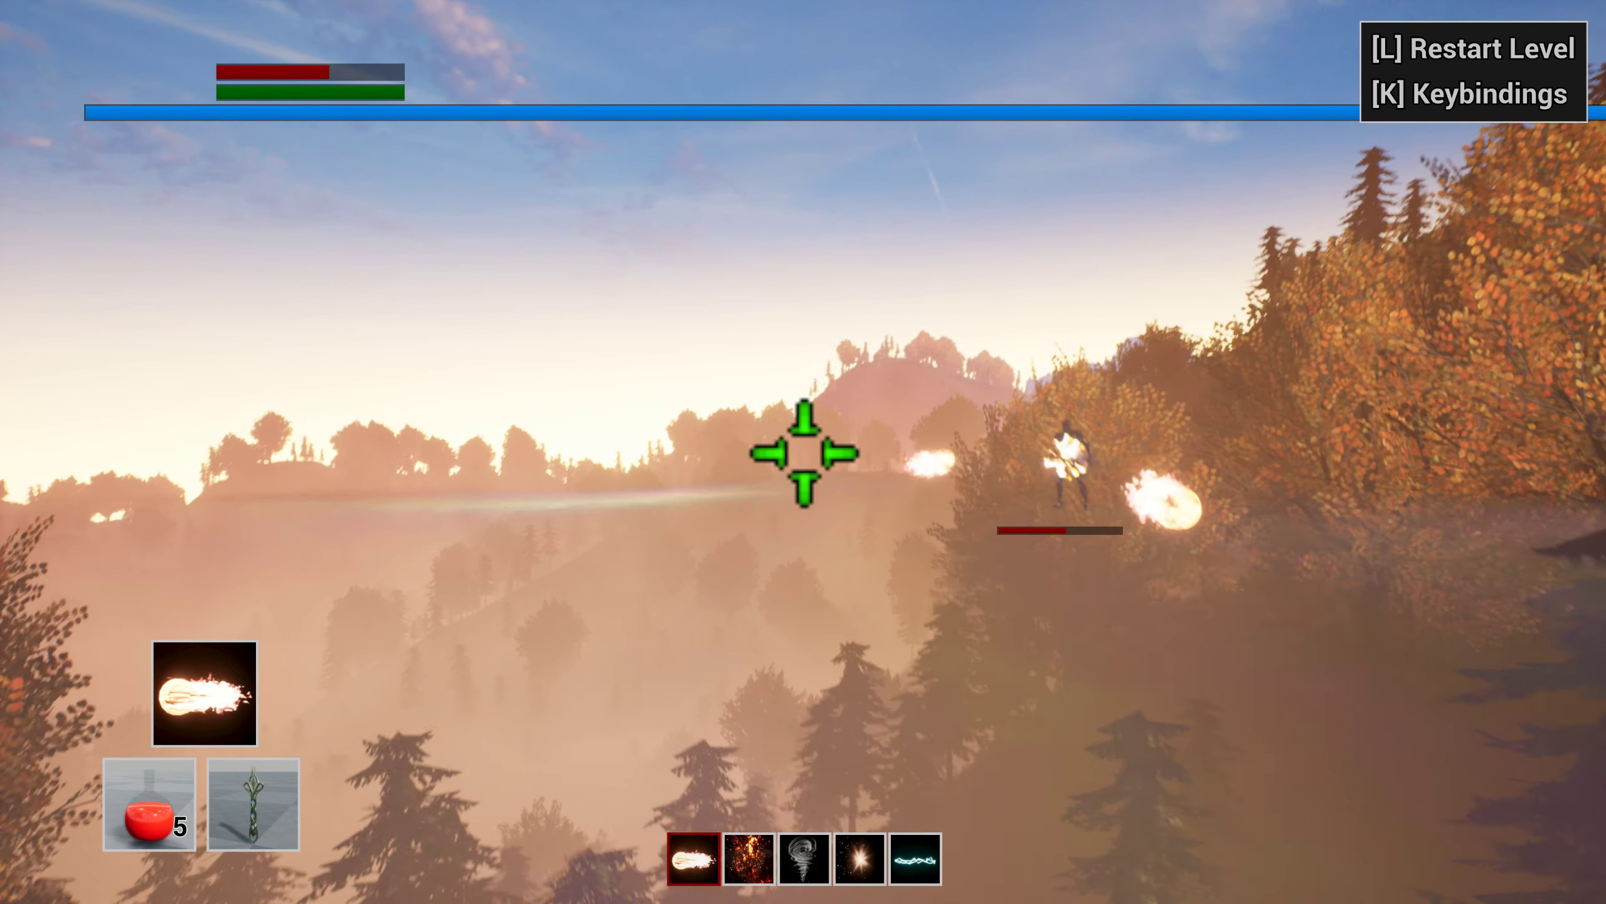
{"action": "mouse_move", "coordinate": [803, 452]}
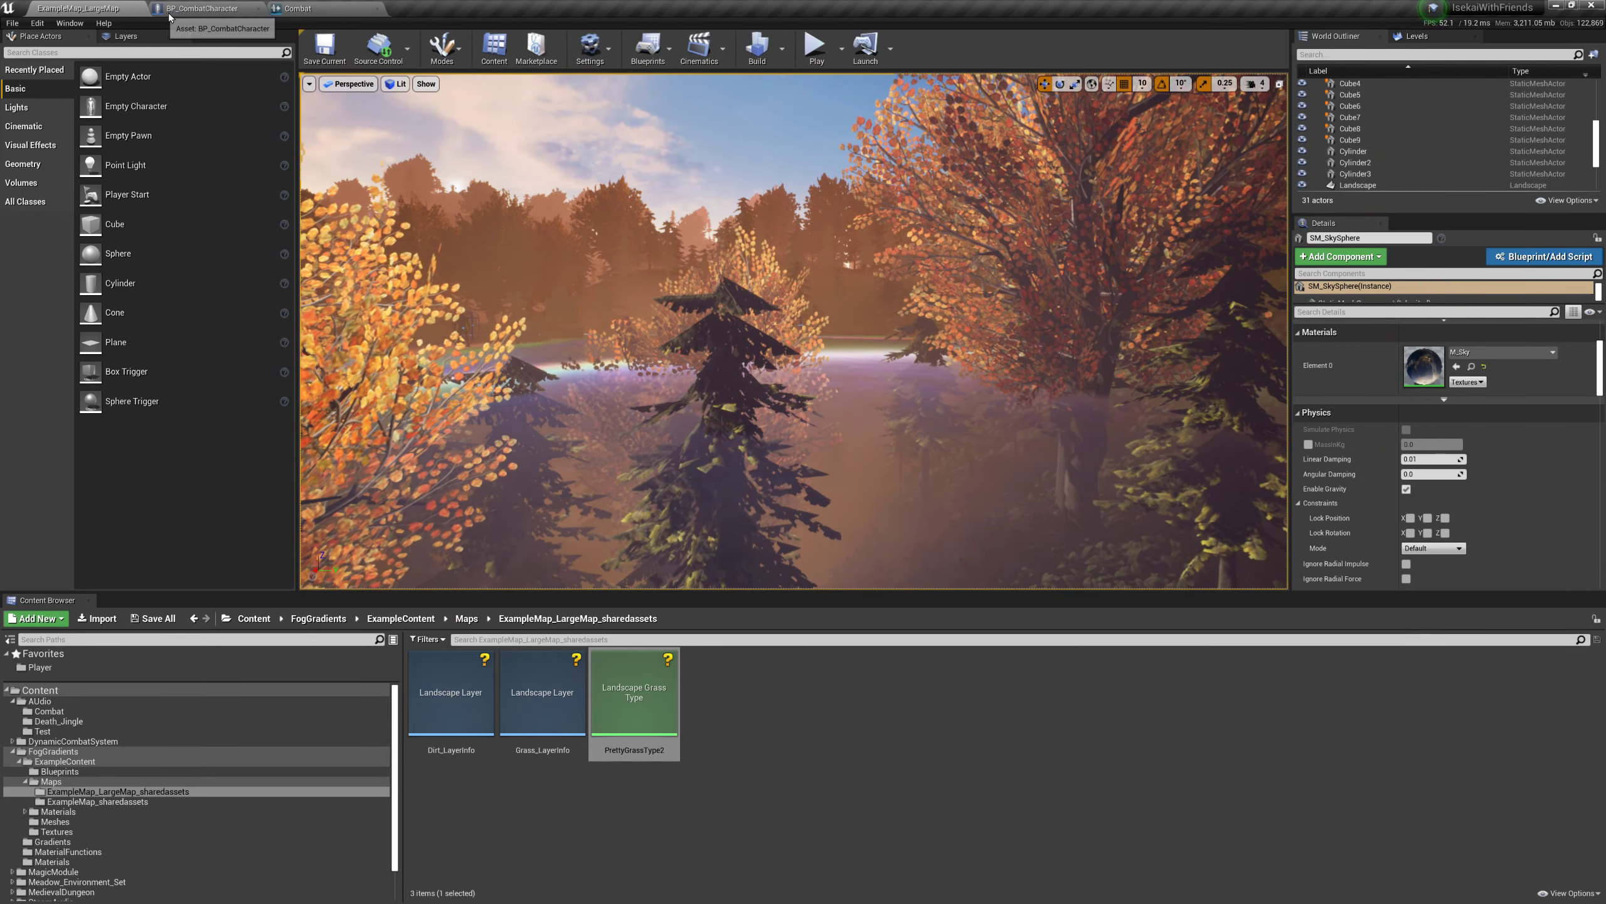
Show BP_CombatCharacter's Begin Play & Tick graph, with a brief look at the Combat sound cue
{"action": "left_click", "coordinate": [210, 8]}
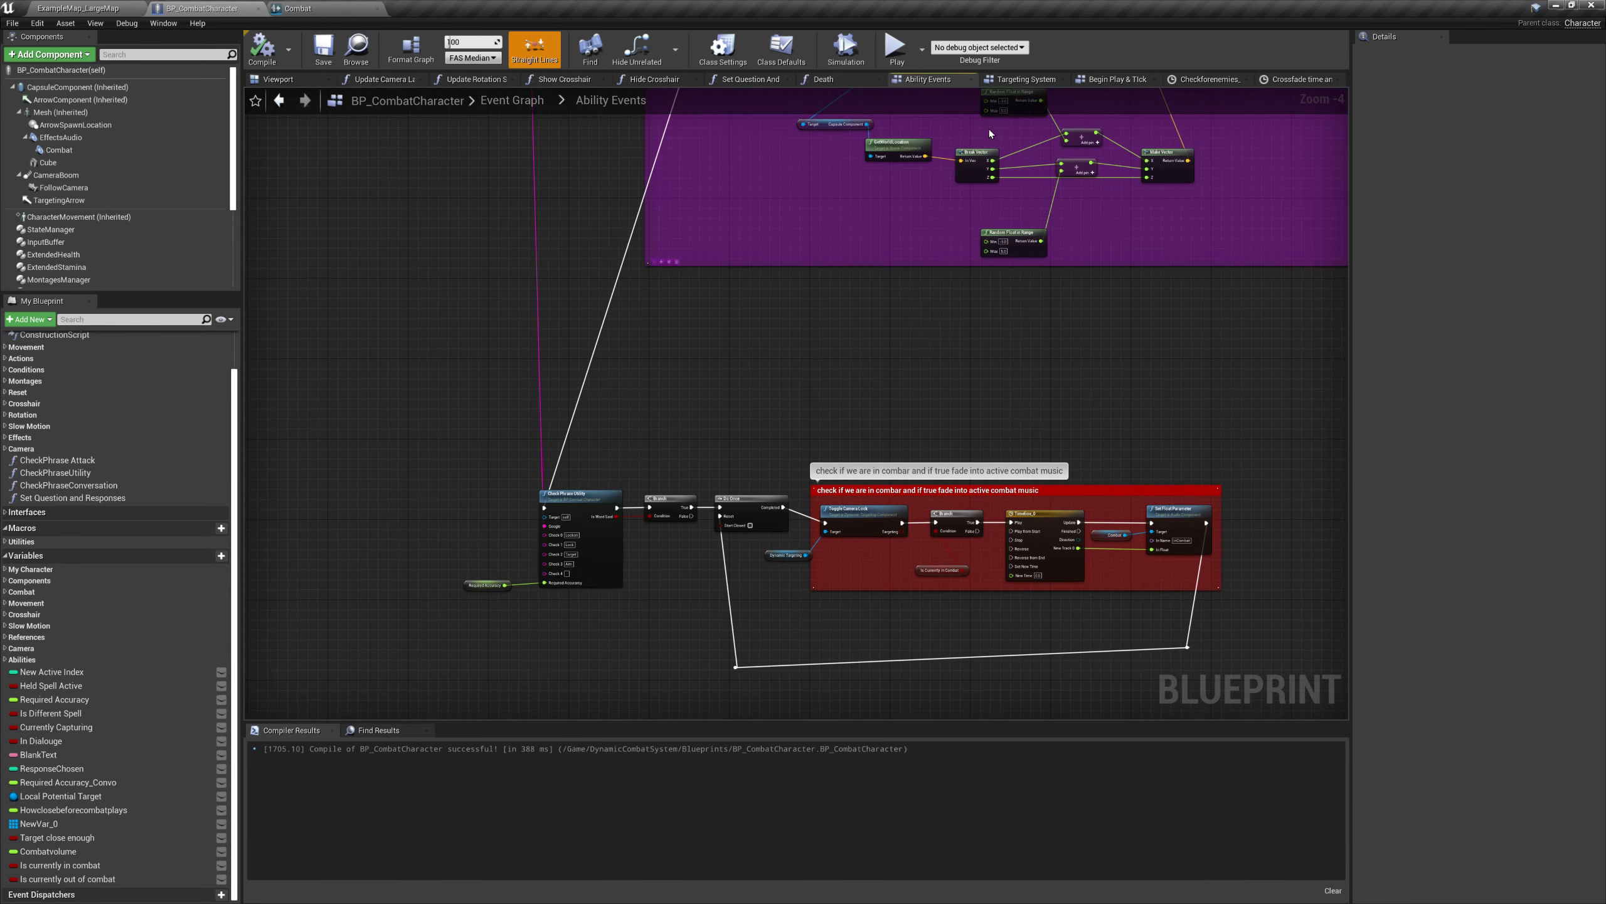
{"action": "left_click", "coordinate": [1114, 79]}
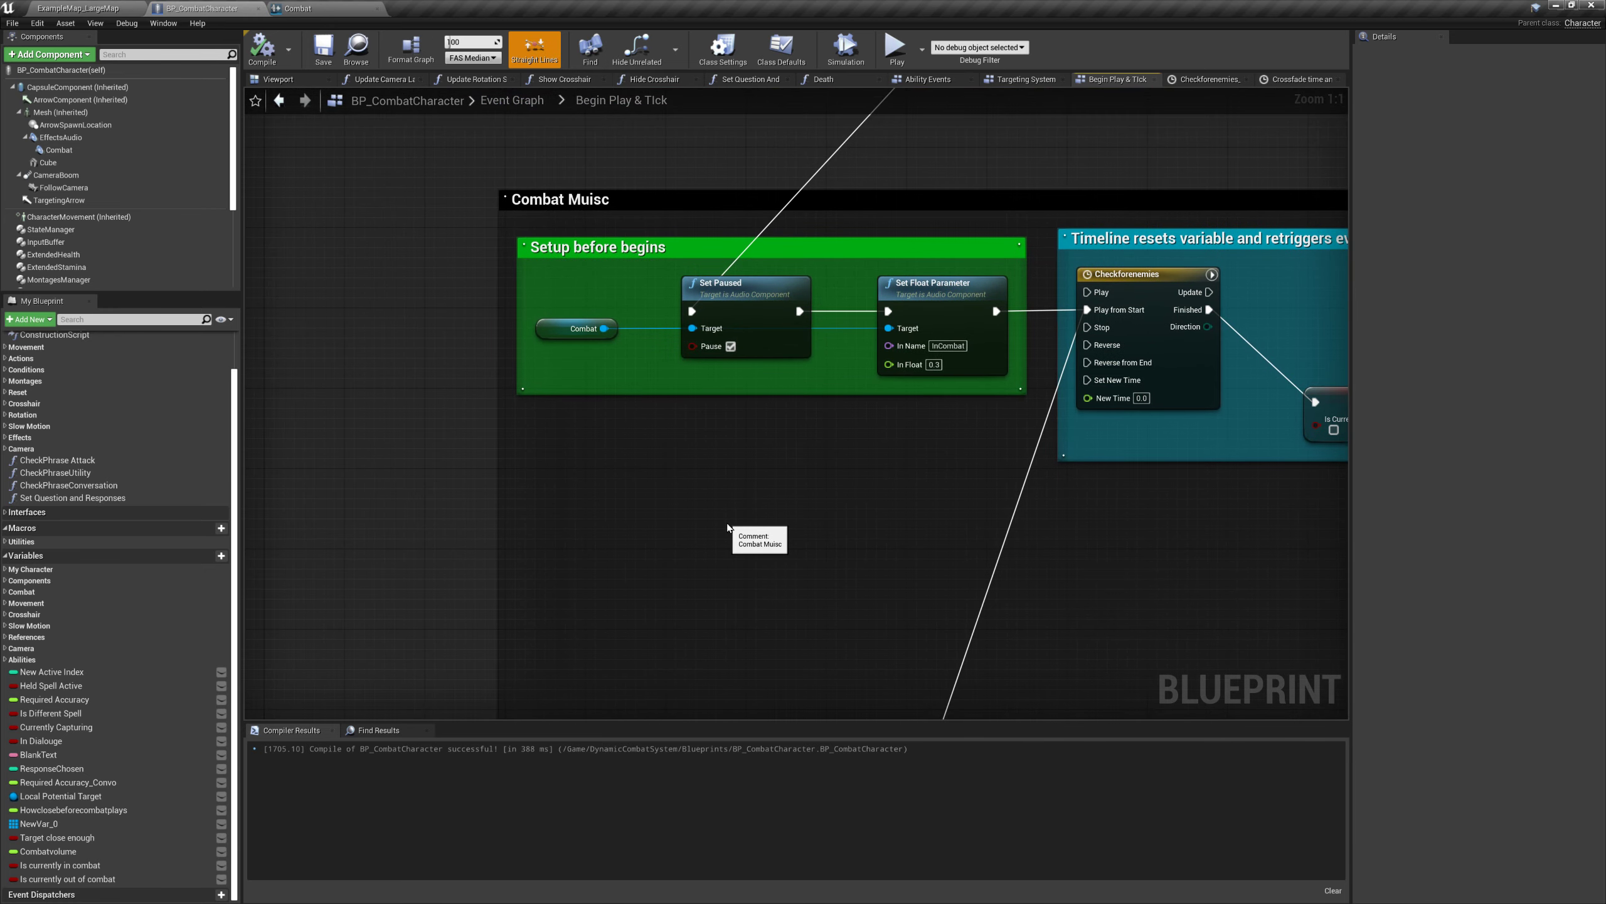
{"action": "left_click", "coordinate": [303, 8]}
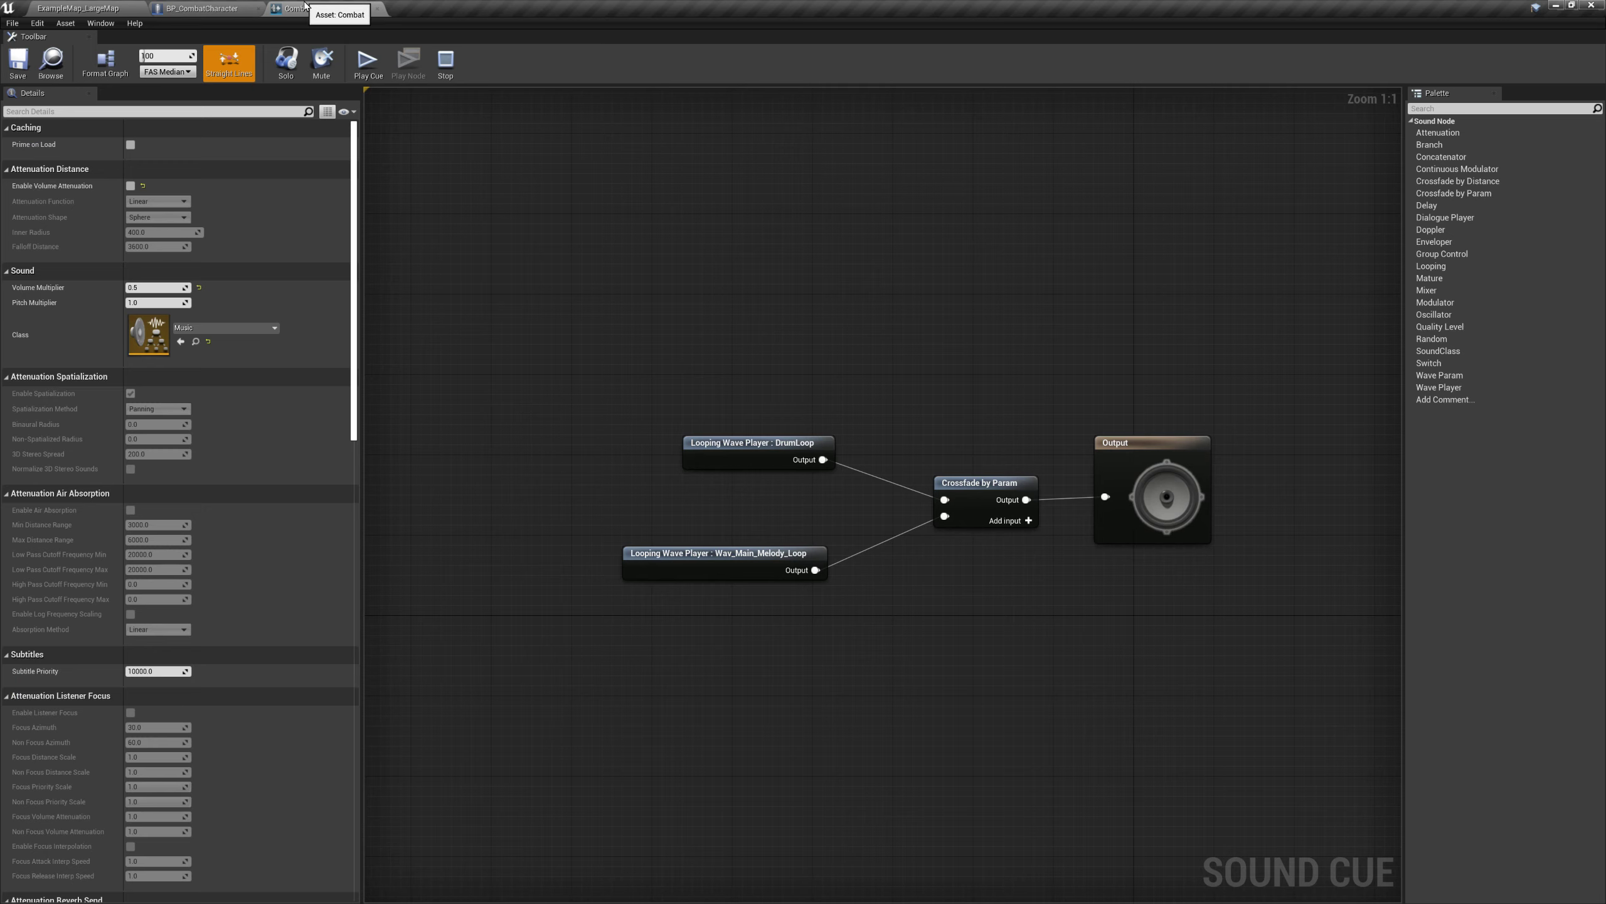
{"action": "left_click", "coordinate": [205, 8]}
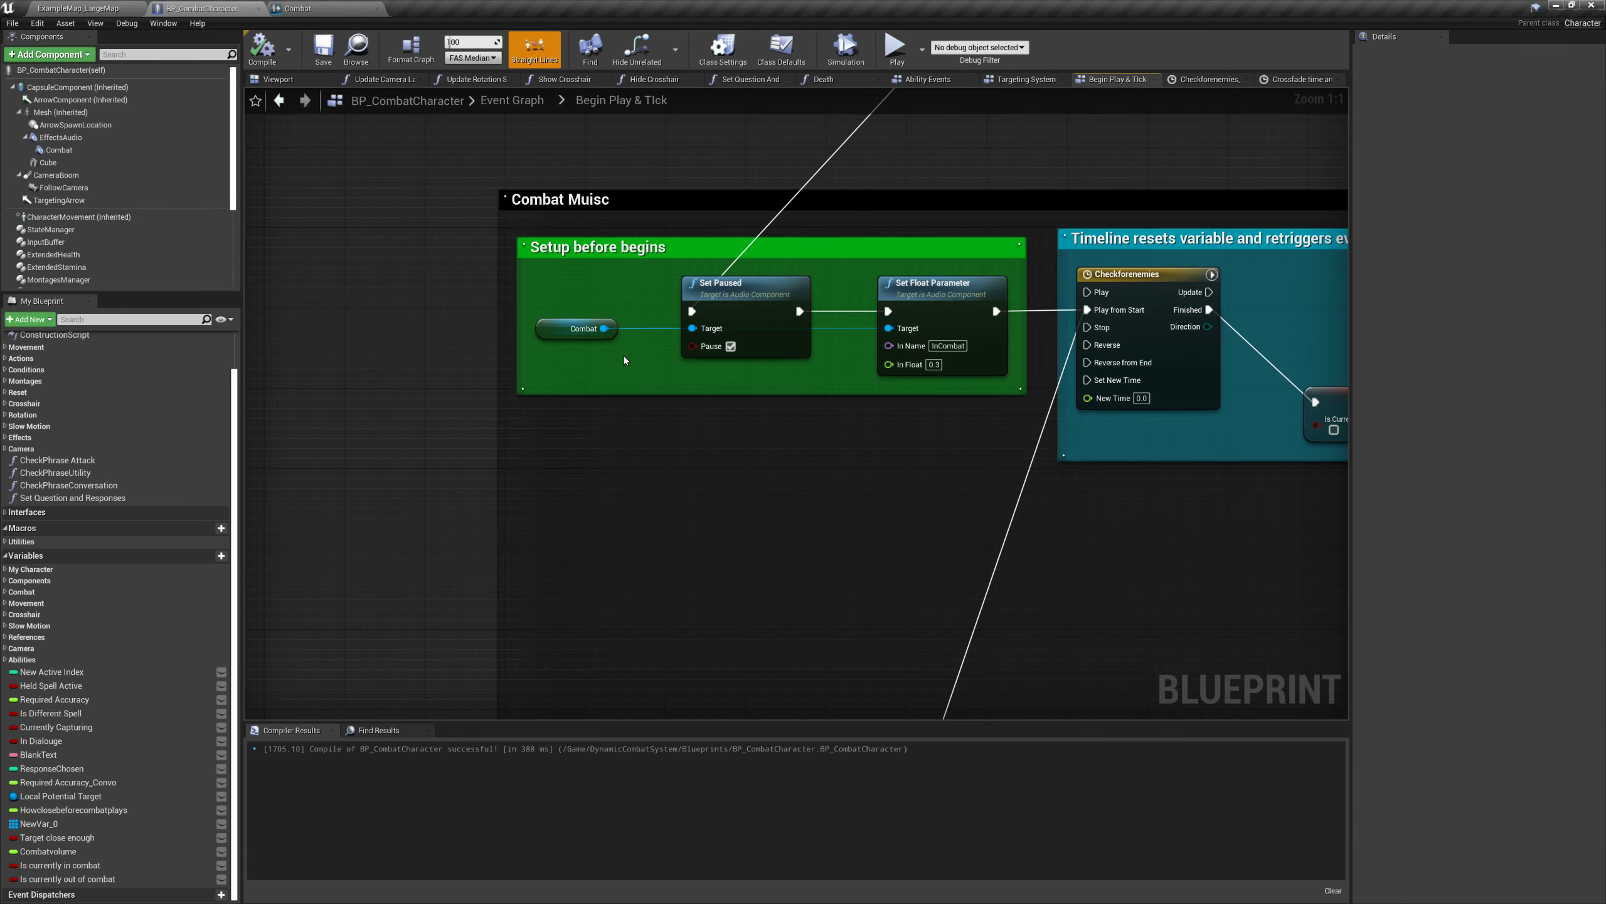
{"action": "mouse_move", "coordinate": [711, 422]}
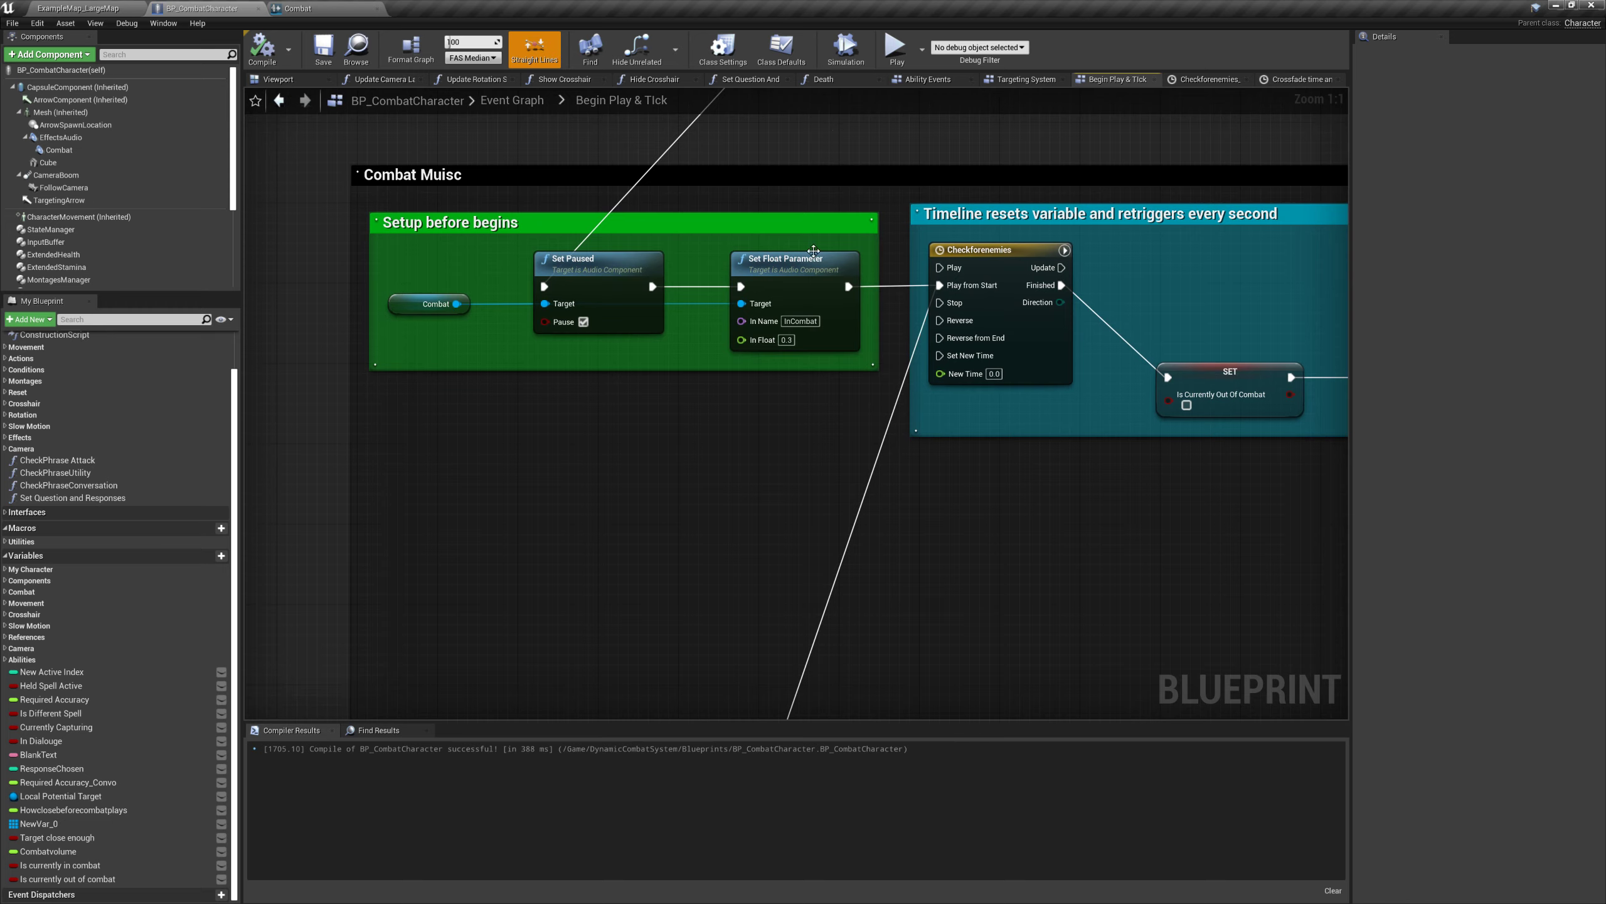
{"action": "mouse_move", "coordinate": [782, 203]}
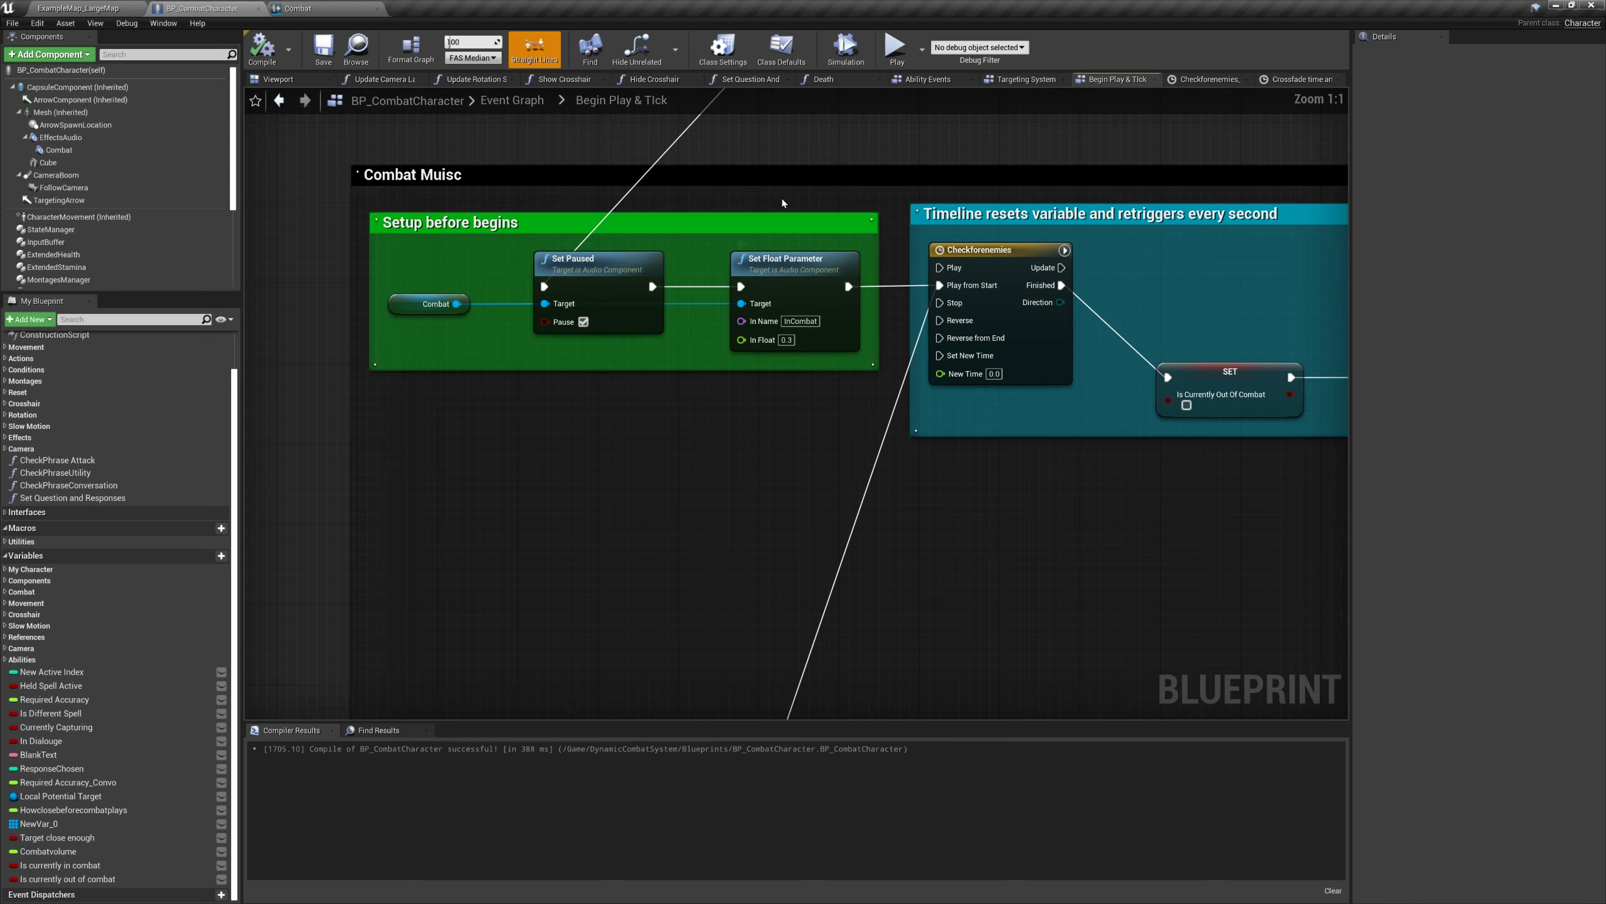
{"action": "mouse_move", "coordinate": [783, 247]}
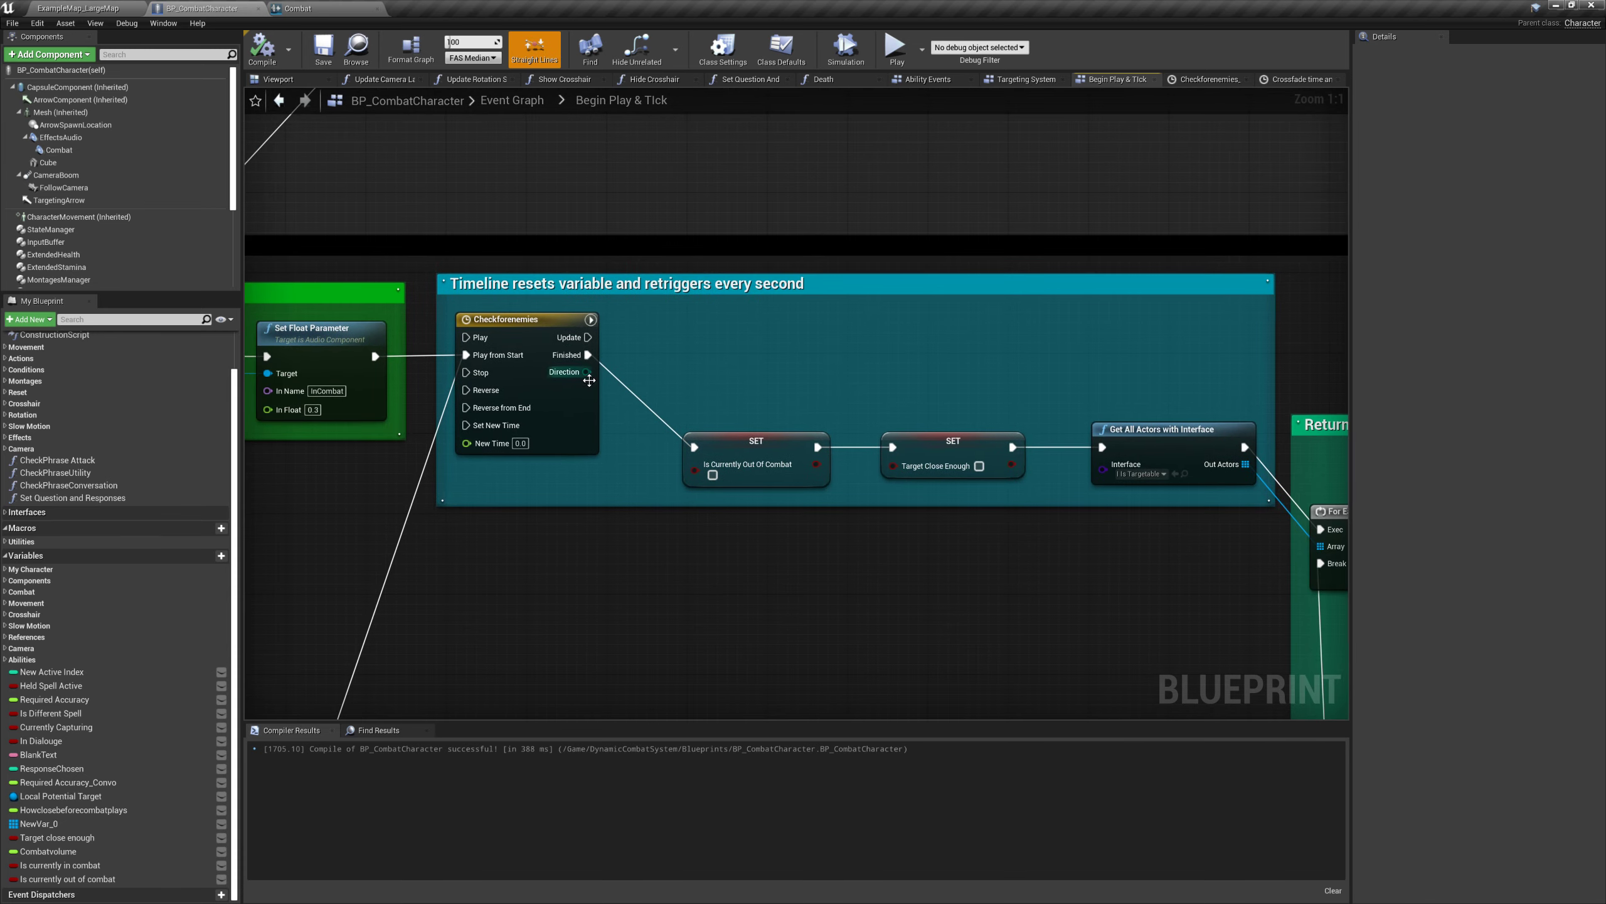
{"action": "mouse_move", "coordinate": [538, 355]}
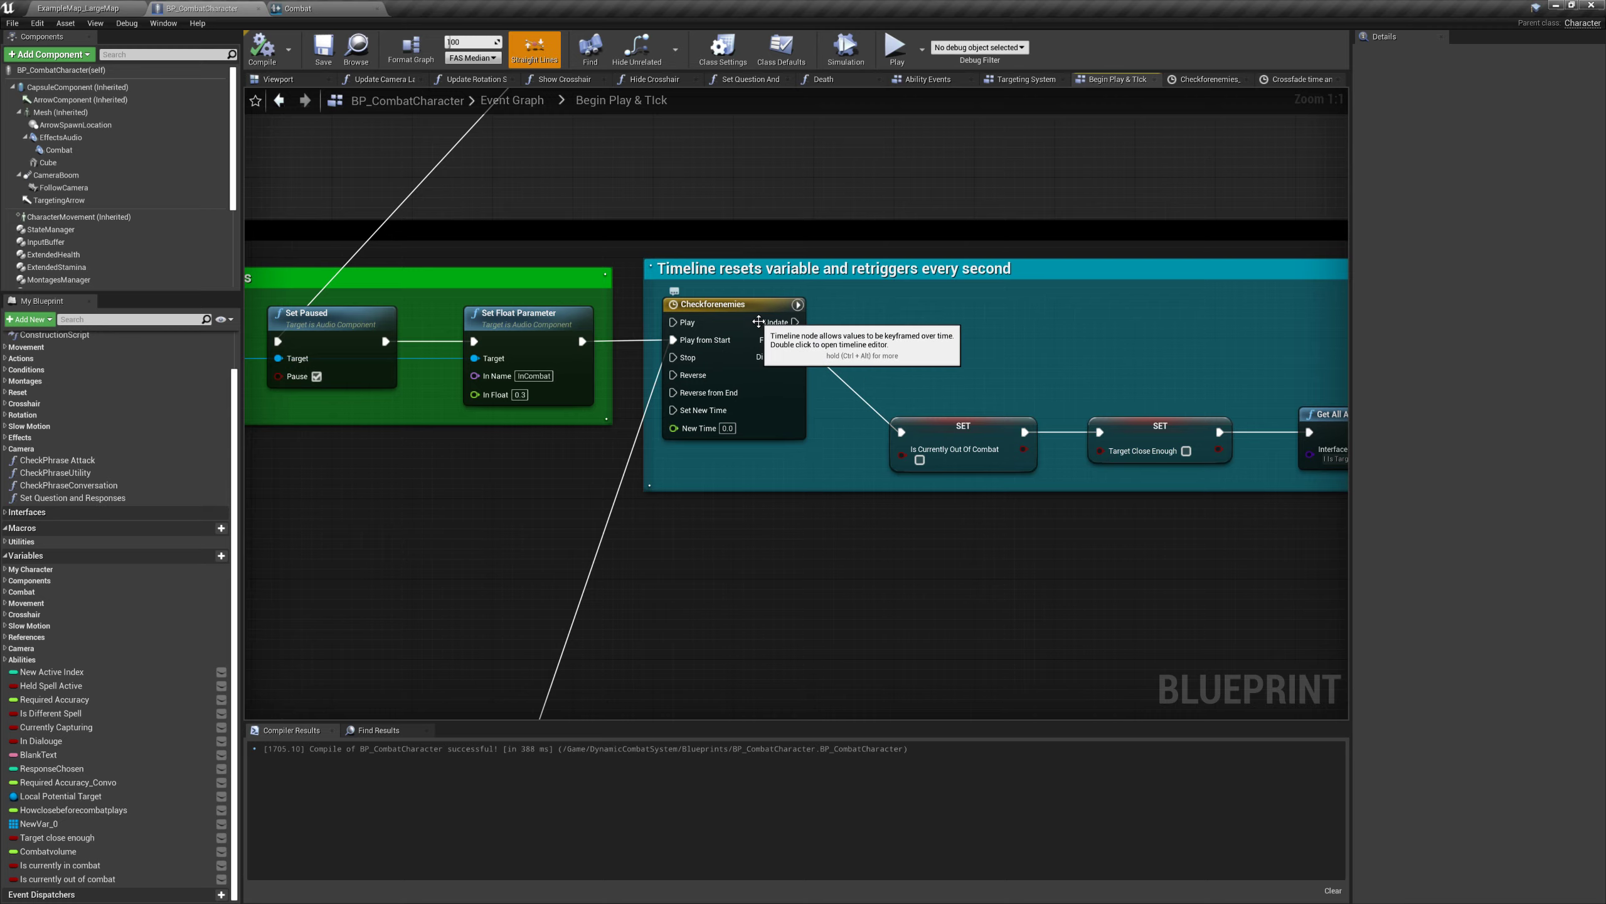
{"action": "double_click", "coordinate": [715, 304]}
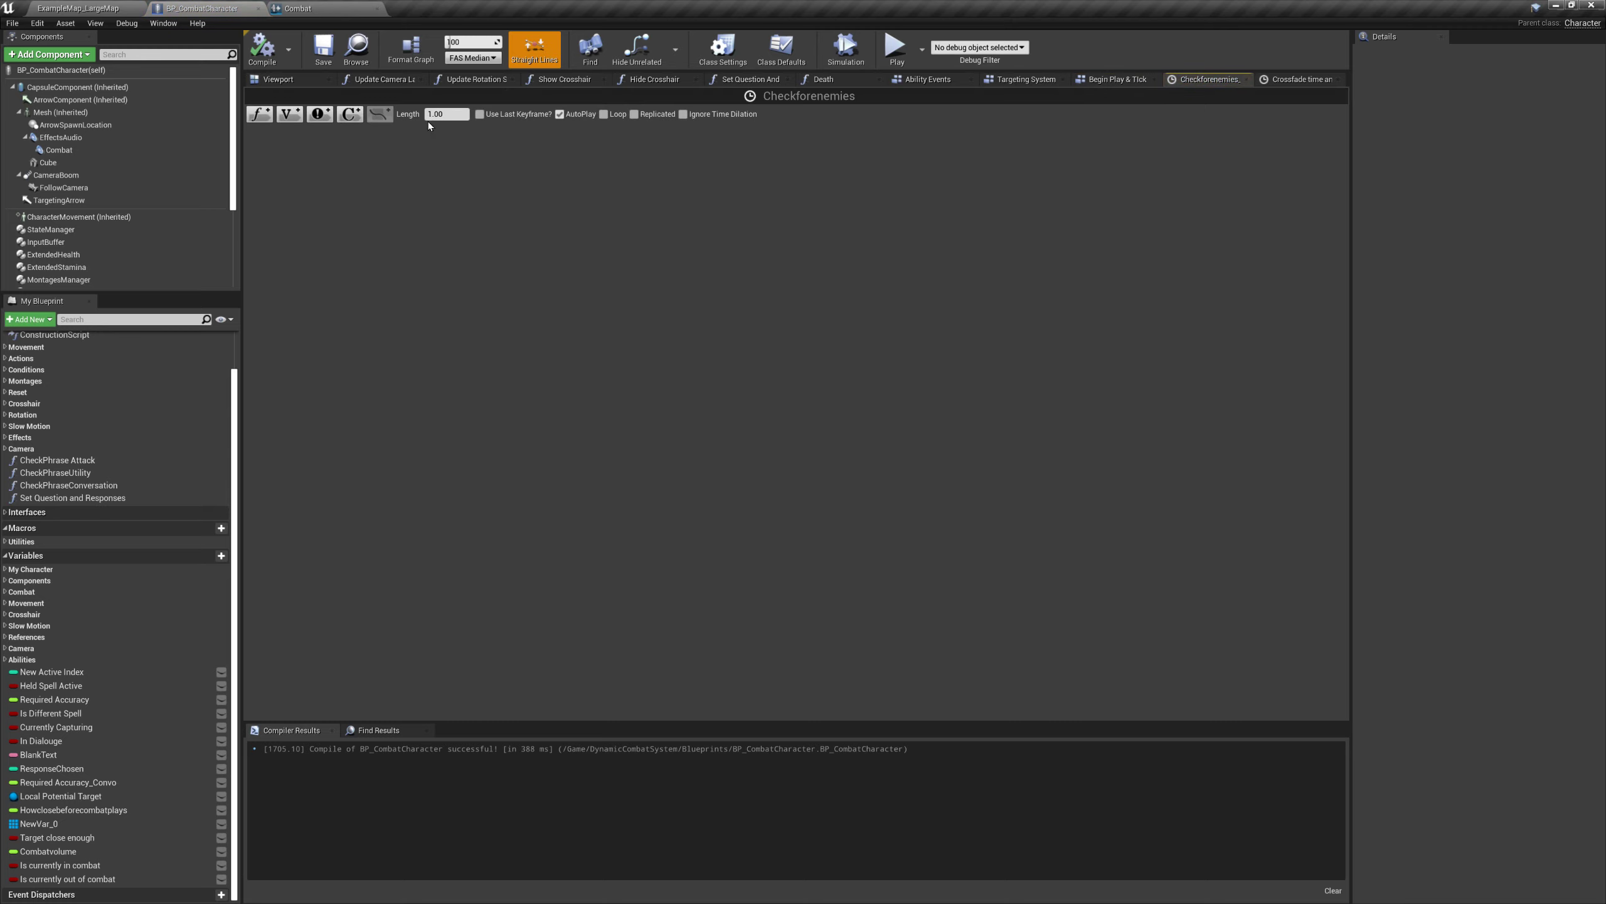
{"action": "mouse_move", "coordinate": [429, 125]}
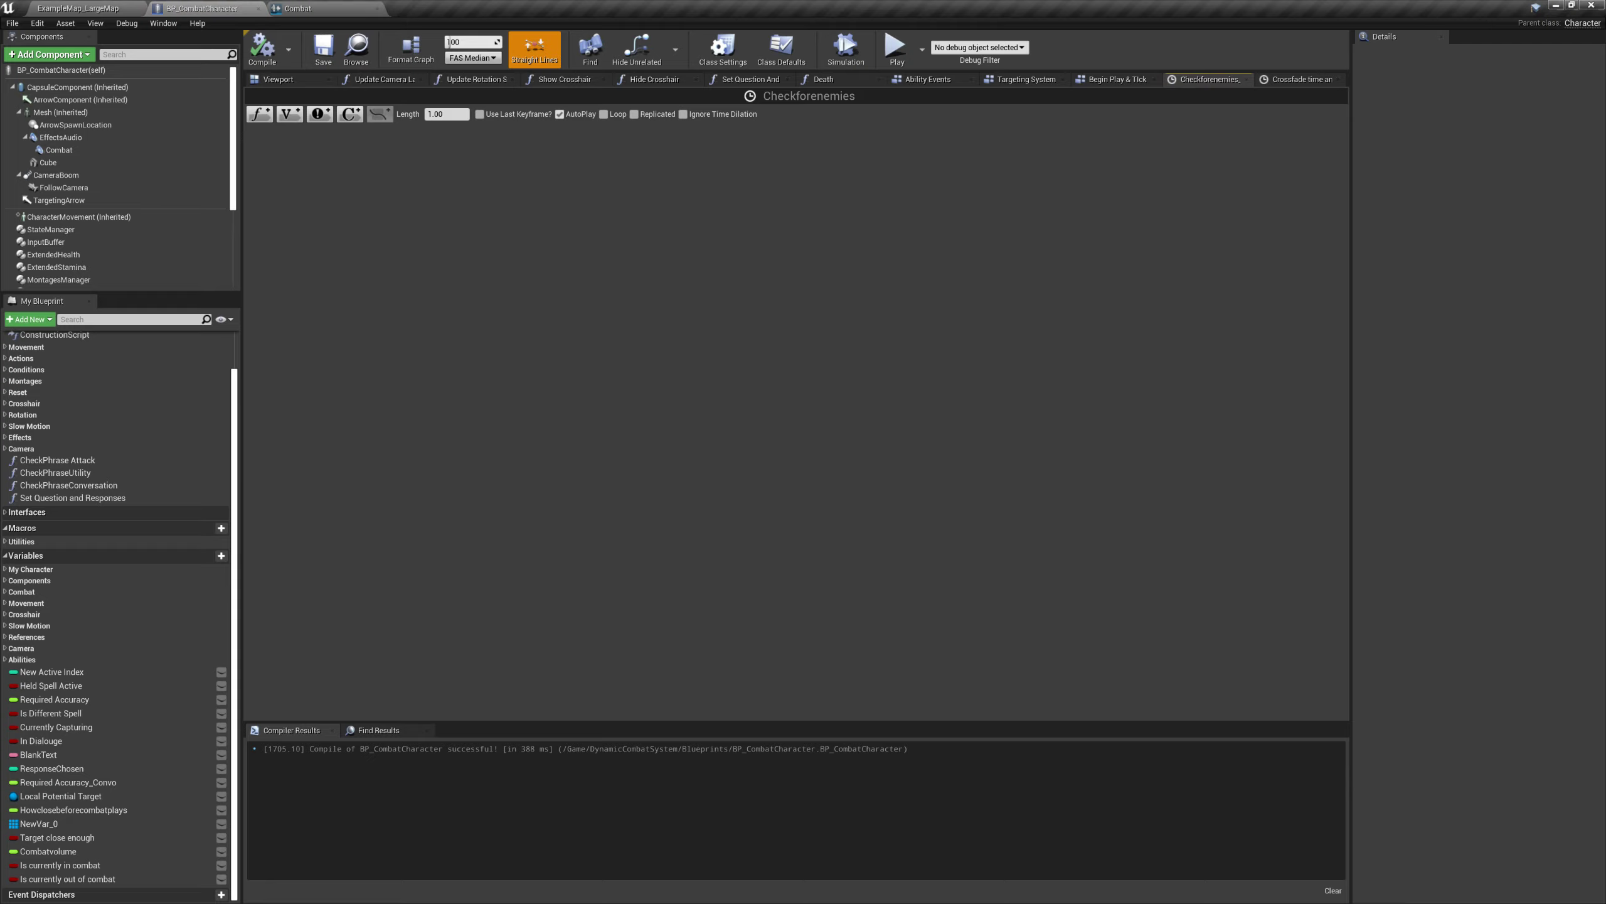
{"action": "mouse_move", "coordinate": [452, 96]}
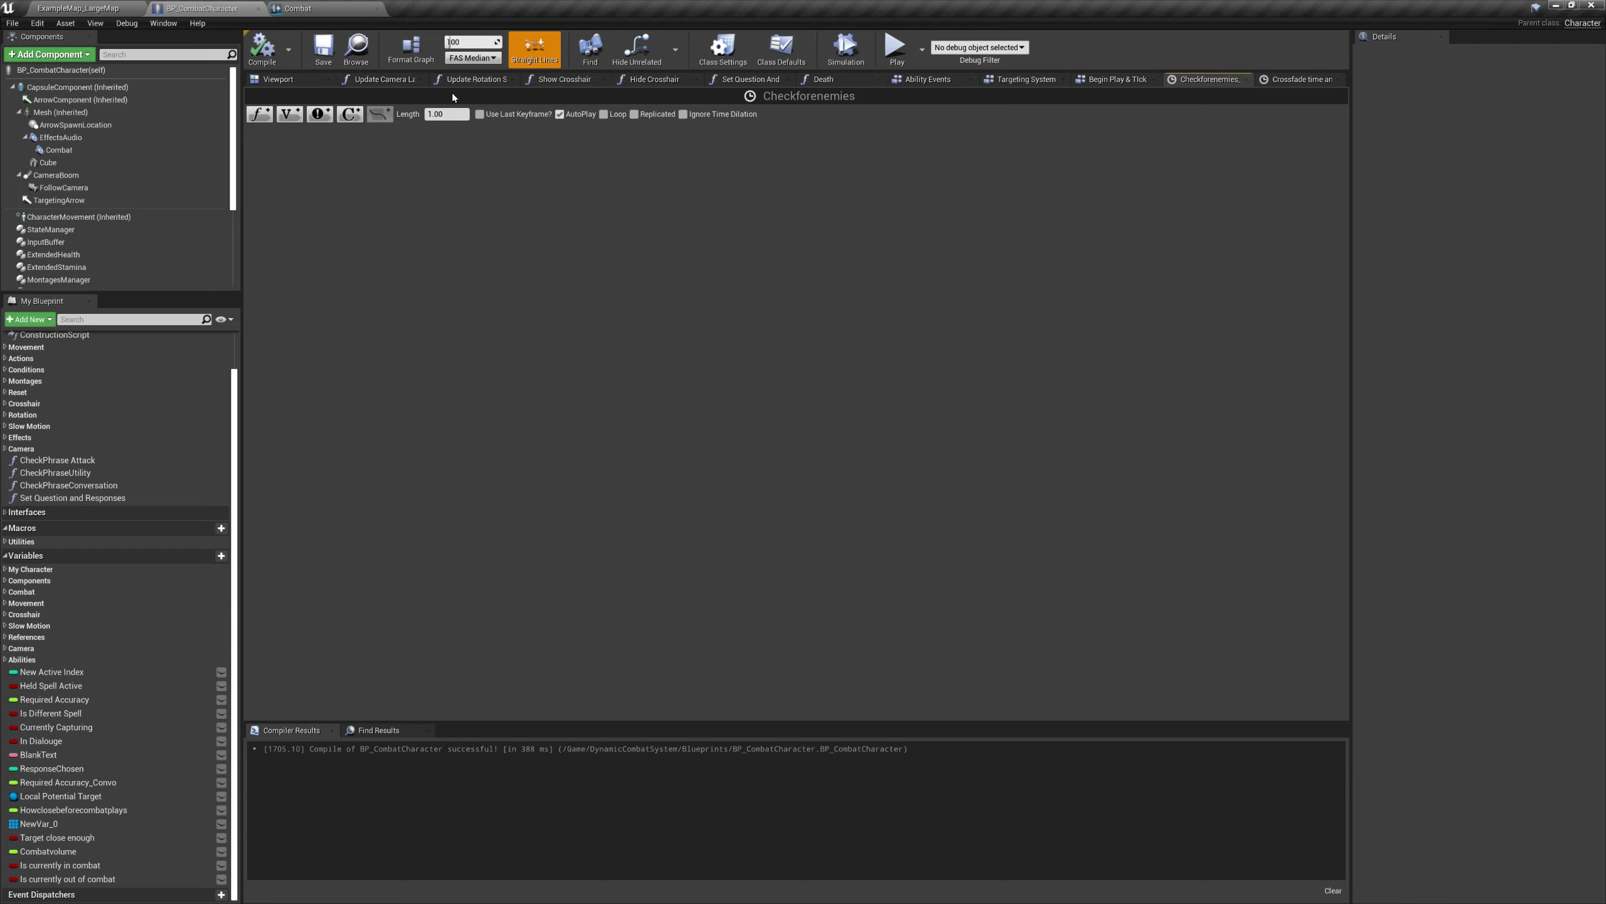
{"action": "left_click", "coordinate": [1114, 79]}
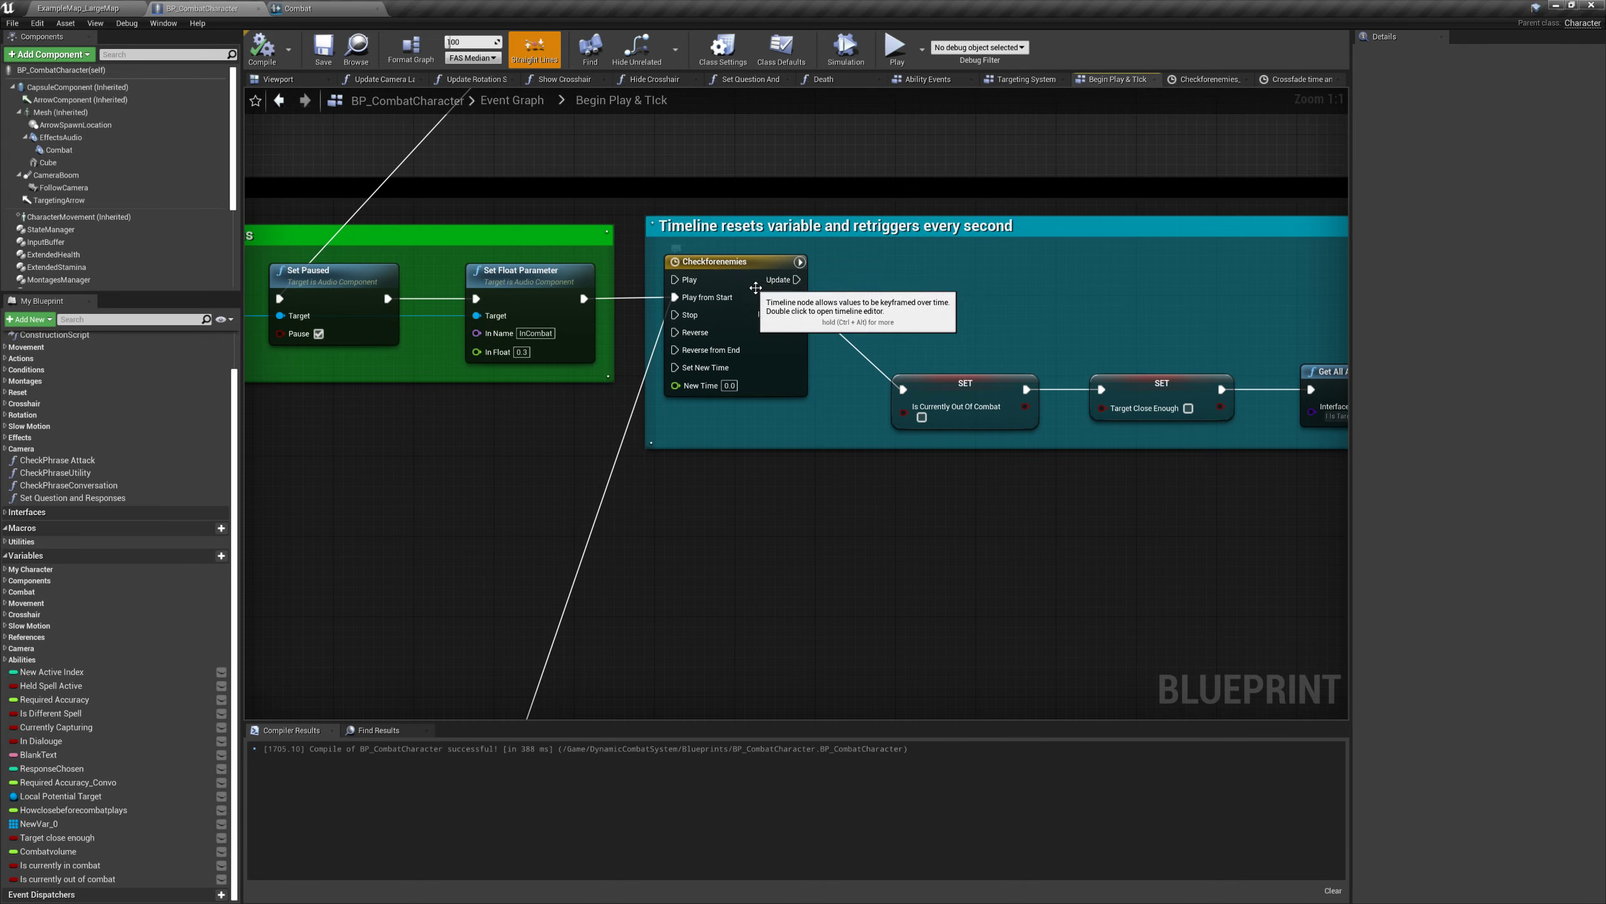
{"action": "mouse_move", "coordinate": [706, 297]}
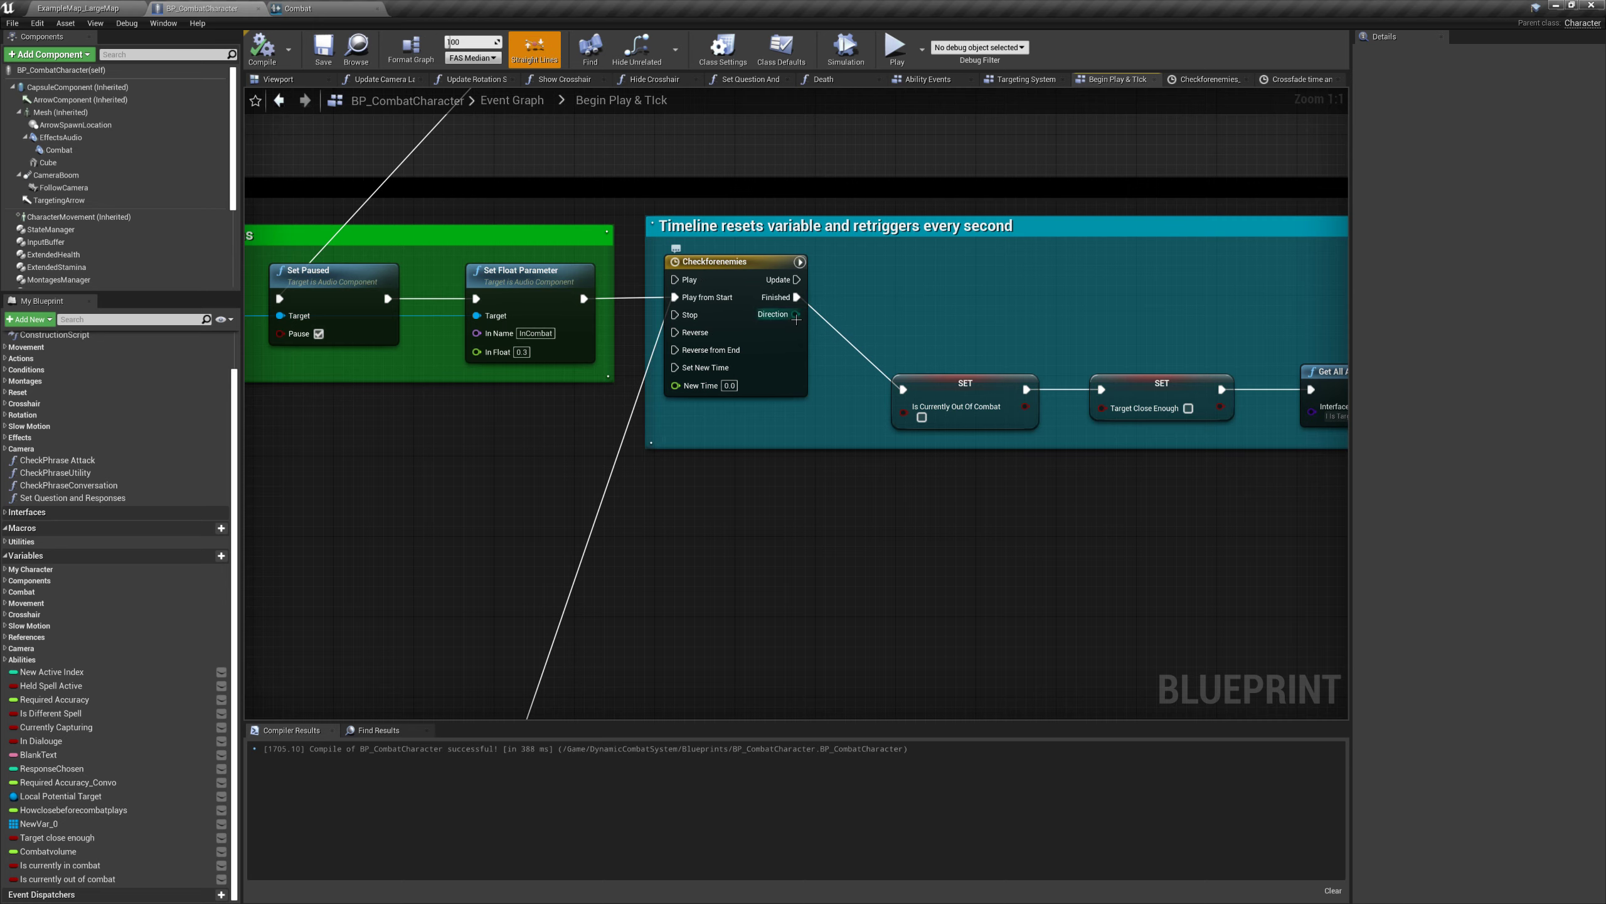
{"action": "mouse_move", "coordinate": [578, 585]}
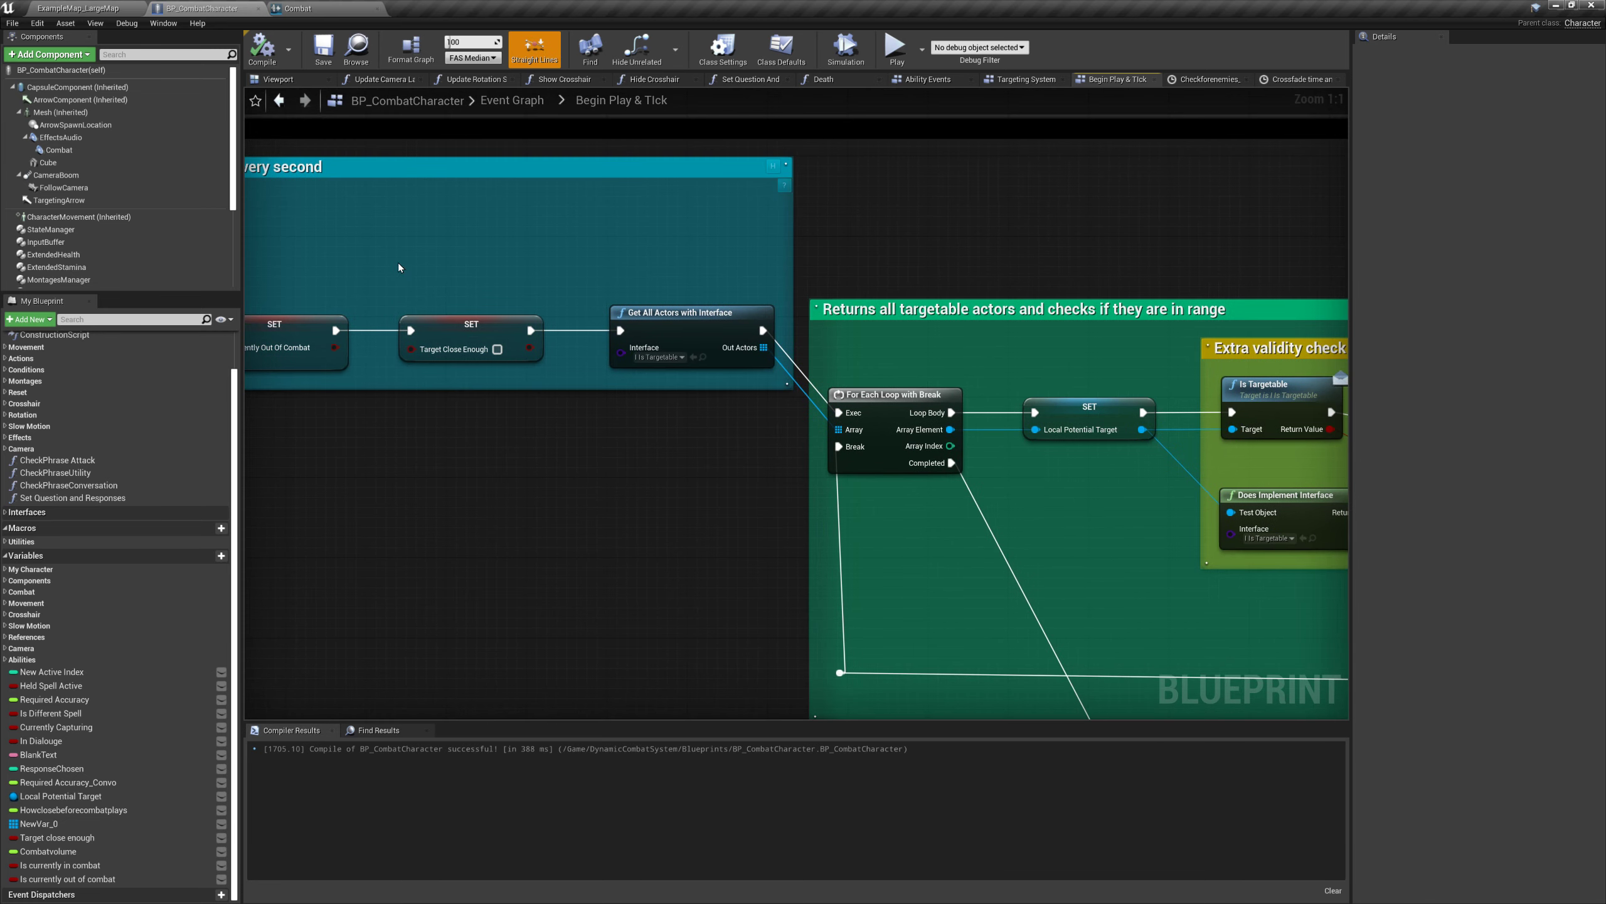
{"action": "mouse_move", "coordinate": [918, 226]}
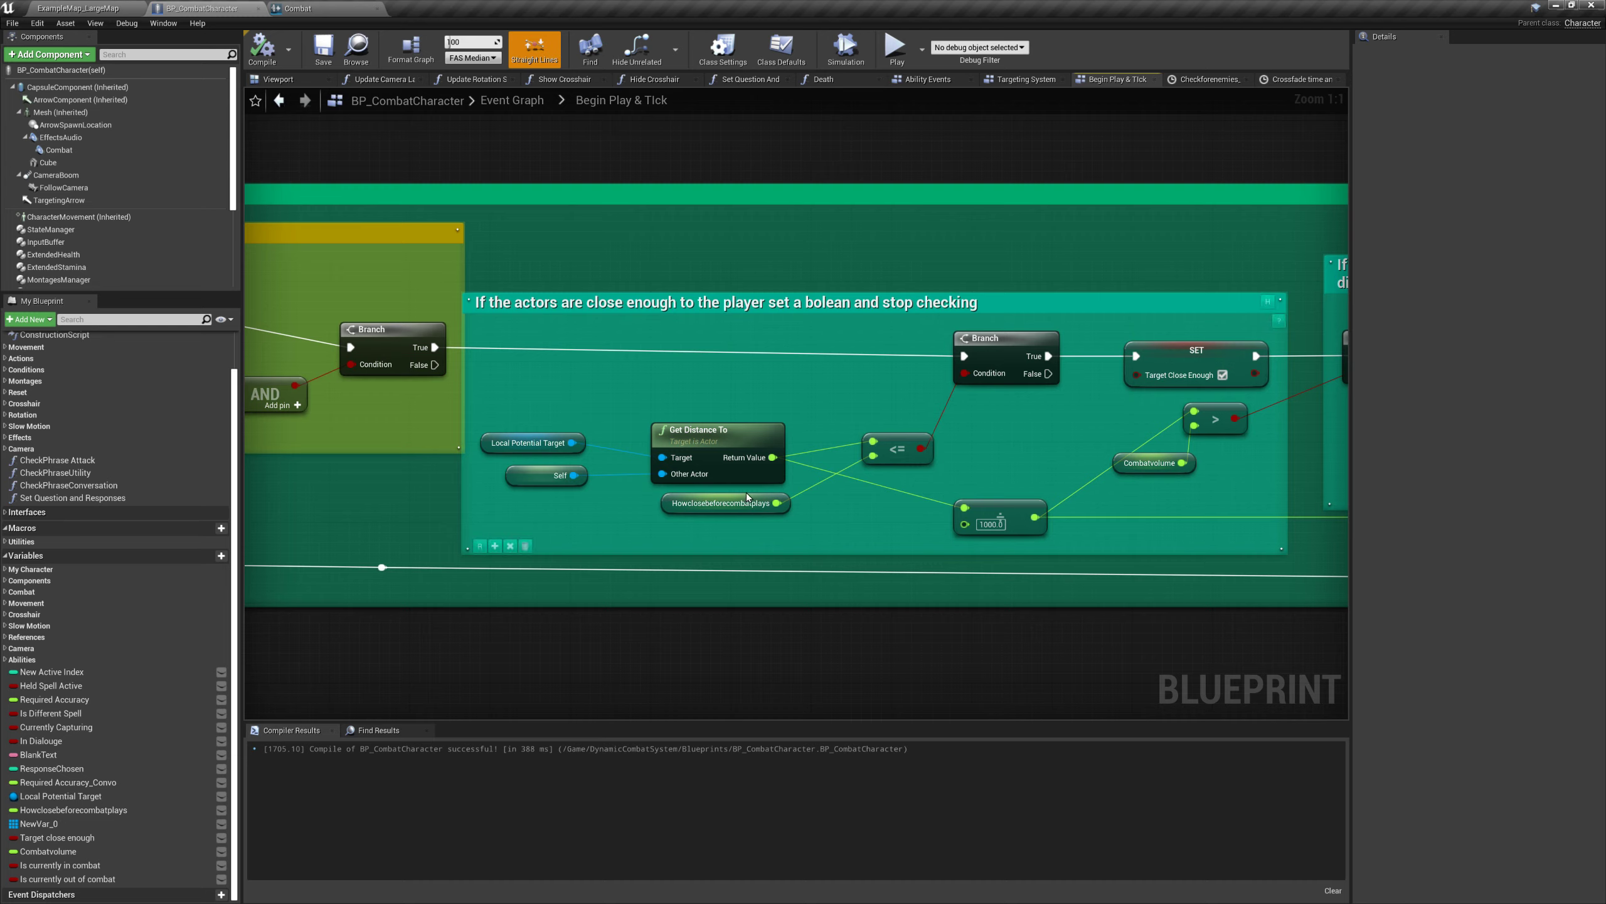
{"action": "mouse_move", "coordinate": [725, 503]}
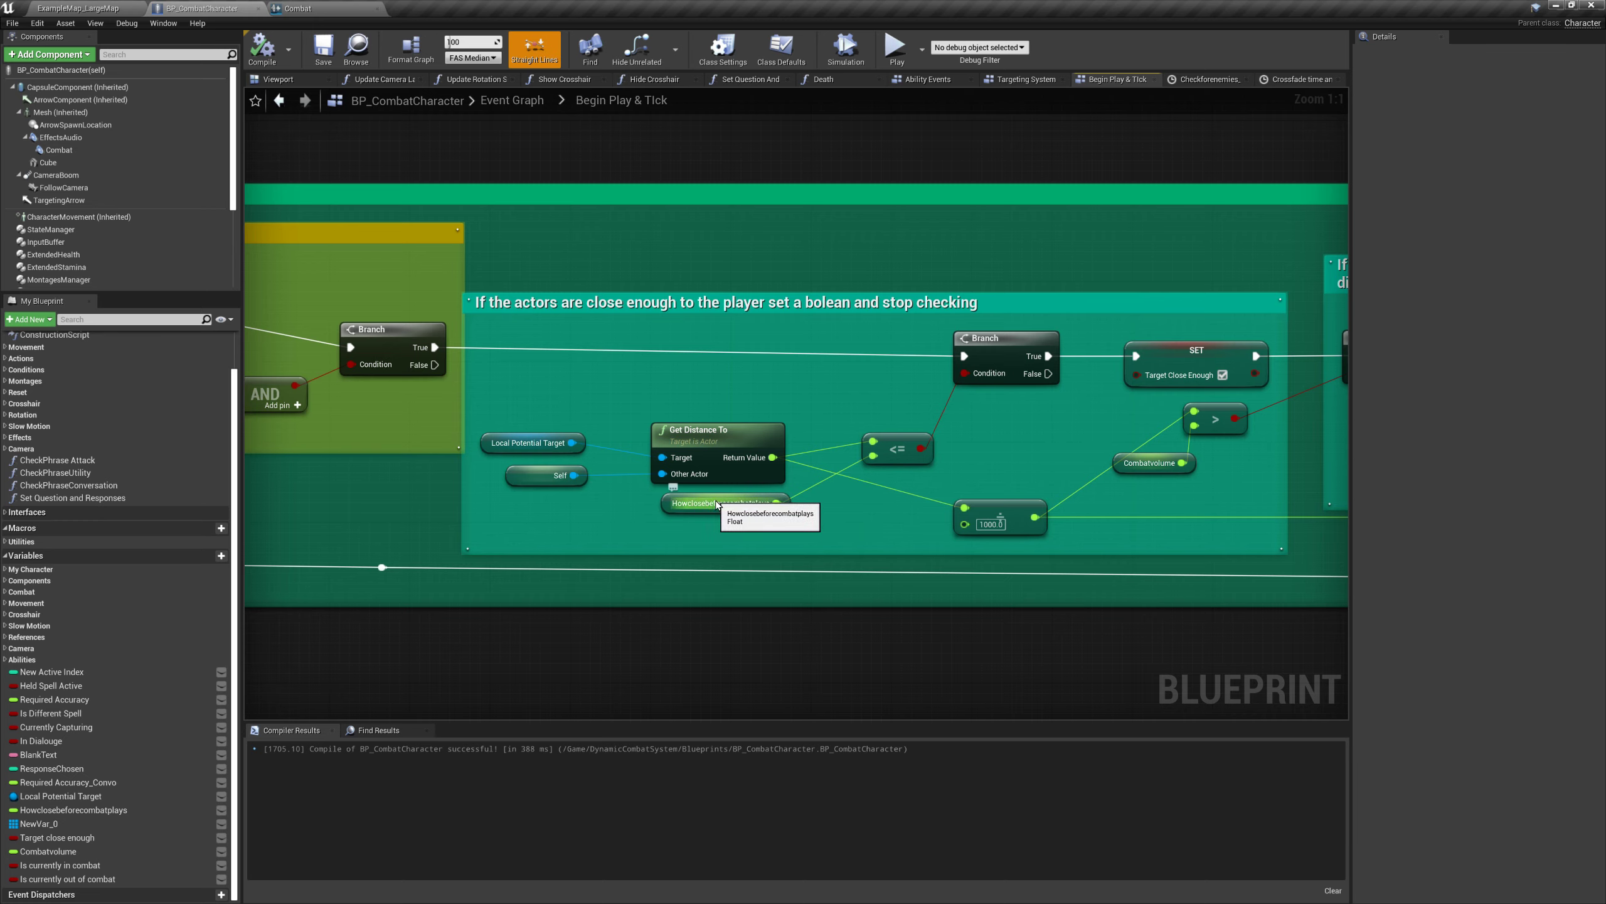
Select the Combatvolume getter node to show its float variable details
{"action": "left_click", "coordinate": [724, 504]}
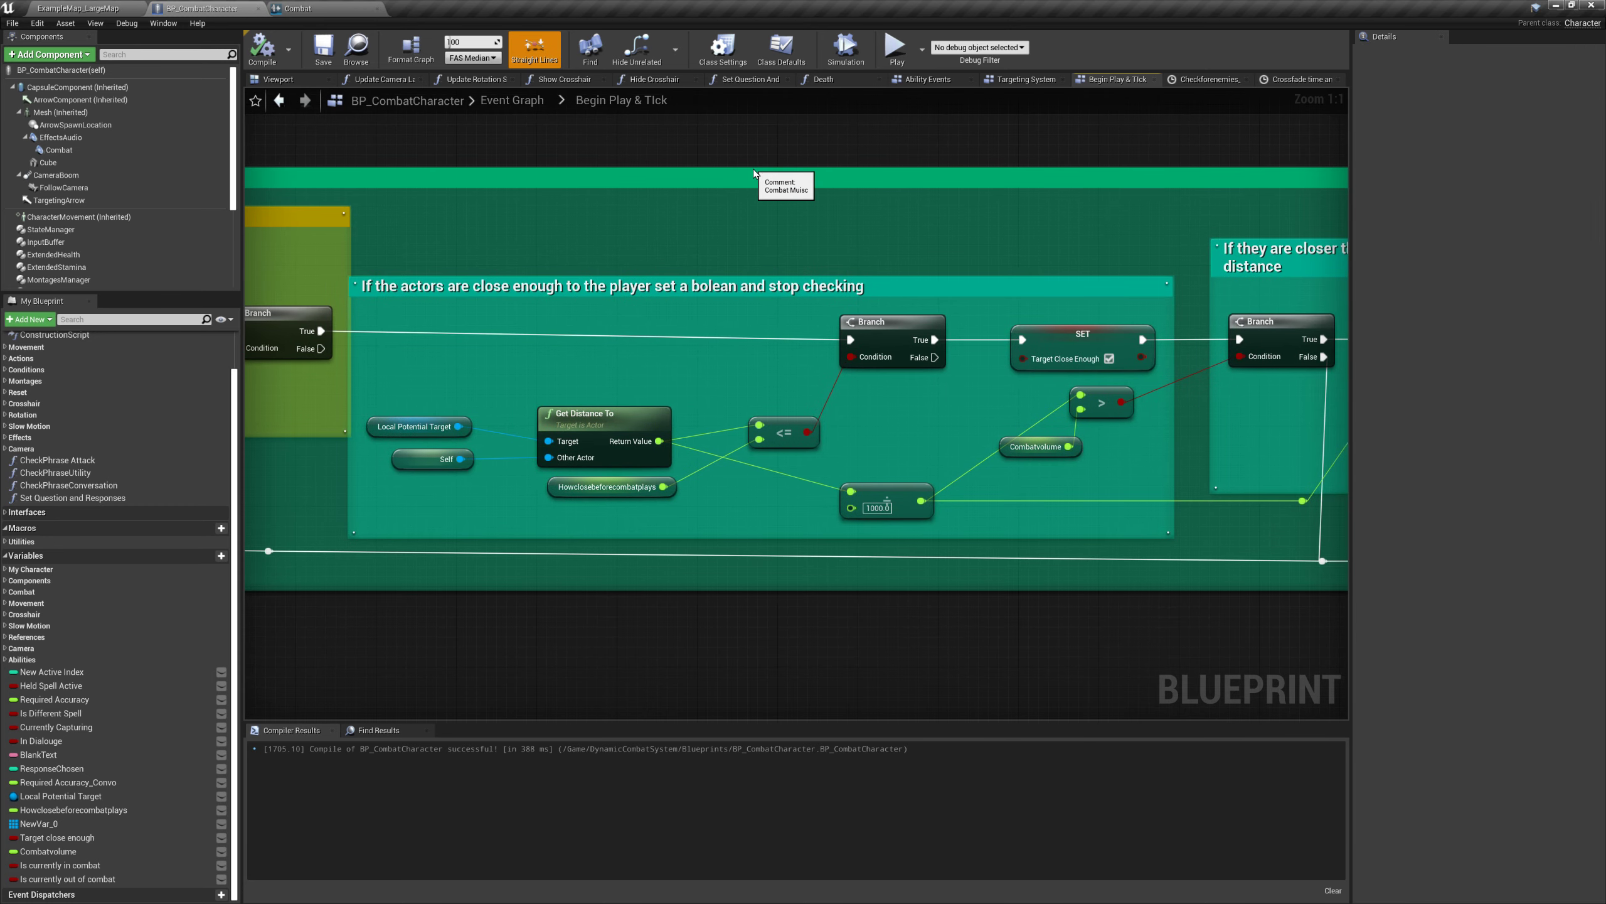
{"action": "mouse_move", "coordinate": [901, 206]}
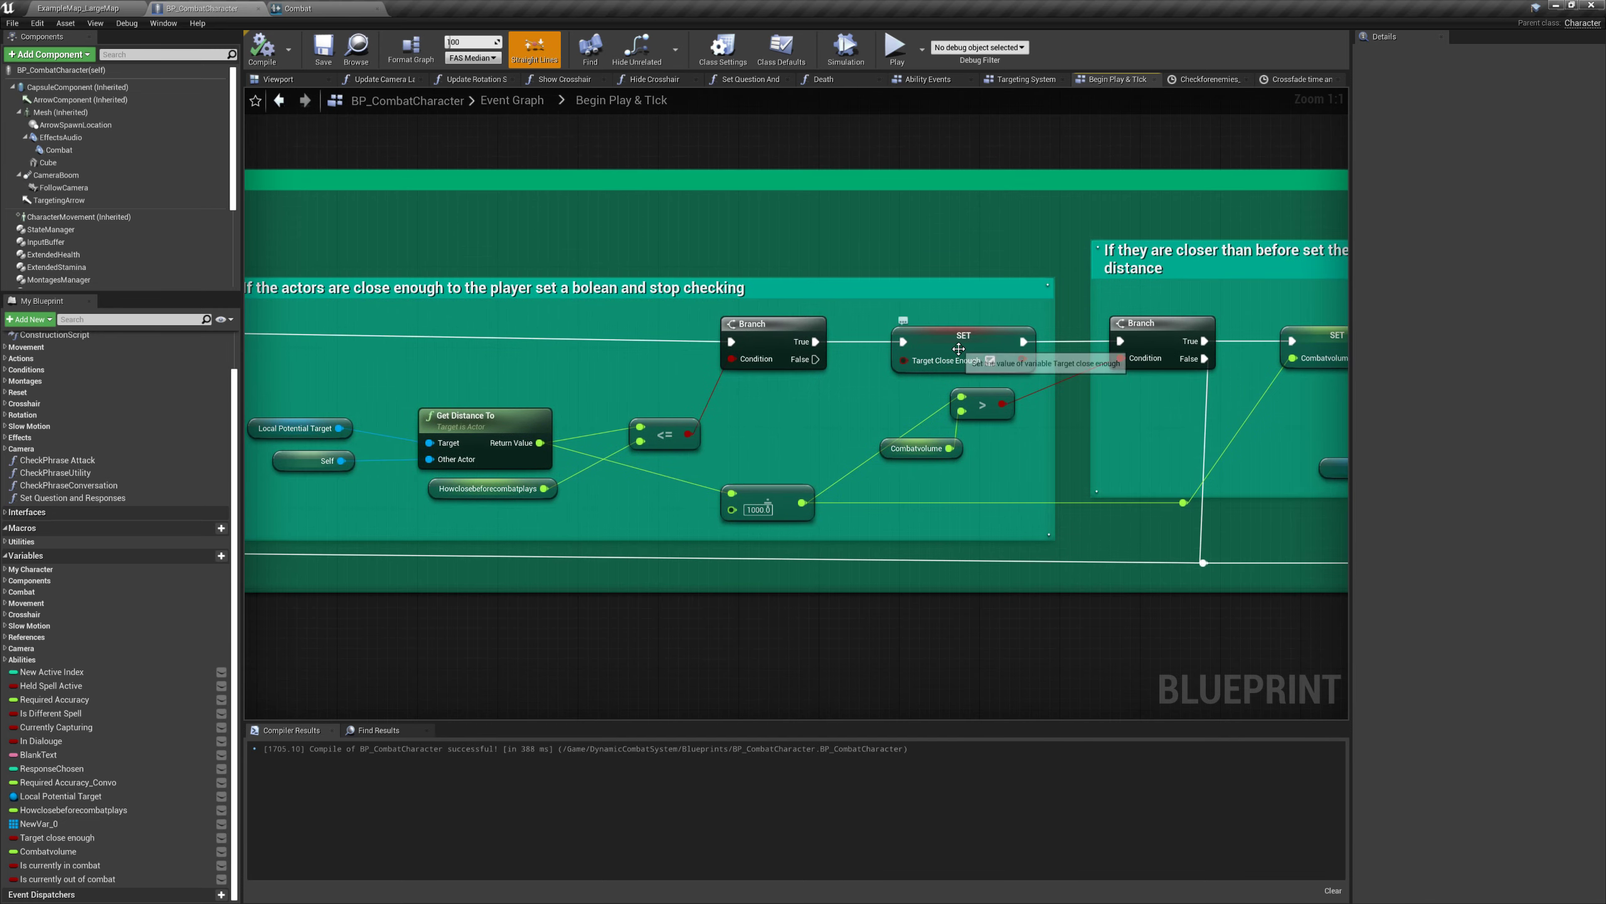
{"action": "mouse_move", "coordinate": [961, 348]}
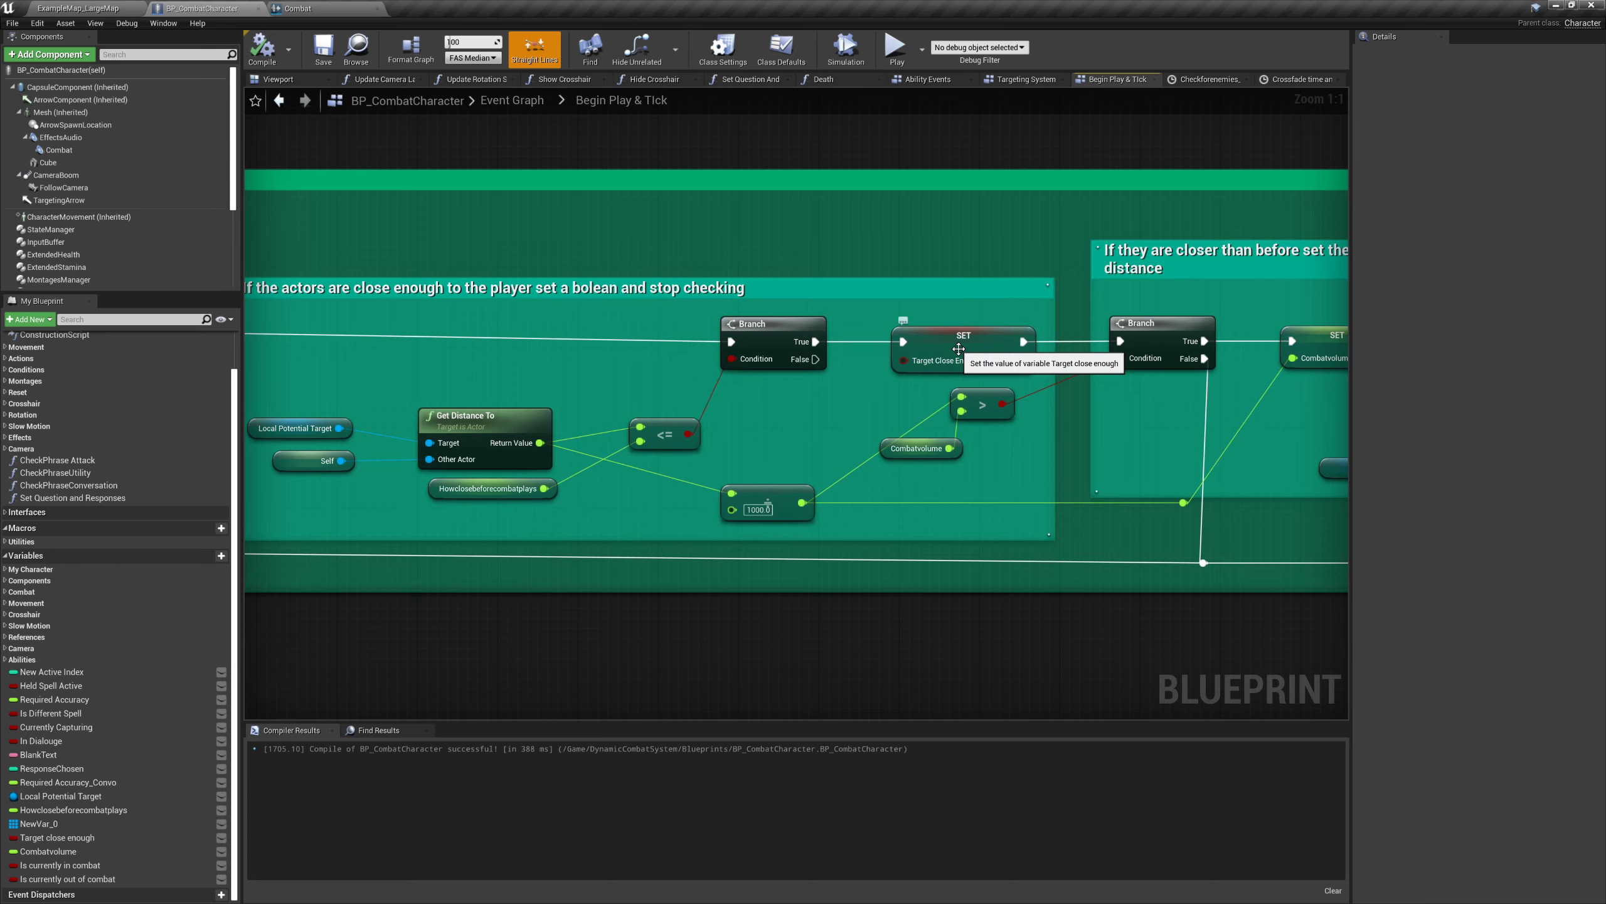
{"action": "mouse_move", "coordinate": [1064, 166]}
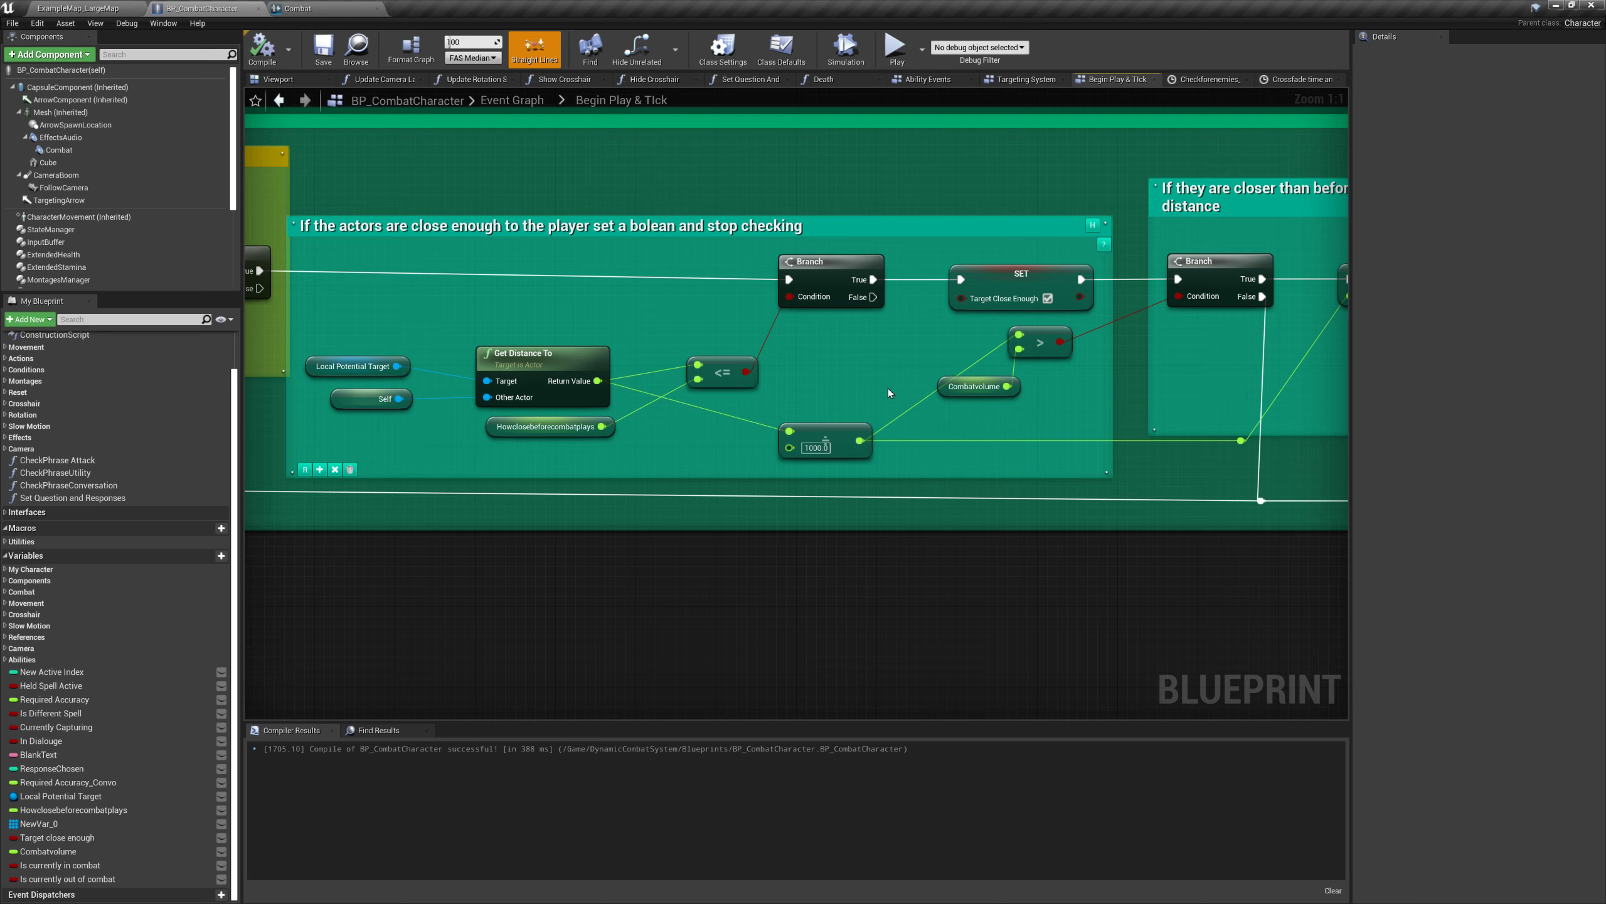
{"action": "mouse_move", "coordinate": [973, 387]}
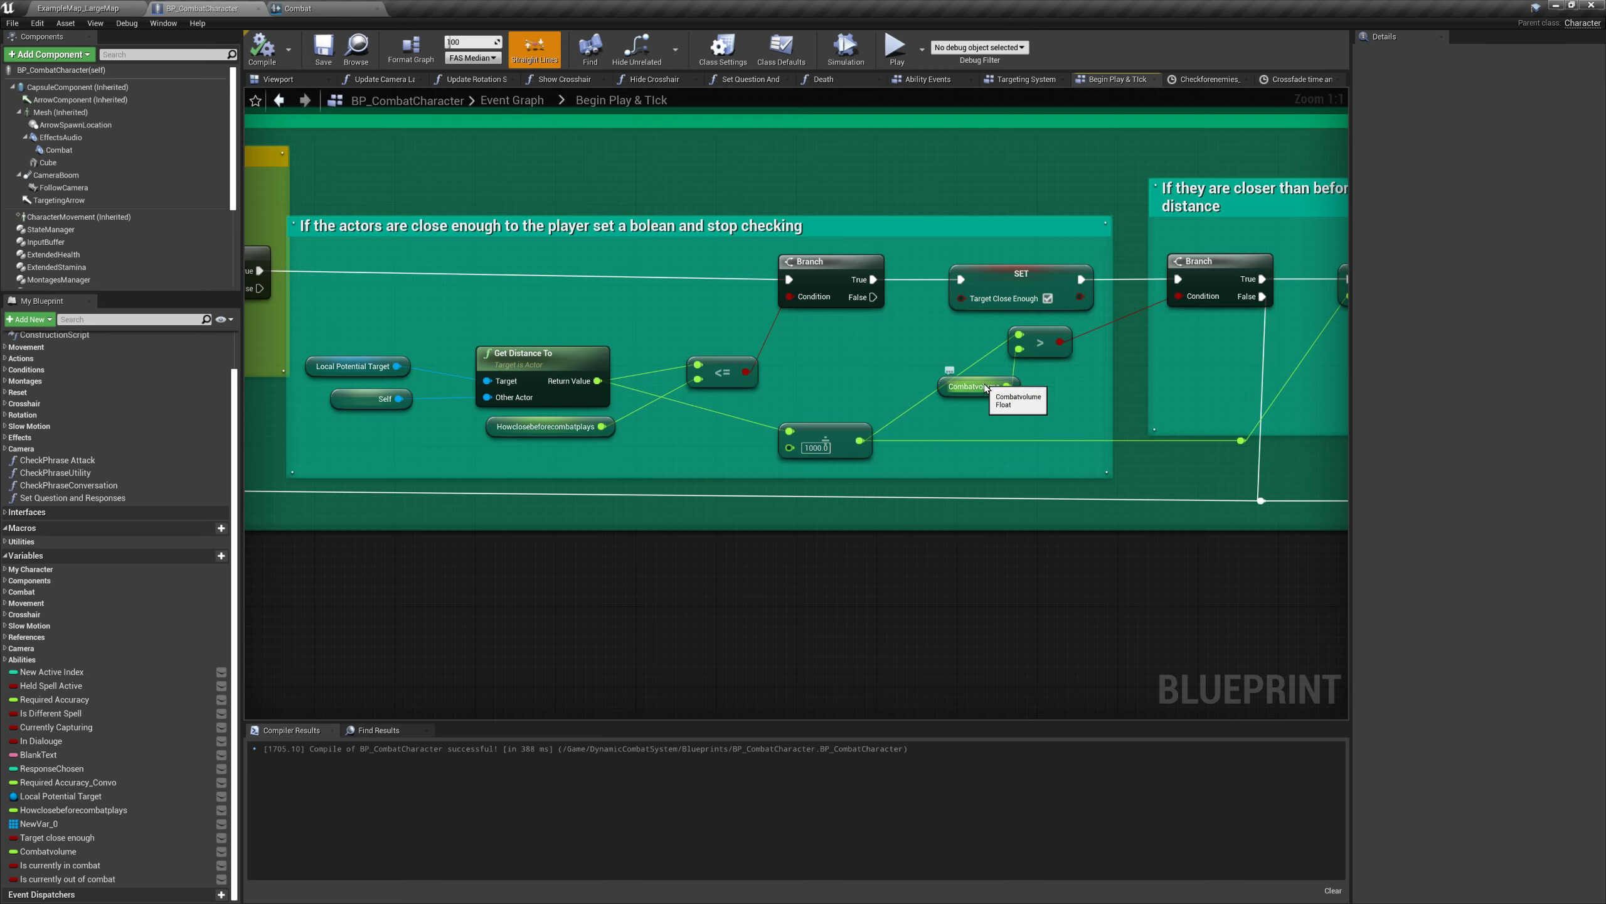
{"action": "left_click", "coordinate": [971, 387]}
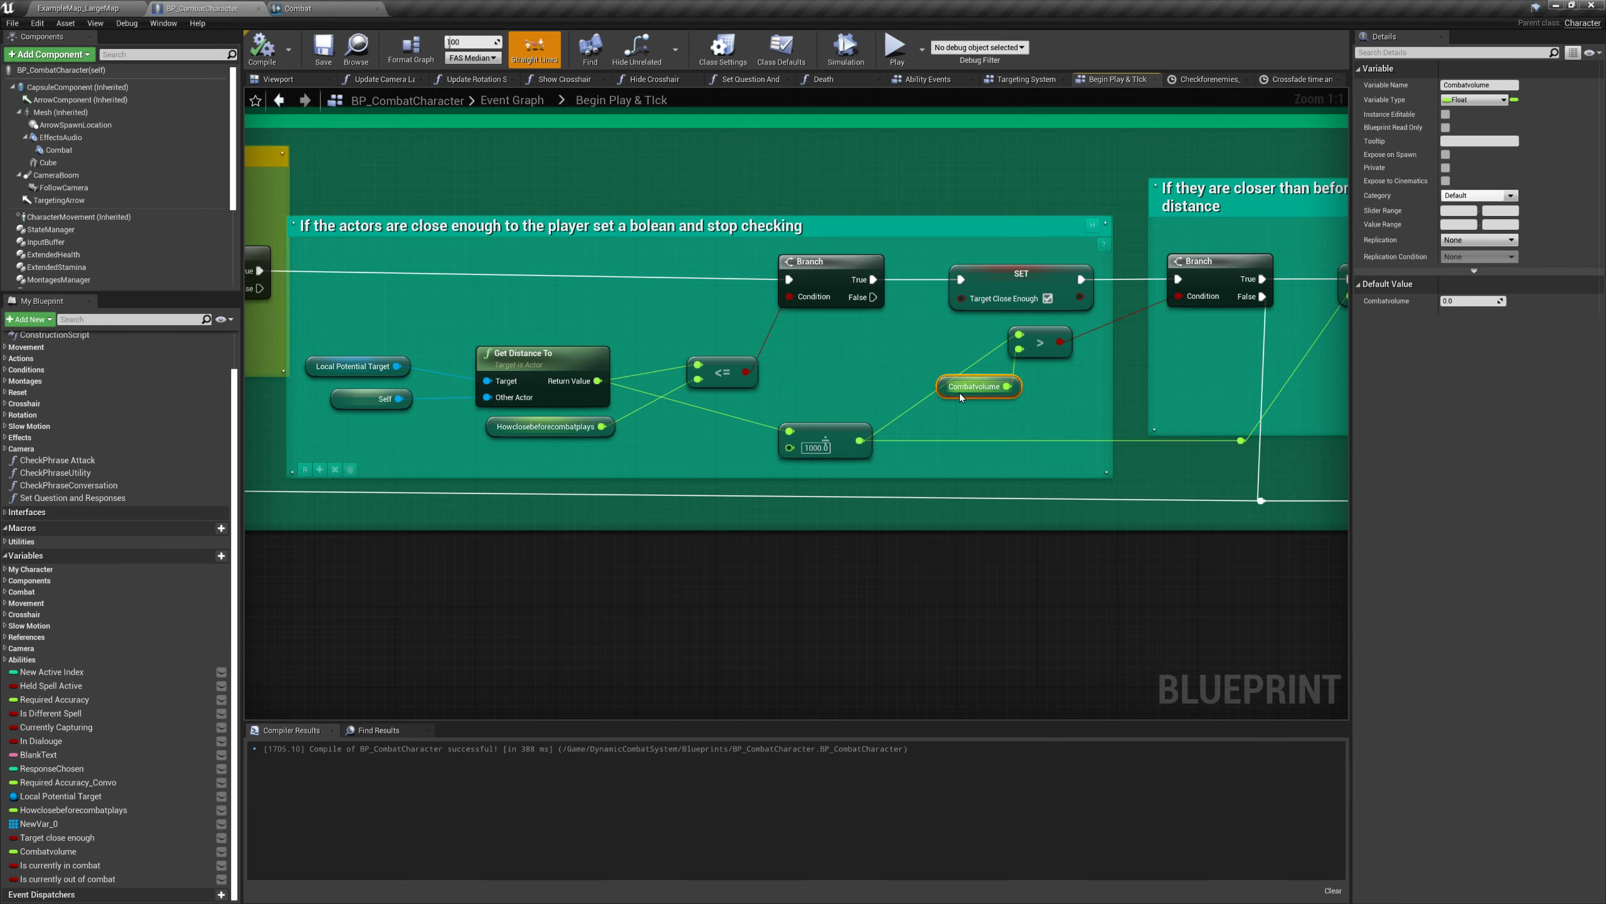
{"action": "mouse_move", "coordinate": [989, 431]}
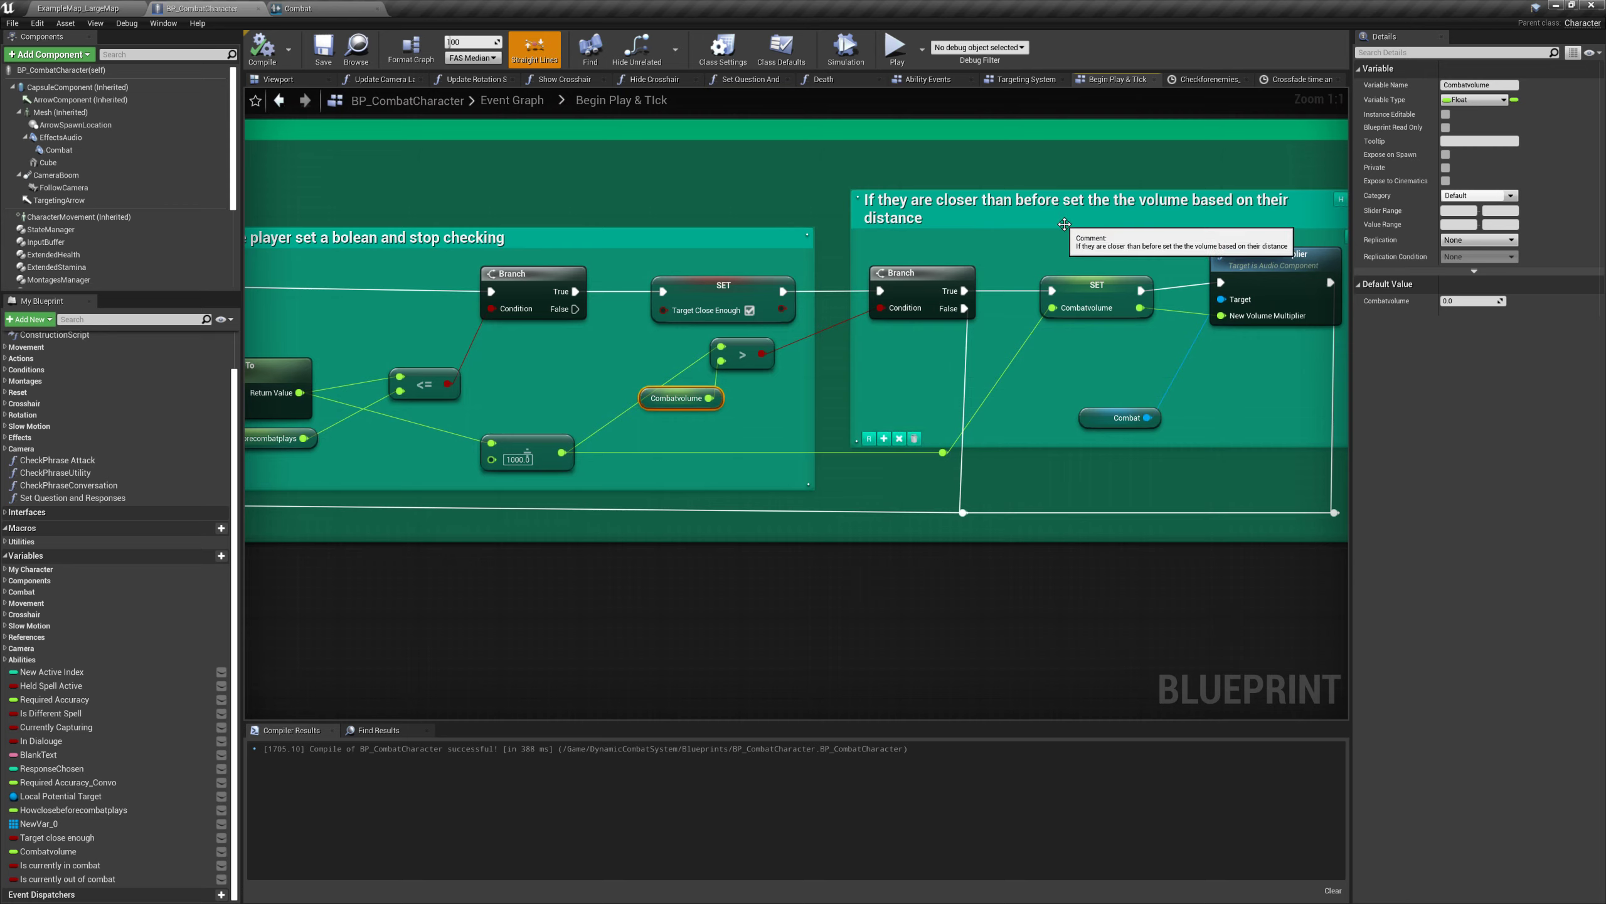
{"action": "mouse_move", "coordinate": [1233, 127]}
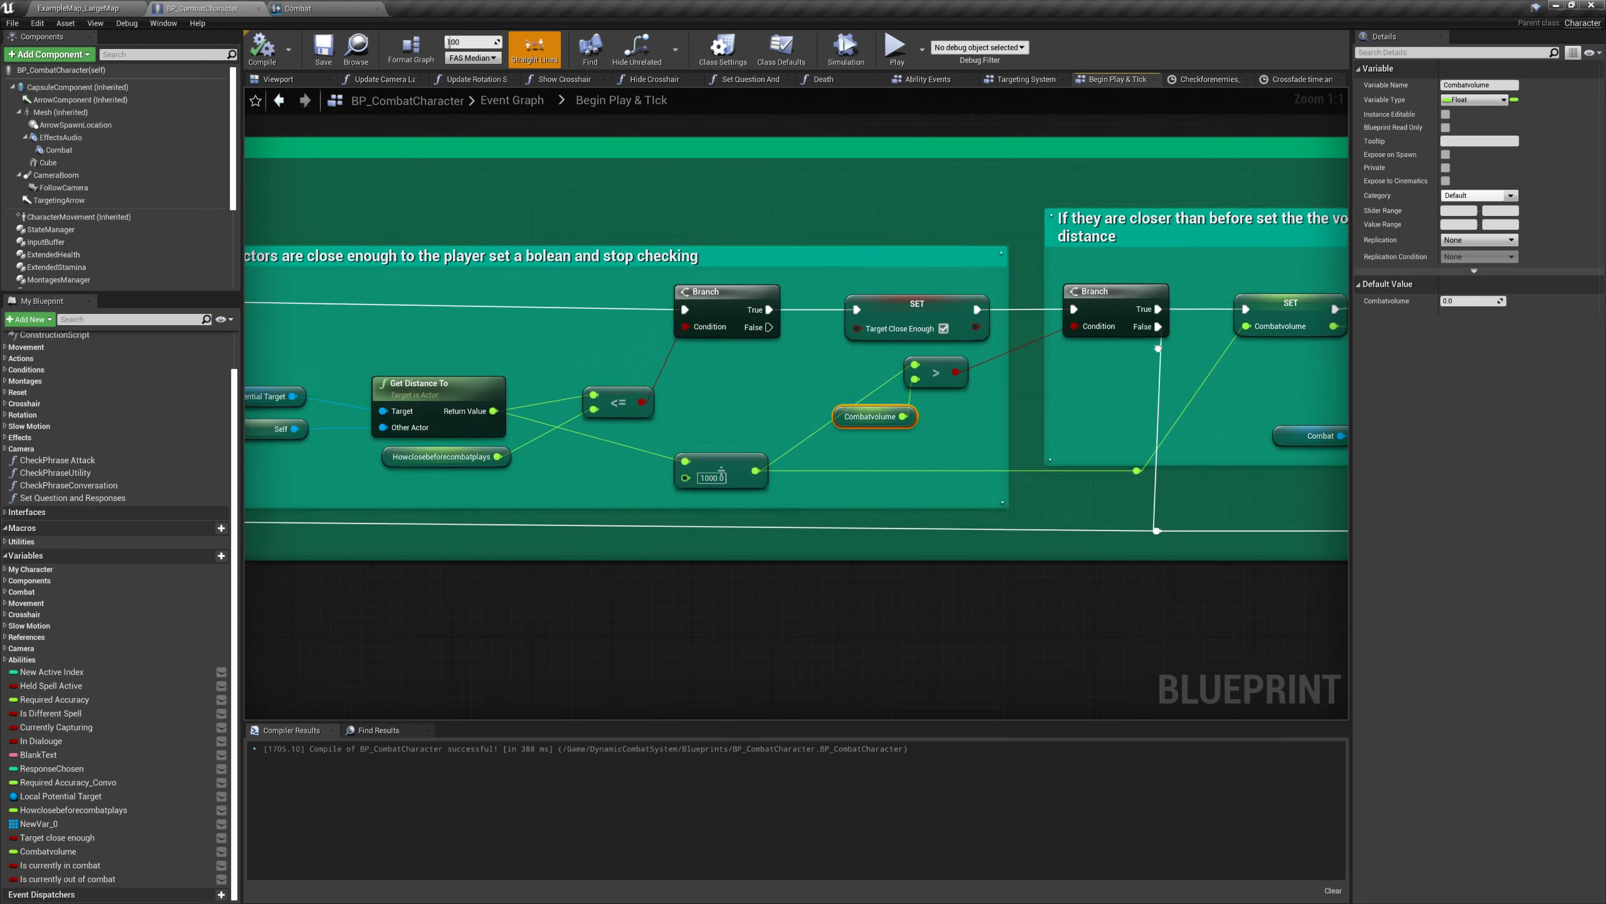
{"action": "scroll", "scroll_direction": "down", "scroll_amount": 3}
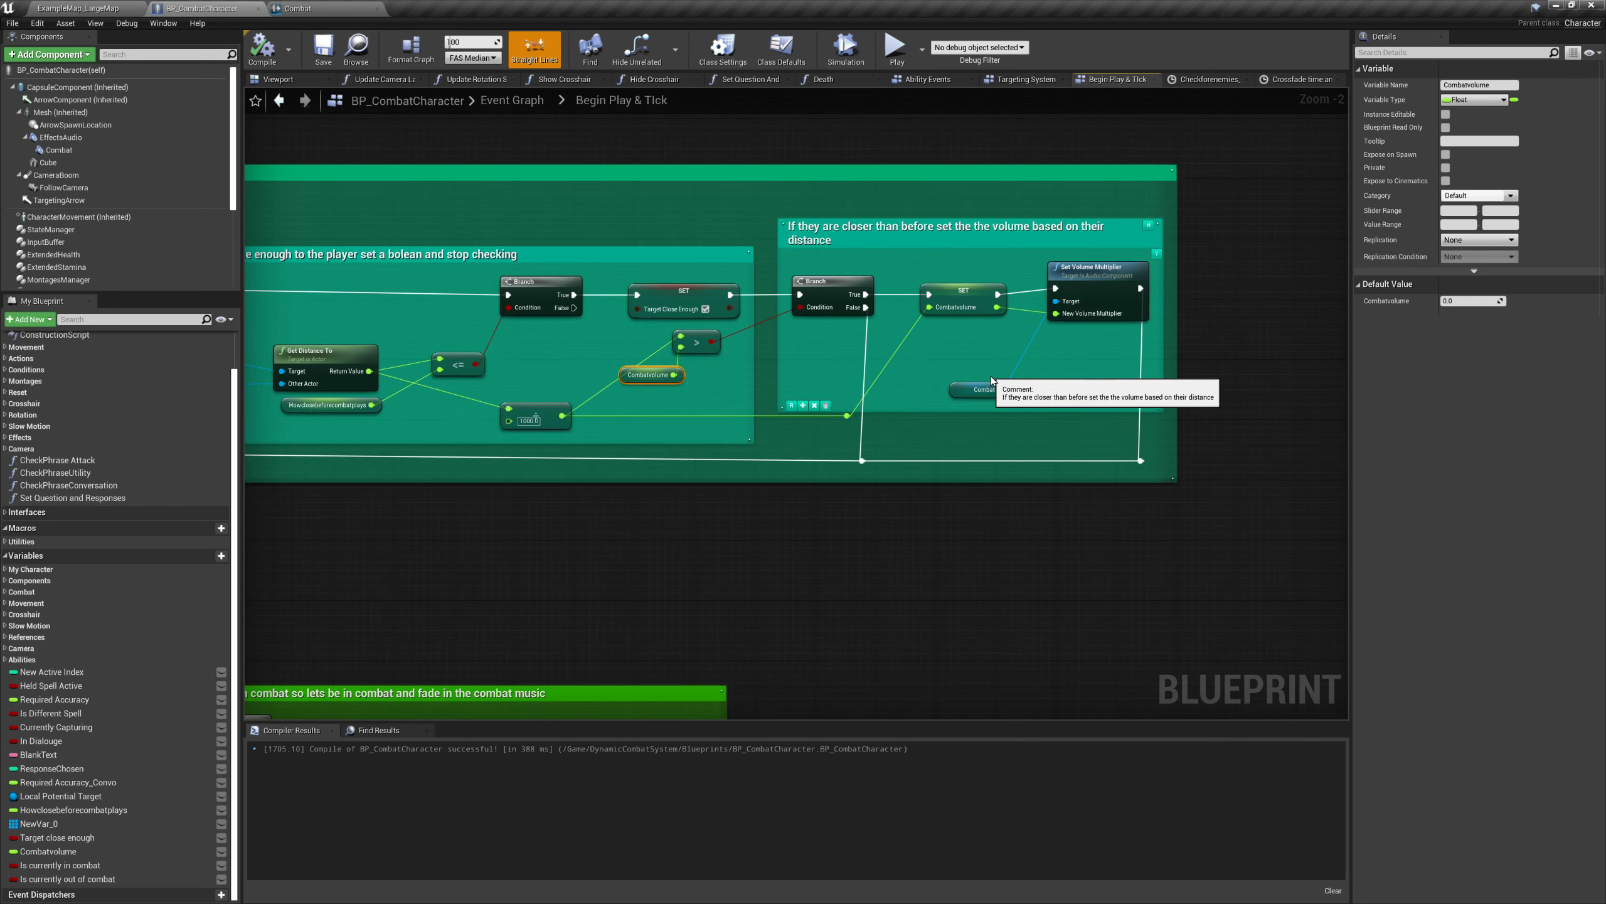
{"action": "mouse_move", "coordinate": [492, 387]}
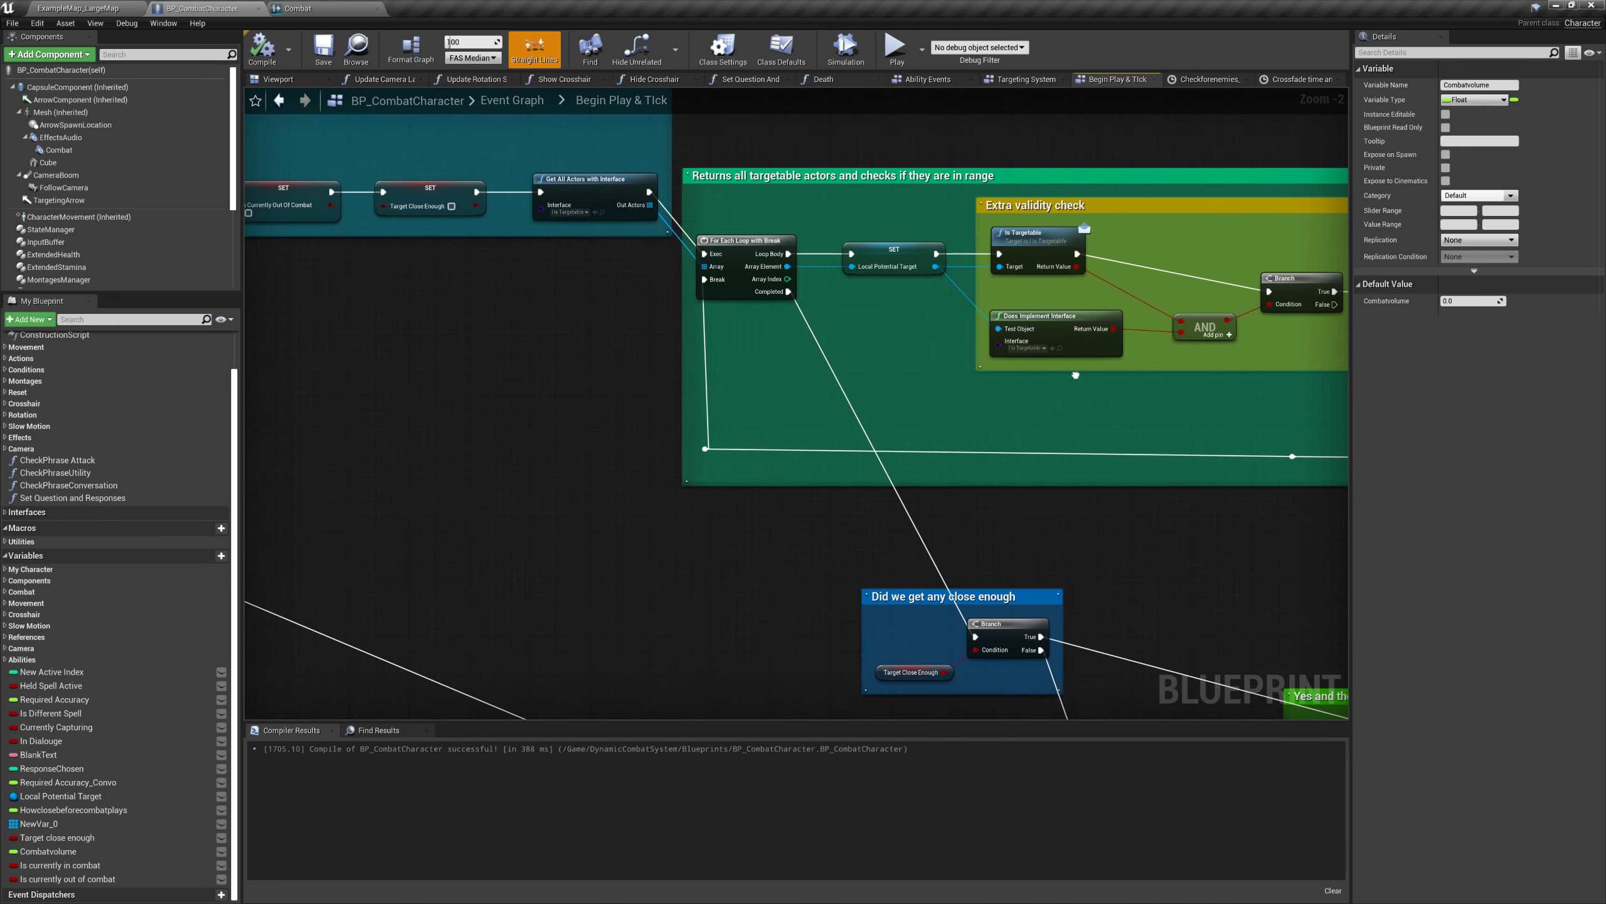
{"action": "scroll", "scroll_direction": "up", "scroll_amount": 3}
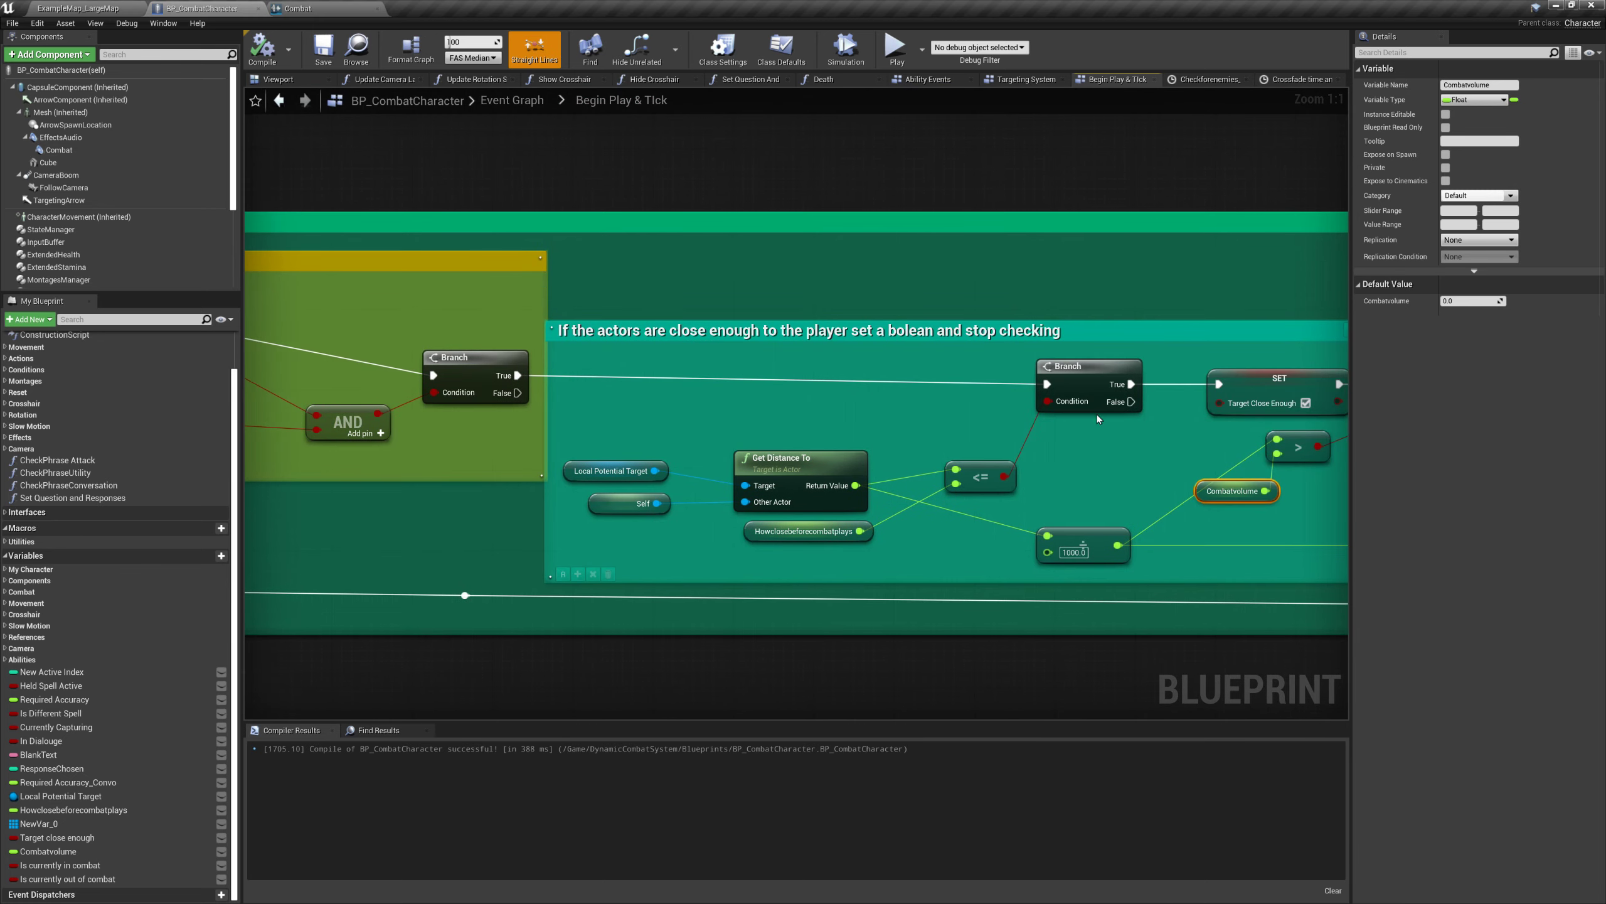
Deselect the Combatvolume node so the Details panel clears
{"action": "left_click", "coordinate": [1089, 366]}
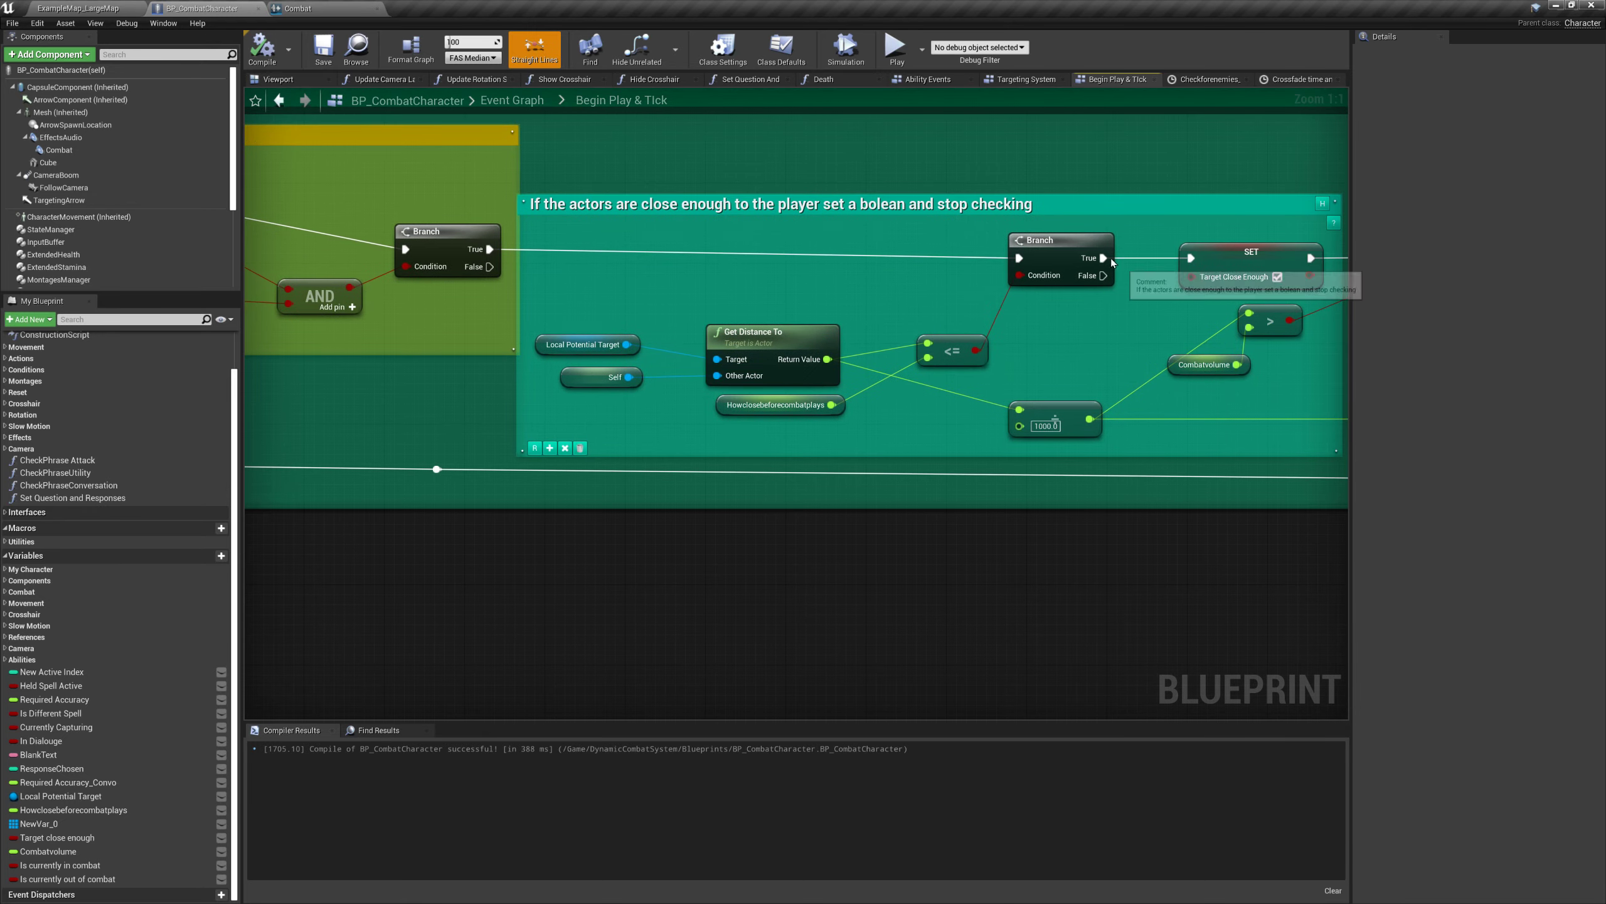
{"action": "mouse_move", "coordinate": [933, 310]}
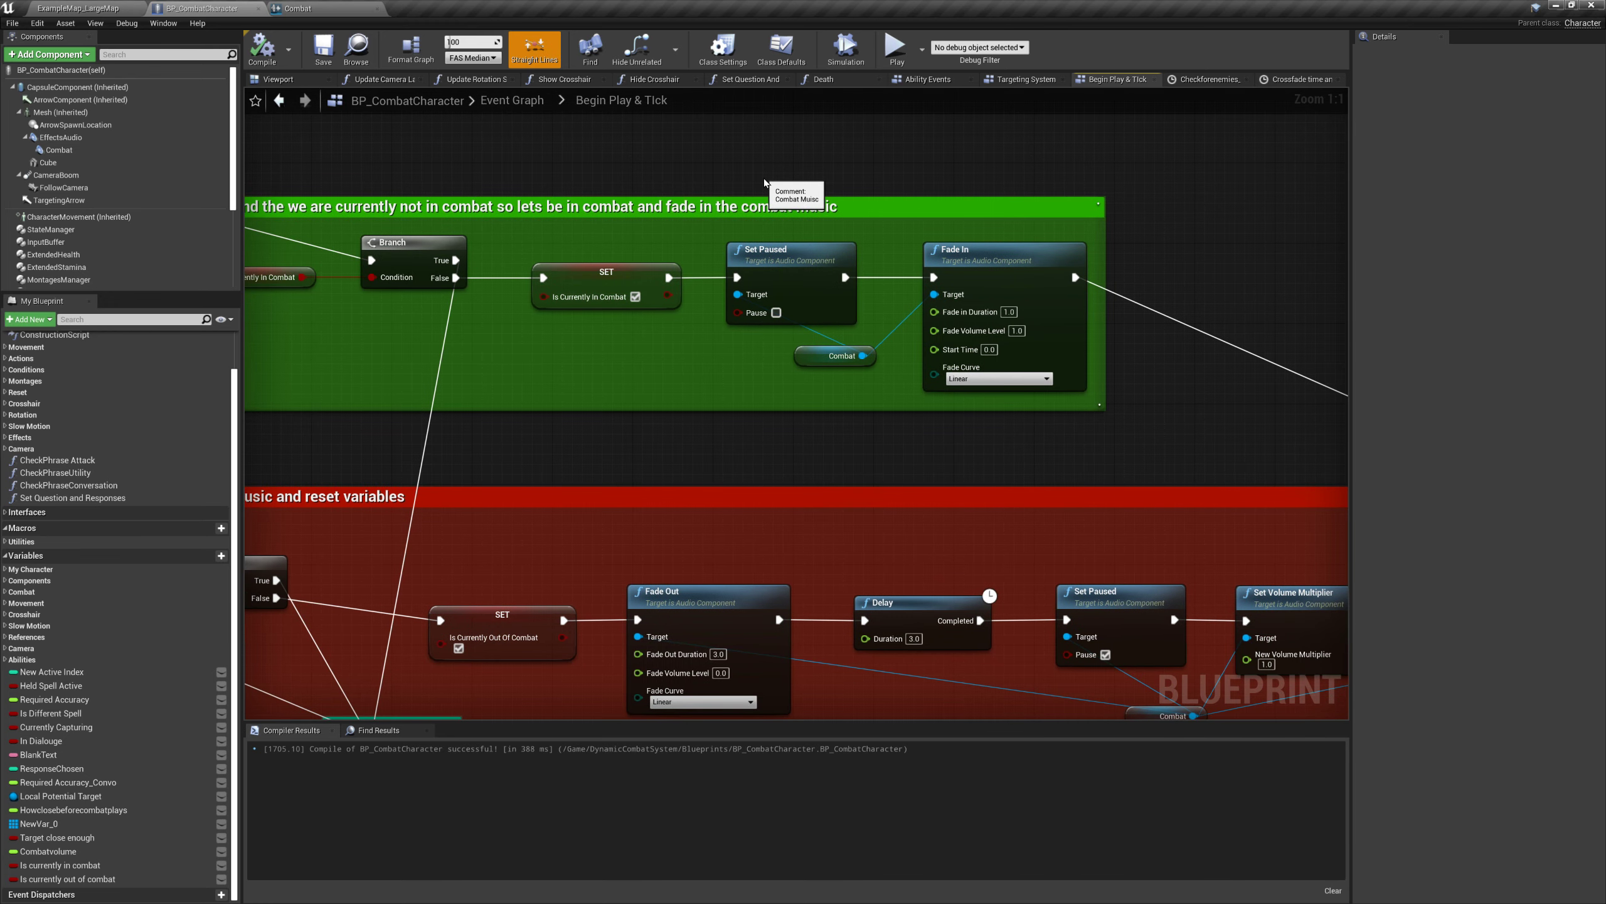
{"action": "mouse_move", "coordinate": [881, 166]}
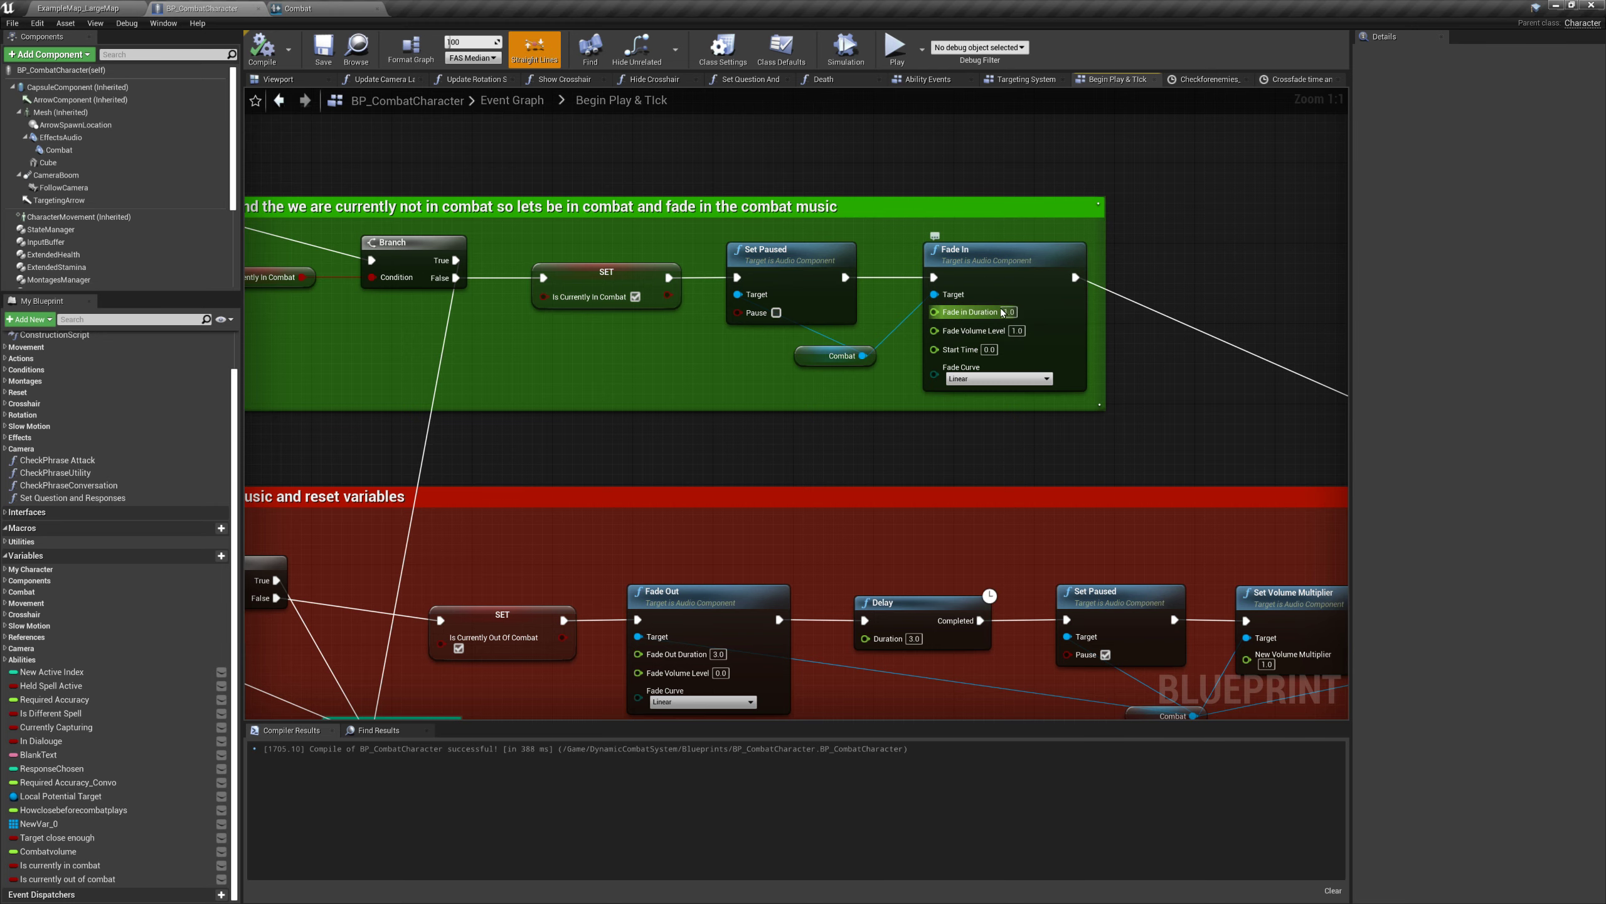
{"action": "scroll", "scroll_direction": "down", "scroll_amount": 3}
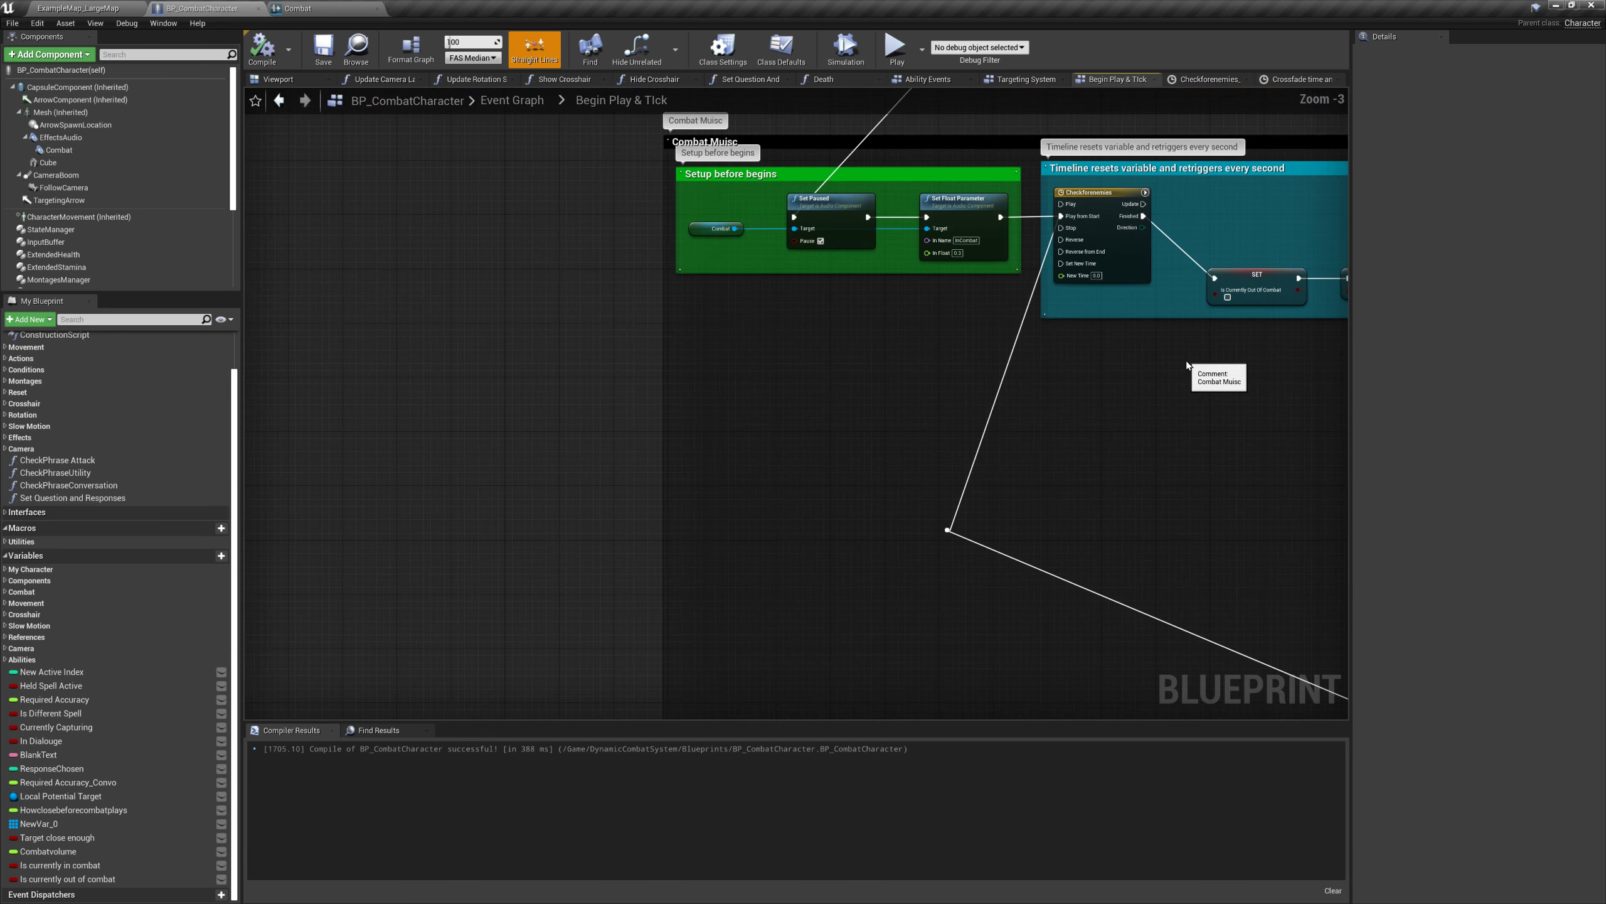
{"action": "scroll", "scroll_direction": "up", "scroll_amount": 3}
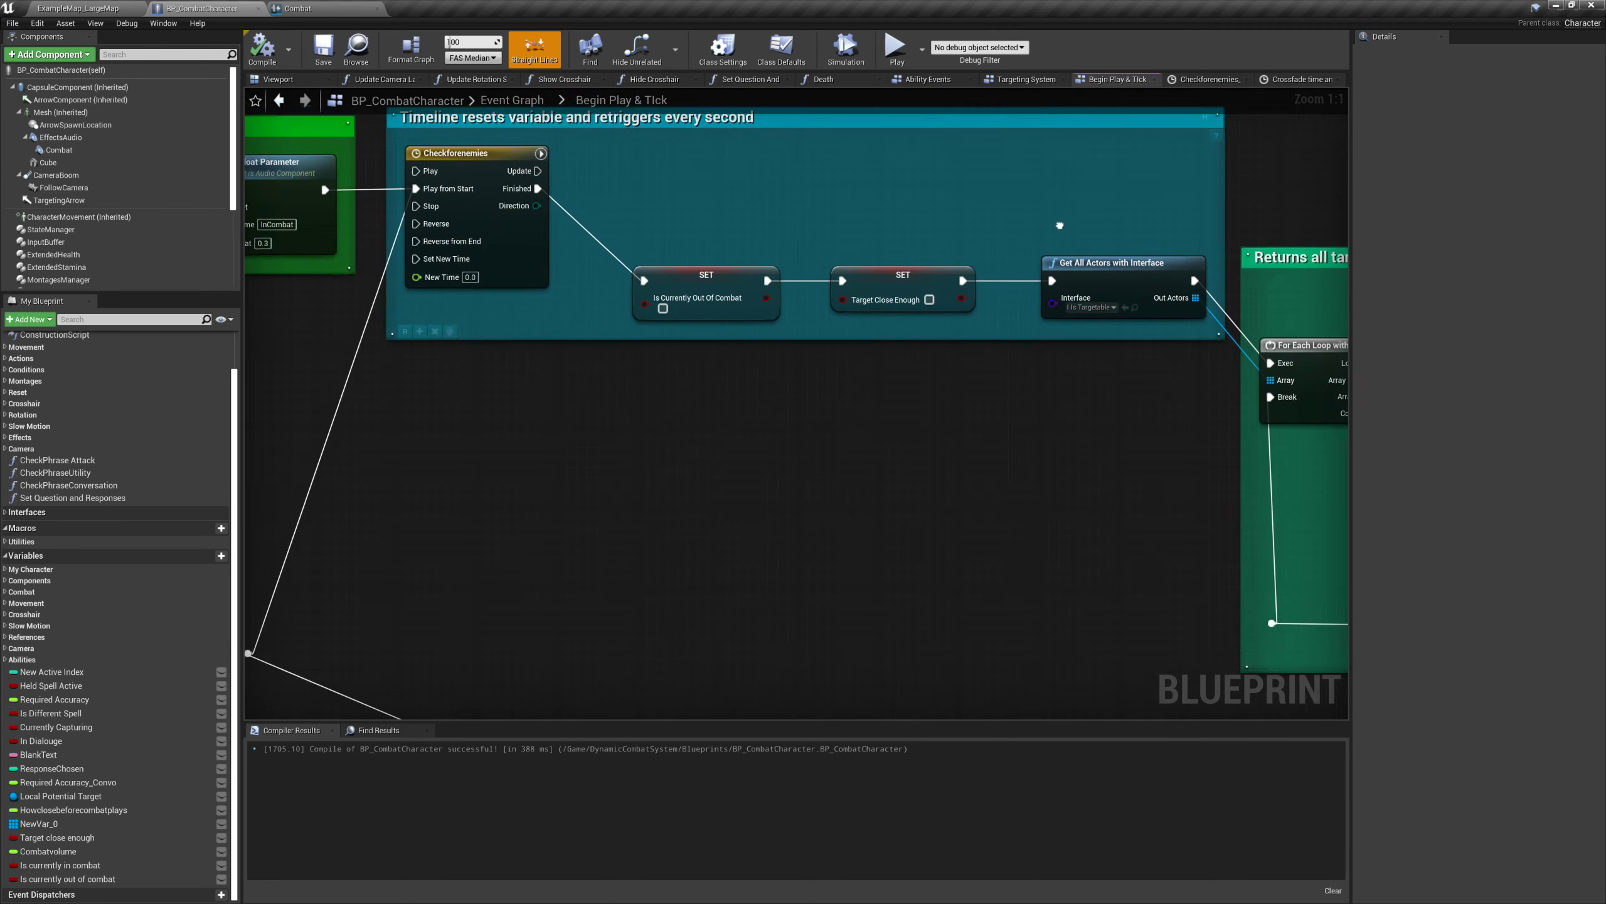
{"action": "scroll", "scroll_direction": "down", "scroll_amount": 3}
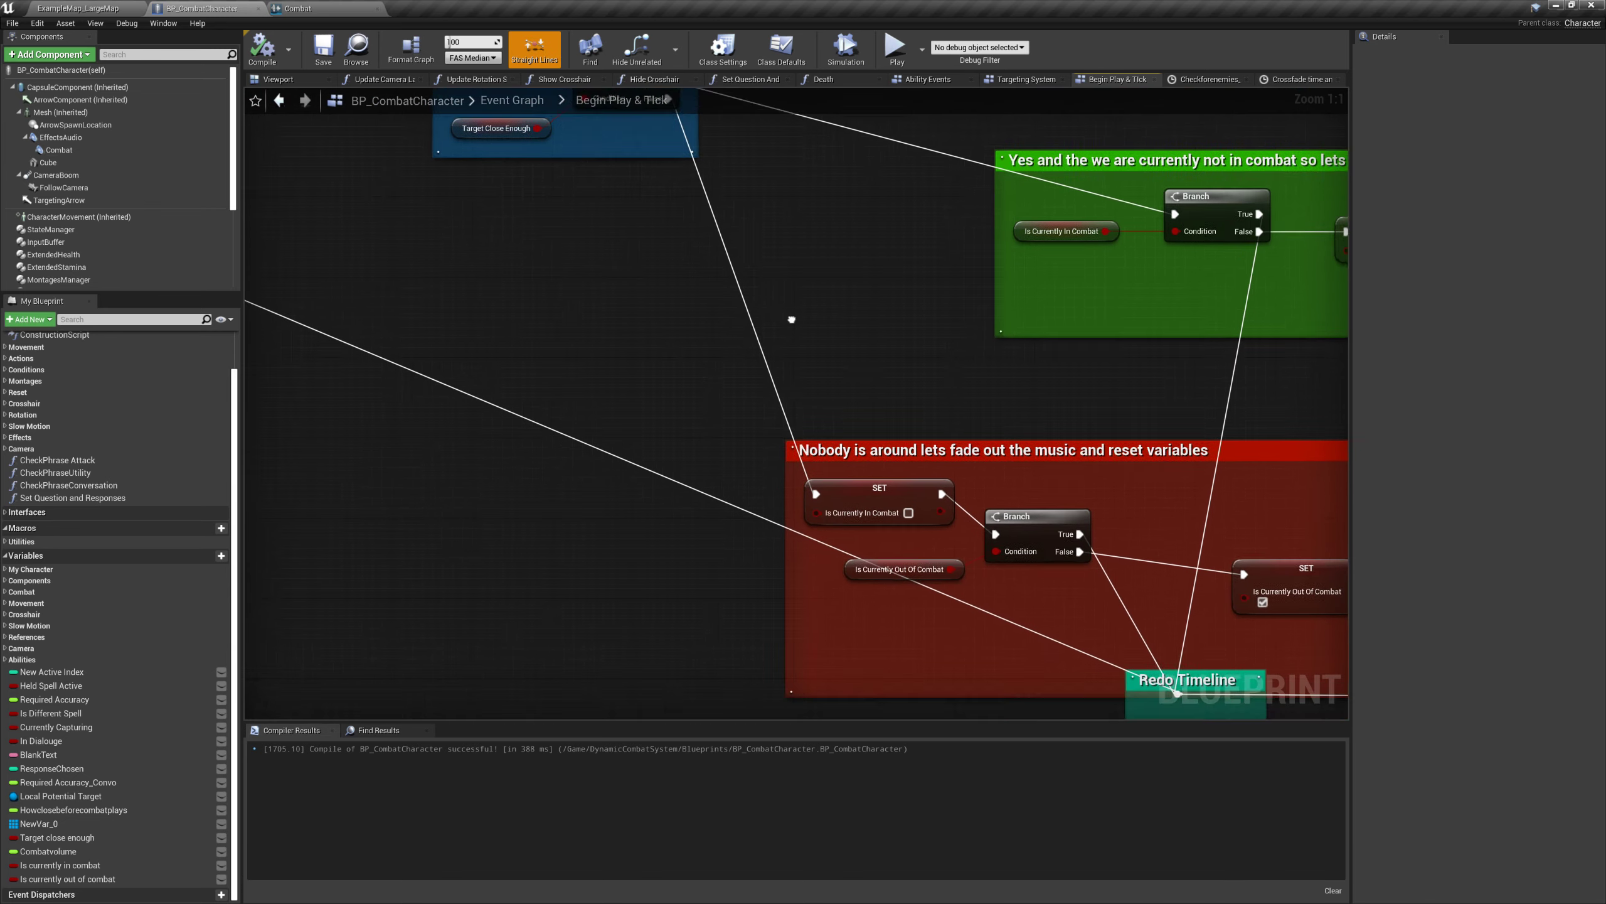
{"action": "scroll", "scroll_direction": "down", "scroll_amount": 3}
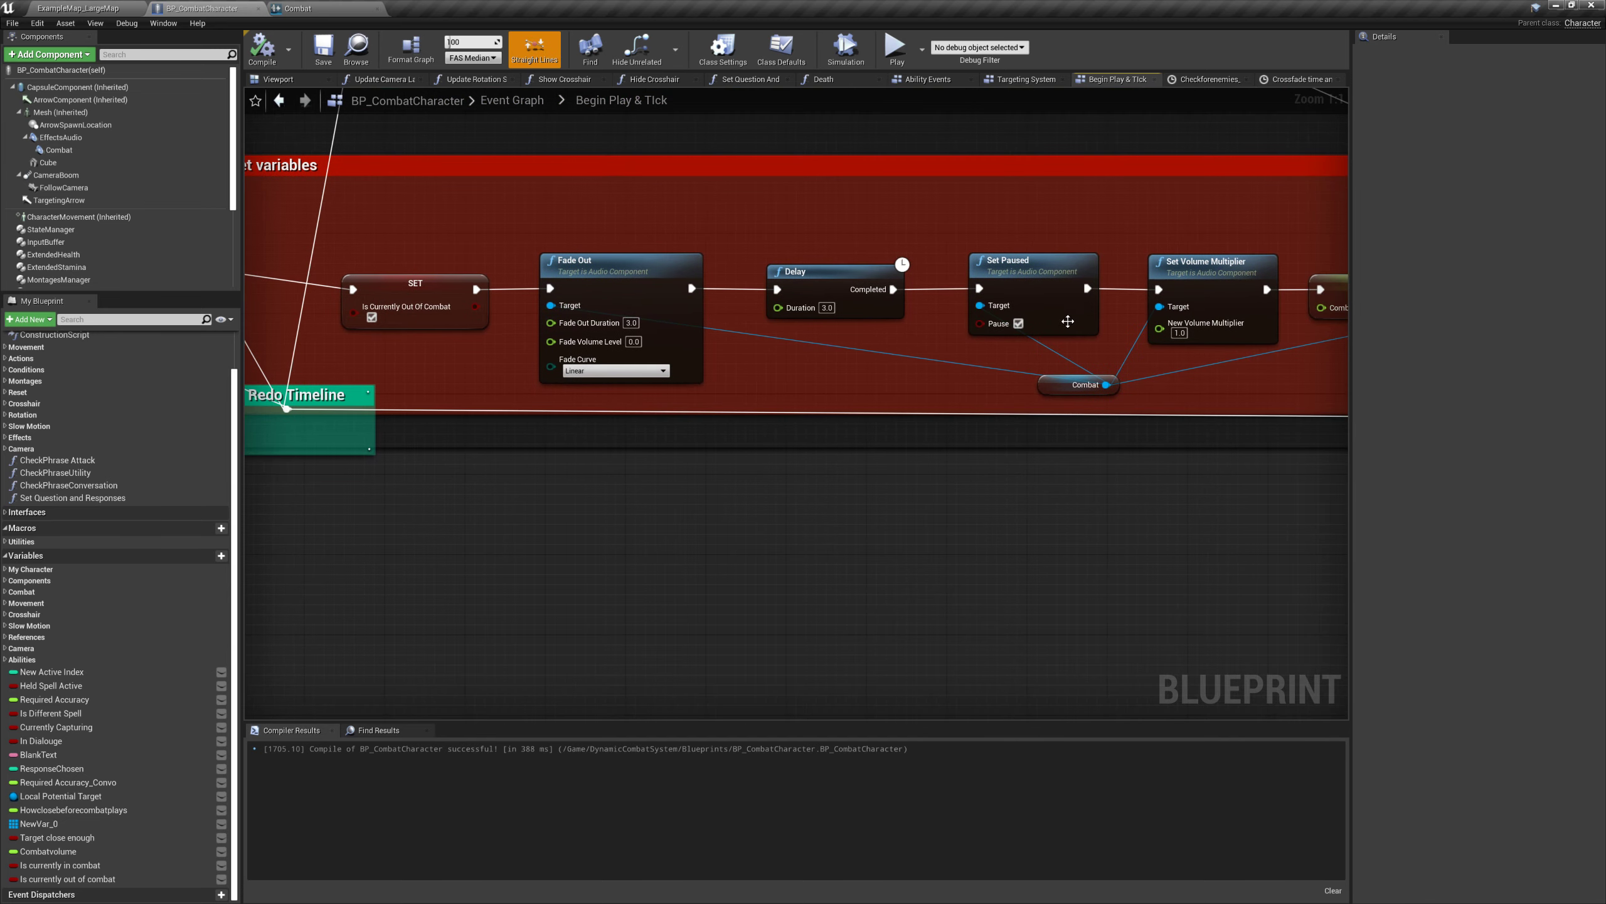
{"action": "mouse_move", "coordinate": [704, 338]}
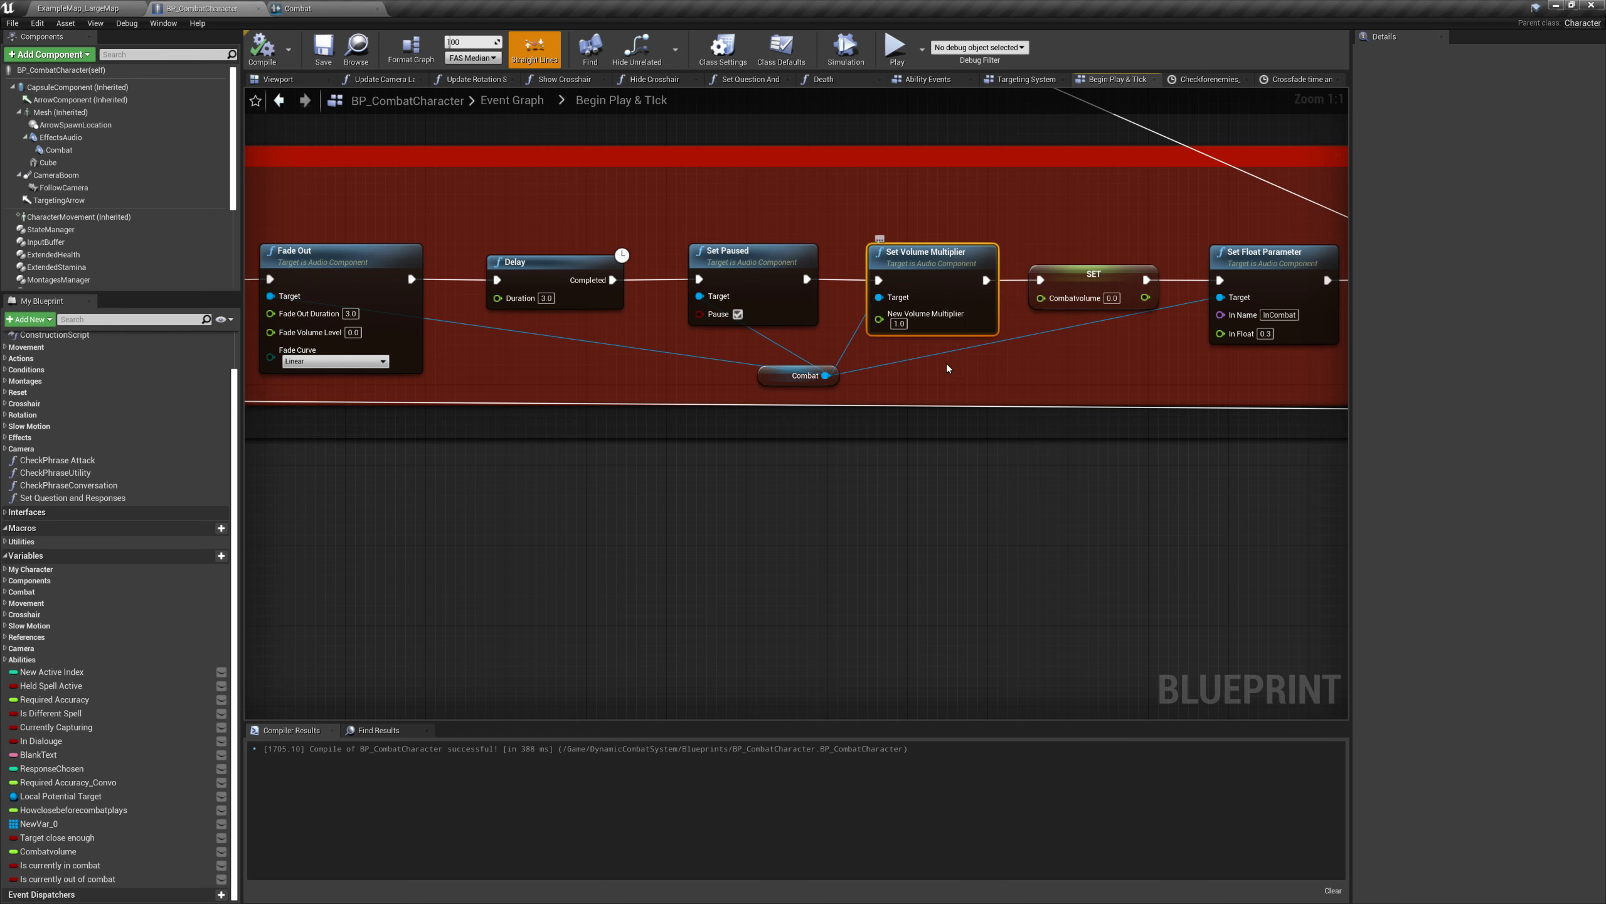
{"action": "mouse_move", "coordinate": [455, 286]}
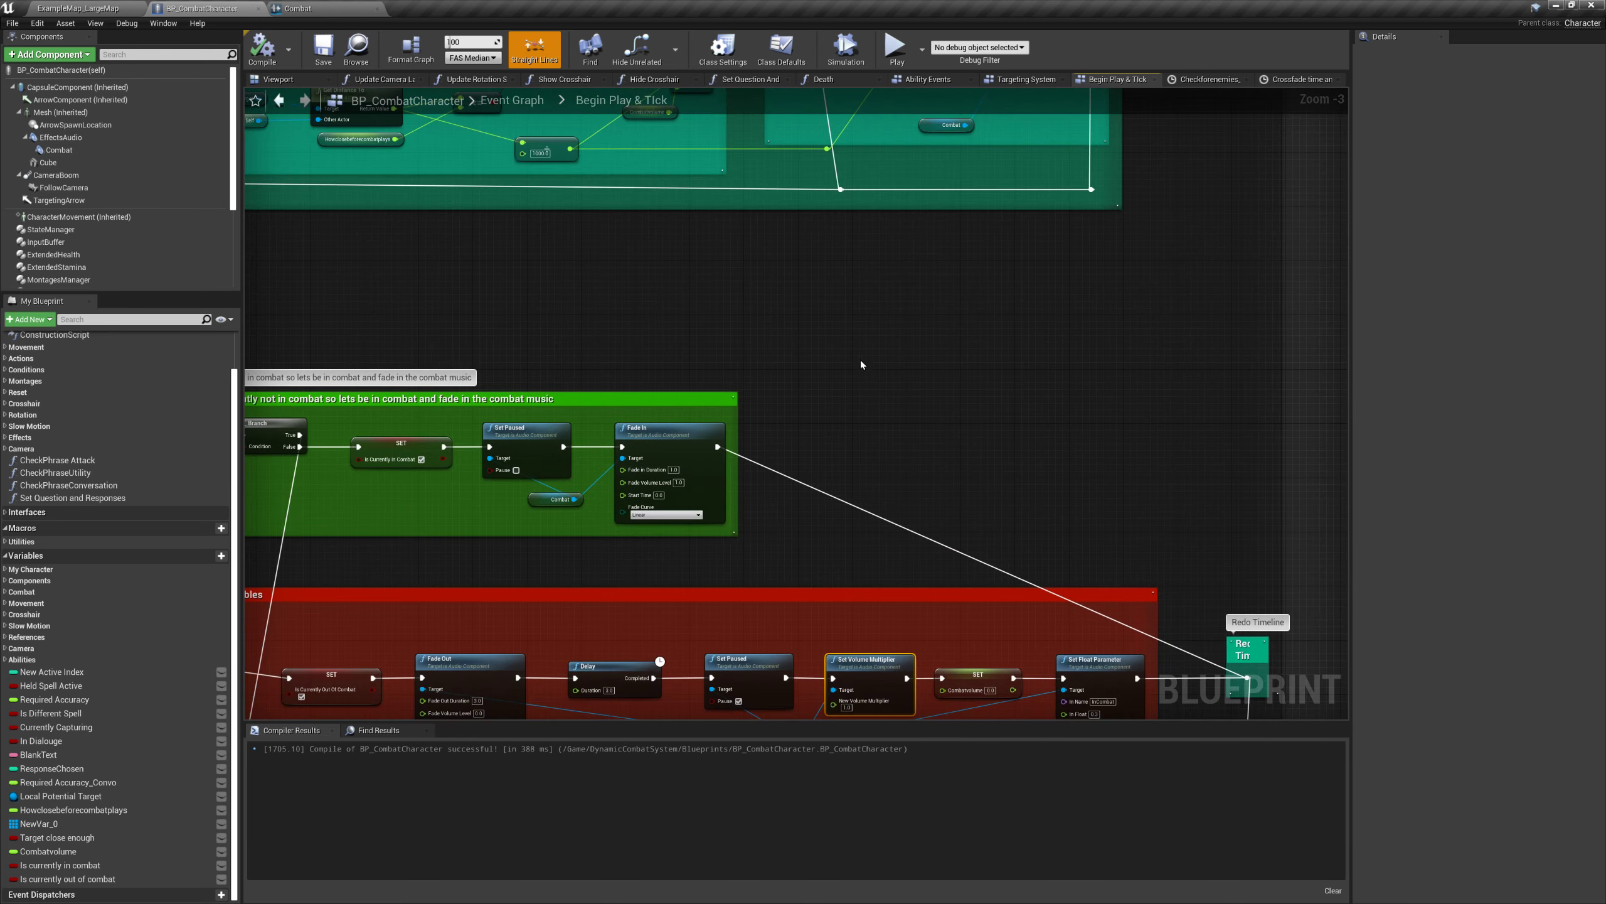
{"action": "scroll", "scroll_direction": "down", "scroll_amount": 3}
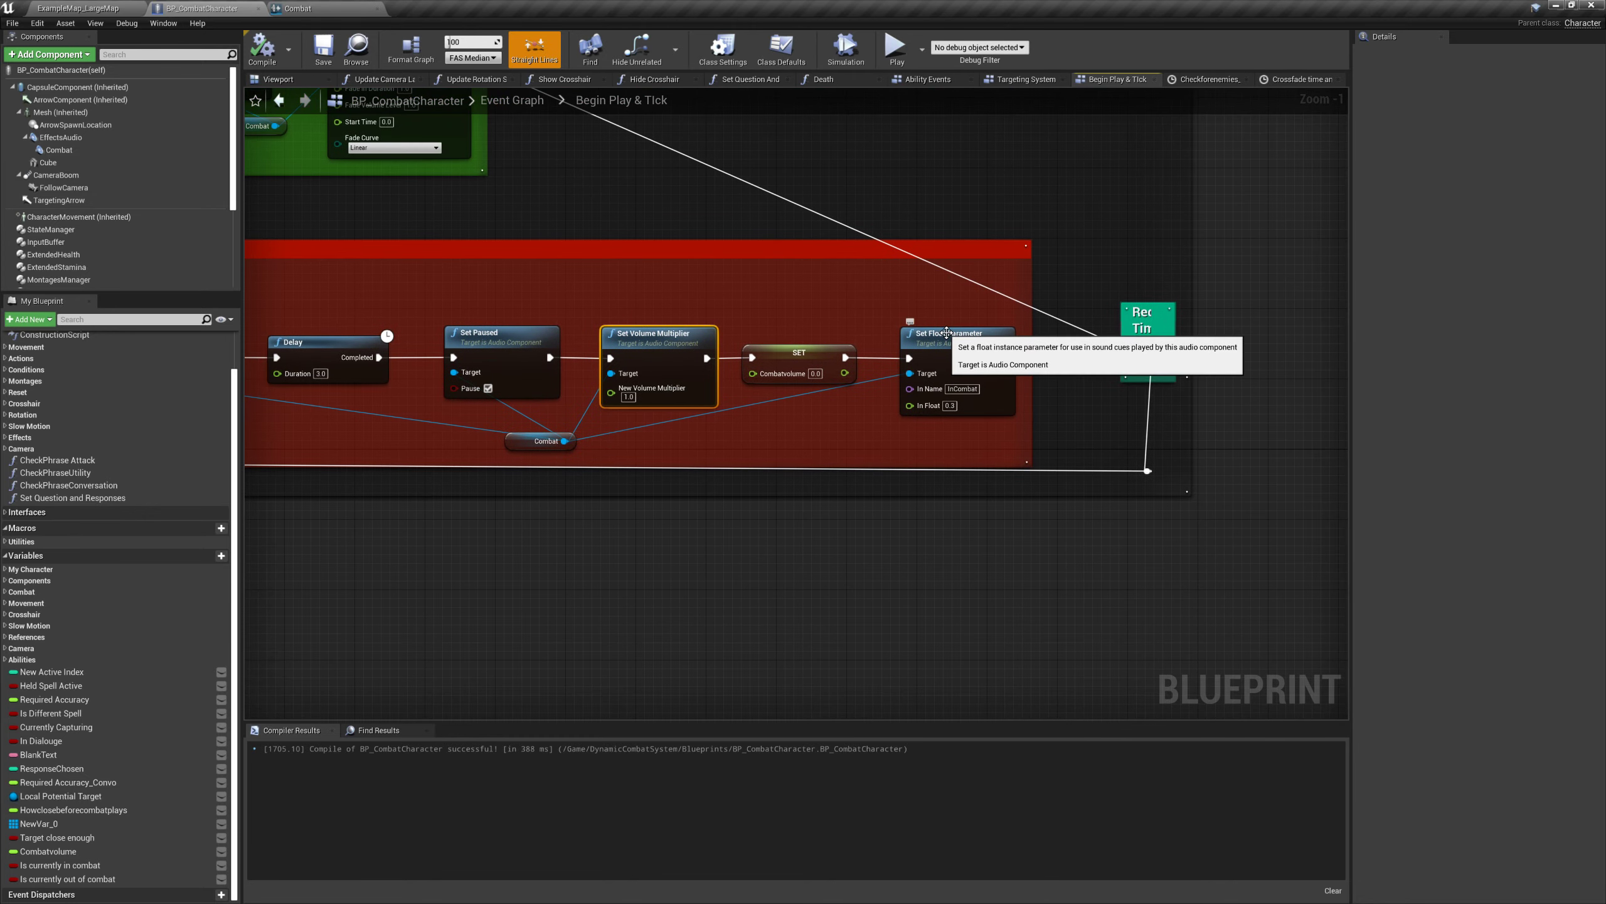
{"action": "mouse_move", "coordinate": [1119, 407]}
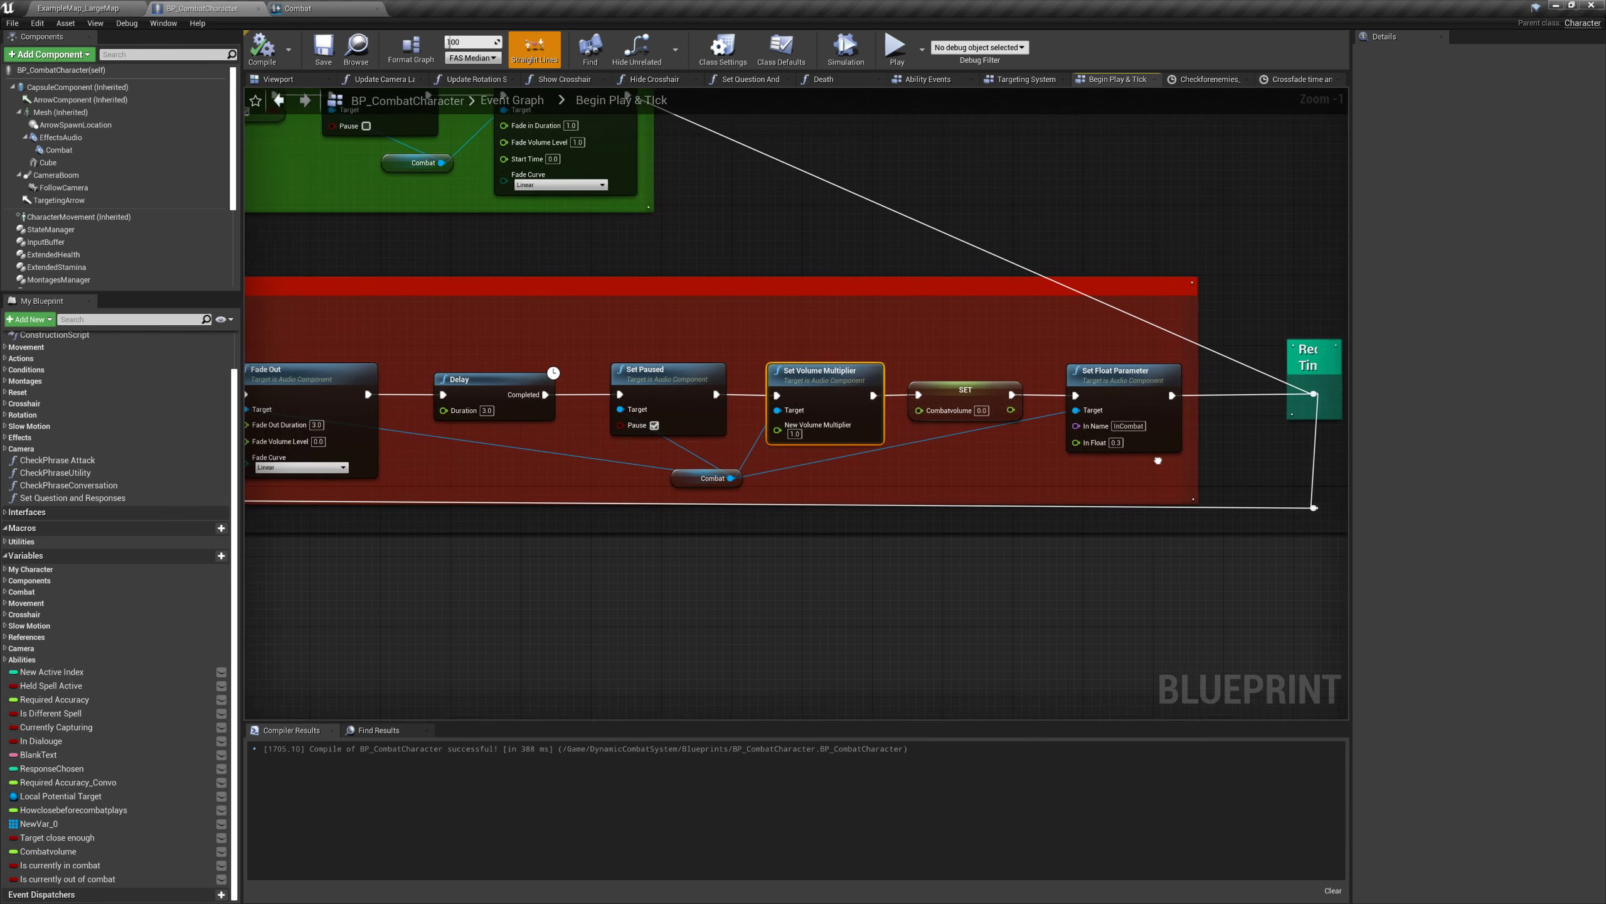
{"action": "scroll", "scroll_direction": "down", "scroll_amount": 3}
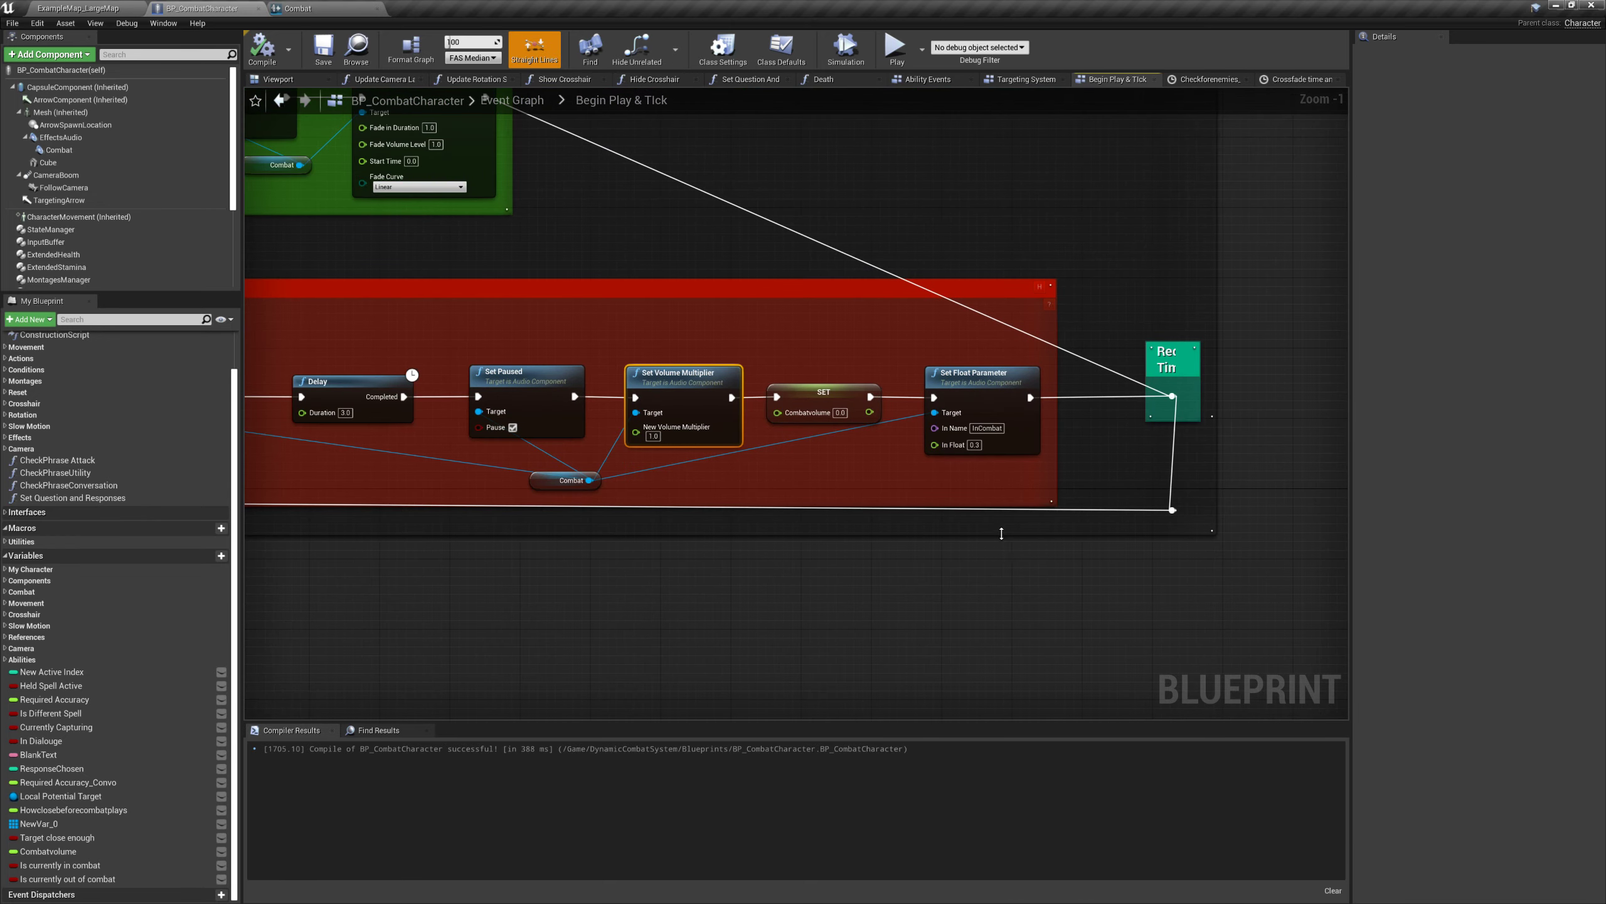
{"action": "scroll", "scroll_direction": "down", "scroll_amount": 3}
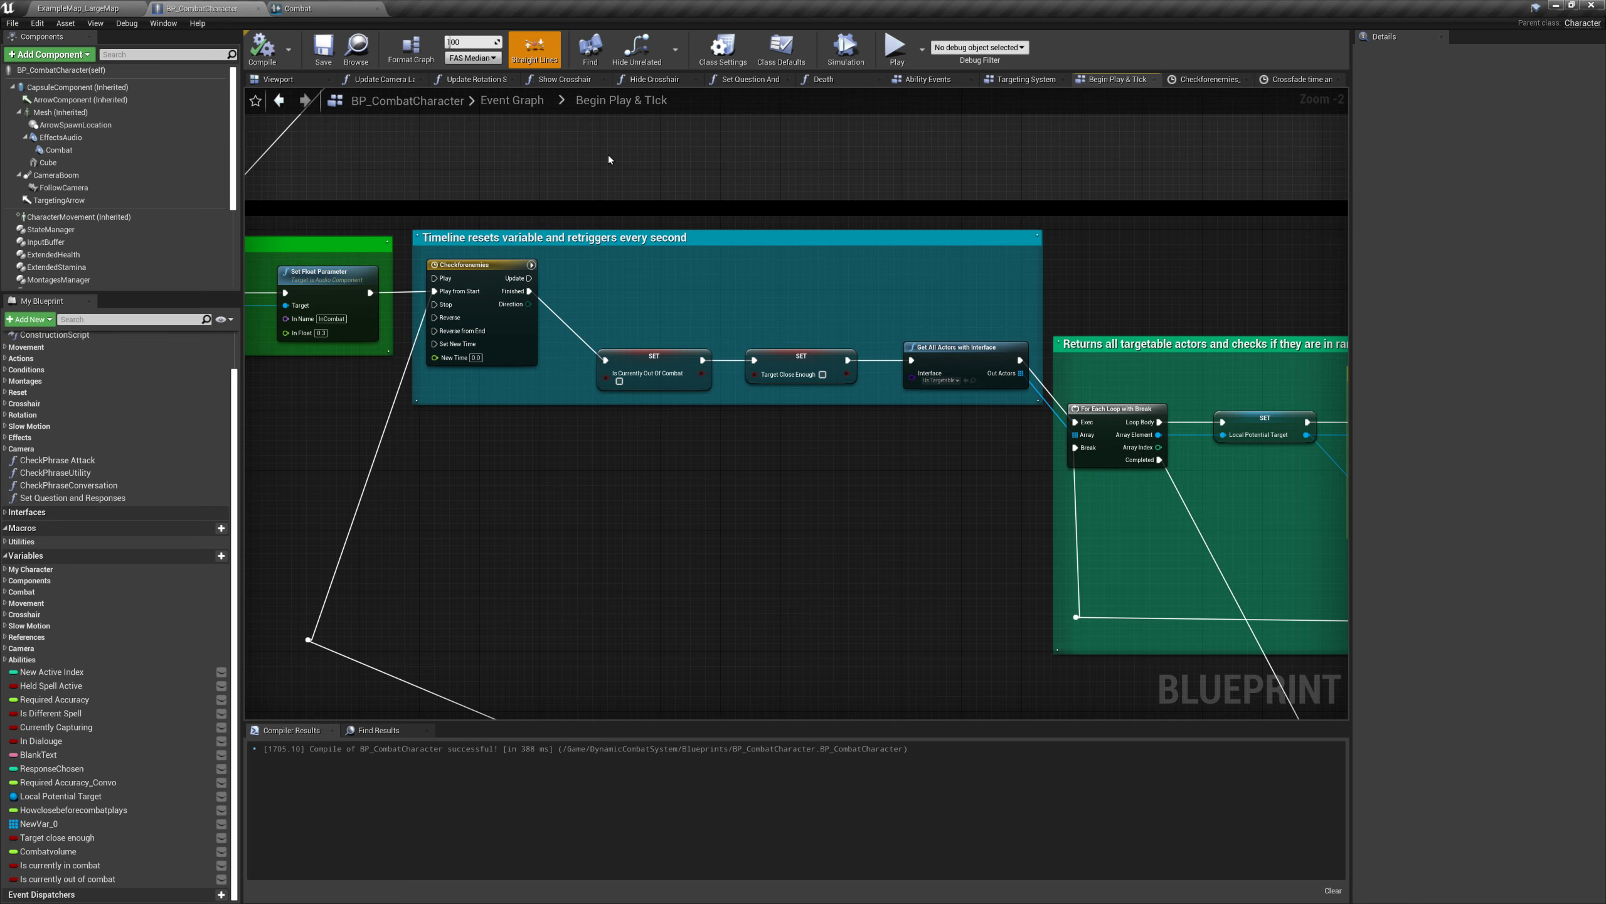
{"action": "mouse_move", "coordinate": [760, 160]}
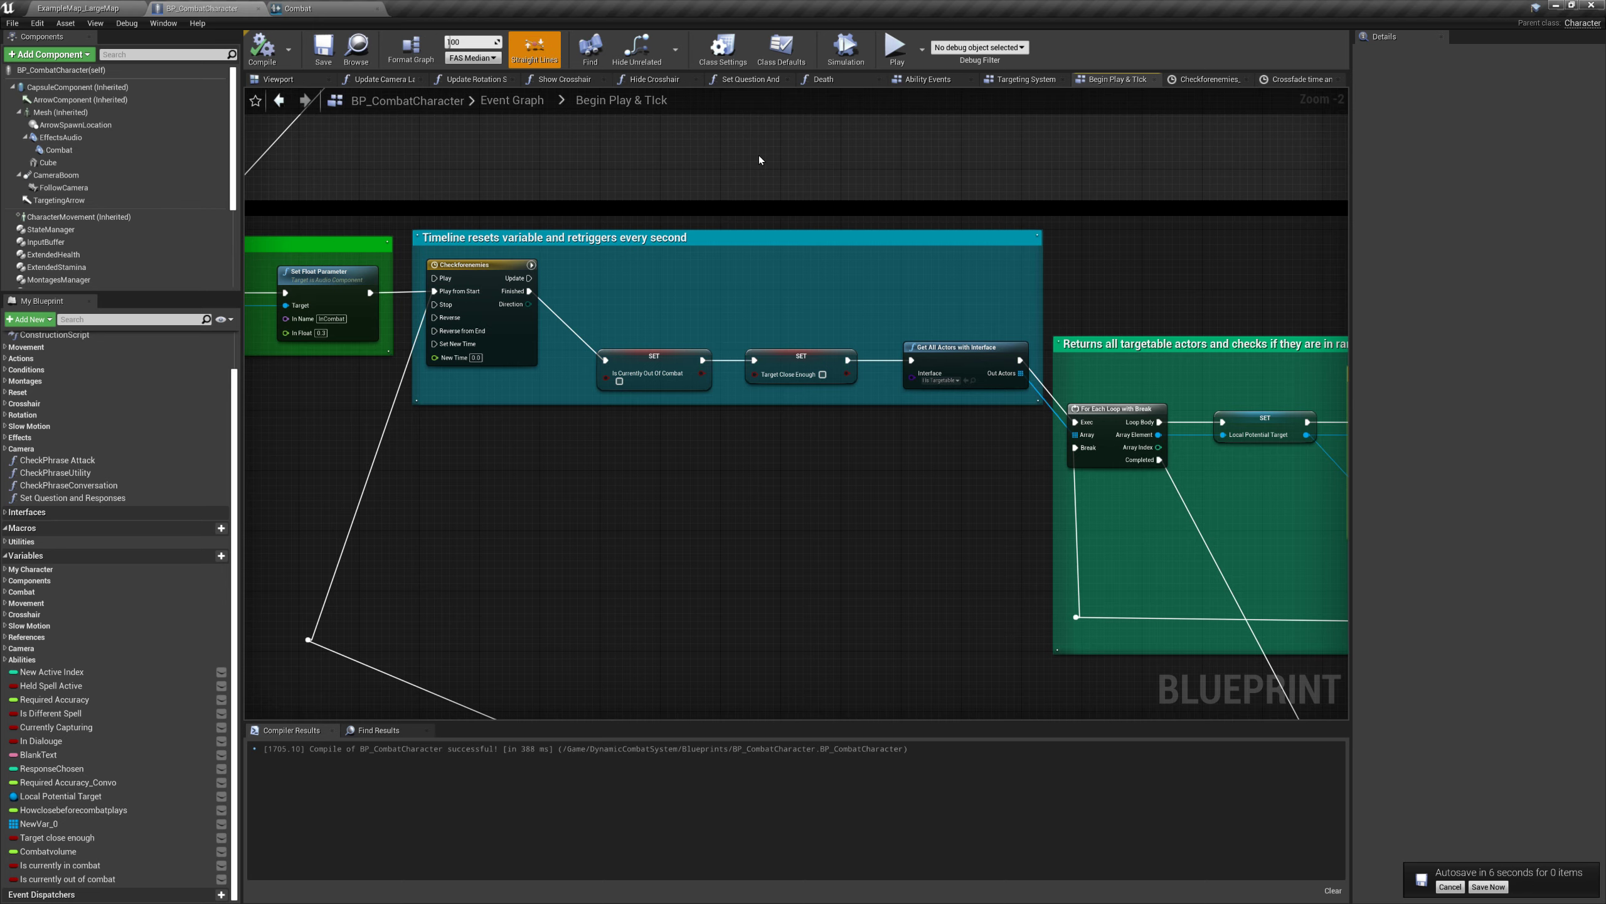
{"action": "mouse_move", "coordinate": [299, 8]}
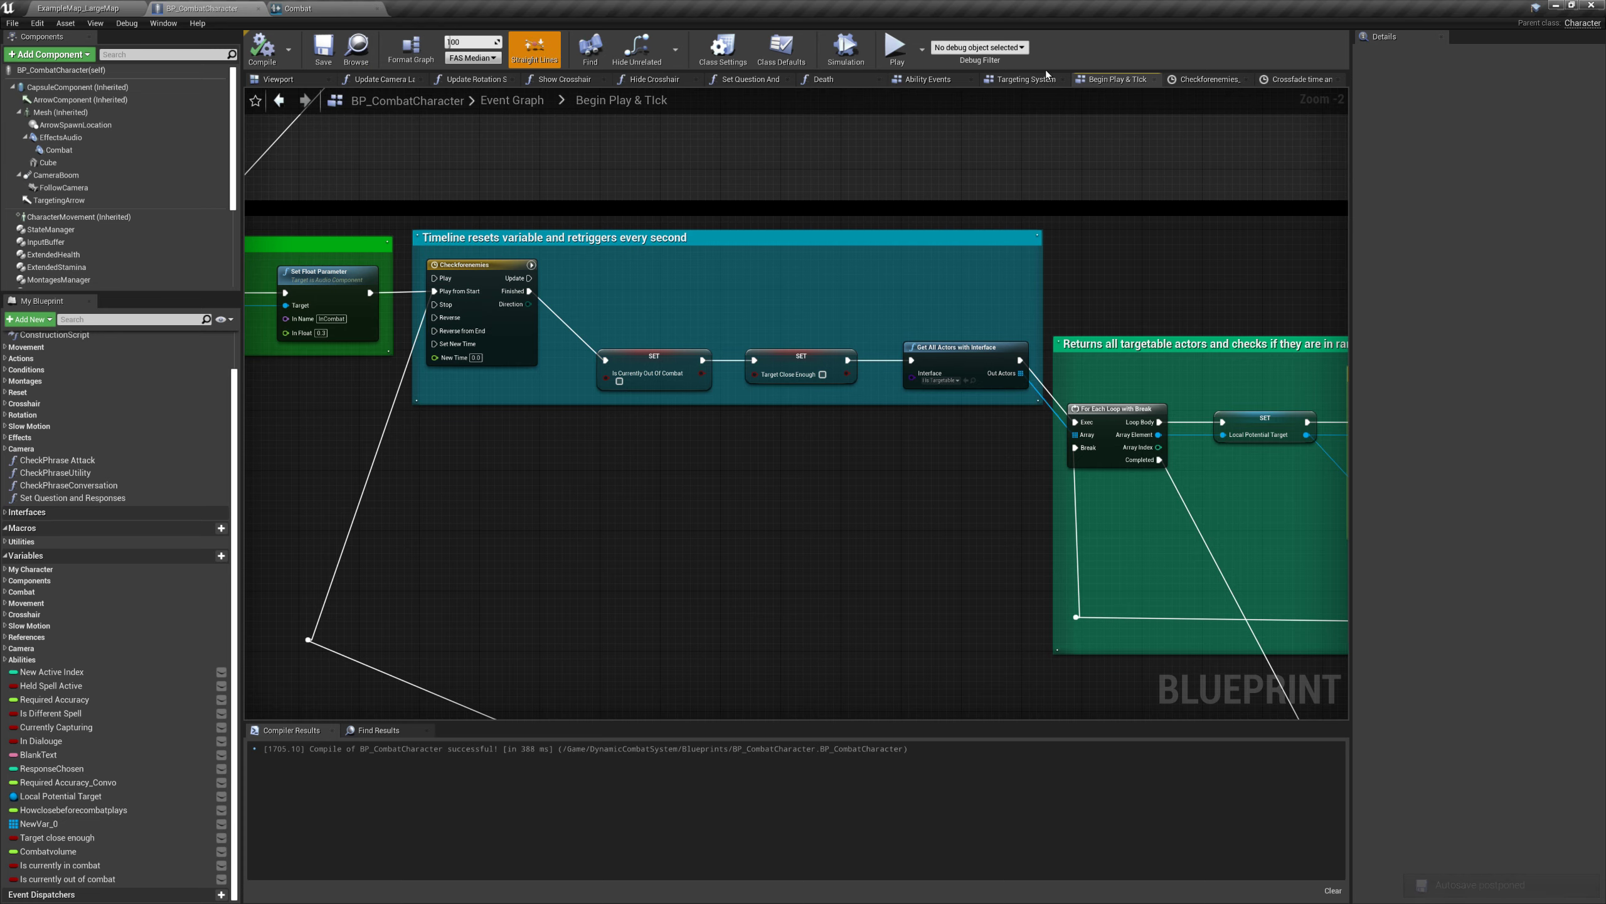
{"action": "left_click", "coordinate": [1022, 79]}
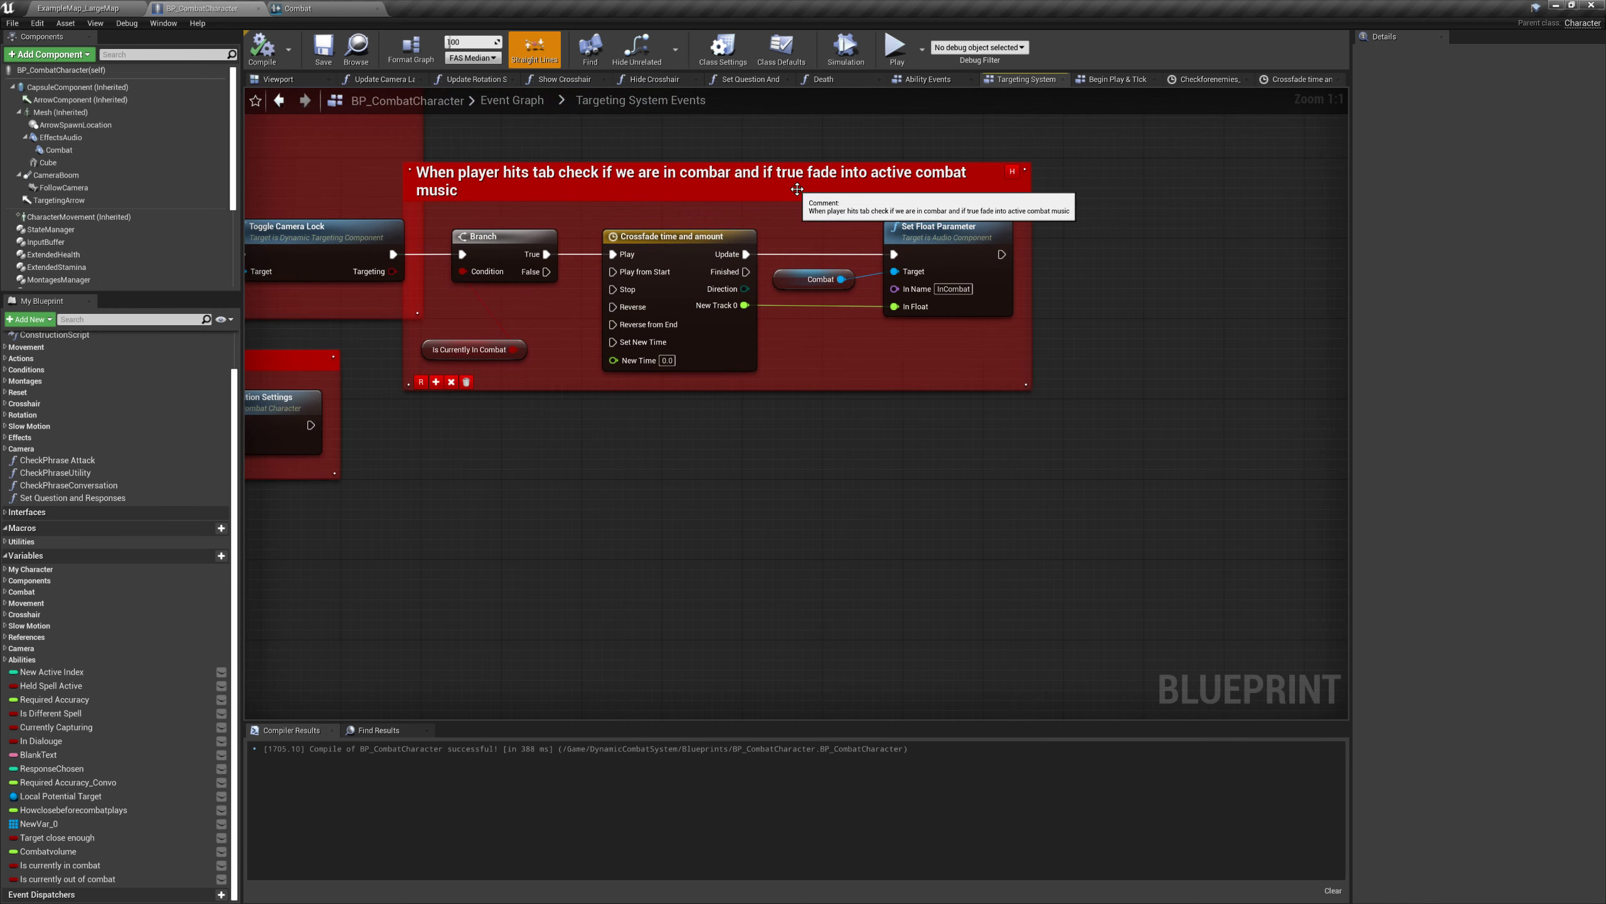
{"action": "mouse_move", "coordinate": [835, 176]}
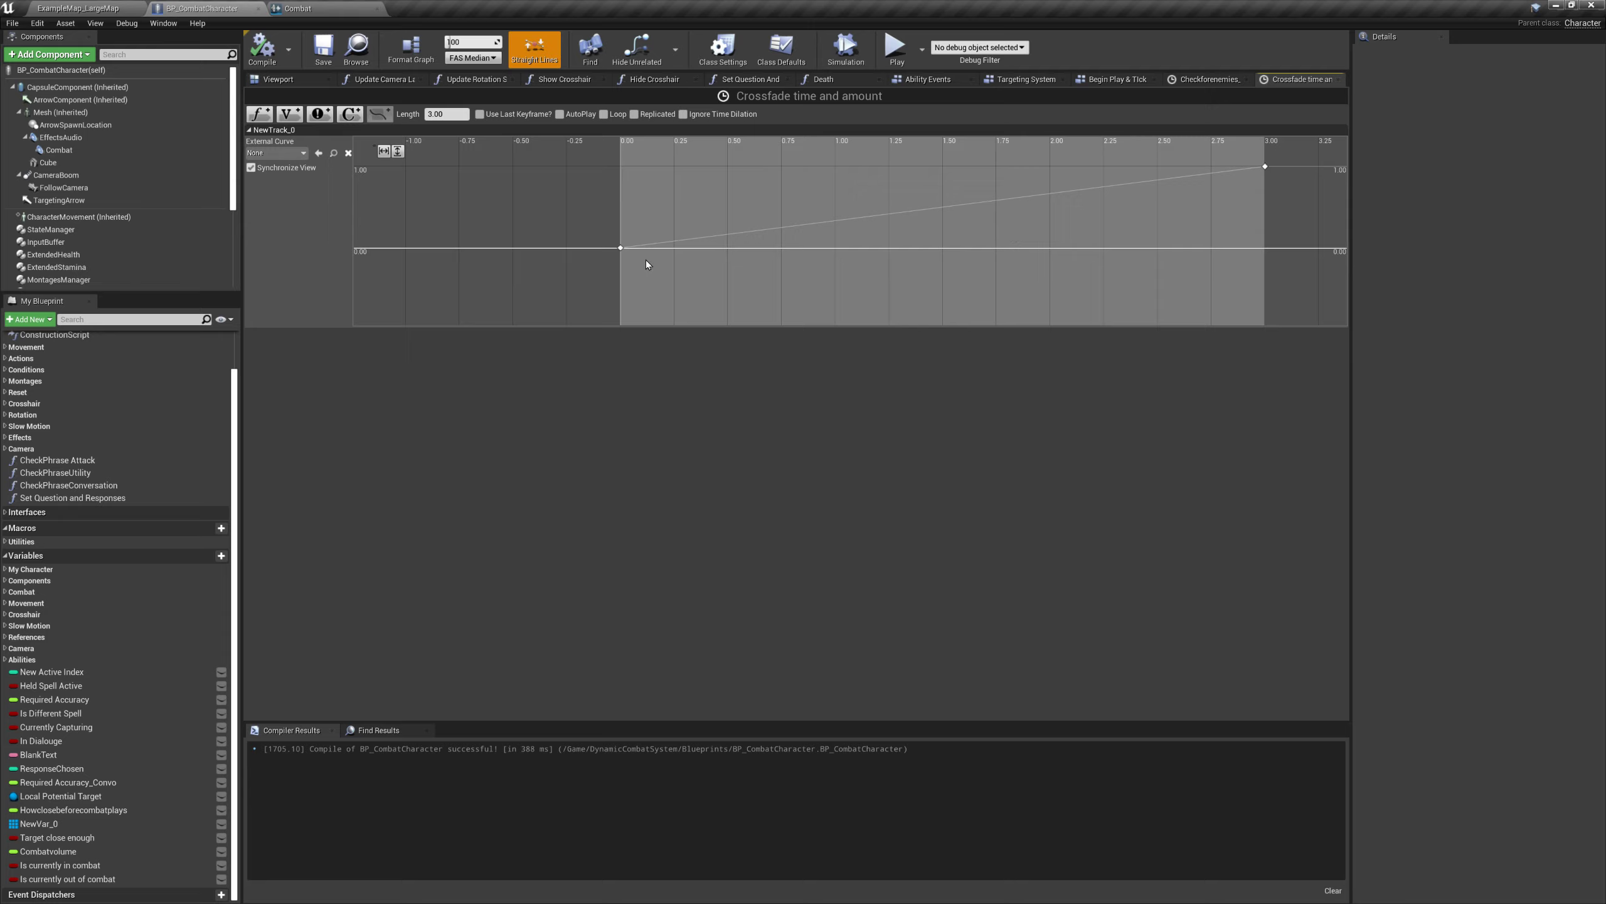
{"action": "mouse_move", "coordinate": [710, 246]}
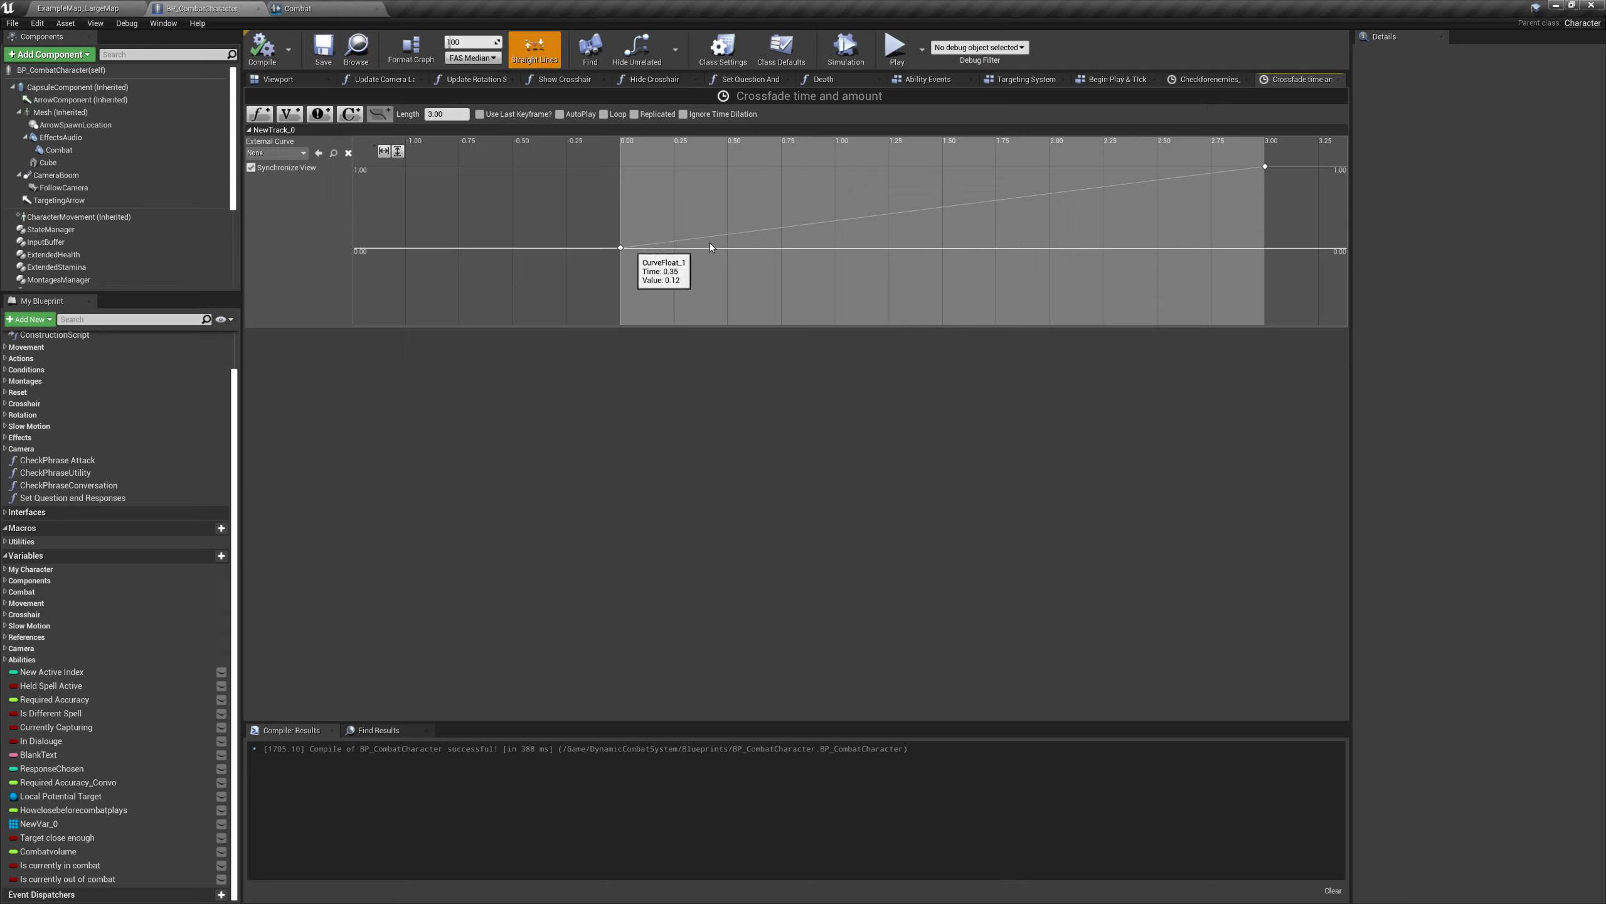
{"action": "mouse_move", "coordinate": [1265, 166]}
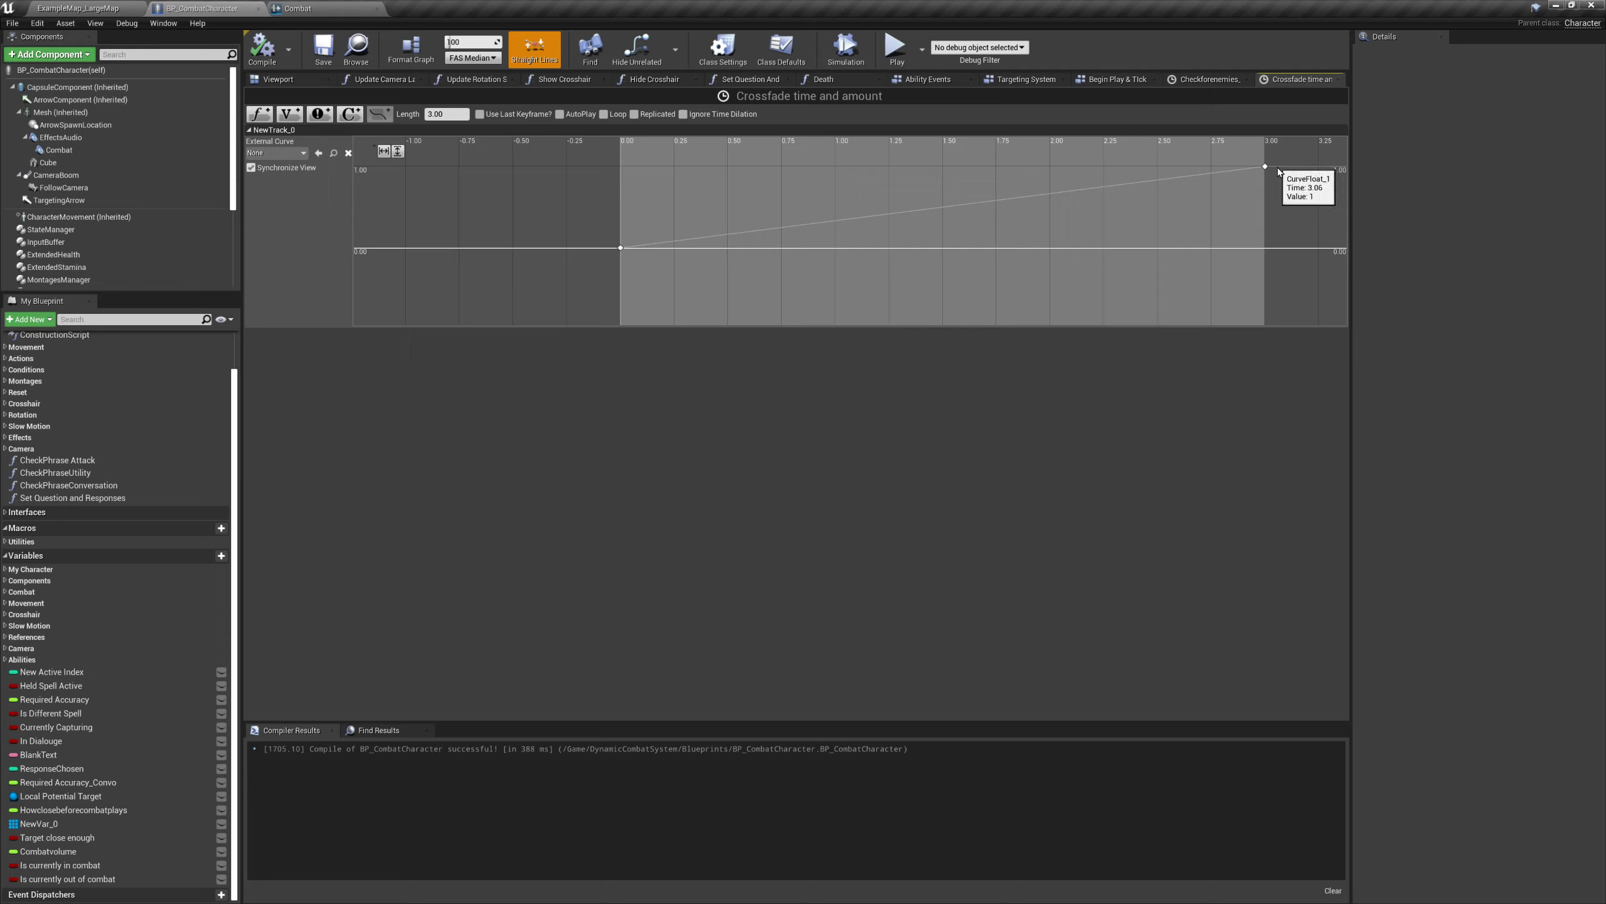
{"action": "mouse_move", "coordinate": [620, 249]}
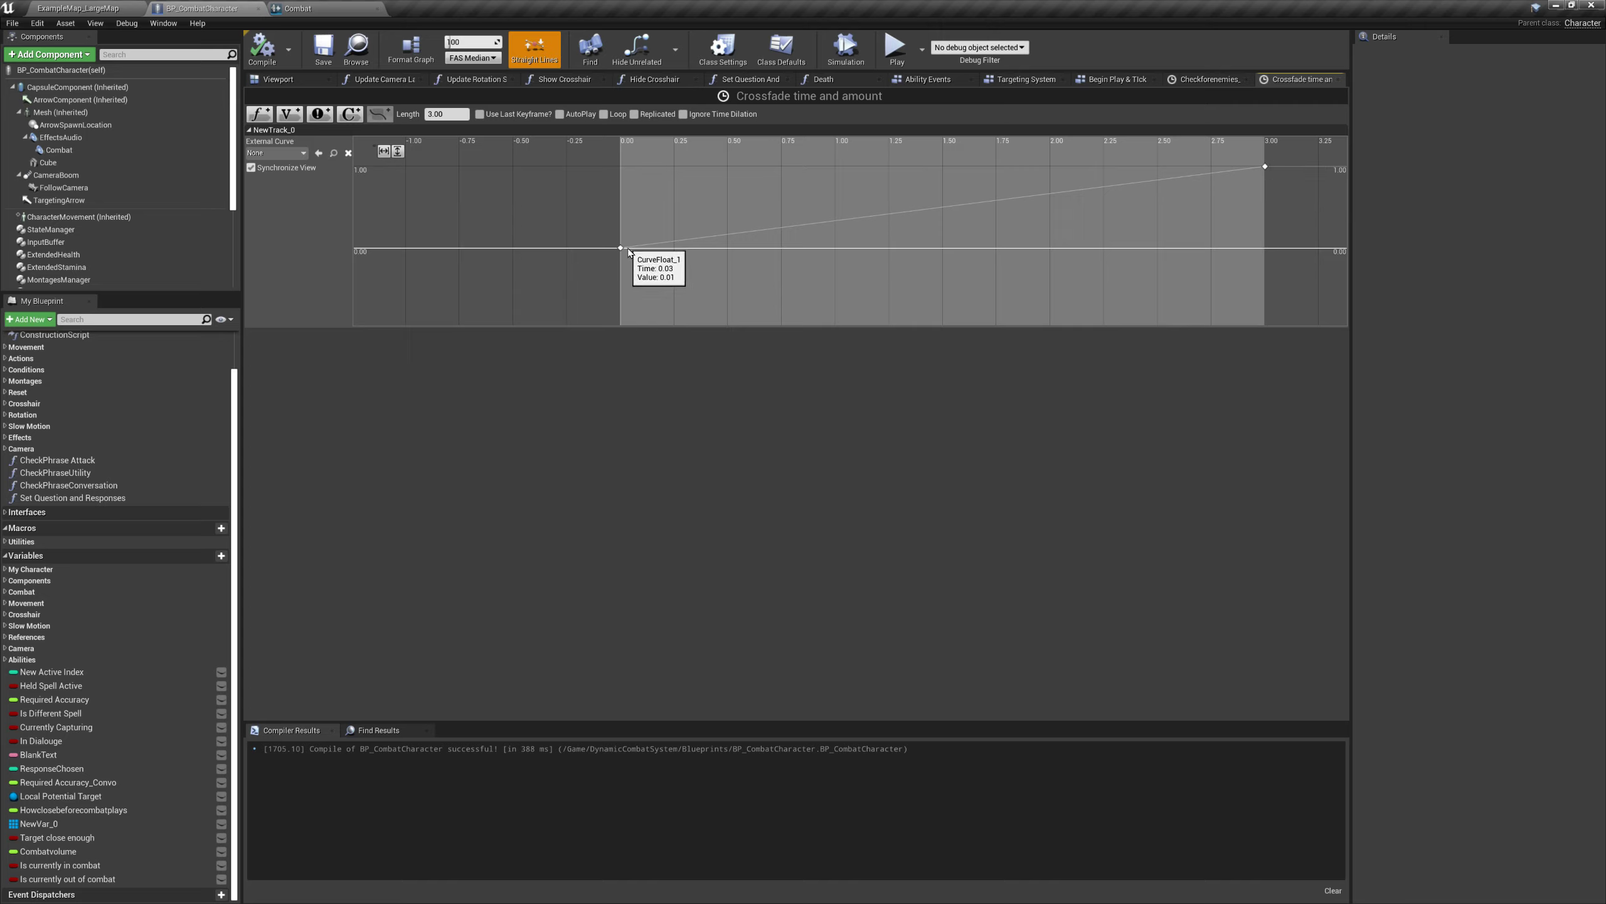
{"action": "mouse_move", "coordinate": [502, 107]}
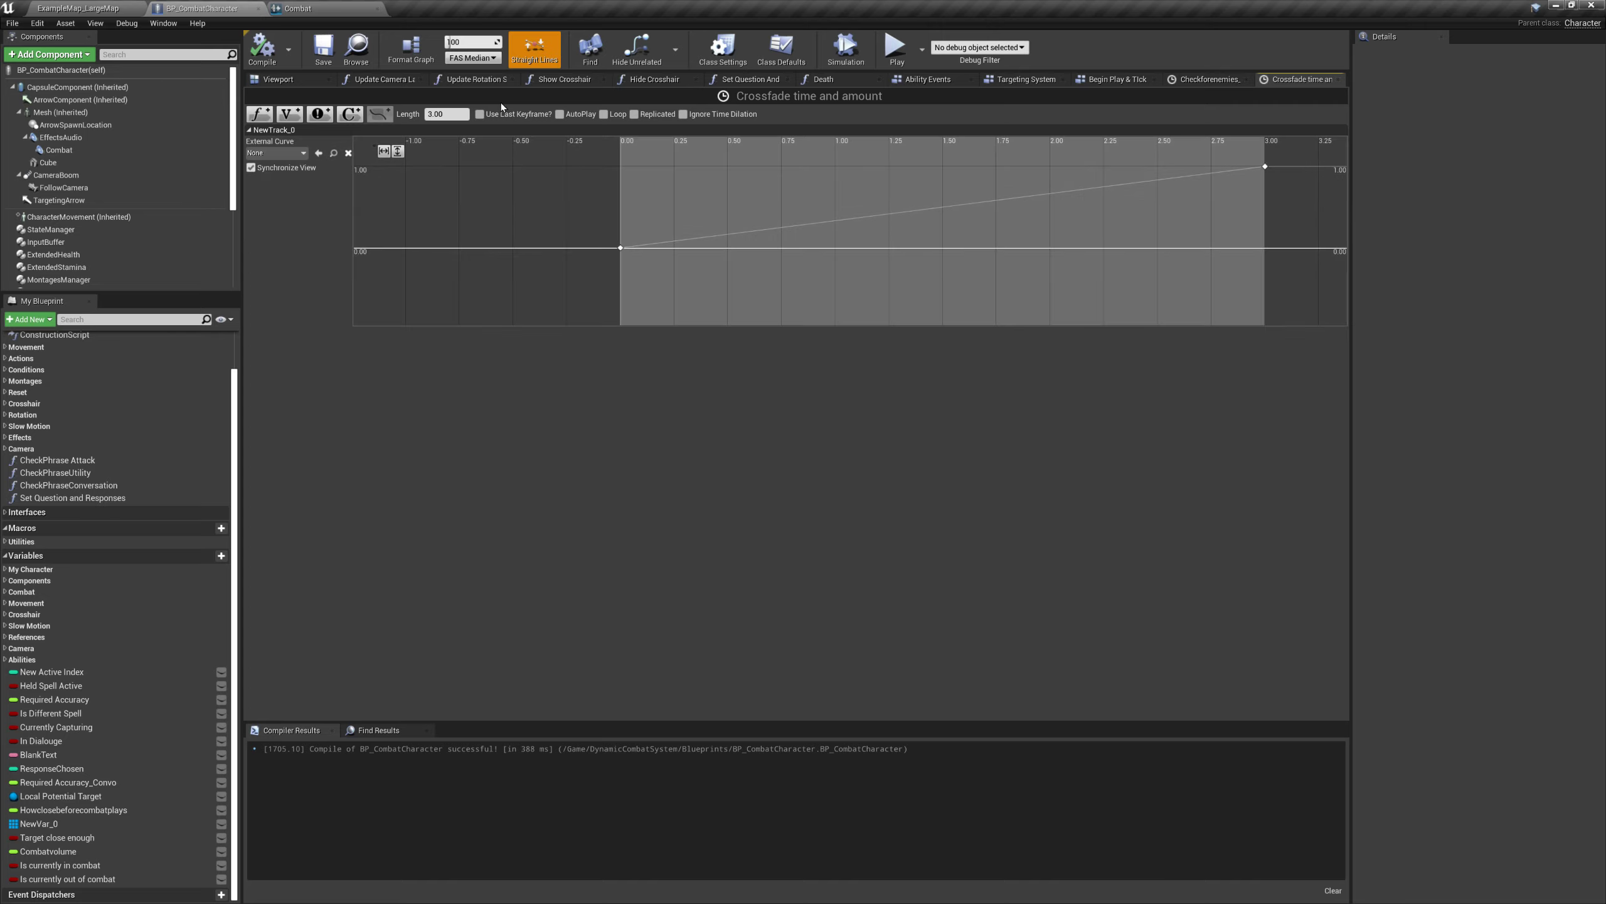
{"action": "mouse_move", "coordinate": [1060, 94]}
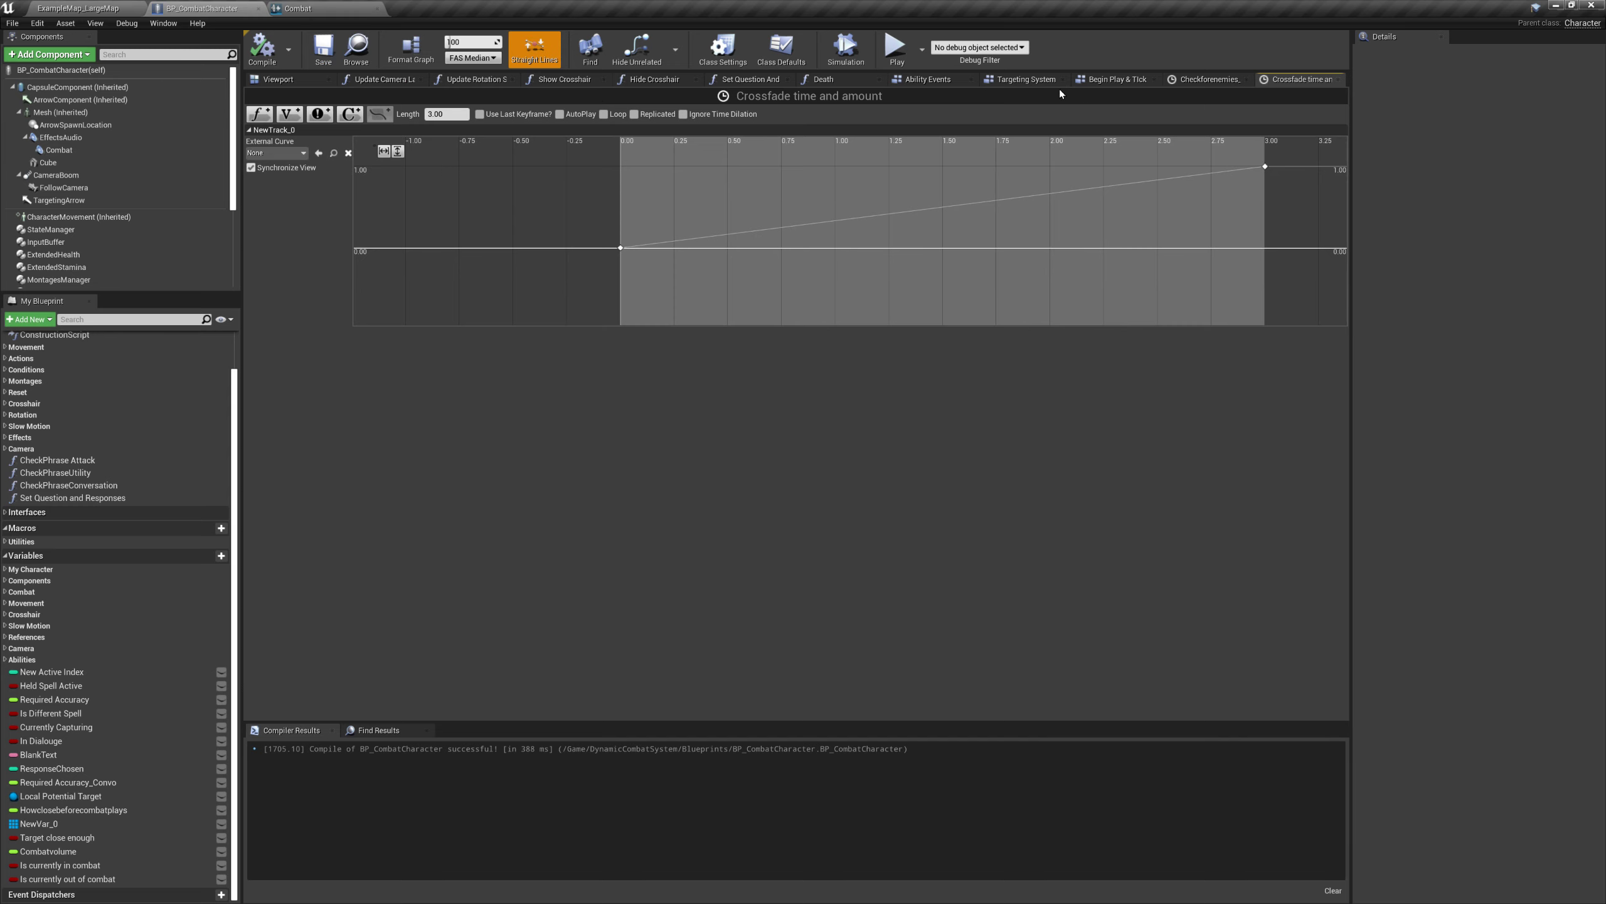
Return to the Targeting System Events graph from the timeline curve
{"action": "left_click", "coordinate": [1022, 79]}
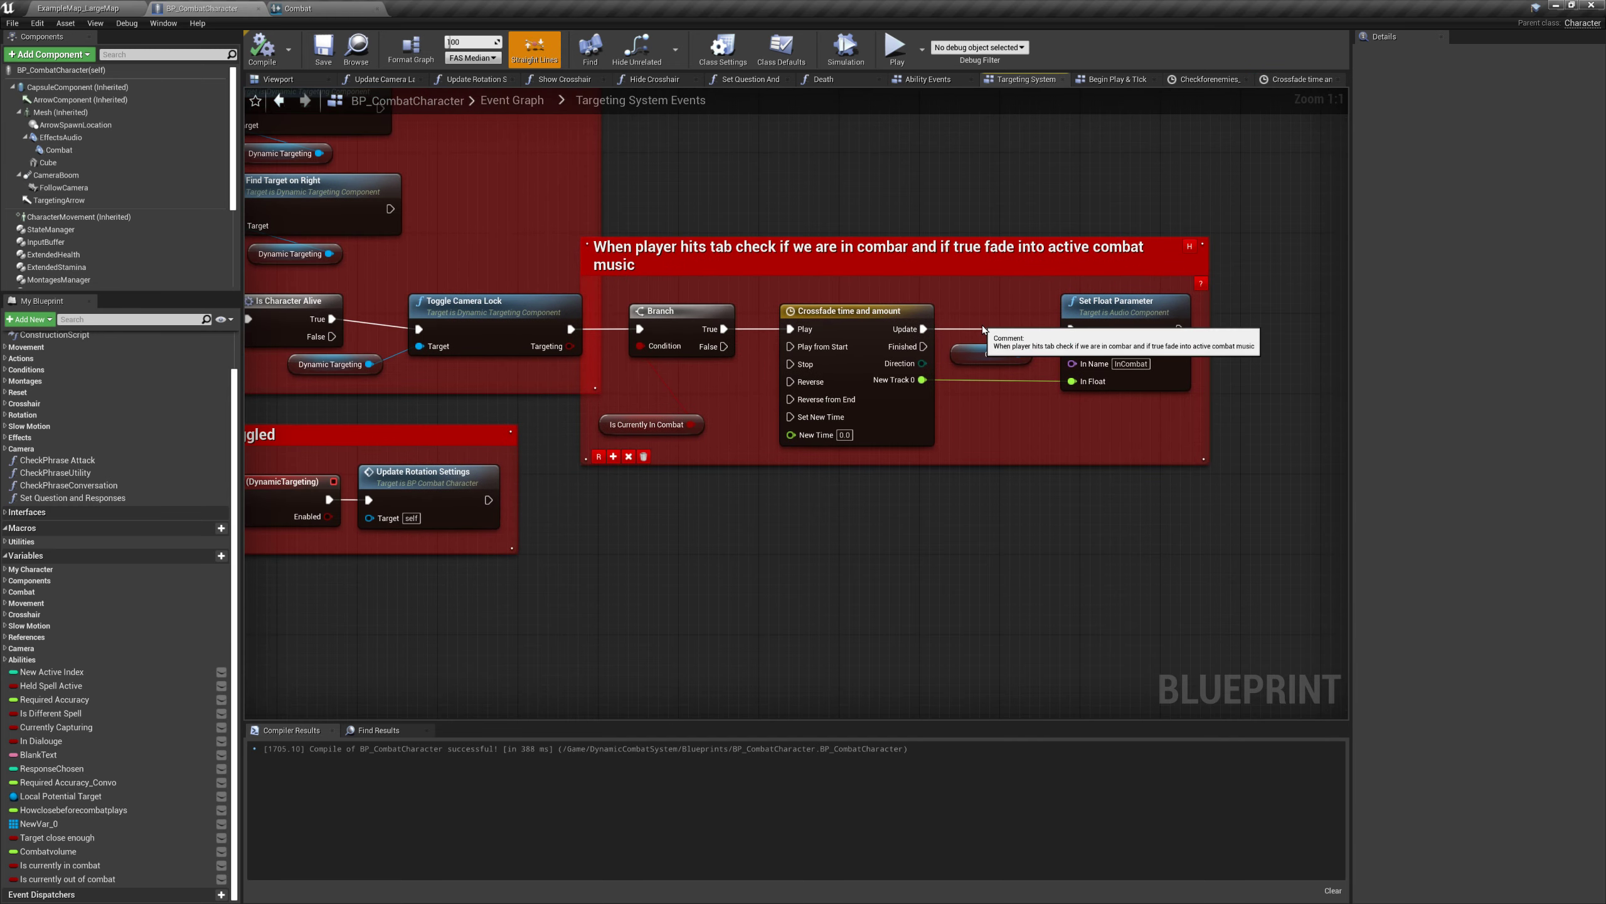
{"action": "mouse_move", "coordinate": [943, 308]}
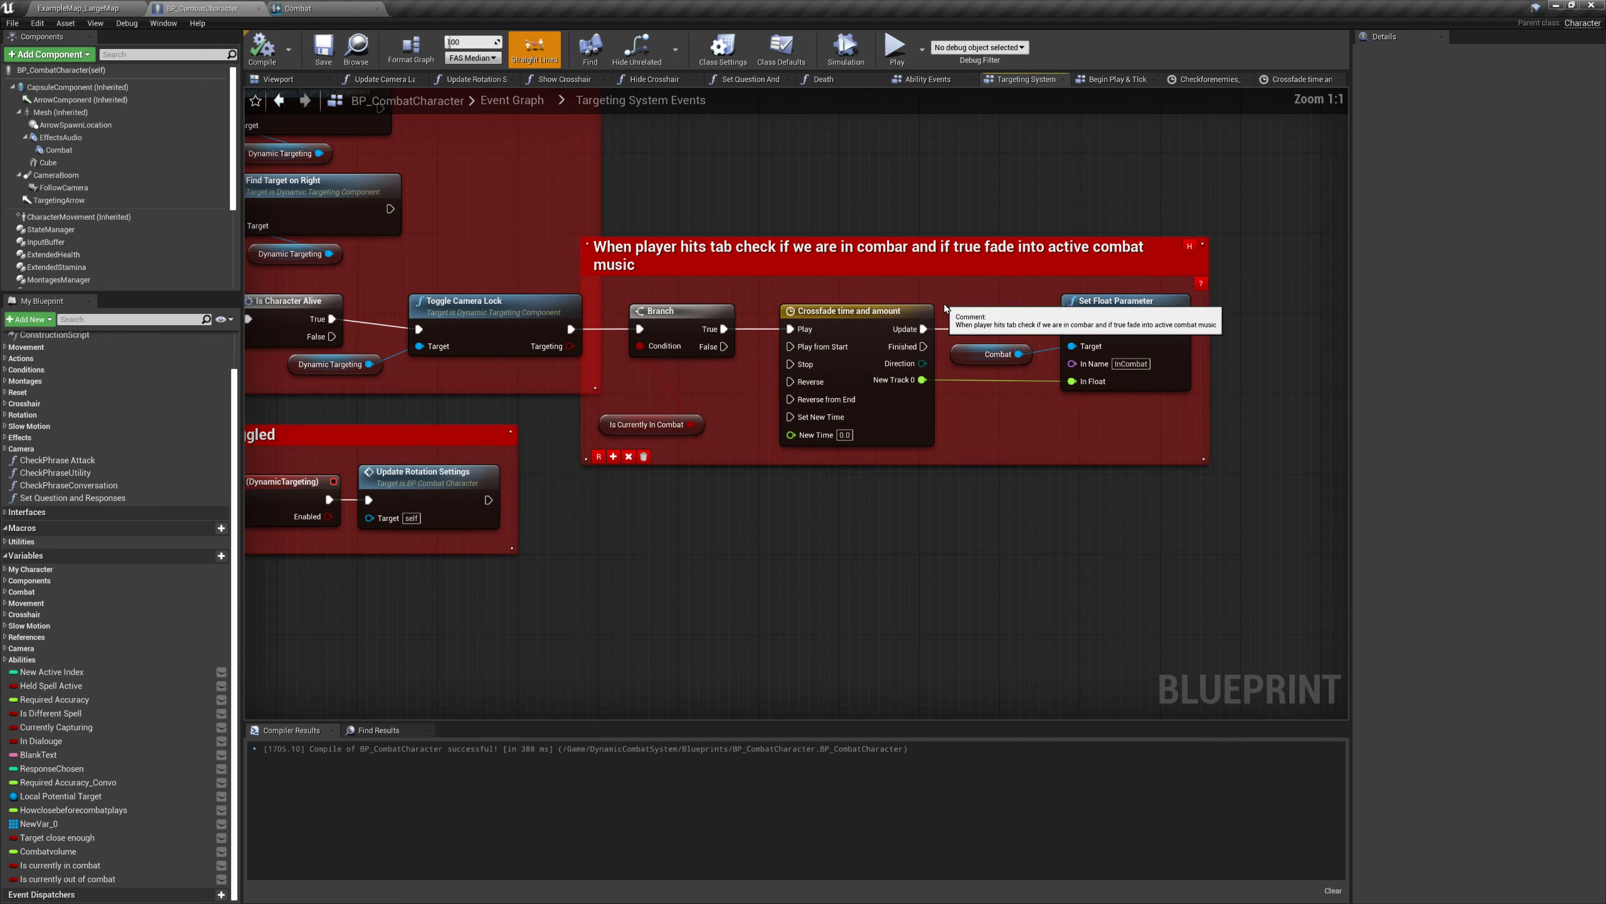
{"action": "mouse_move", "coordinate": [858, 434]}
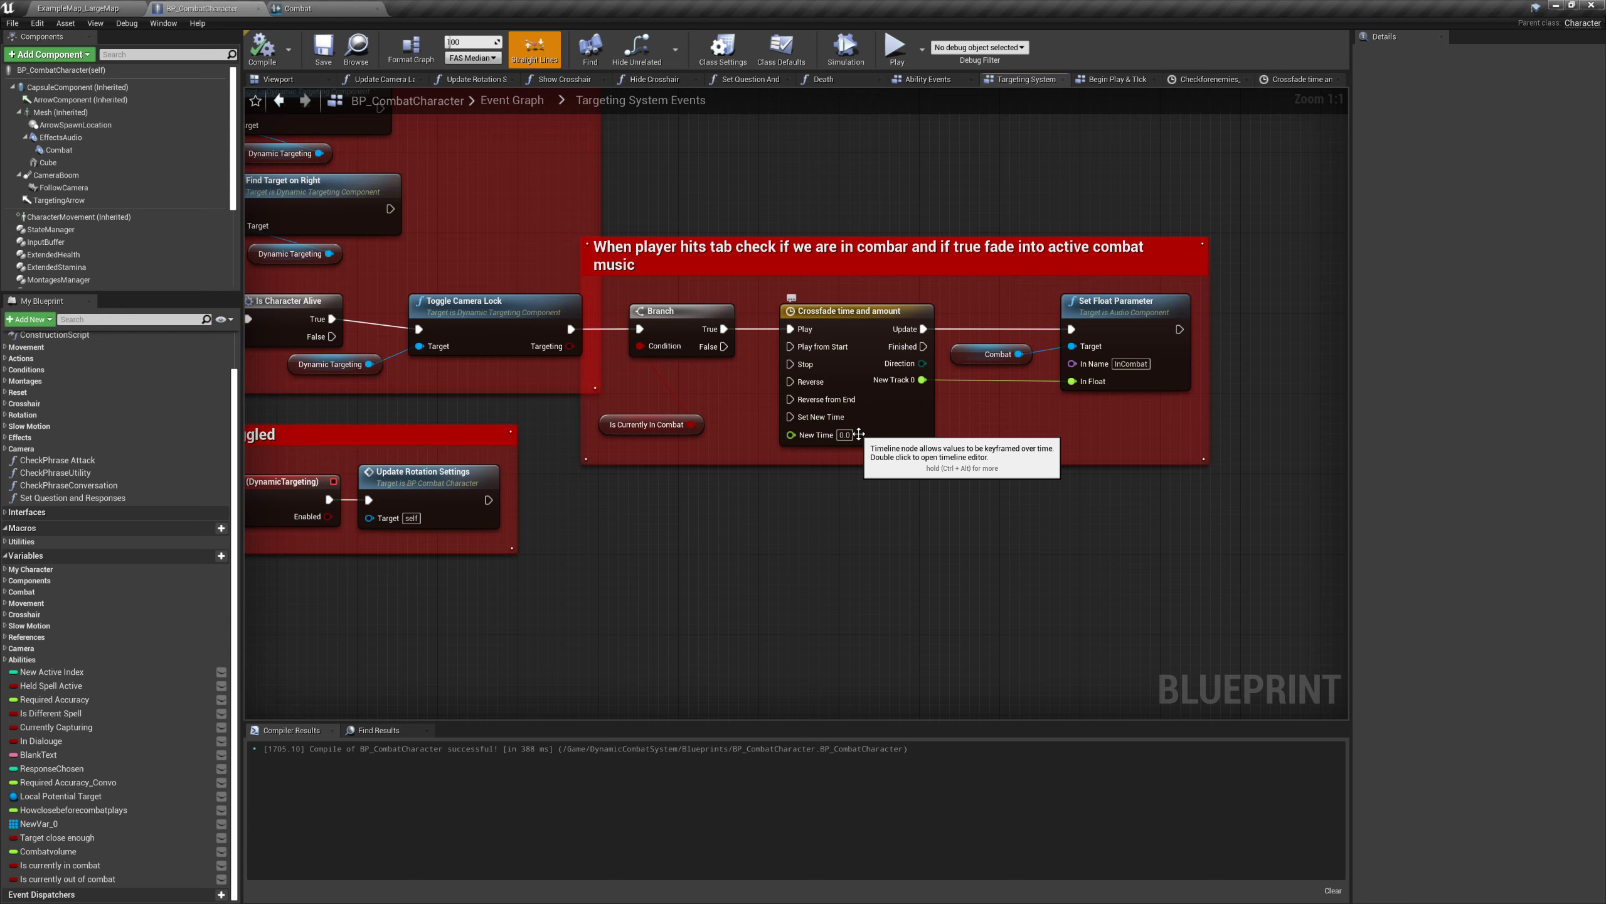
{"action": "mouse_move", "coordinate": [1135, 344]}
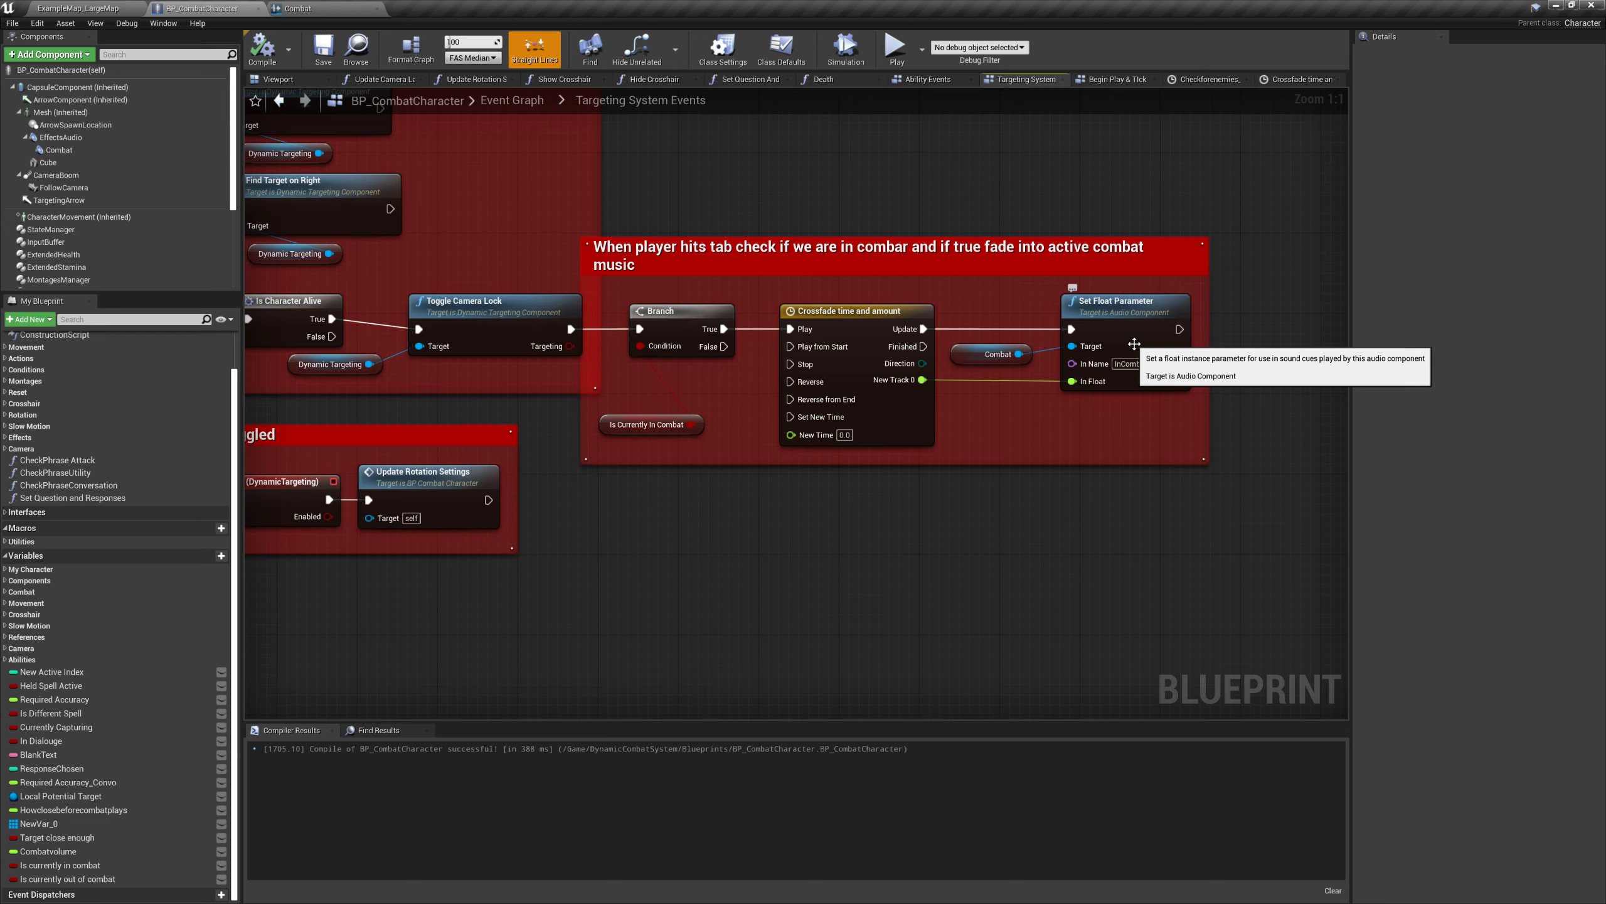
{"action": "mouse_move", "coordinate": [1084, 327]}
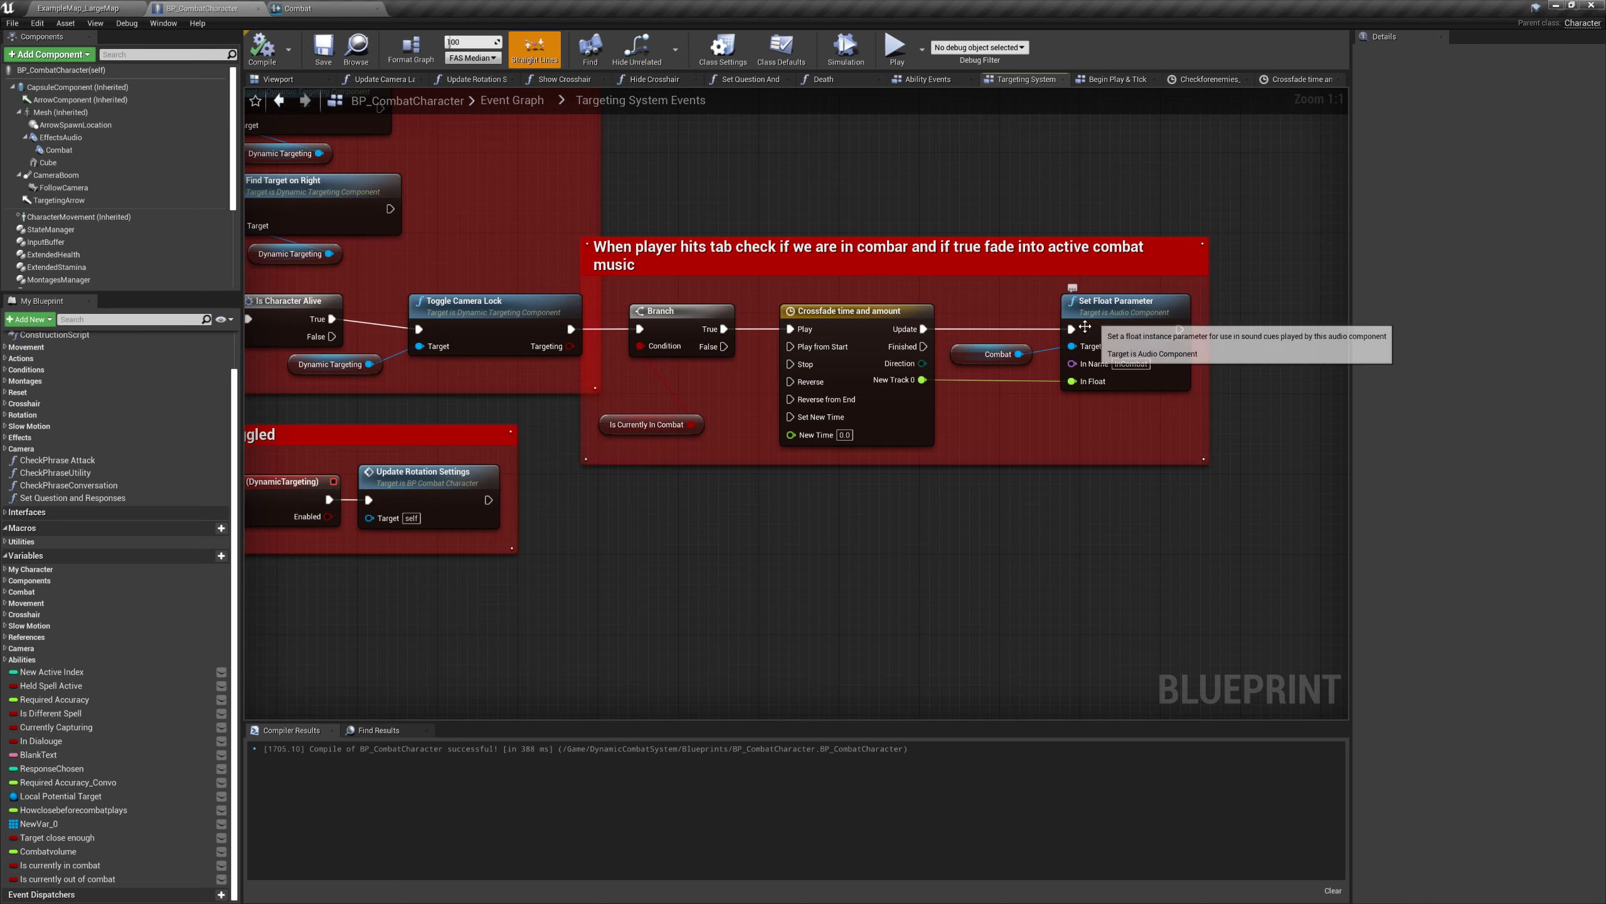
Switch to the Combat sound cue graph with its Crossfade by Param node
{"action": "scroll", "scroll_direction": "down", "scroll_amount": 3}
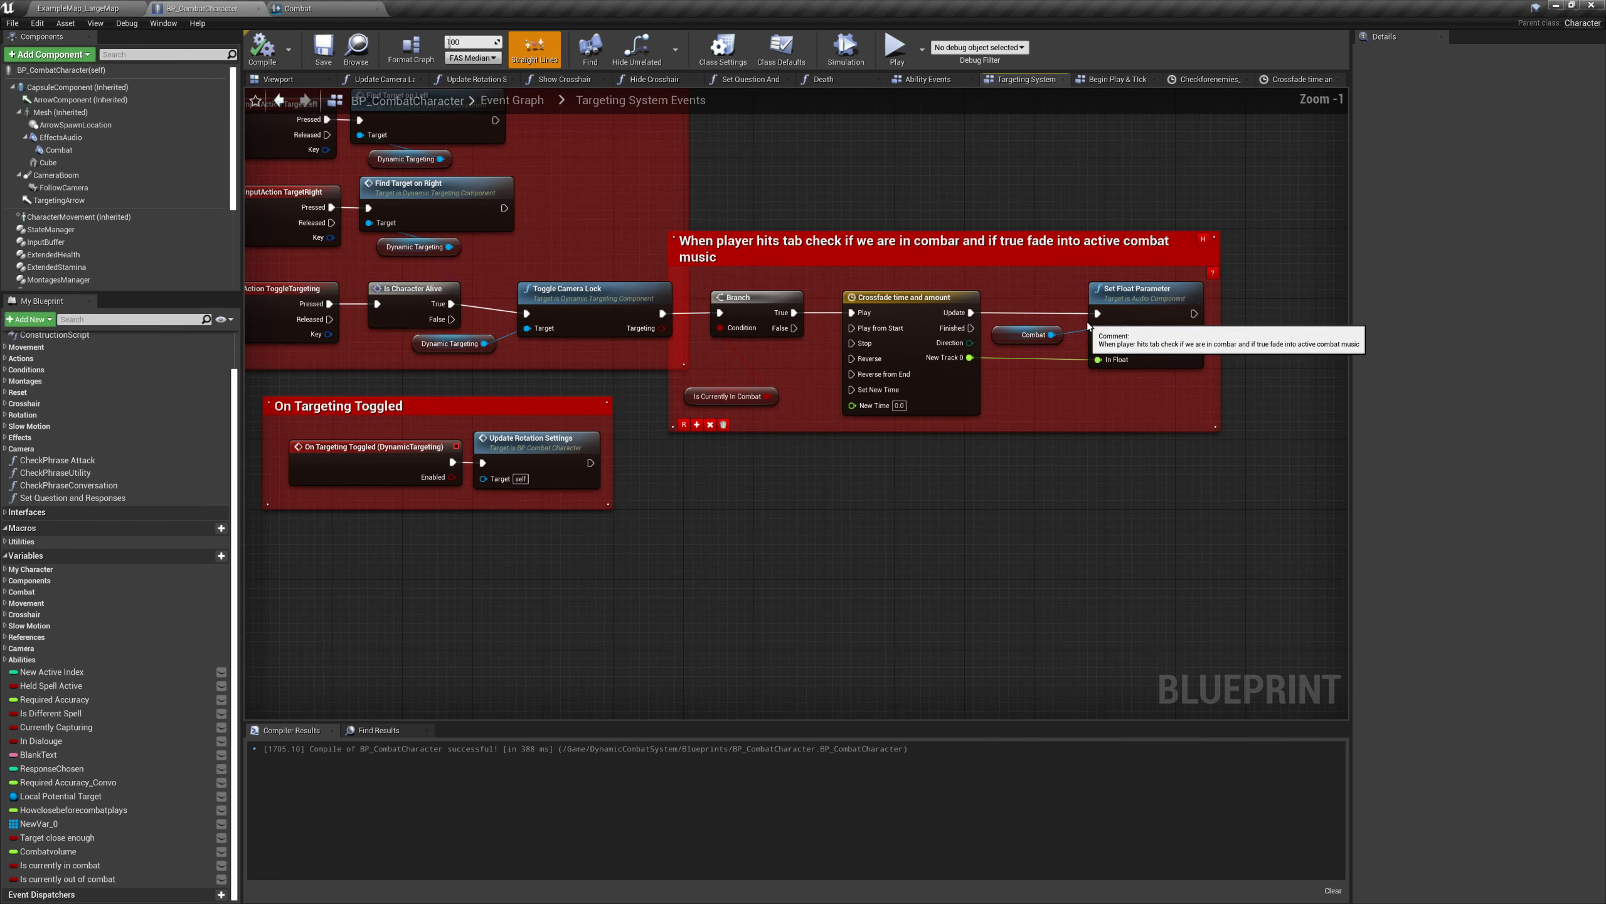
{"action": "left_click", "coordinate": [297, 8]}
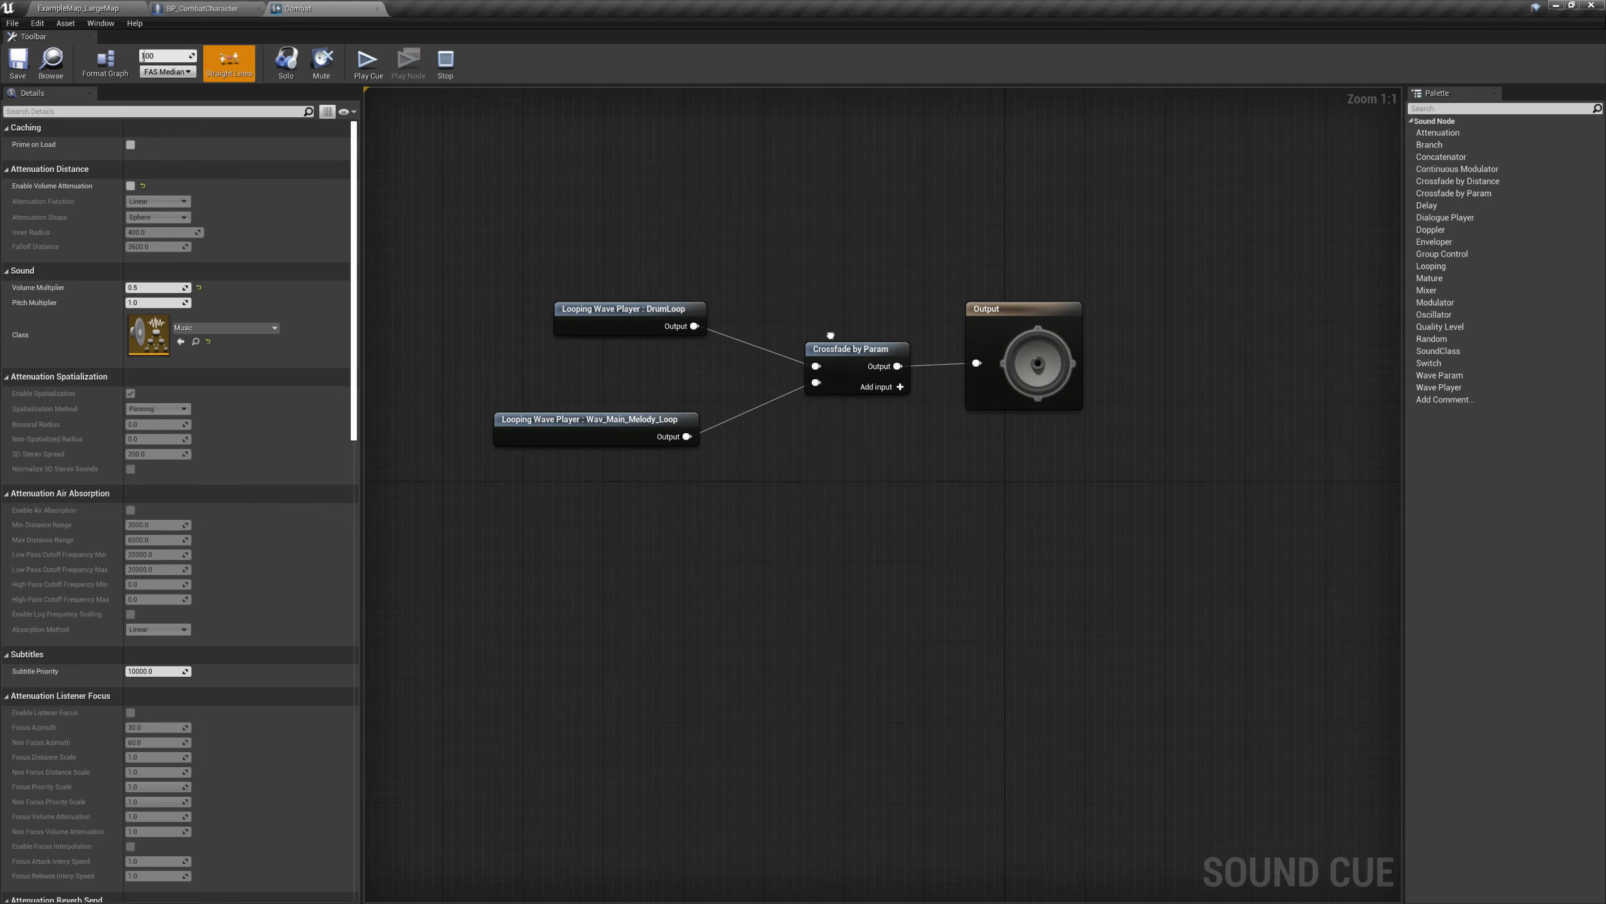
{"action": "left_click", "coordinate": [856, 348]}
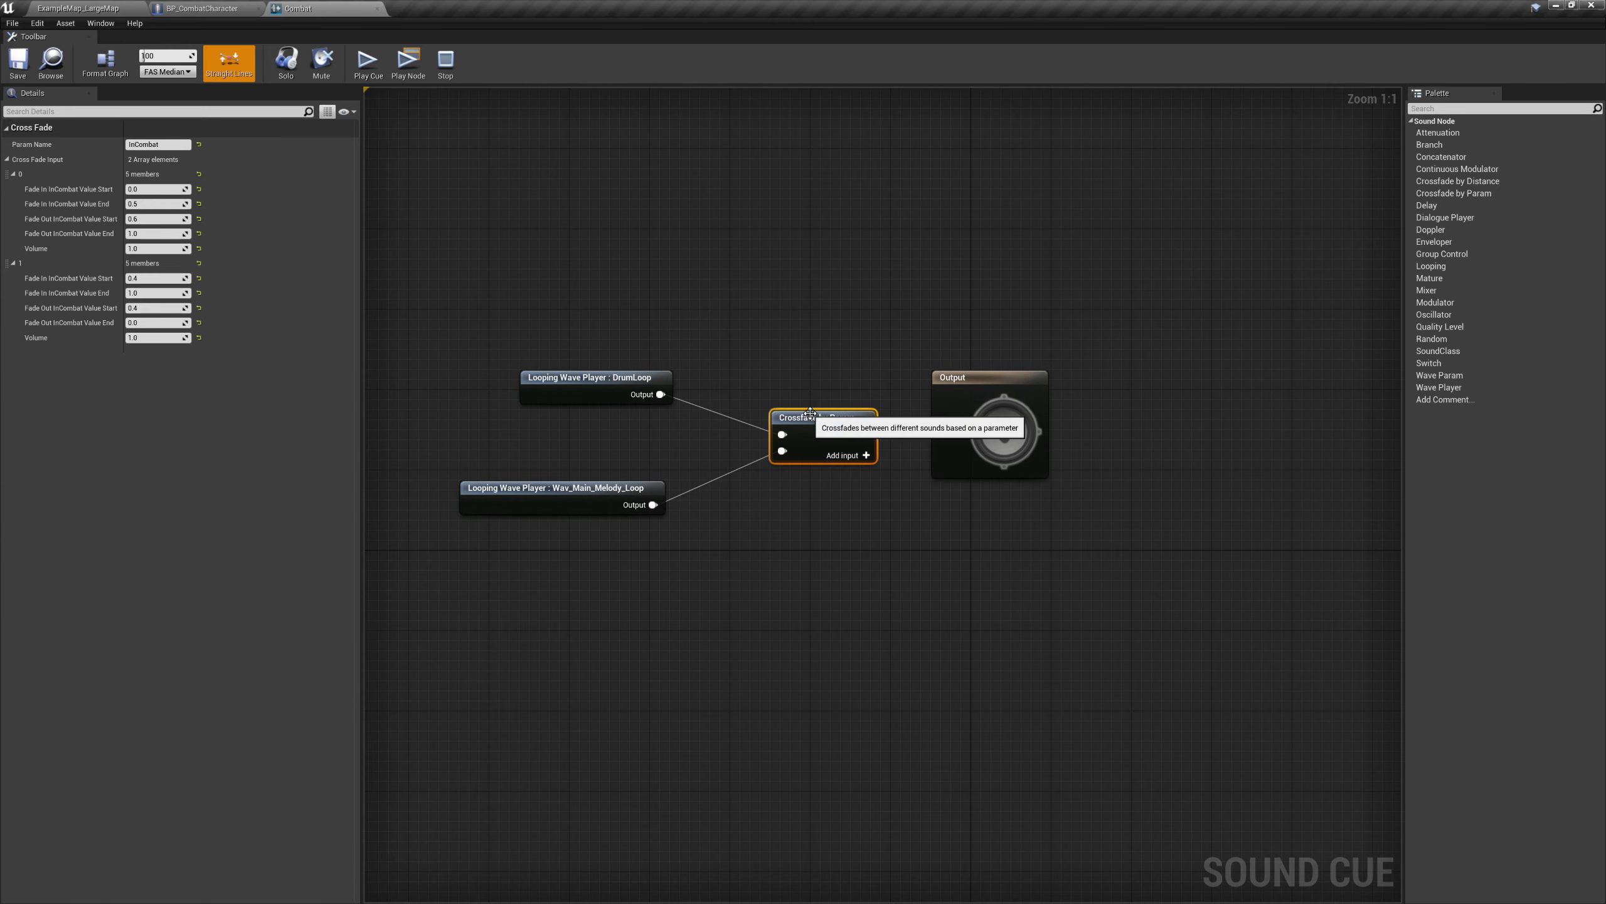
{"action": "mouse_move", "coordinate": [798, 385]}
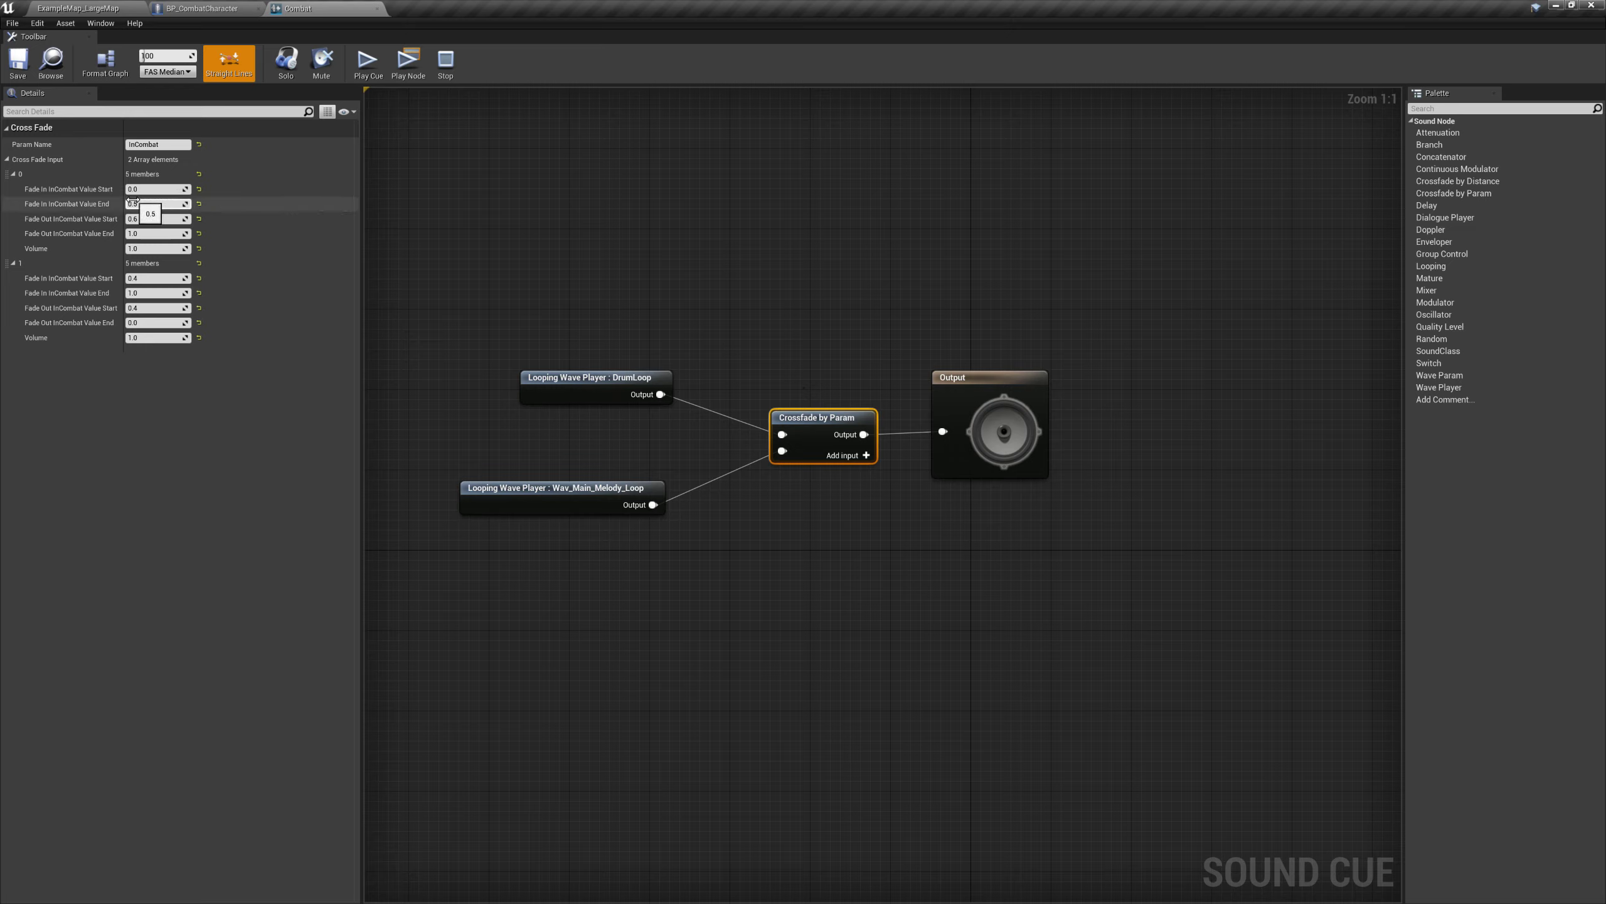
{"action": "mouse_move", "coordinate": [89, 201]}
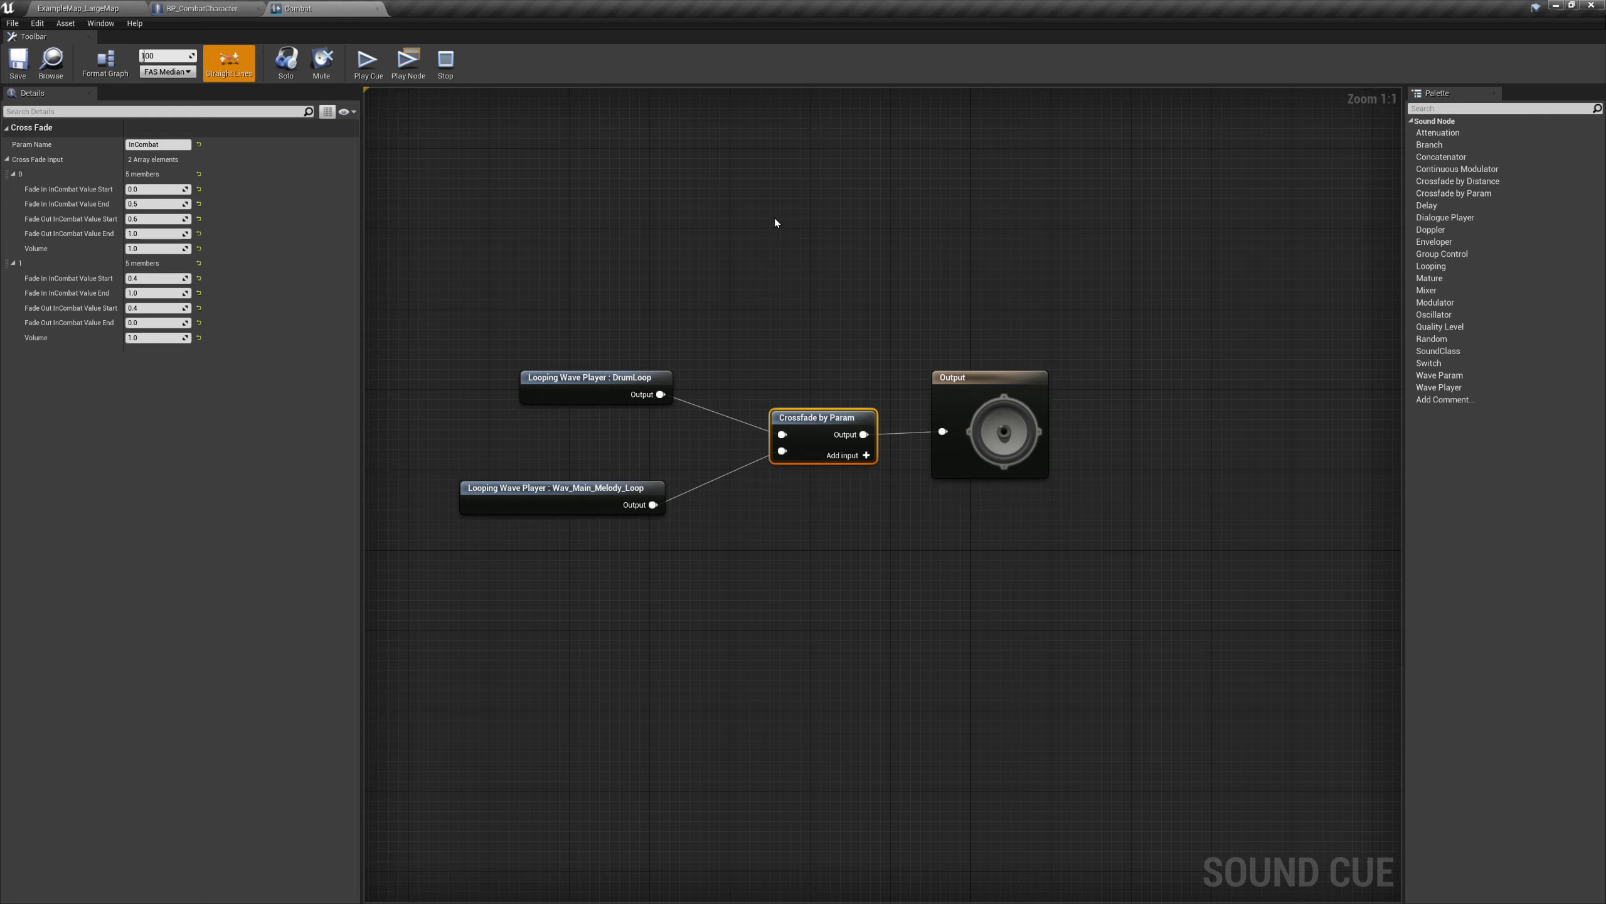
{"action": "mouse_move", "coordinate": [758, 241]}
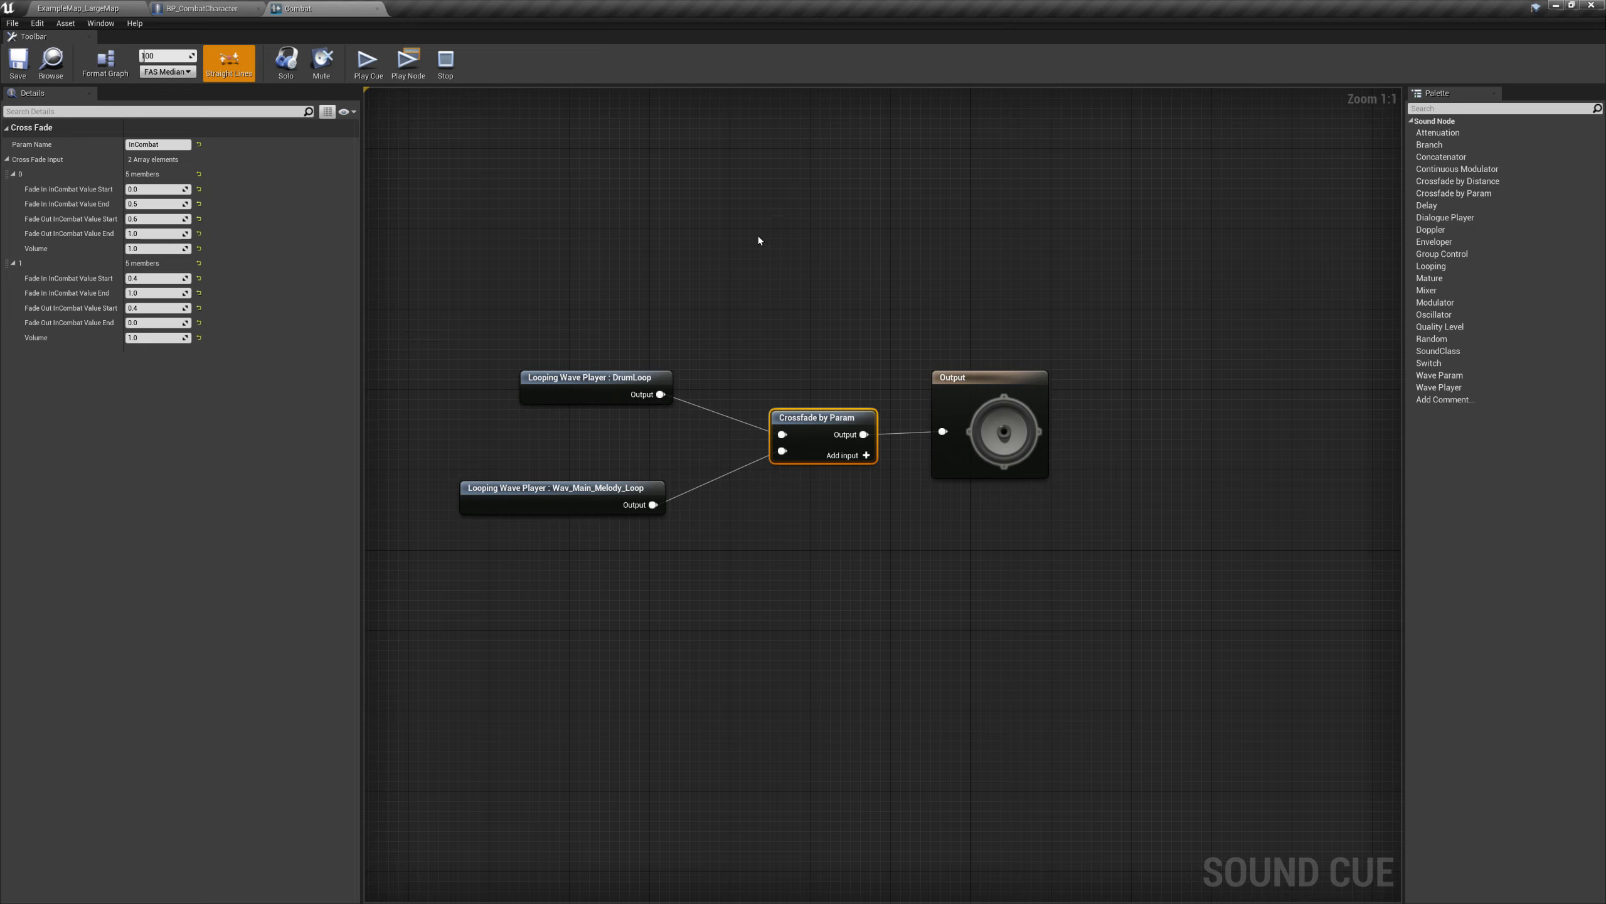
{"action": "mouse_move", "coordinate": [1499, 156]}
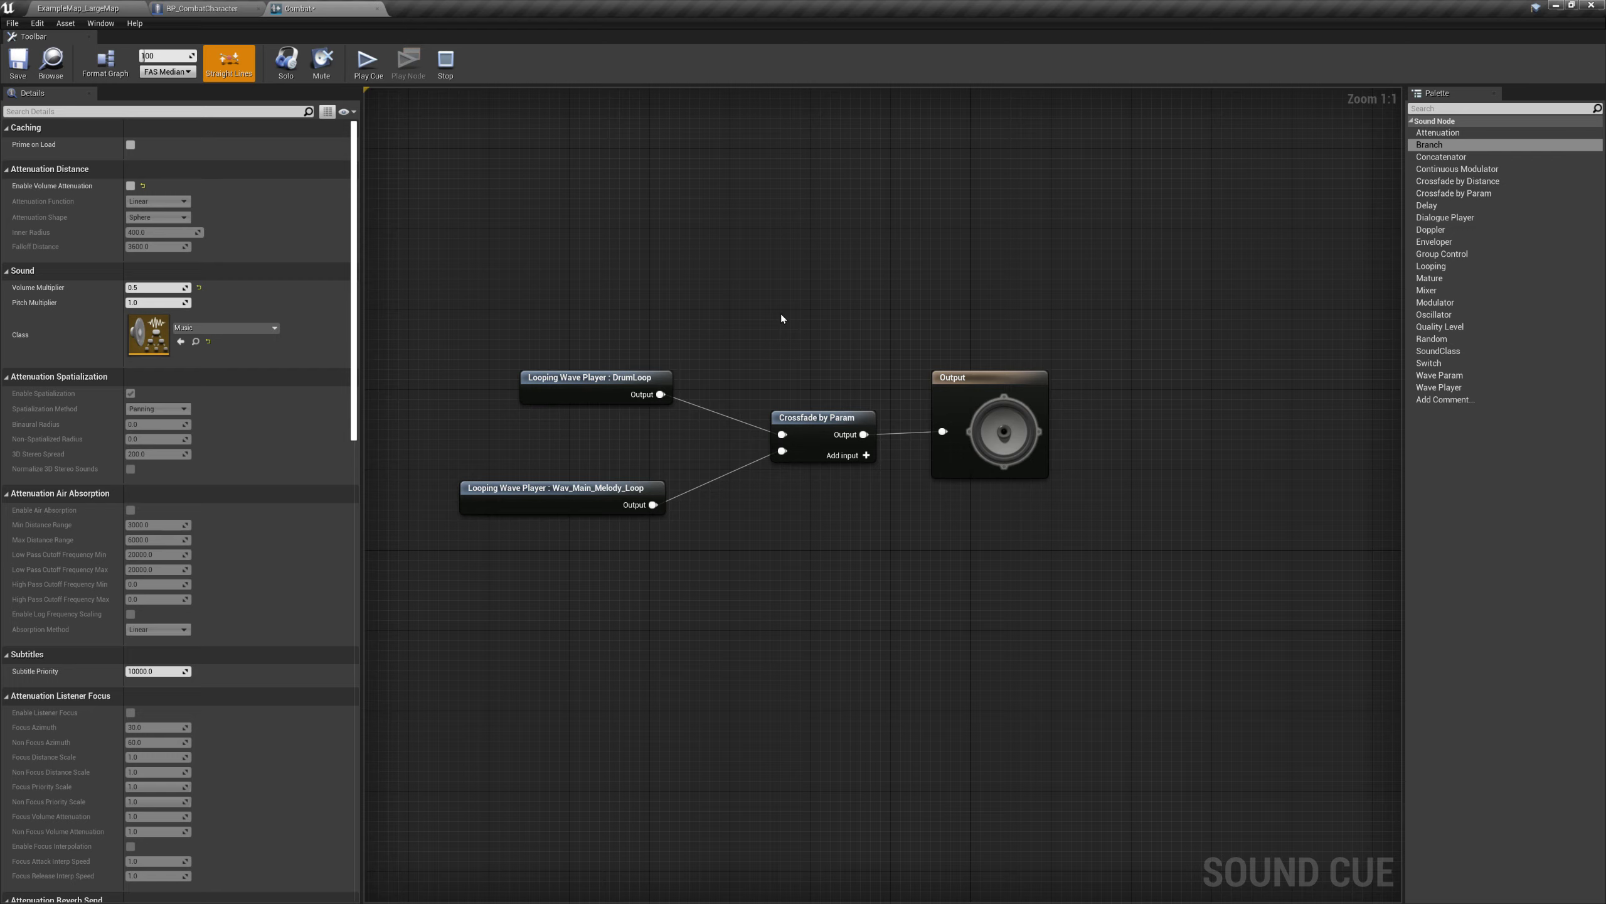
{"action": "mouse_move", "coordinate": [1003, 361]}
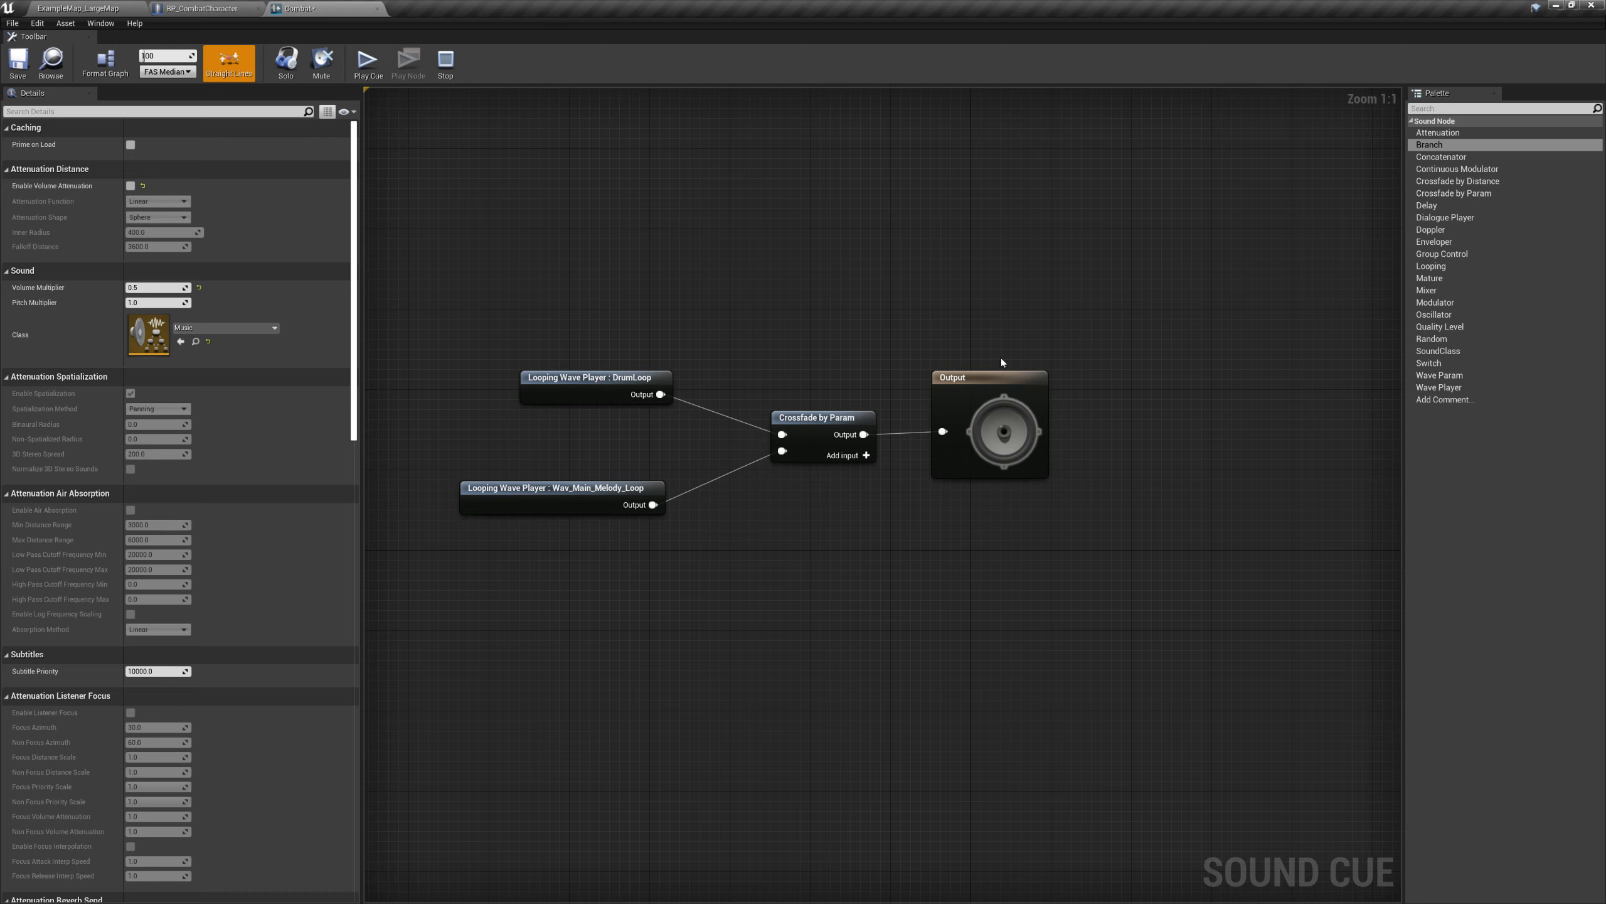
{"action": "mouse_move", "coordinate": [802, 545]}
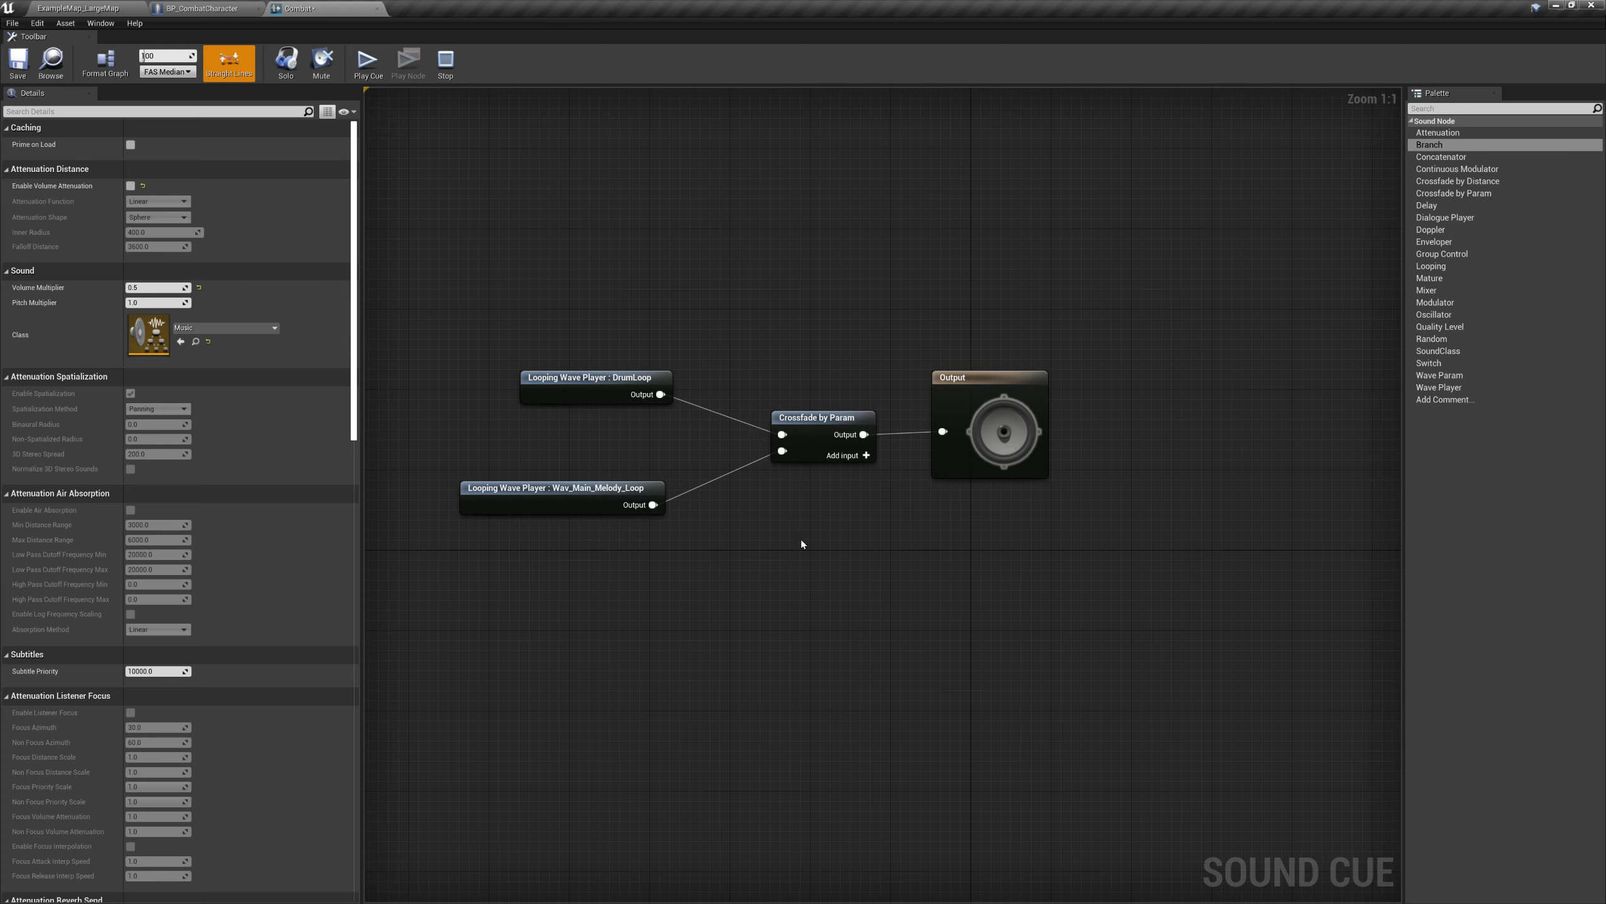
{"action": "mouse_move", "coordinate": [901, 253]}
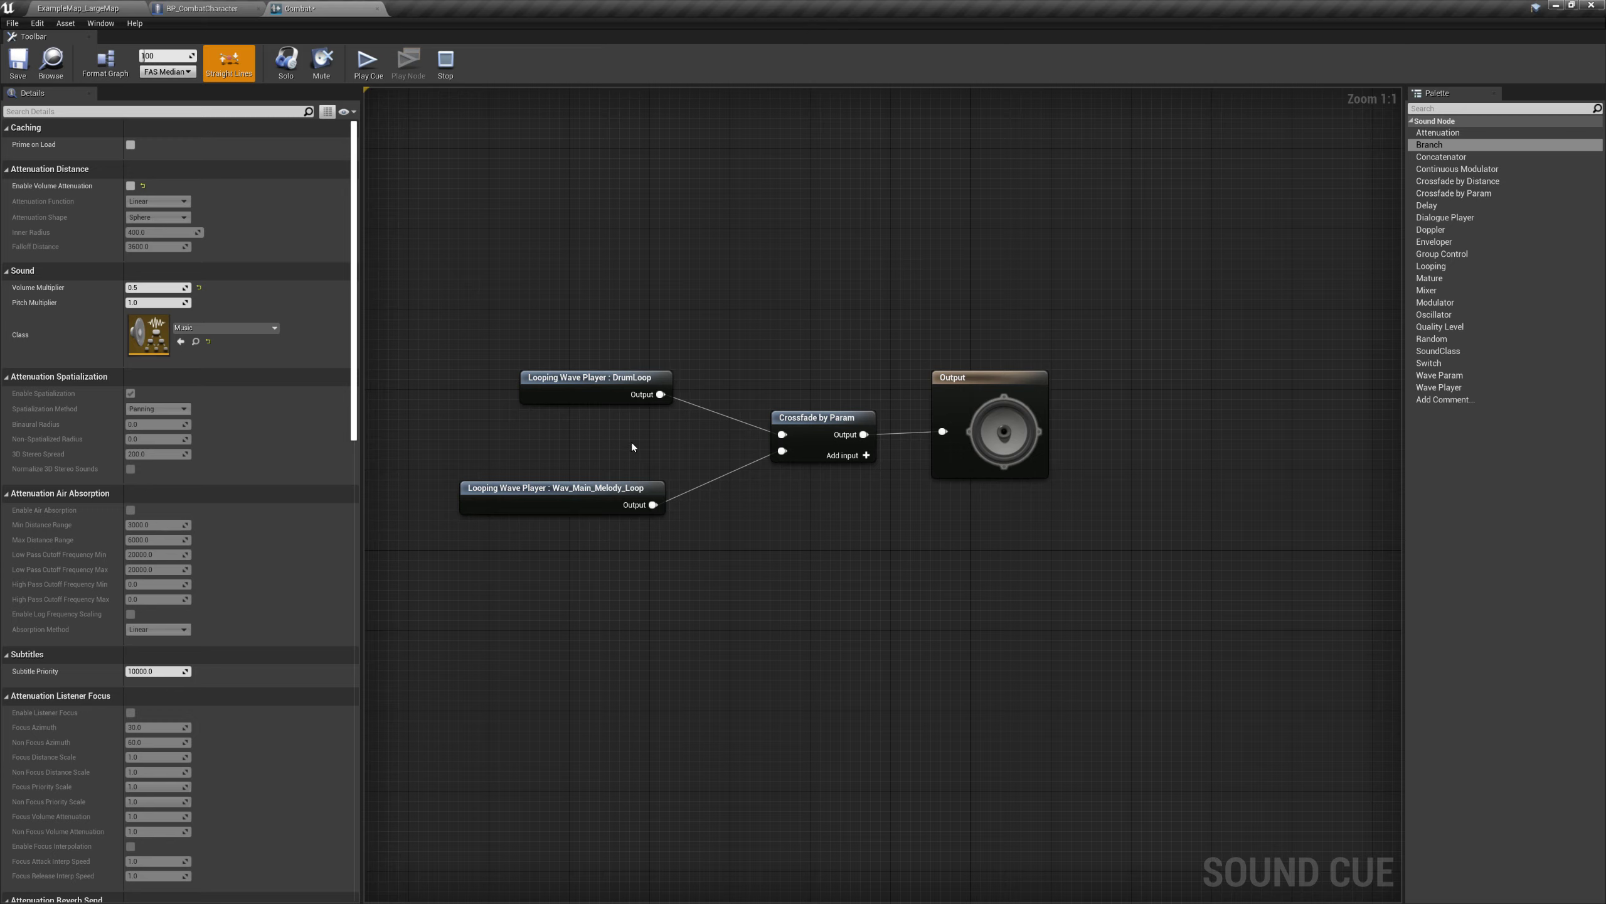
Review the Wav_Main_Melody_Loop player and Crossfade by Param settings, then return to BP_CombatCharacter
{"action": "left_click", "coordinate": [559, 487]}
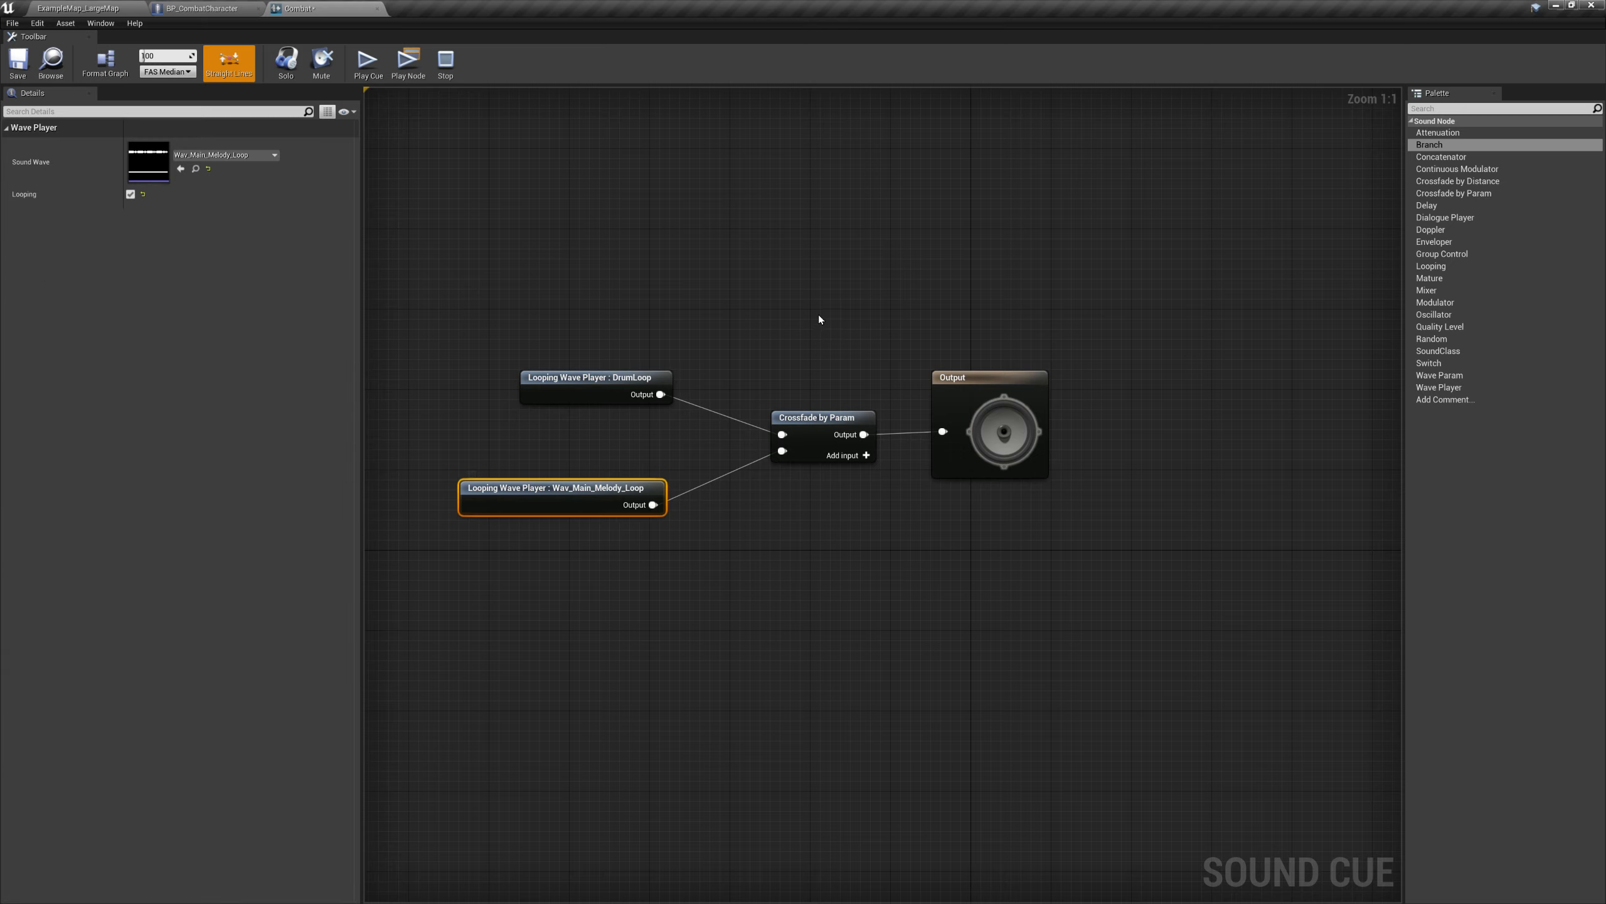
{"action": "left_click", "coordinate": [821, 417]}
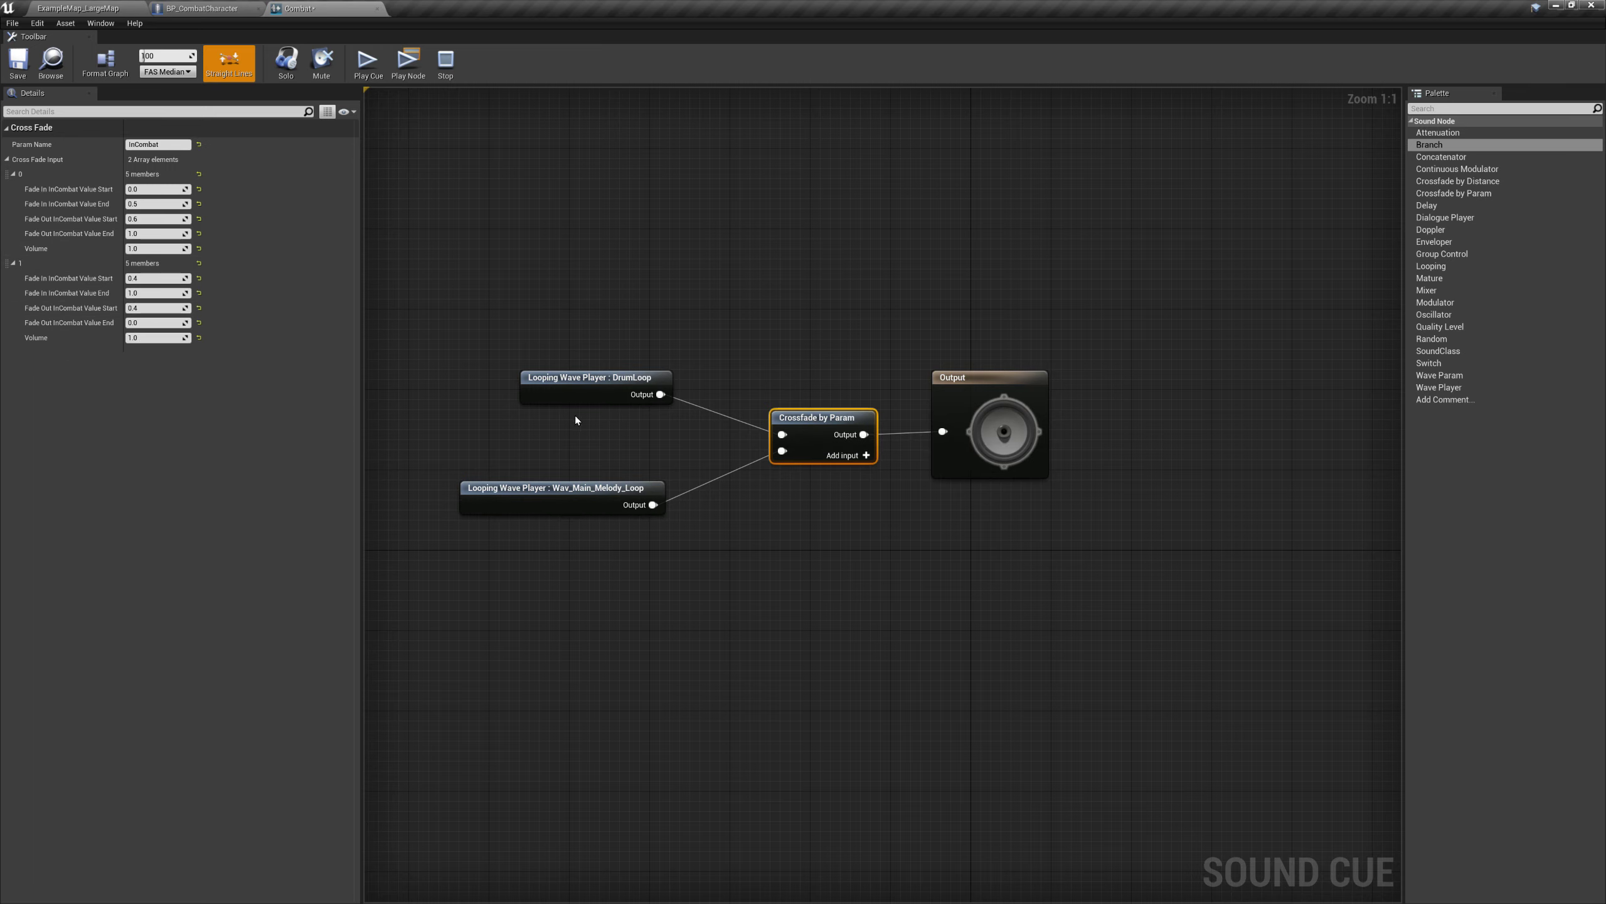
{"action": "mouse_move", "coordinate": [540, 444]}
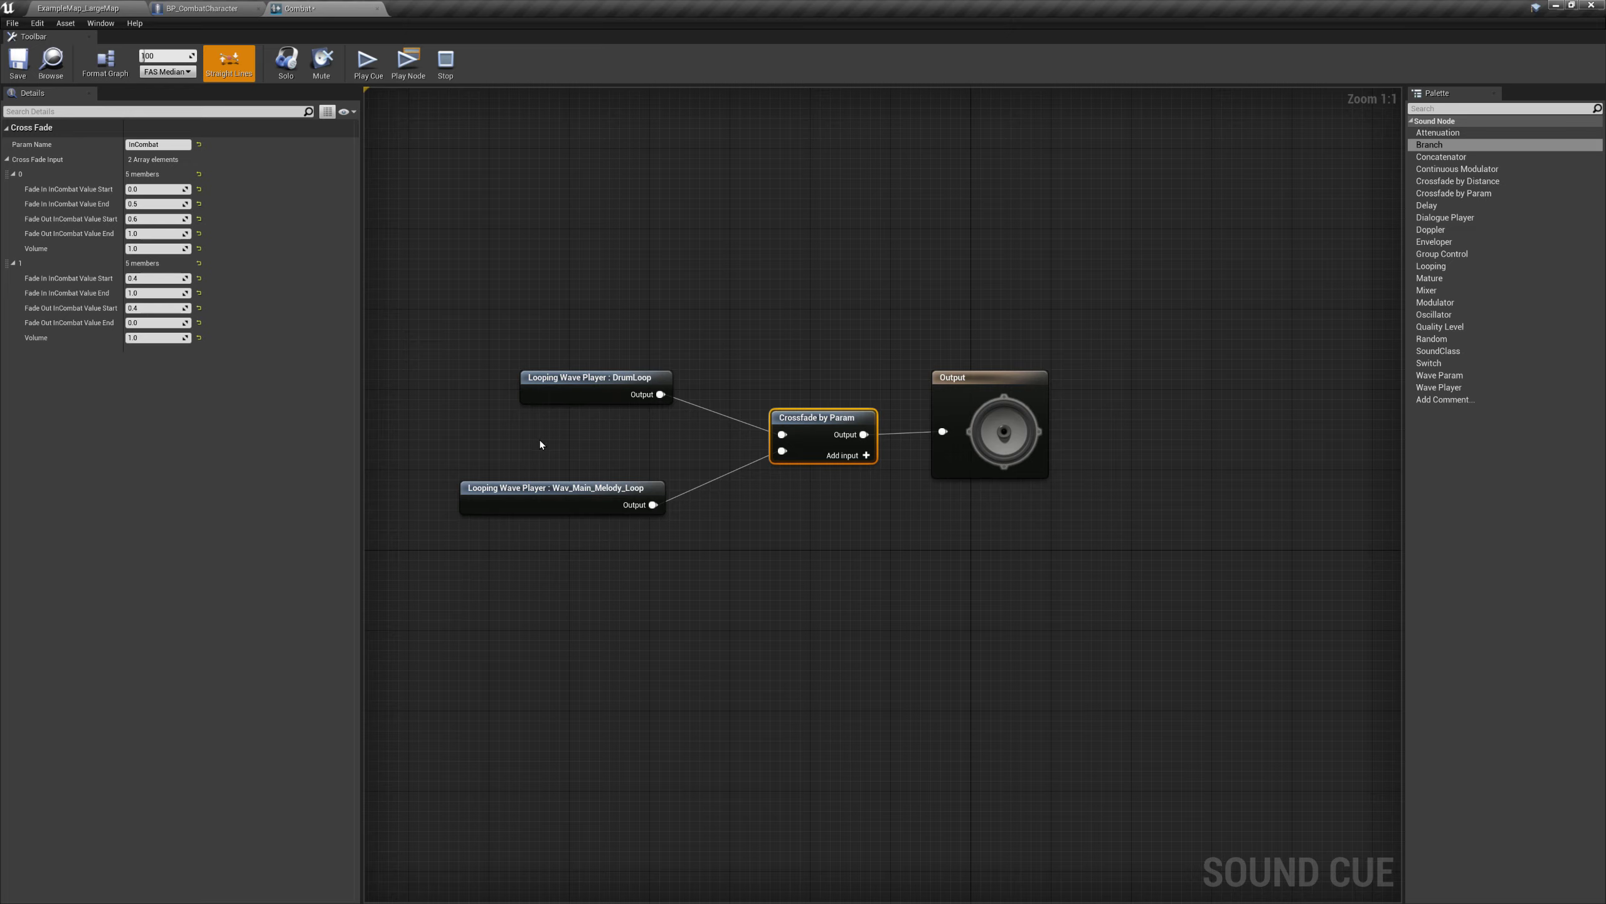
{"action": "mouse_move", "coordinate": [933, 350]}
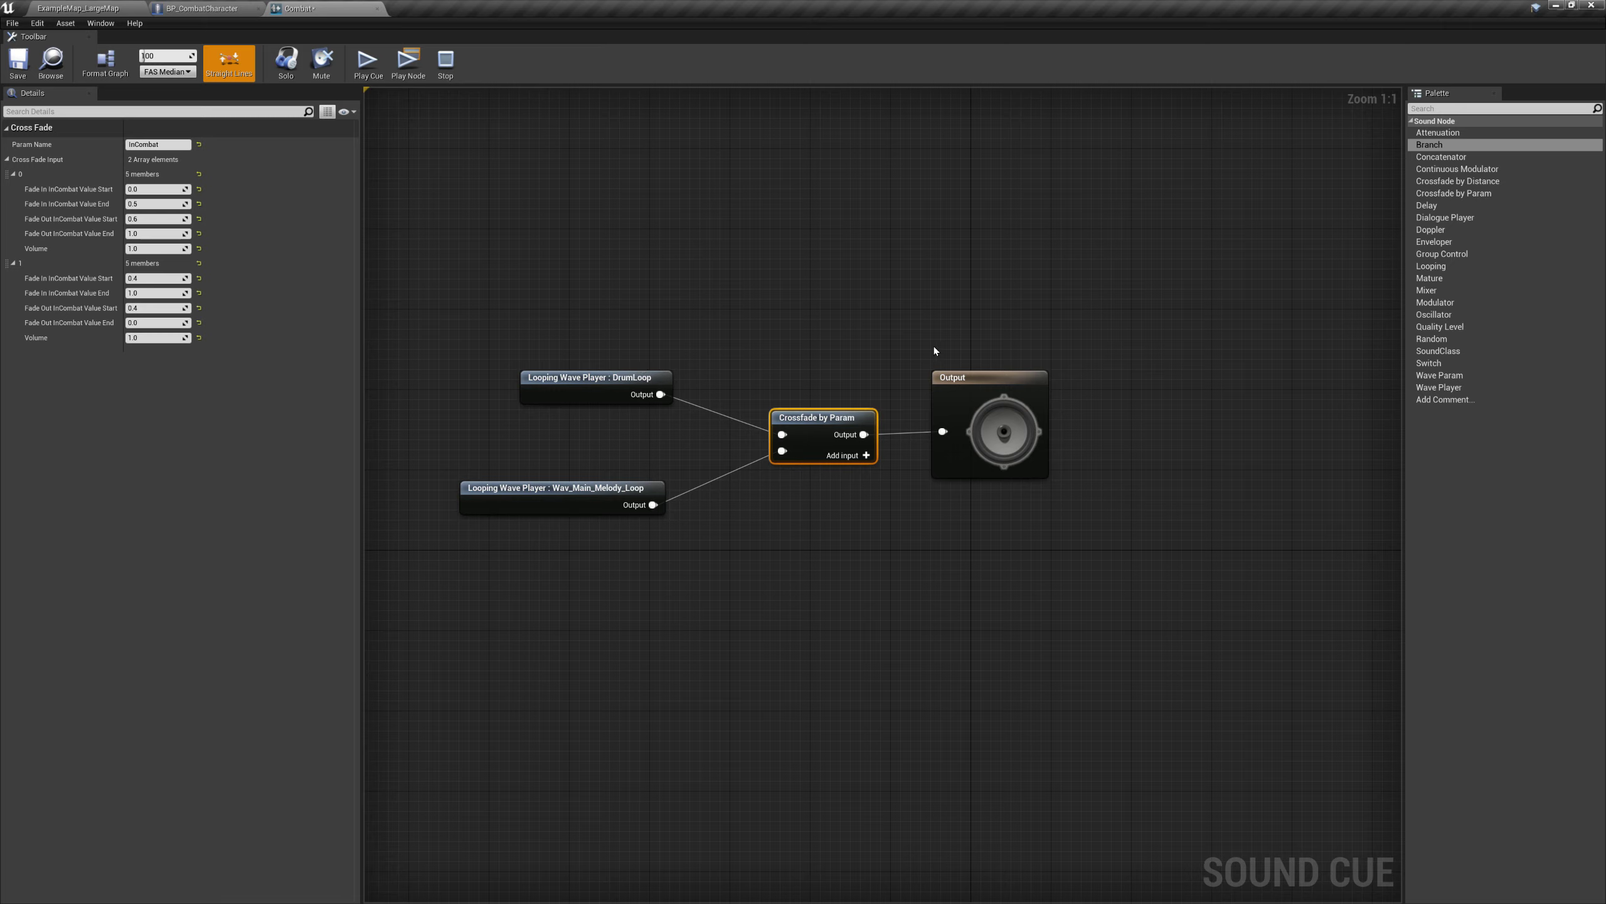
{"action": "mouse_move", "coordinate": [698, 504]}
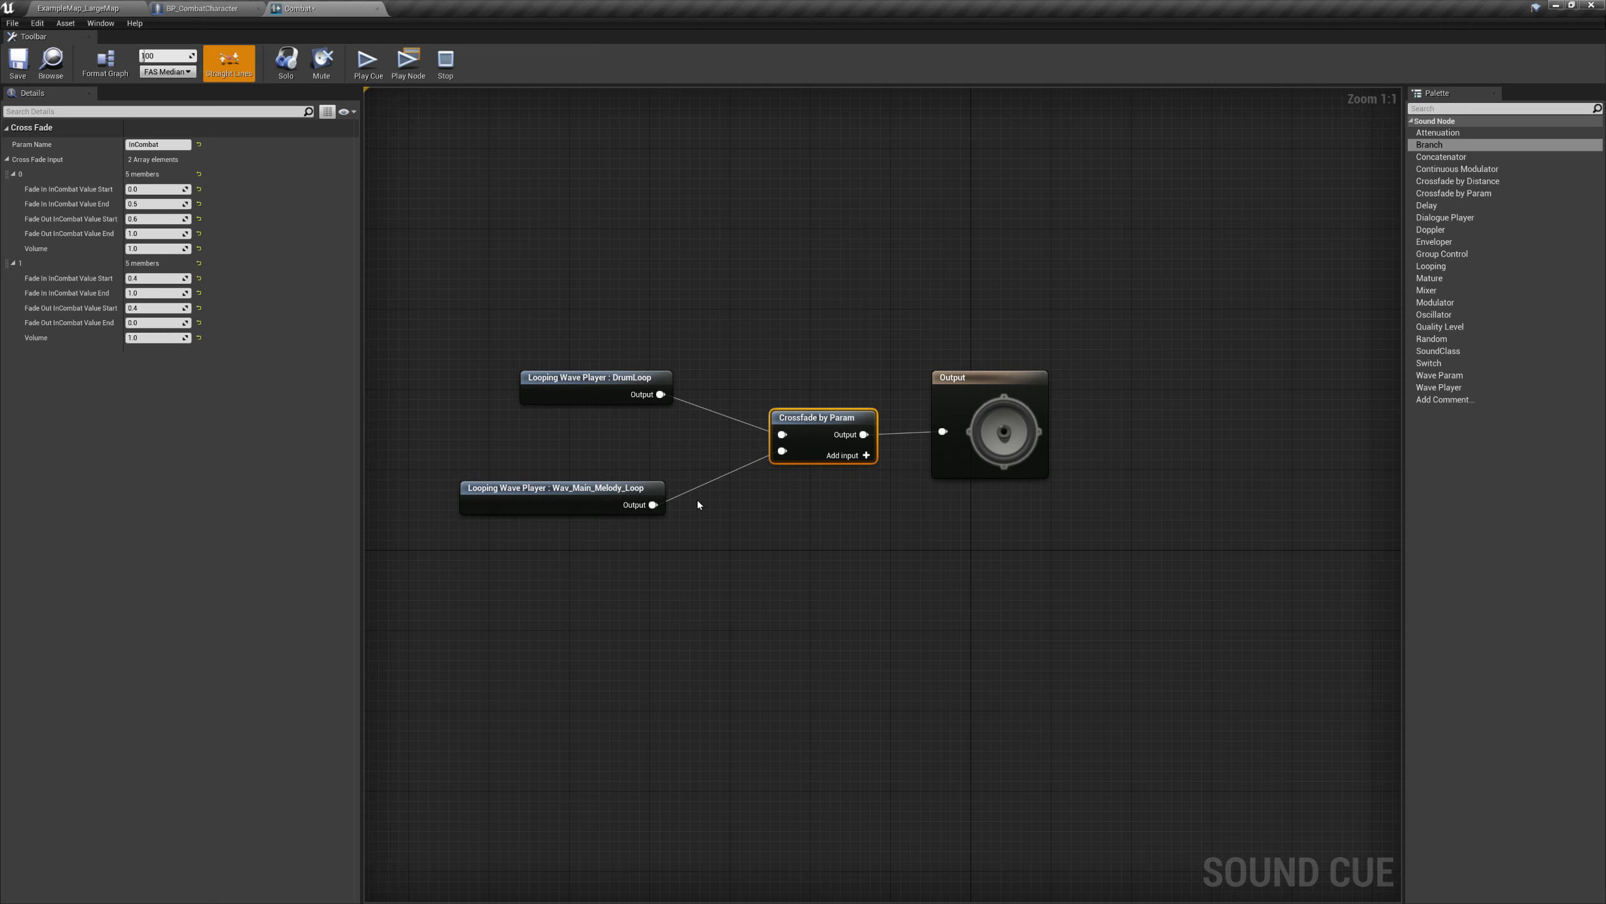
{"action": "mouse_move", "coordinate": [607, 500]}
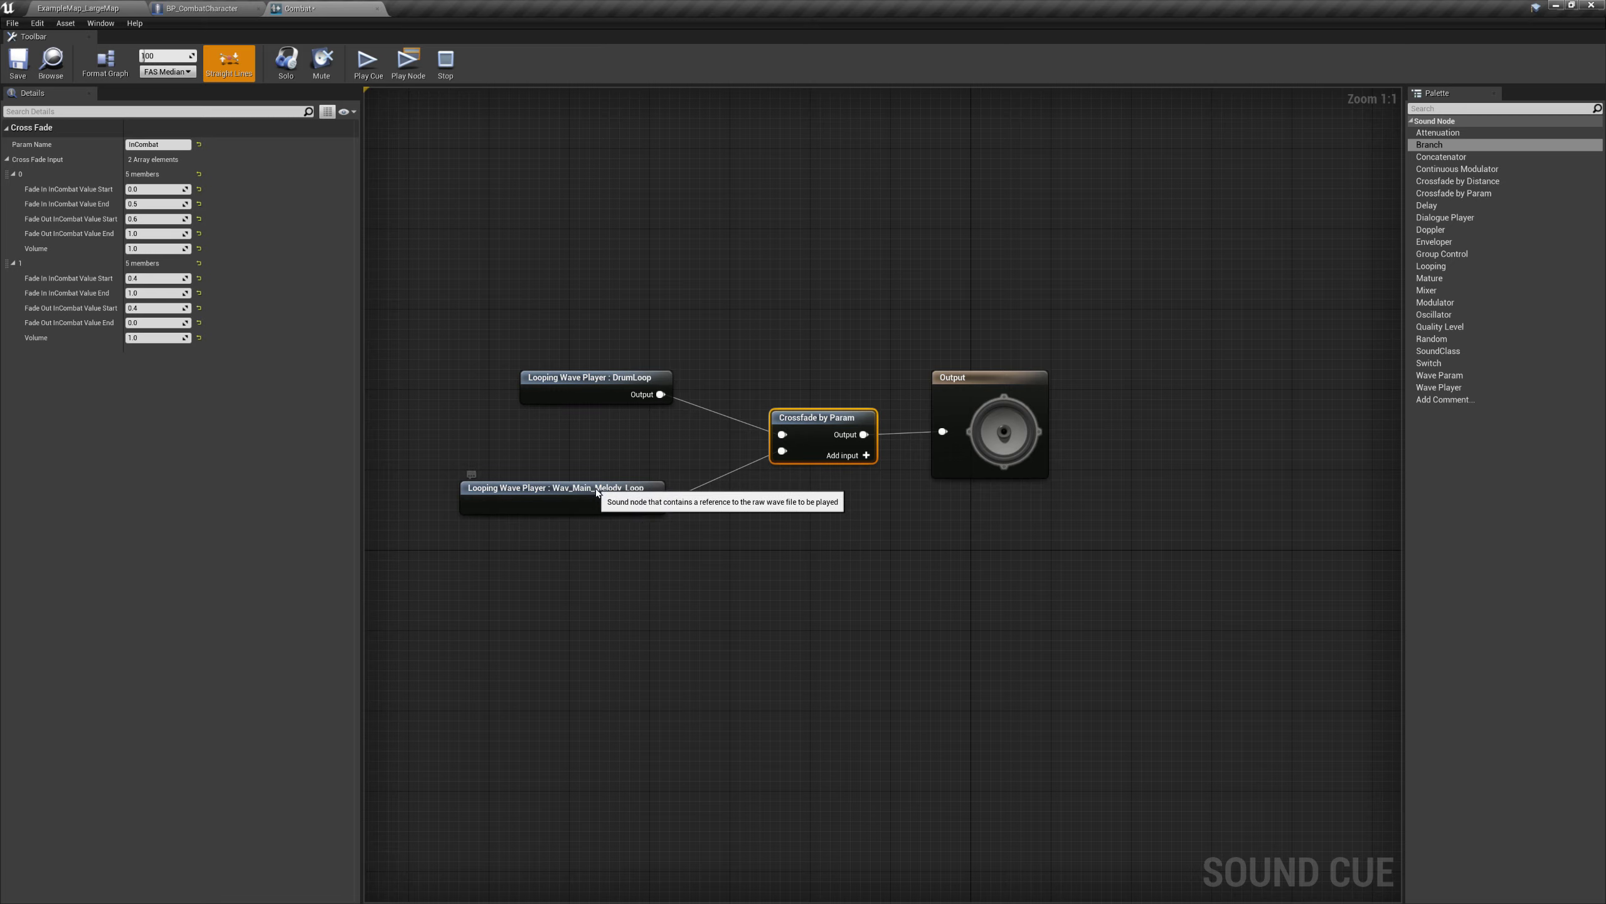
{"action": "mouse_move", "coordinate": [252, 487]}
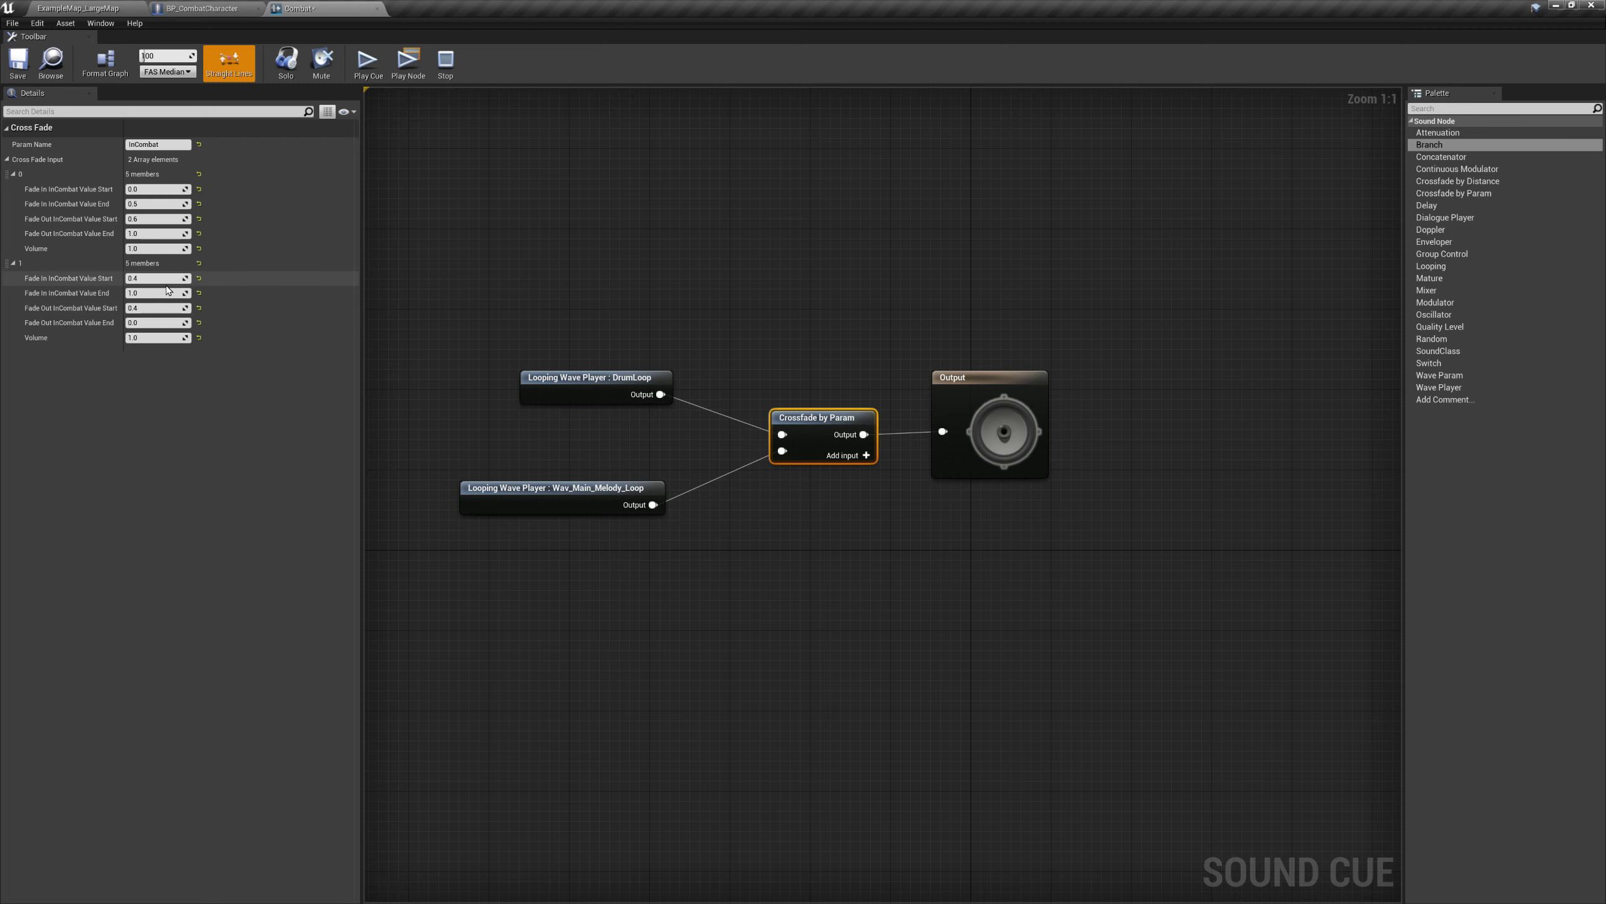
{"action": "left_click", "coordinate": [190, 9]}
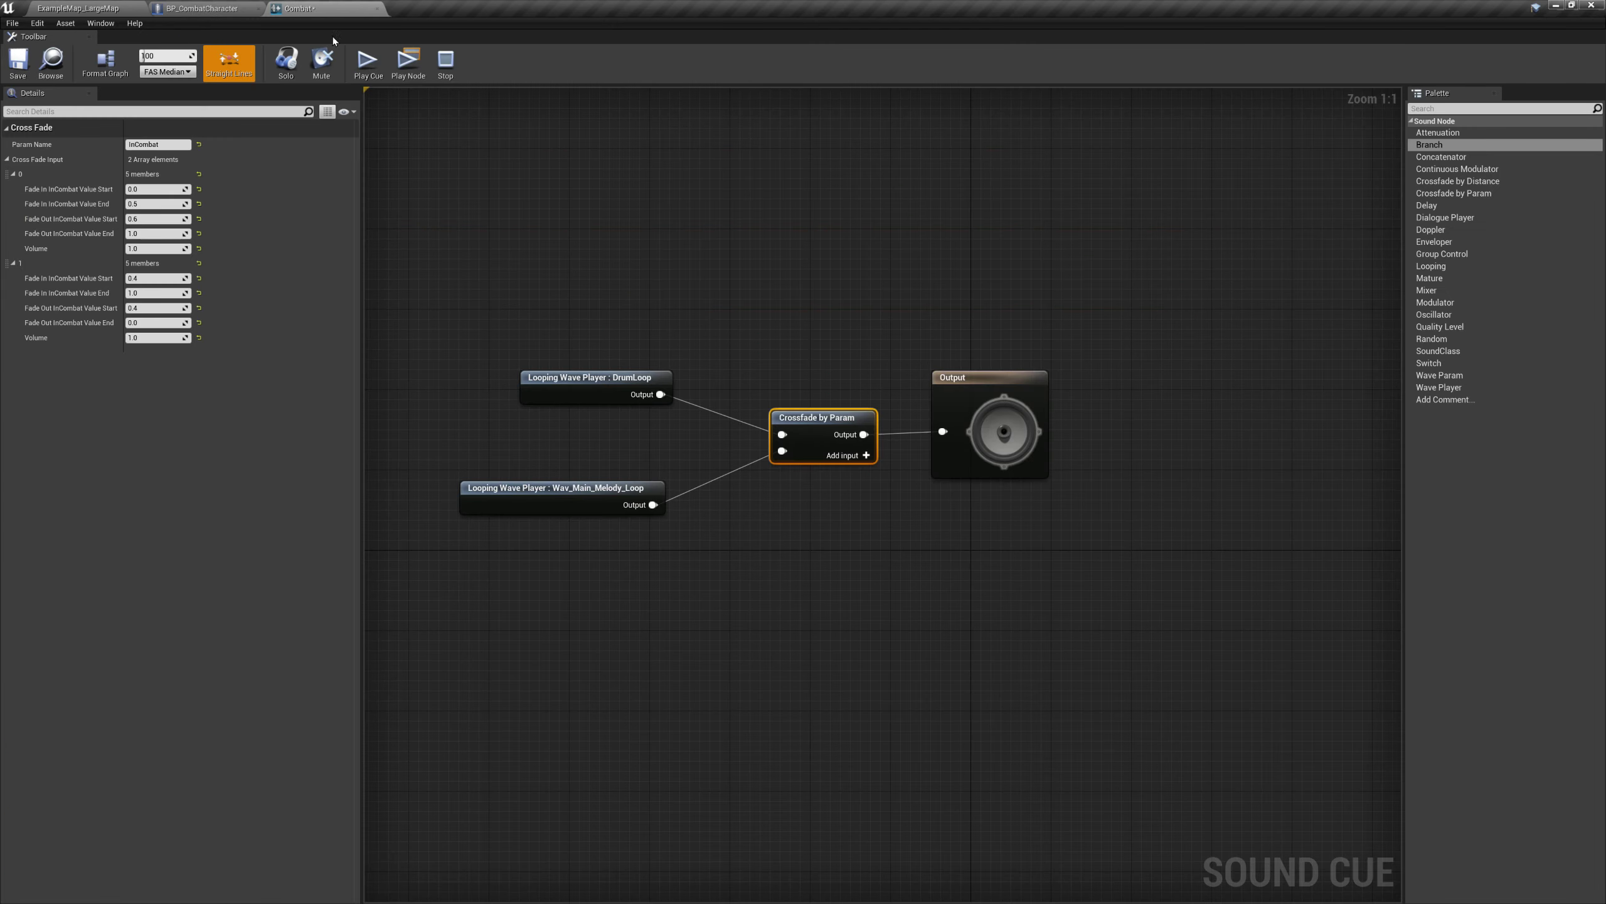
{"action": "mouse_move", "coordinate": [300, 382]}
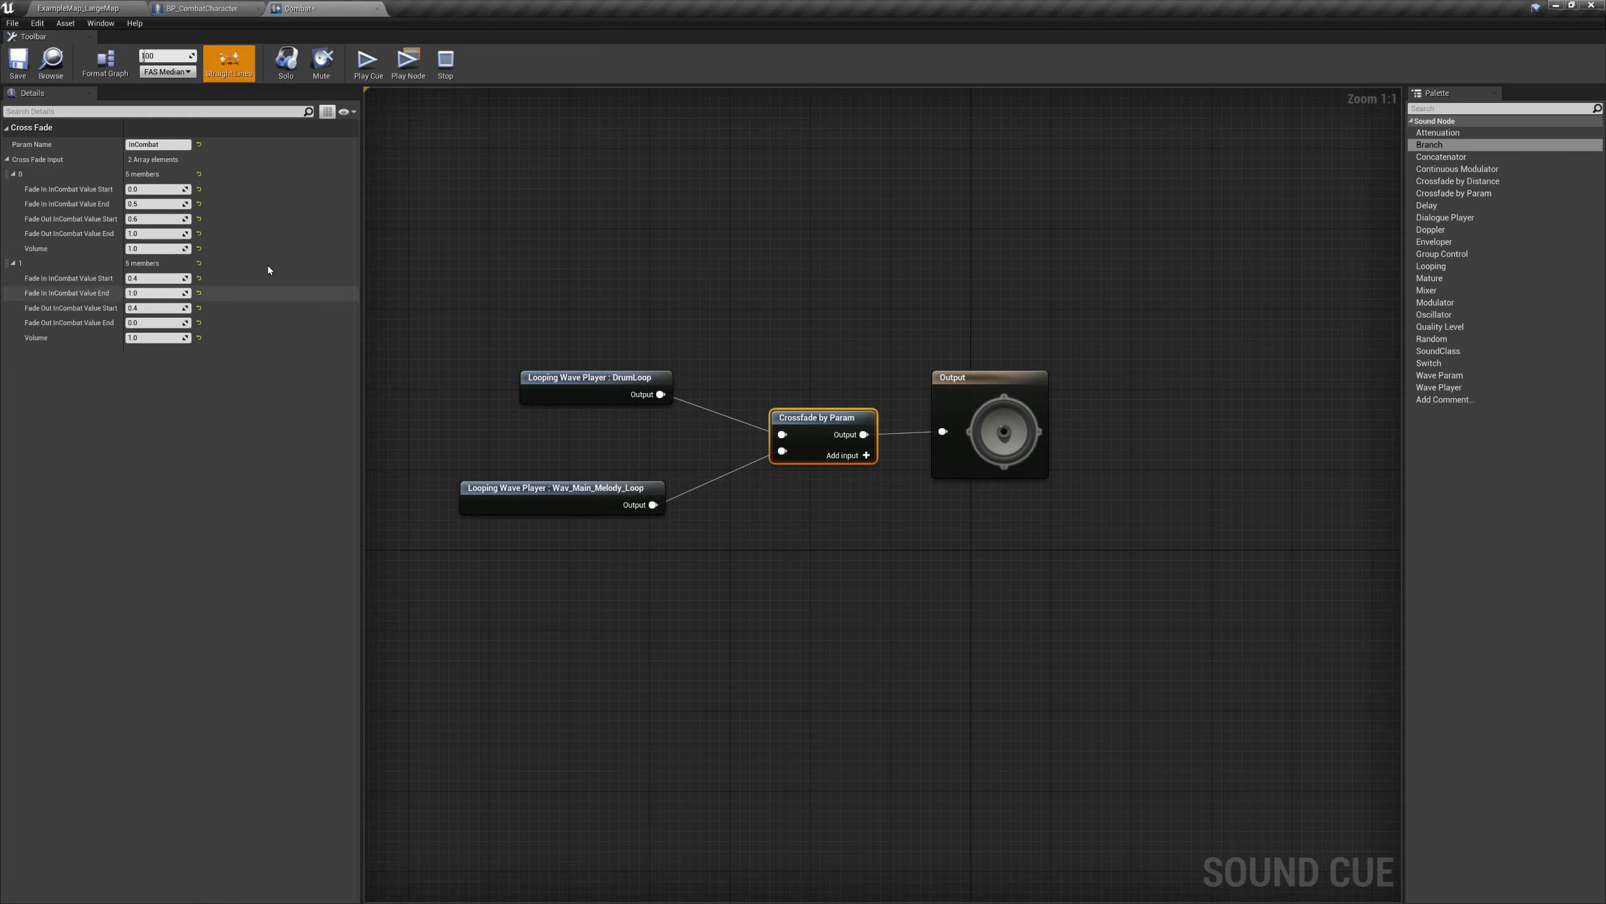
{"action": "left_click", "coordinate": [200, 8]}
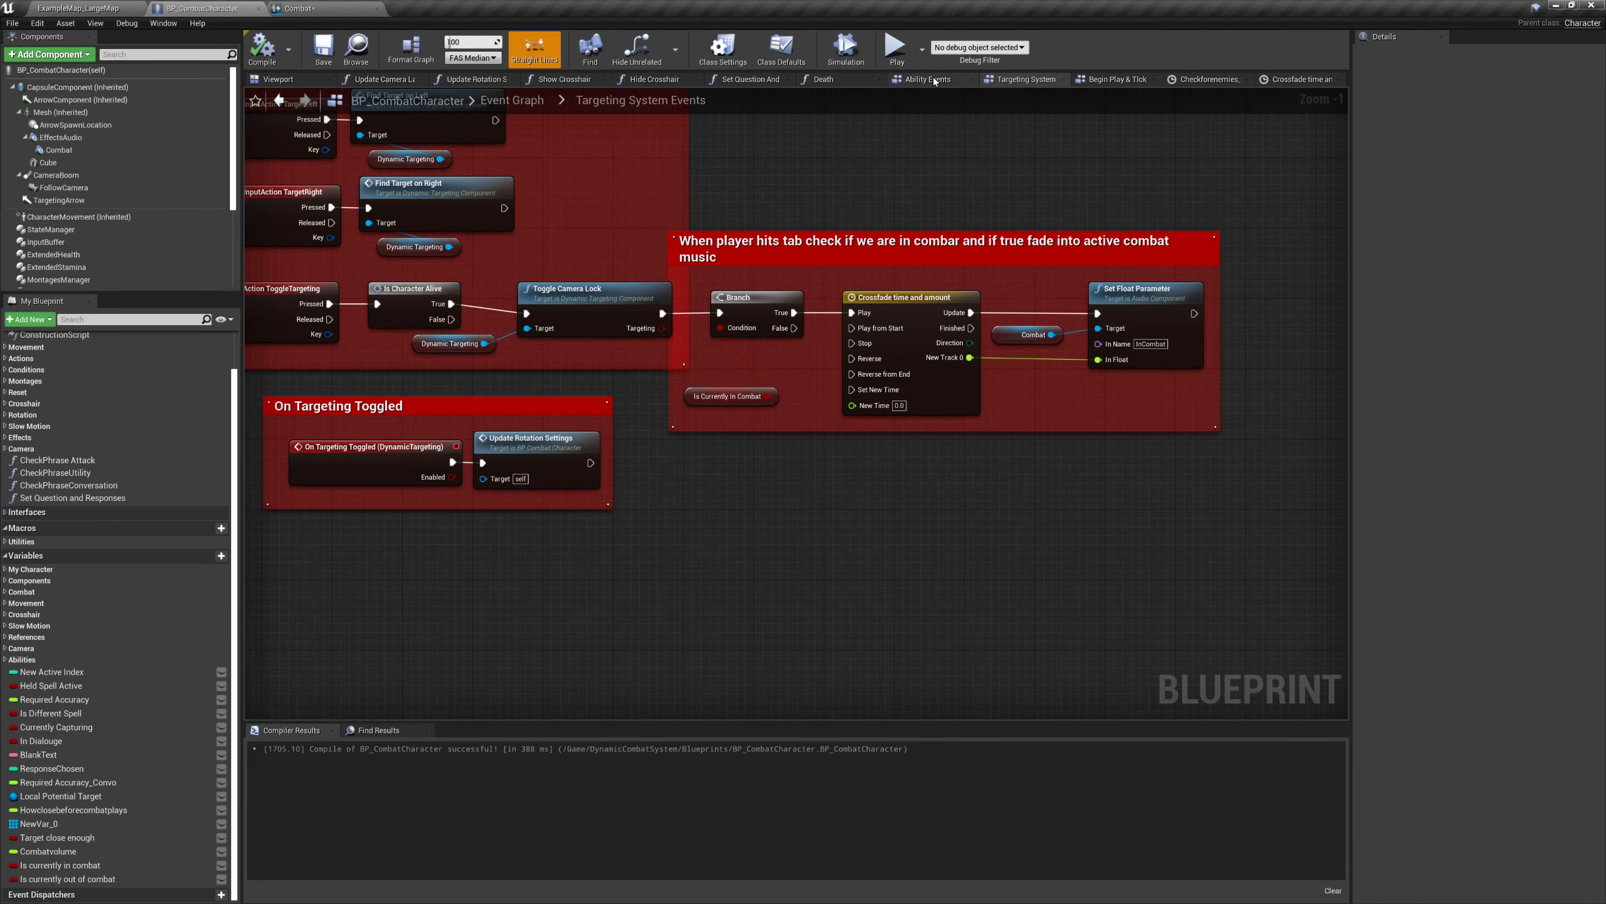
Show the Begin Play fade-in events, then return to the ExampleMap_LargeMap level editor
{"action": "left_click", "coordinate": [1111, 79]}
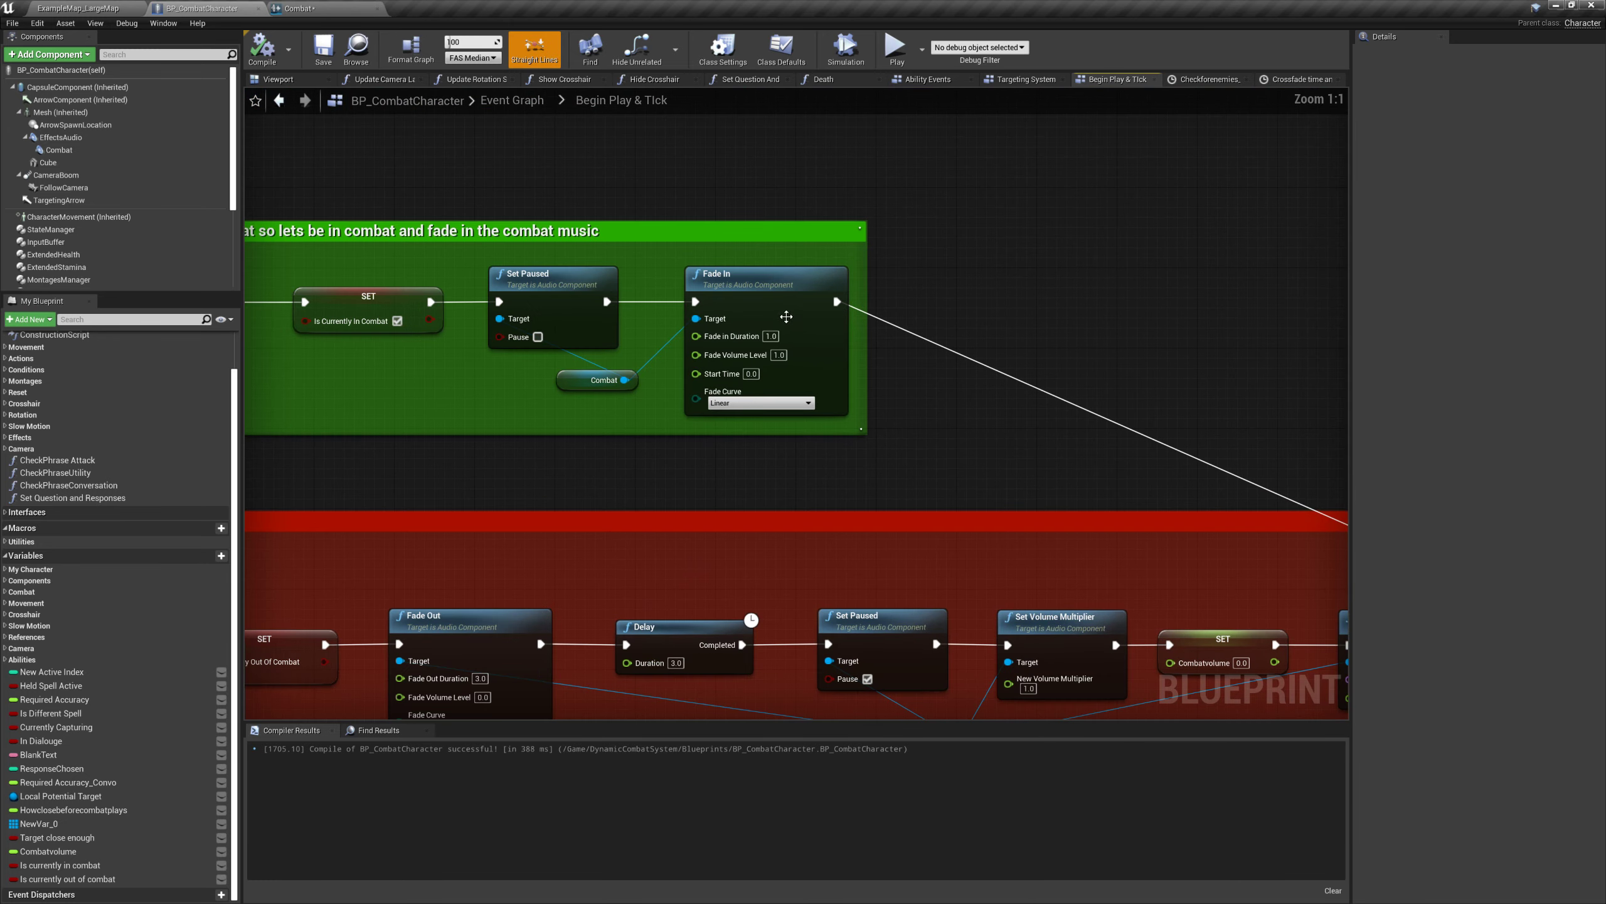
{"action": "mouse_move", "coordinate": [785, 306]}
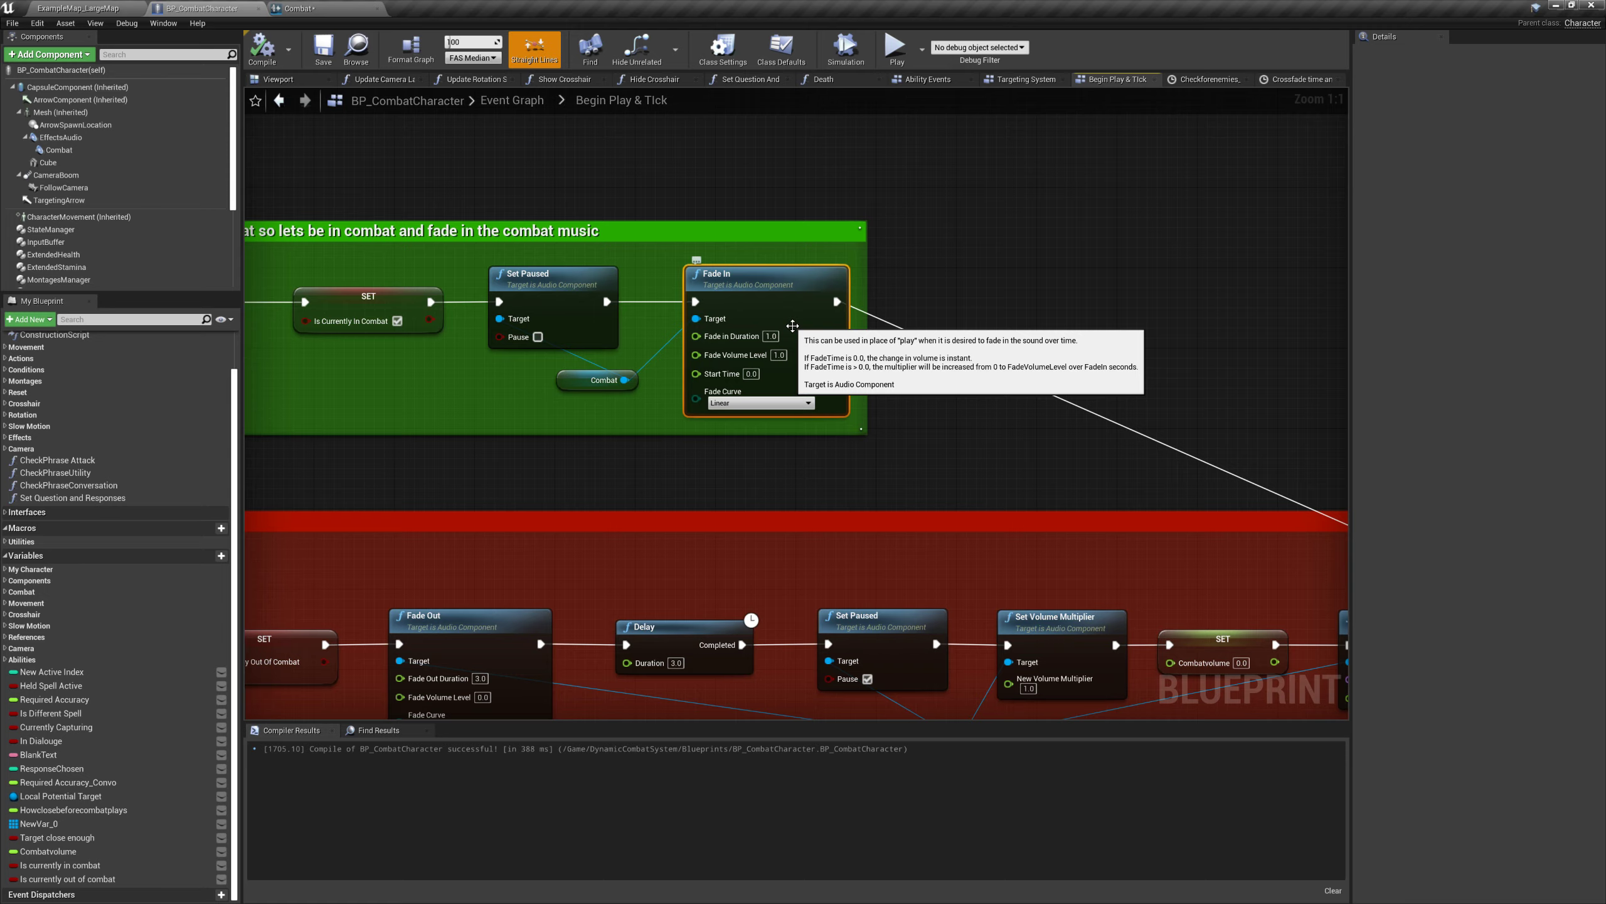
{"action": "left_click", "coordinate": [72, 8]}
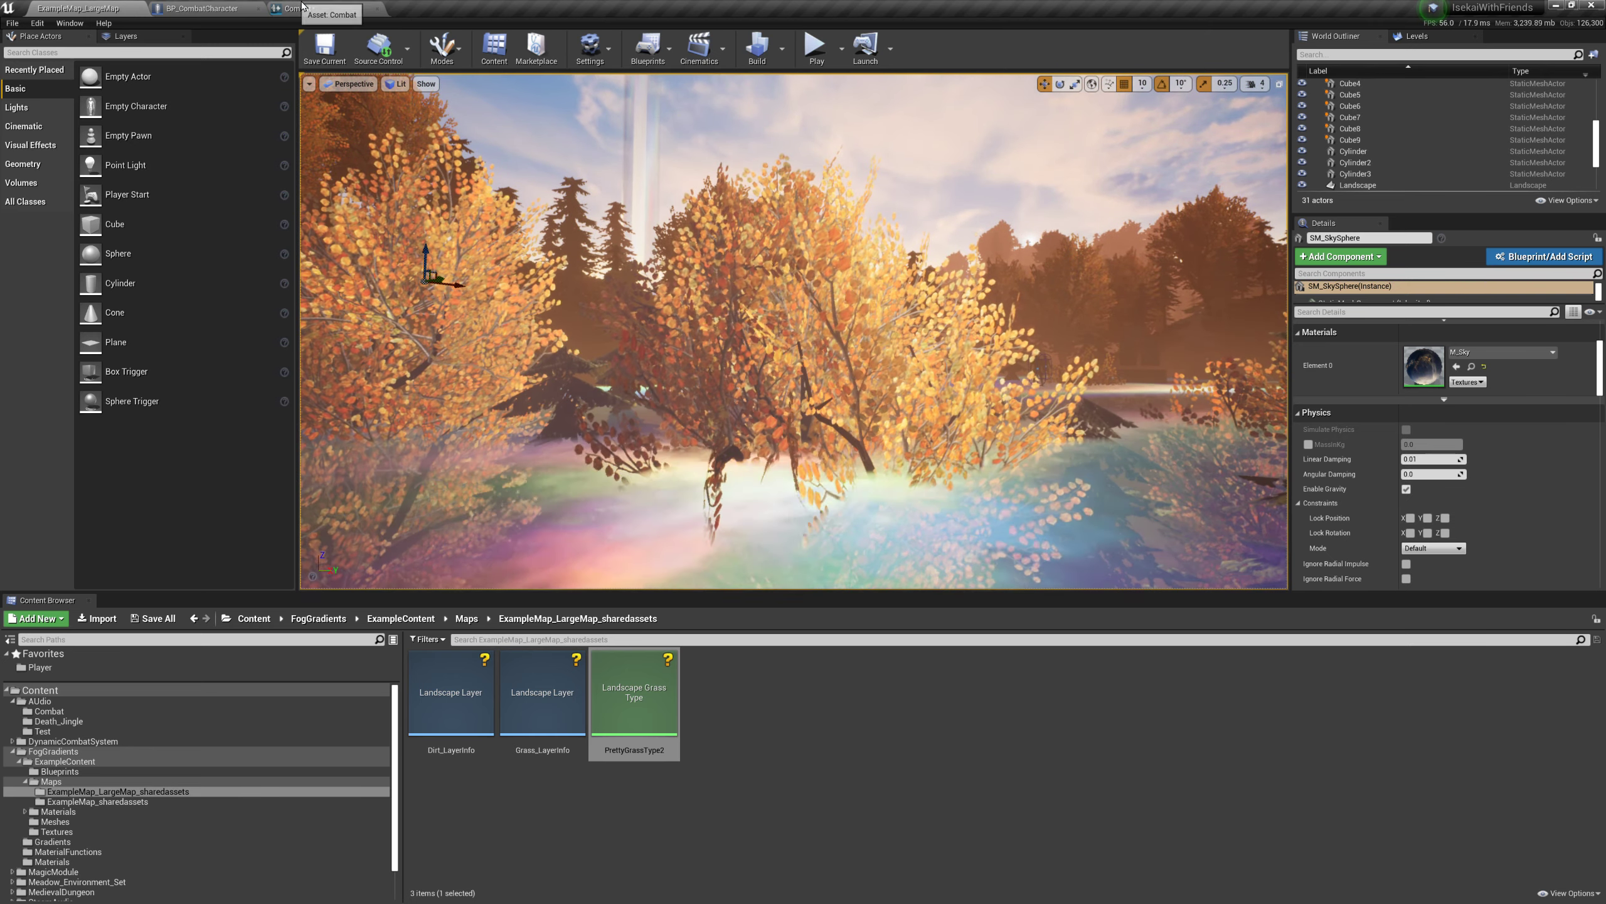
Revisit BP_CombatCharacter's Begin Play & Tick graph, then switch to the Combat sound cue
{"action": "left_click", "coordinate": [205, 8]}
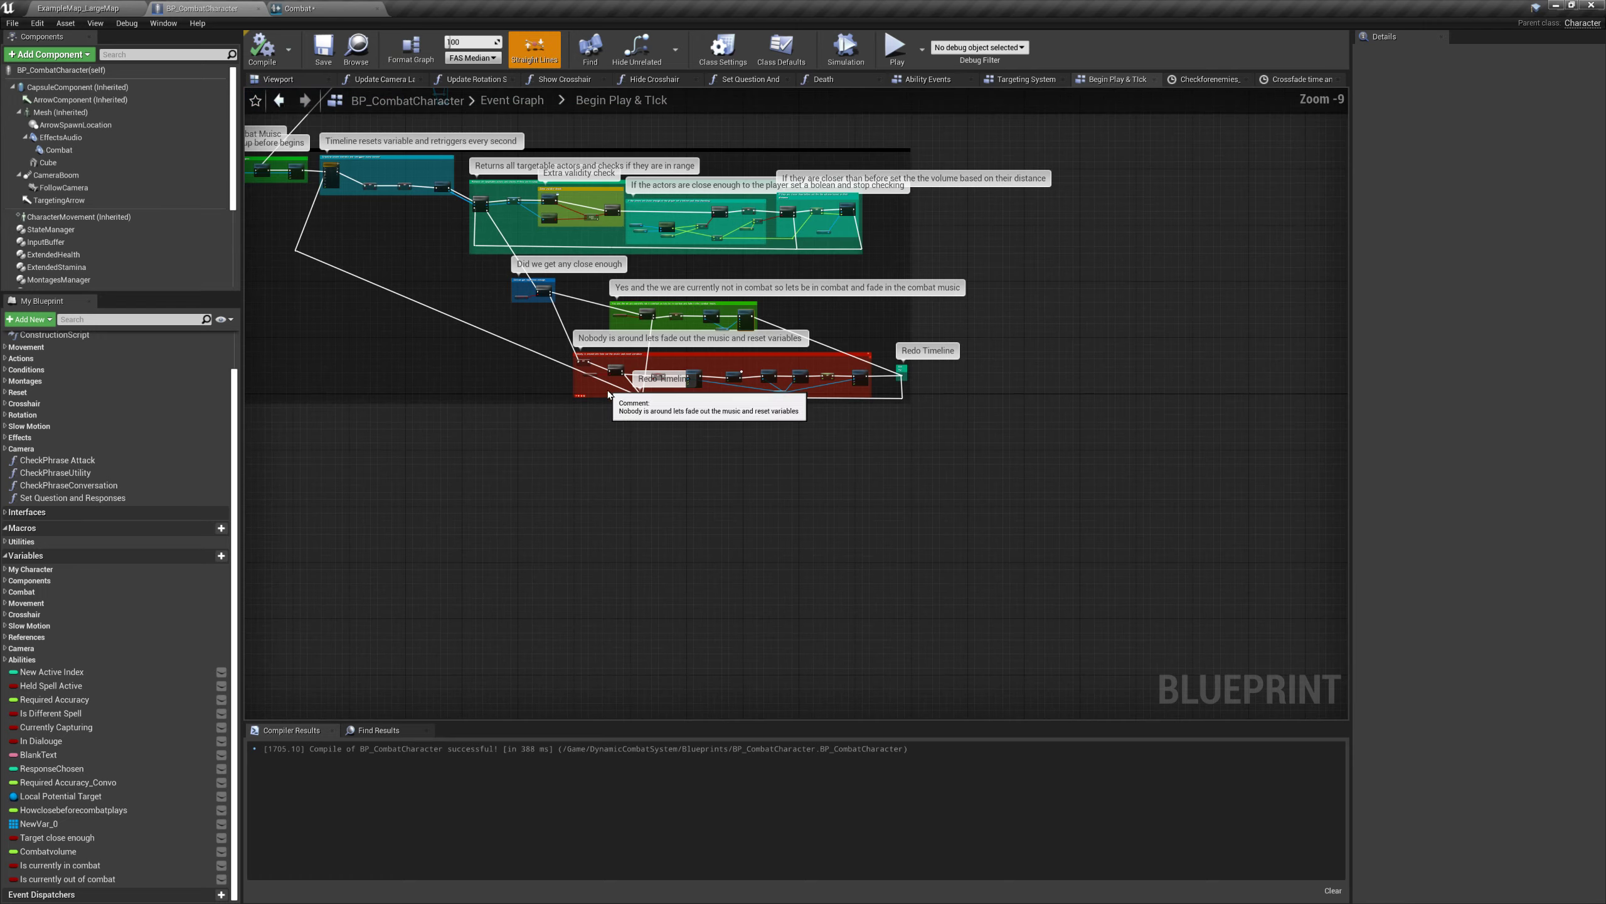
{"action": "scroll", "scroll_direction": "up", "scroll_amount": 3}
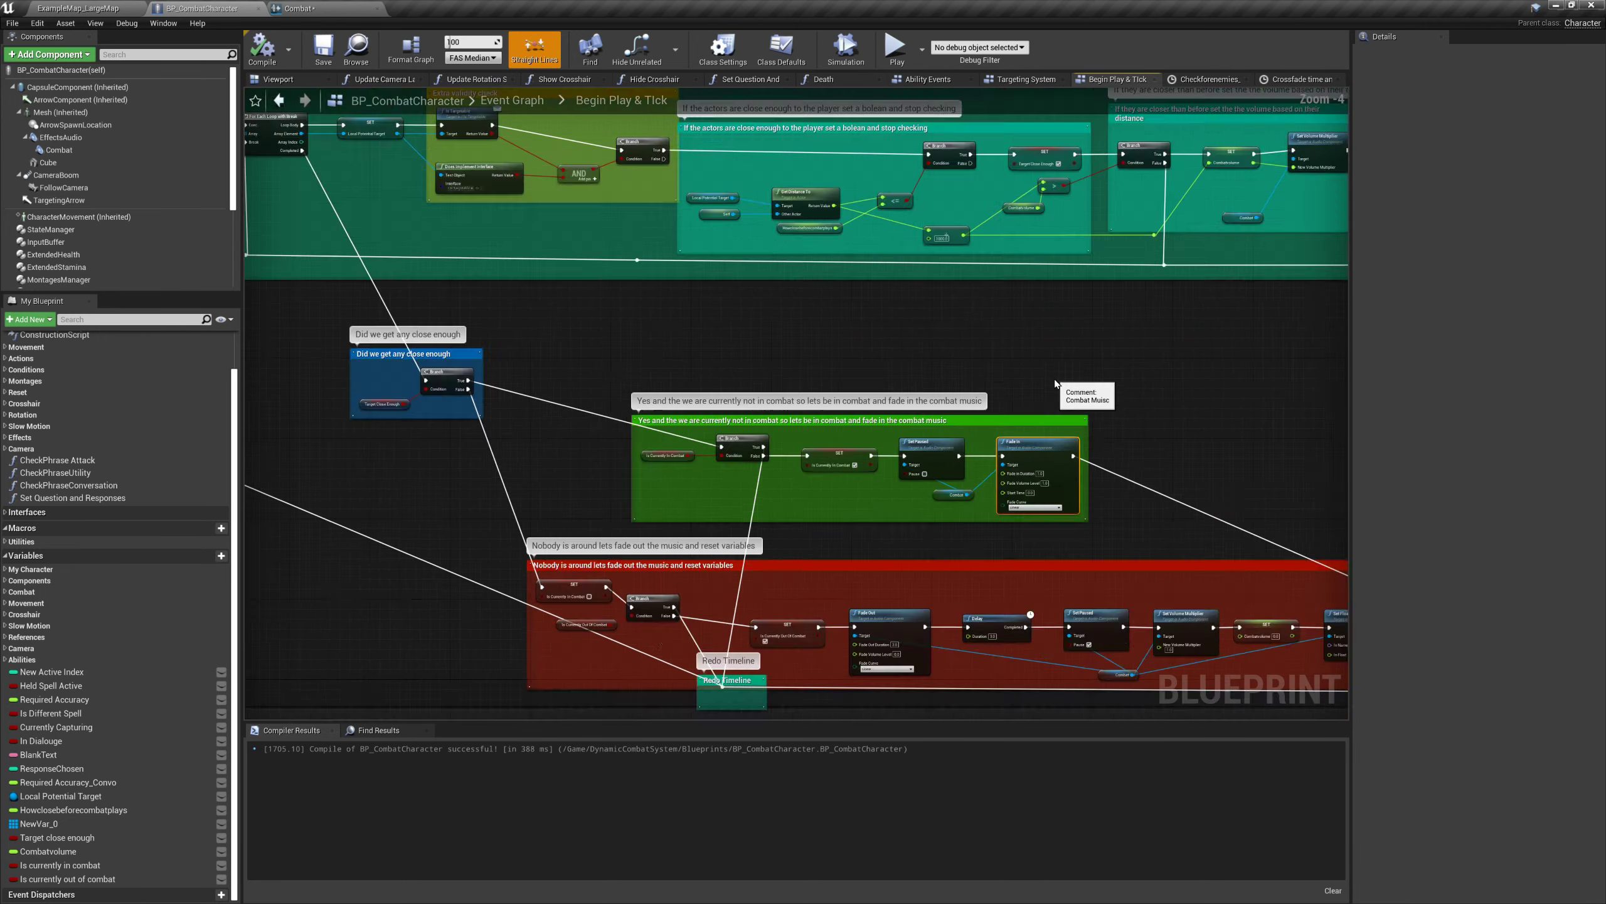
{"action": "scroll", "scroll_direction": "down", "scroll_amount": 3}
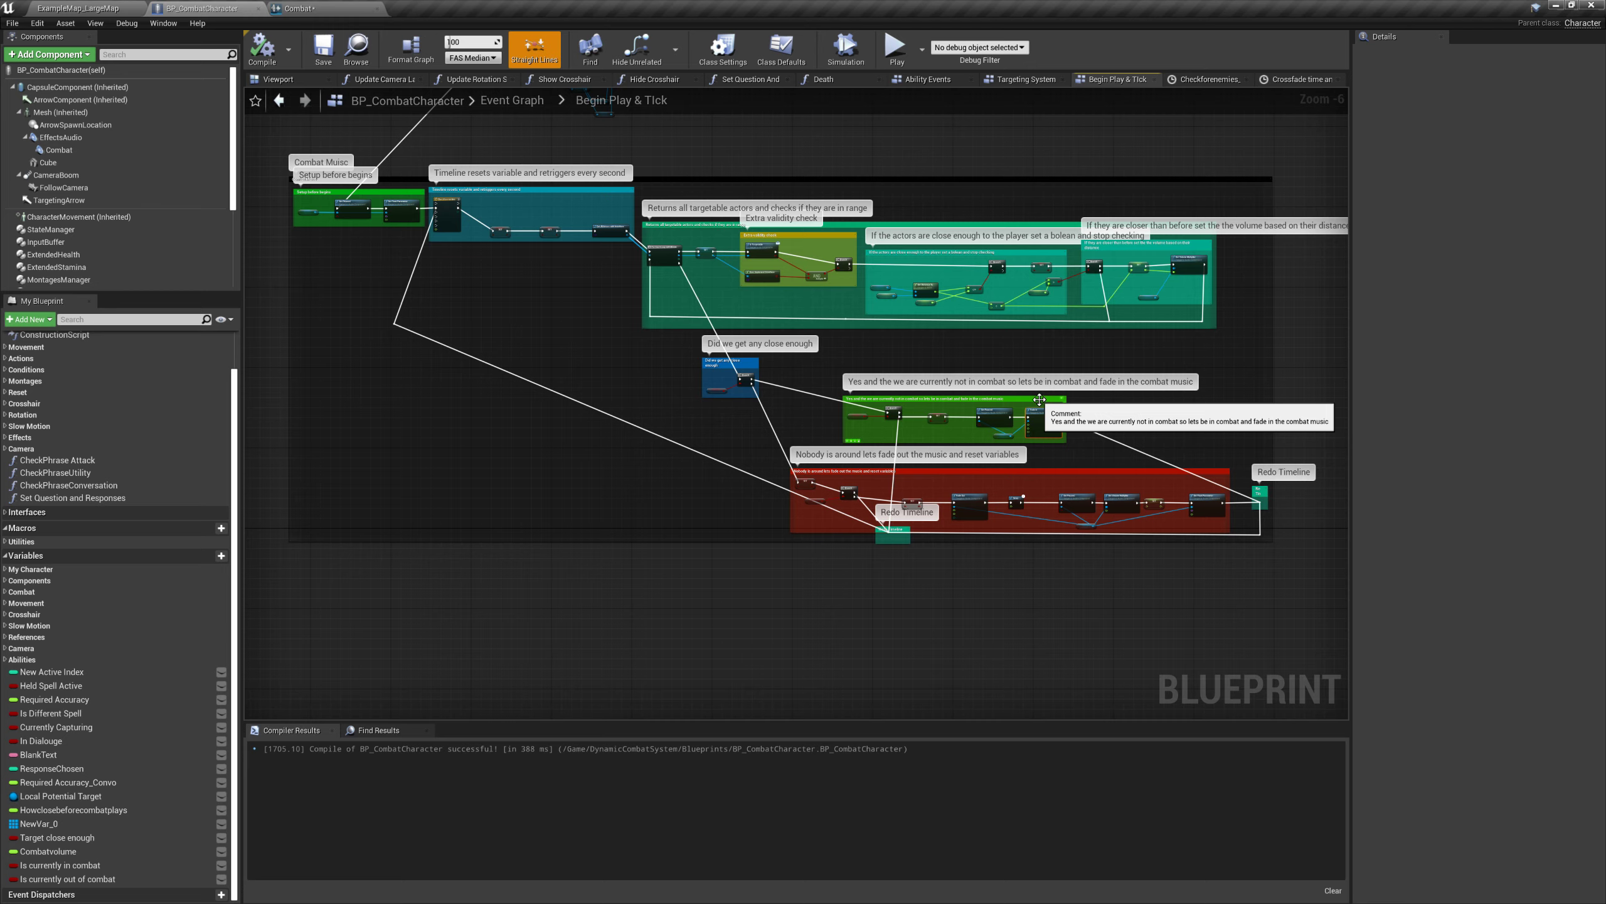
{"action": "left_click", "coordinate": [299, 8]}
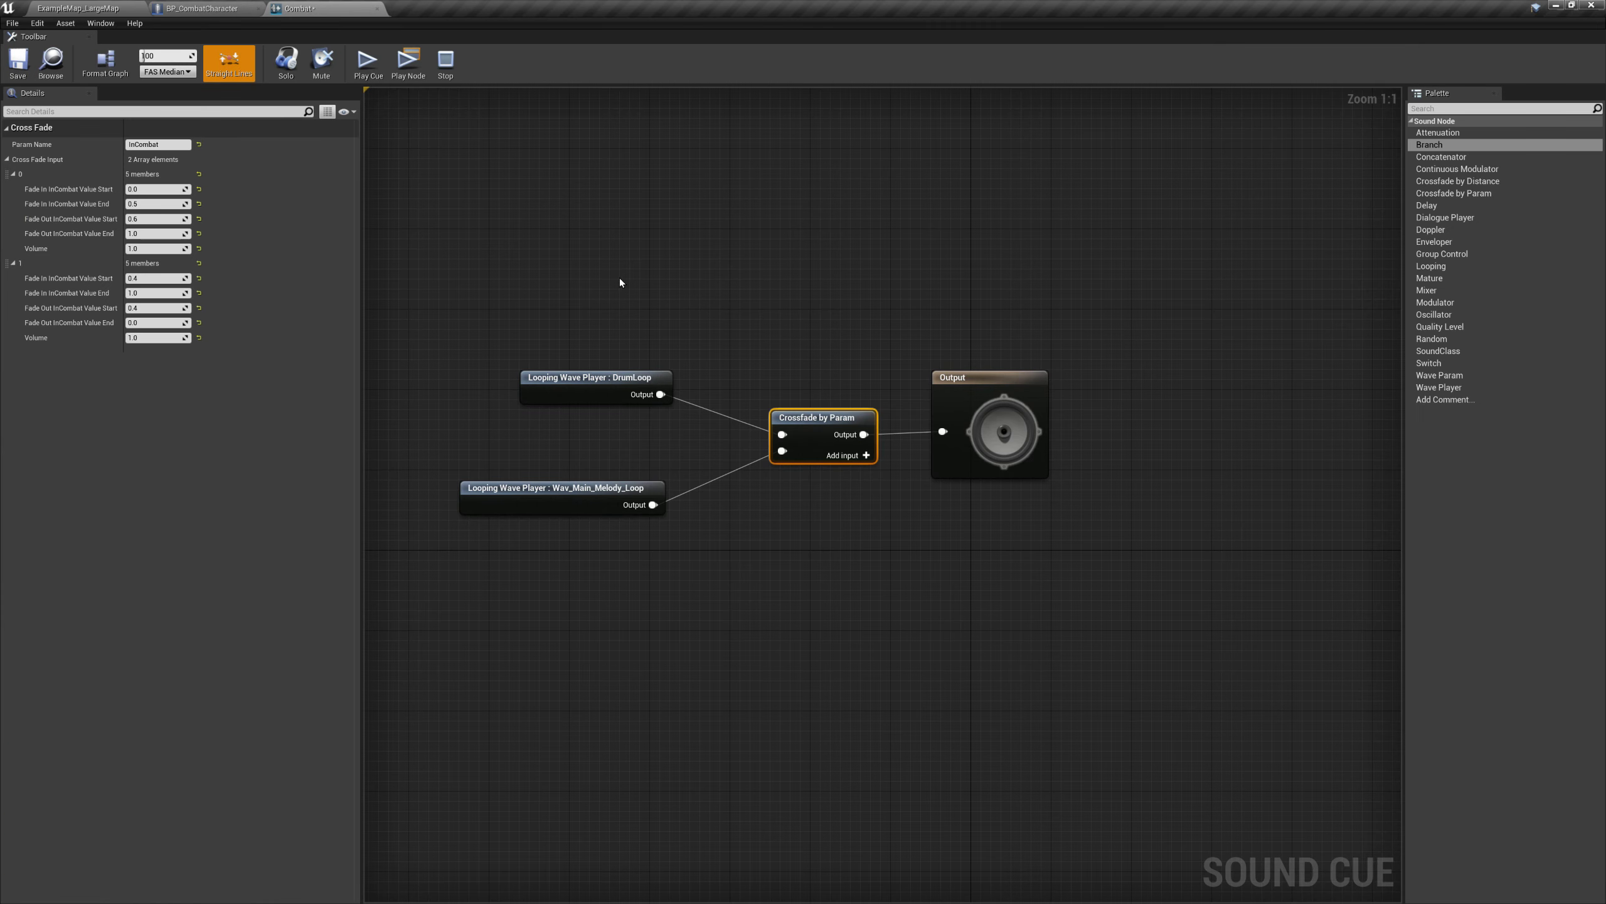
Inspect the DrumLoop and Wav_Main_Melody_Loop wave players, then return to the level map
{"action": "left_click", "coordinate": [596, 377]}
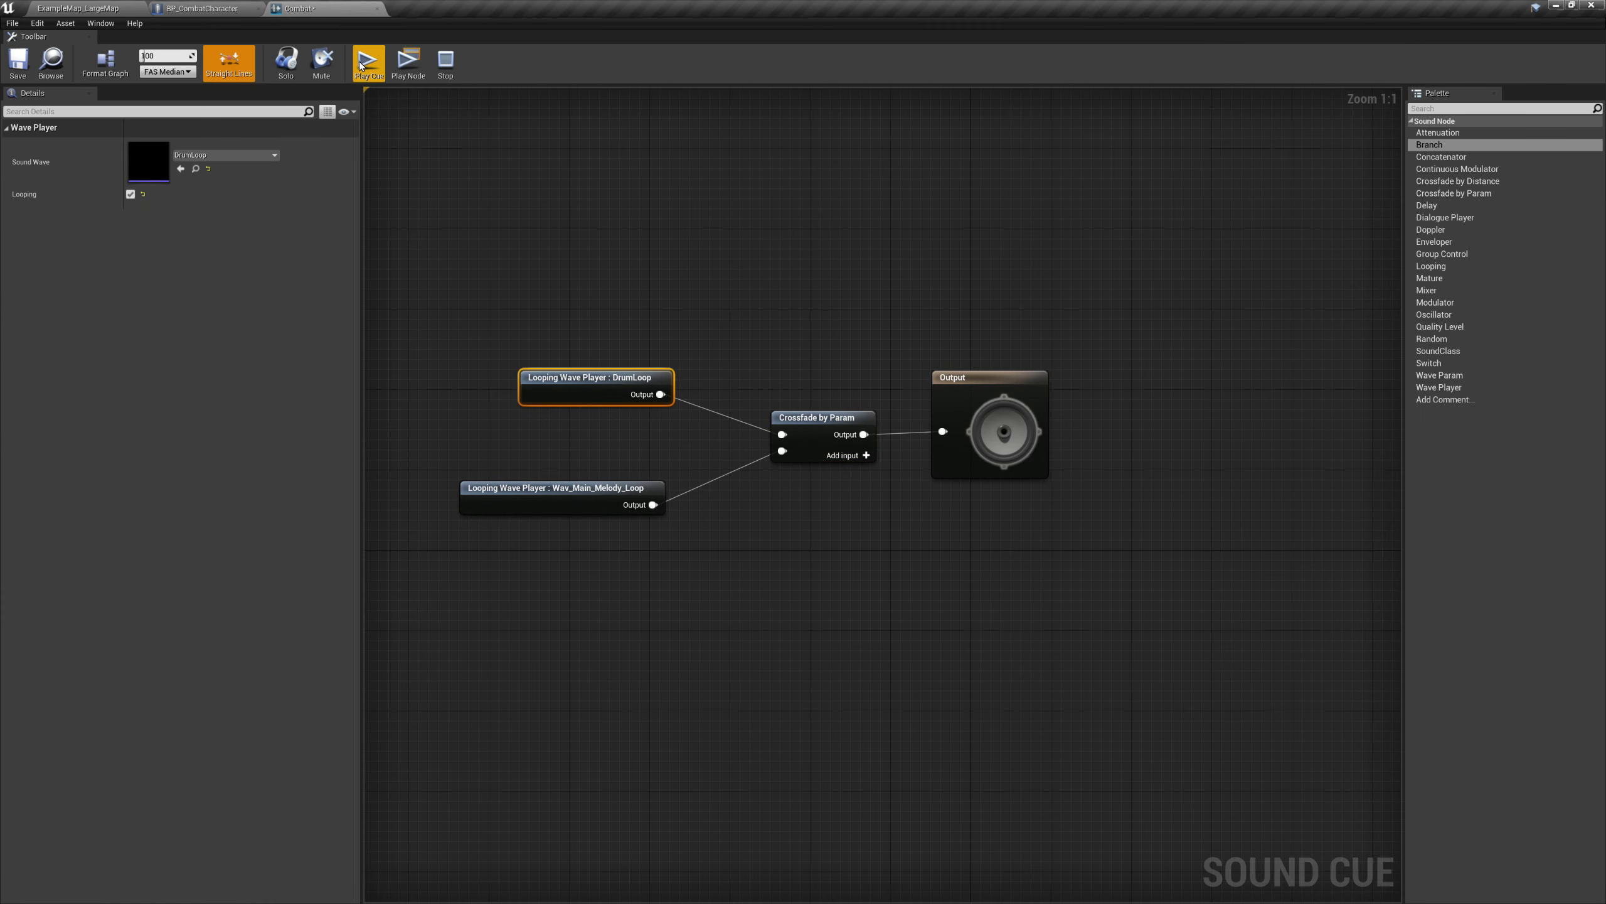
{"action": "mouse_move", "coordinate": [408, 61]}
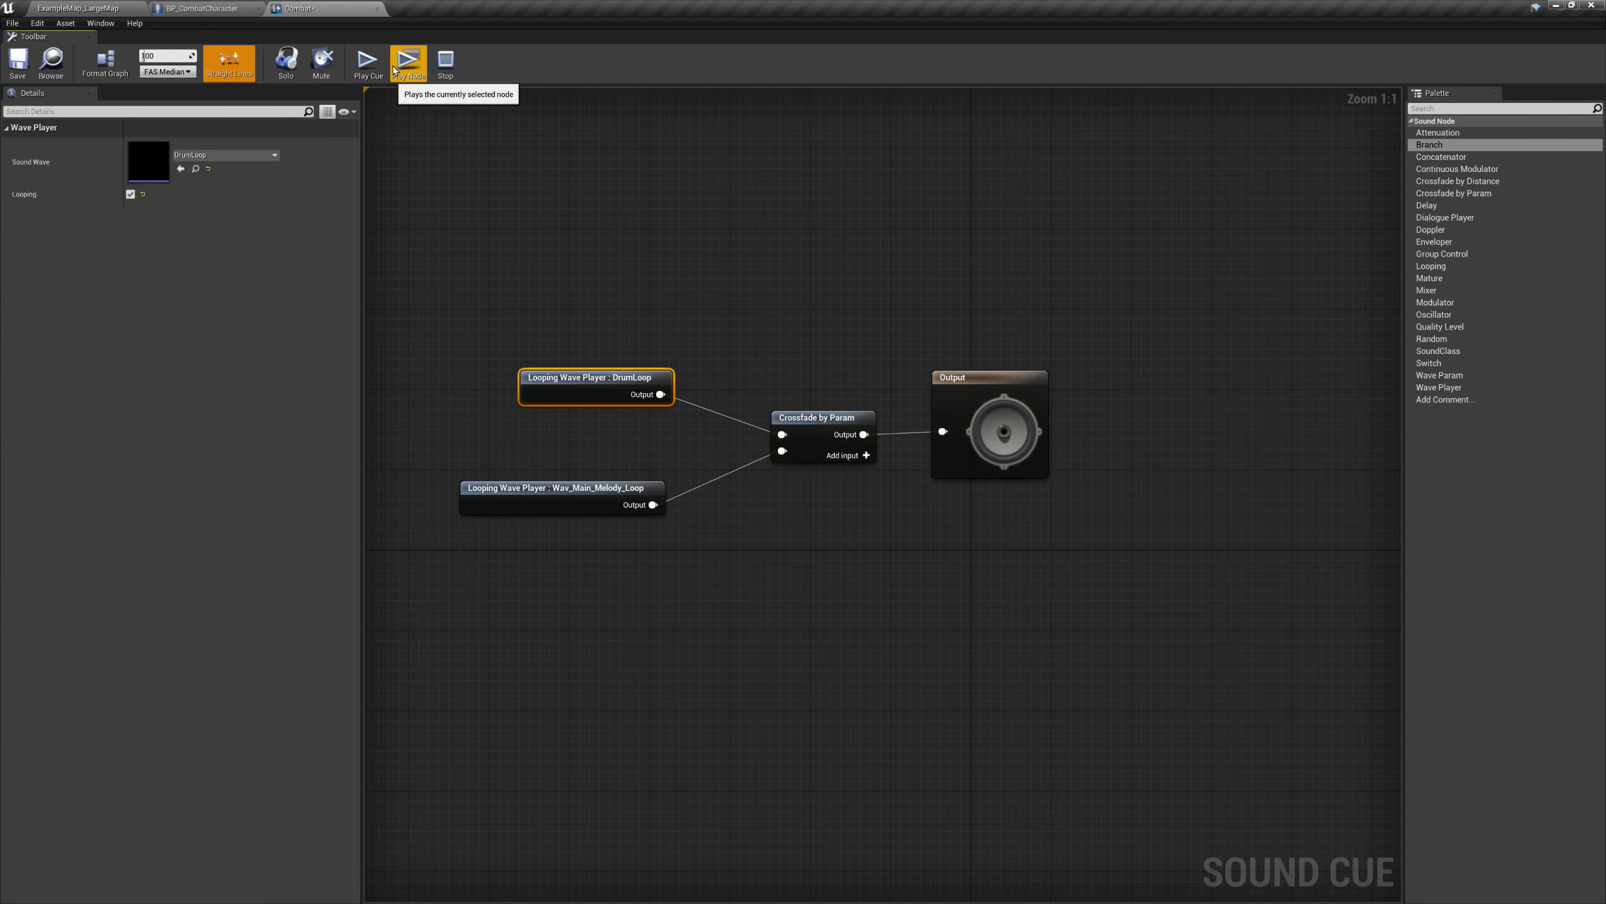
{"action": "mouse_move", "coordinate": [566, 452]}
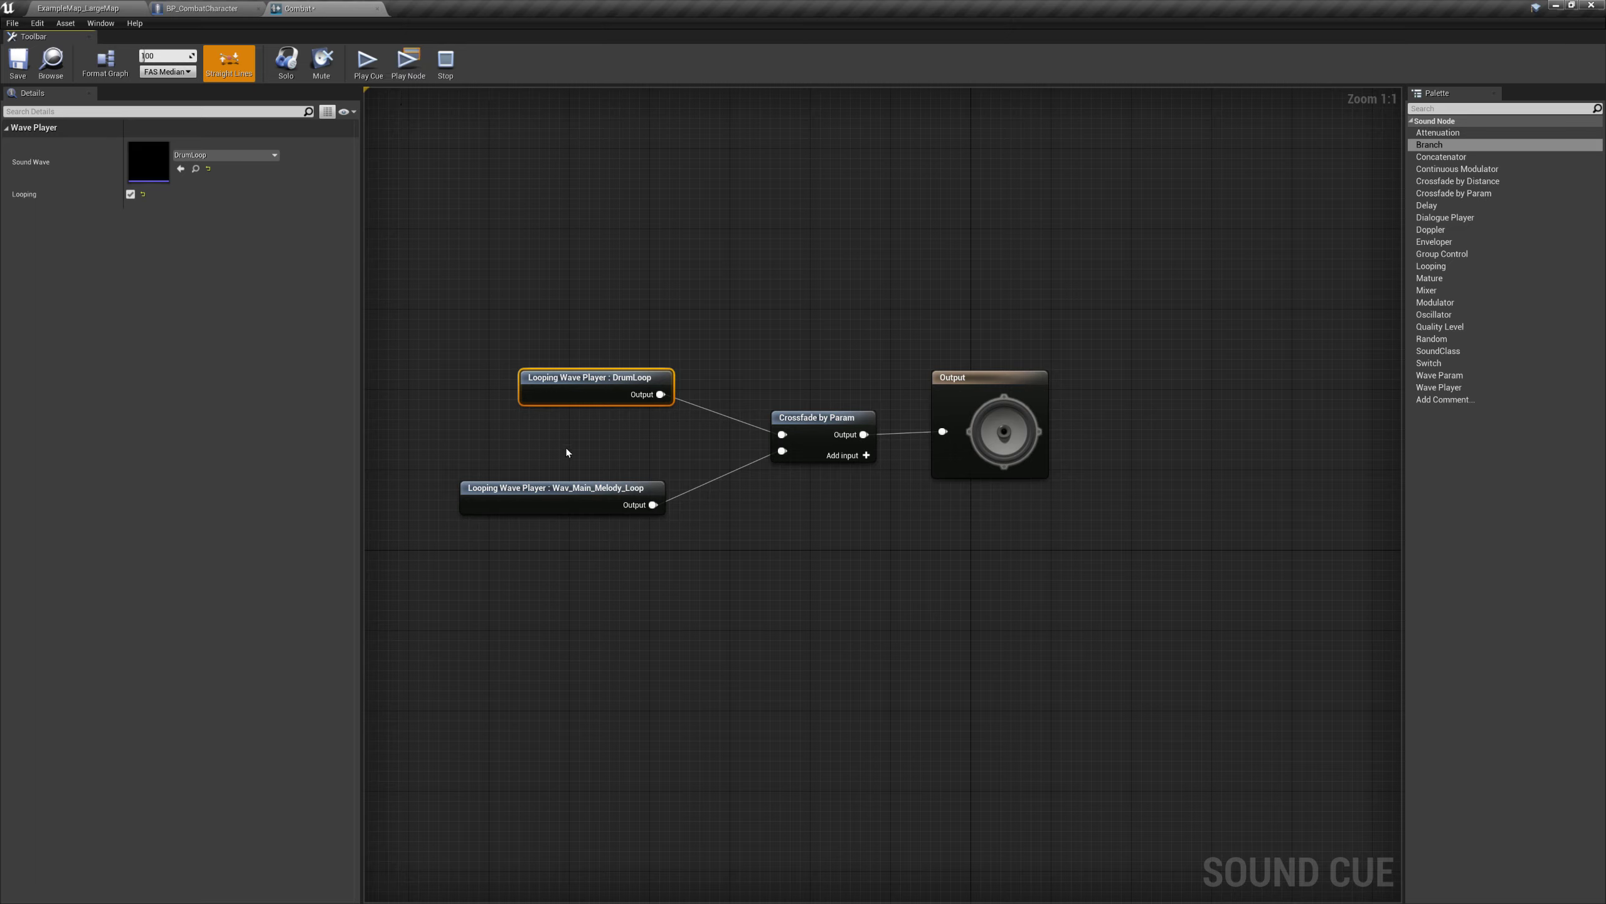
{"action": "left_click", "coordinate": [558, 488]}
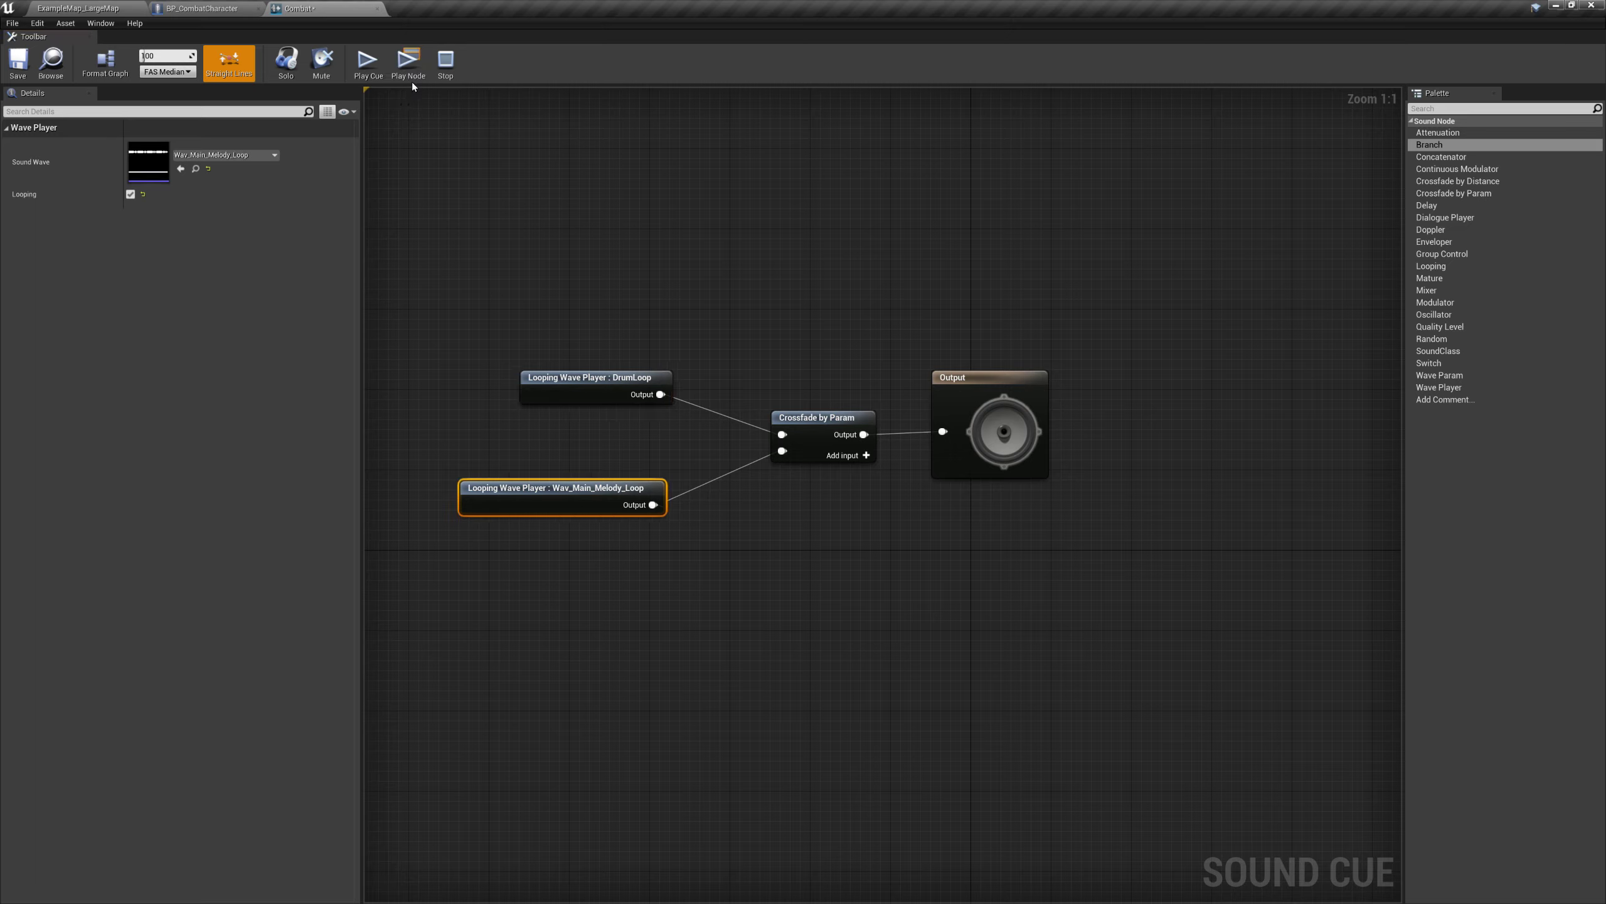
{"action": "mouse_move", "coordinate": [469, 141]}
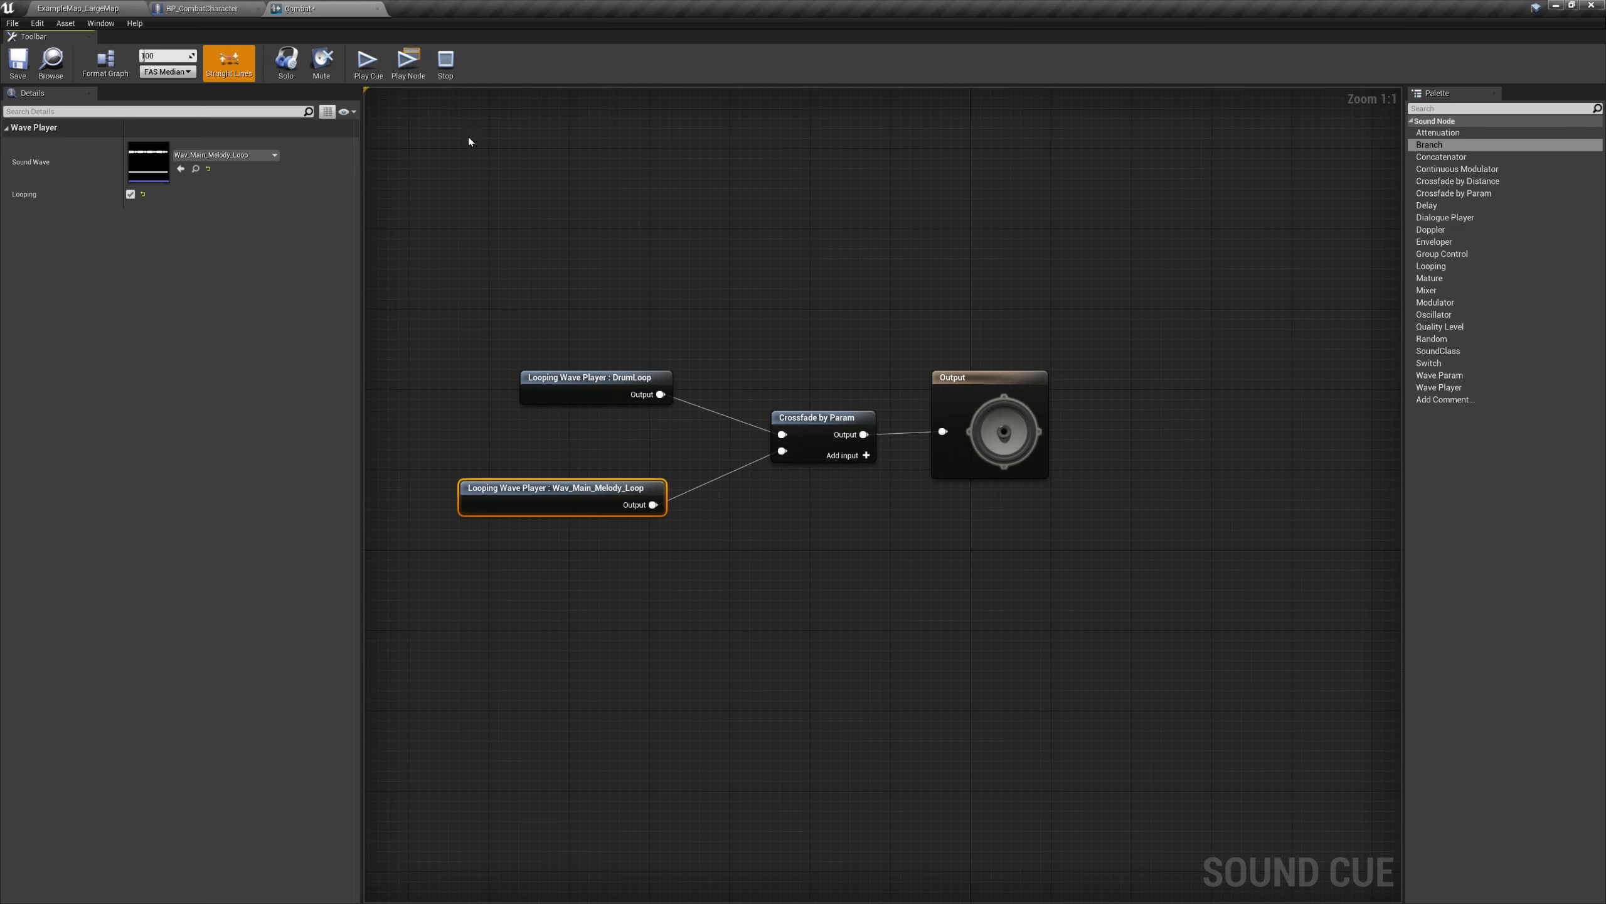
{"action": "mouse_move", "coordinate": [457, 97]}
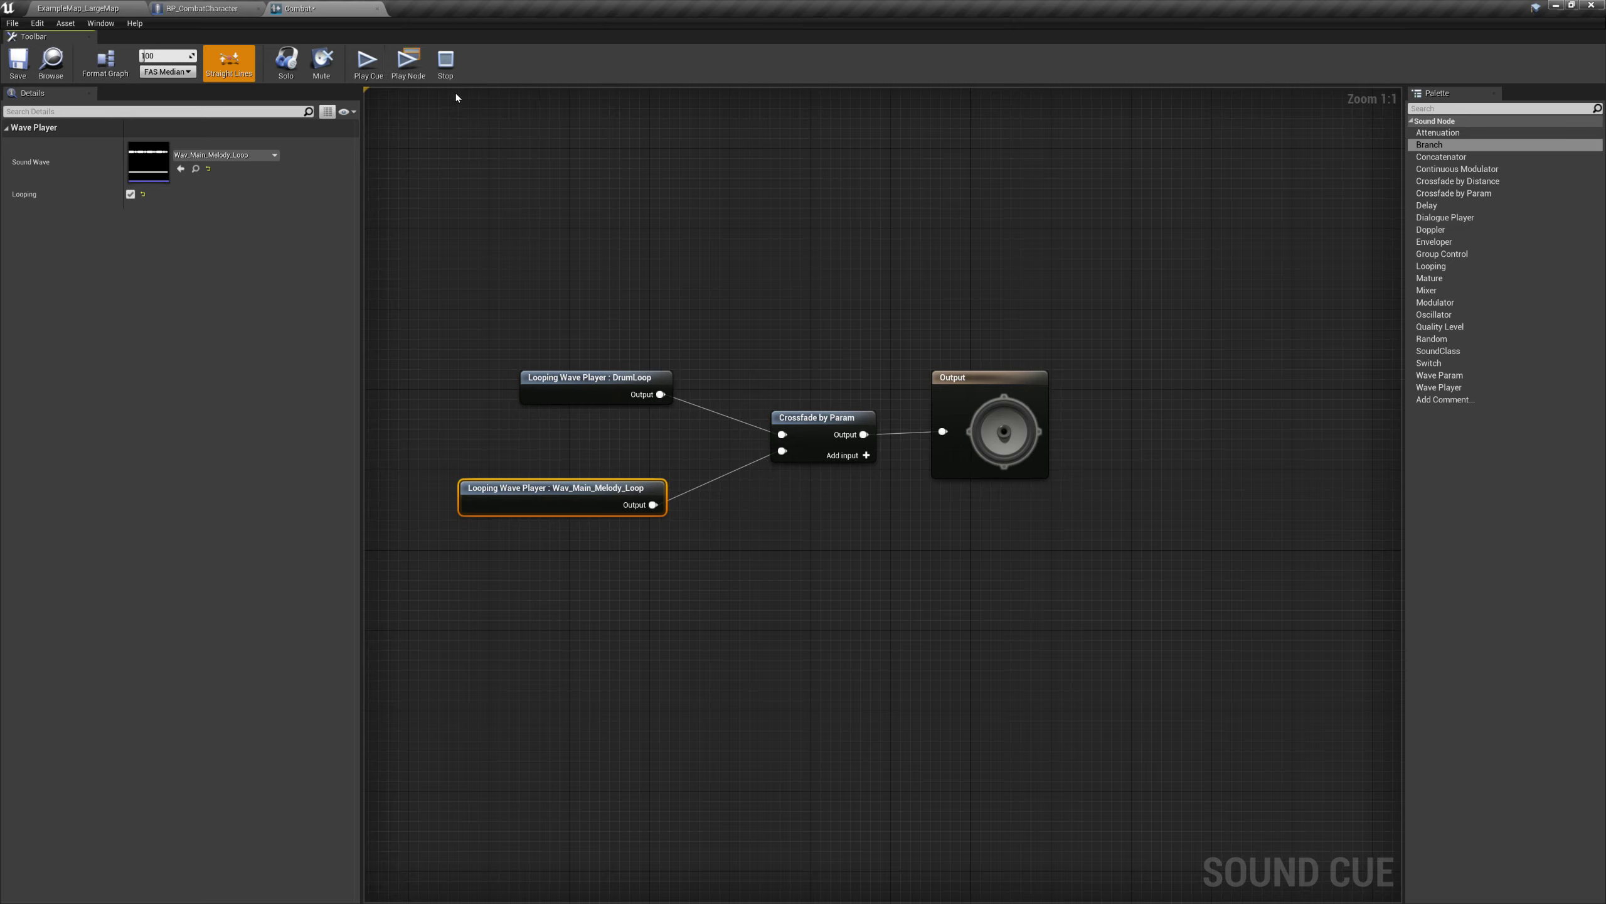
{"action": "mouse_move", "coordinate": [571, 314]}
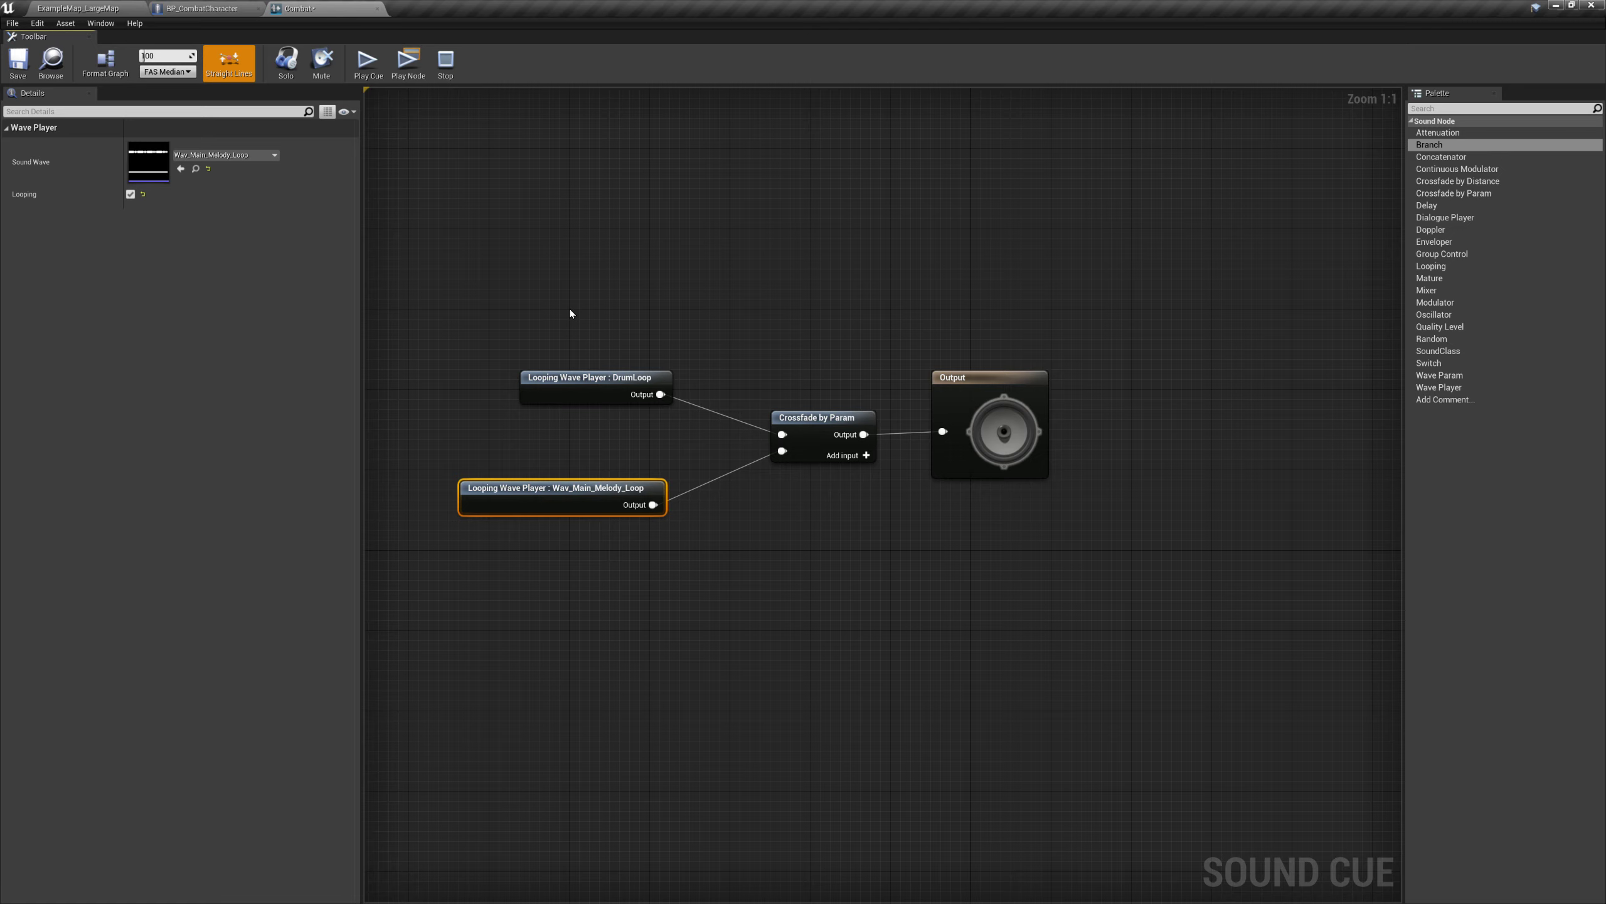
{"action": "left_click", "coordinate": [82, 8]}
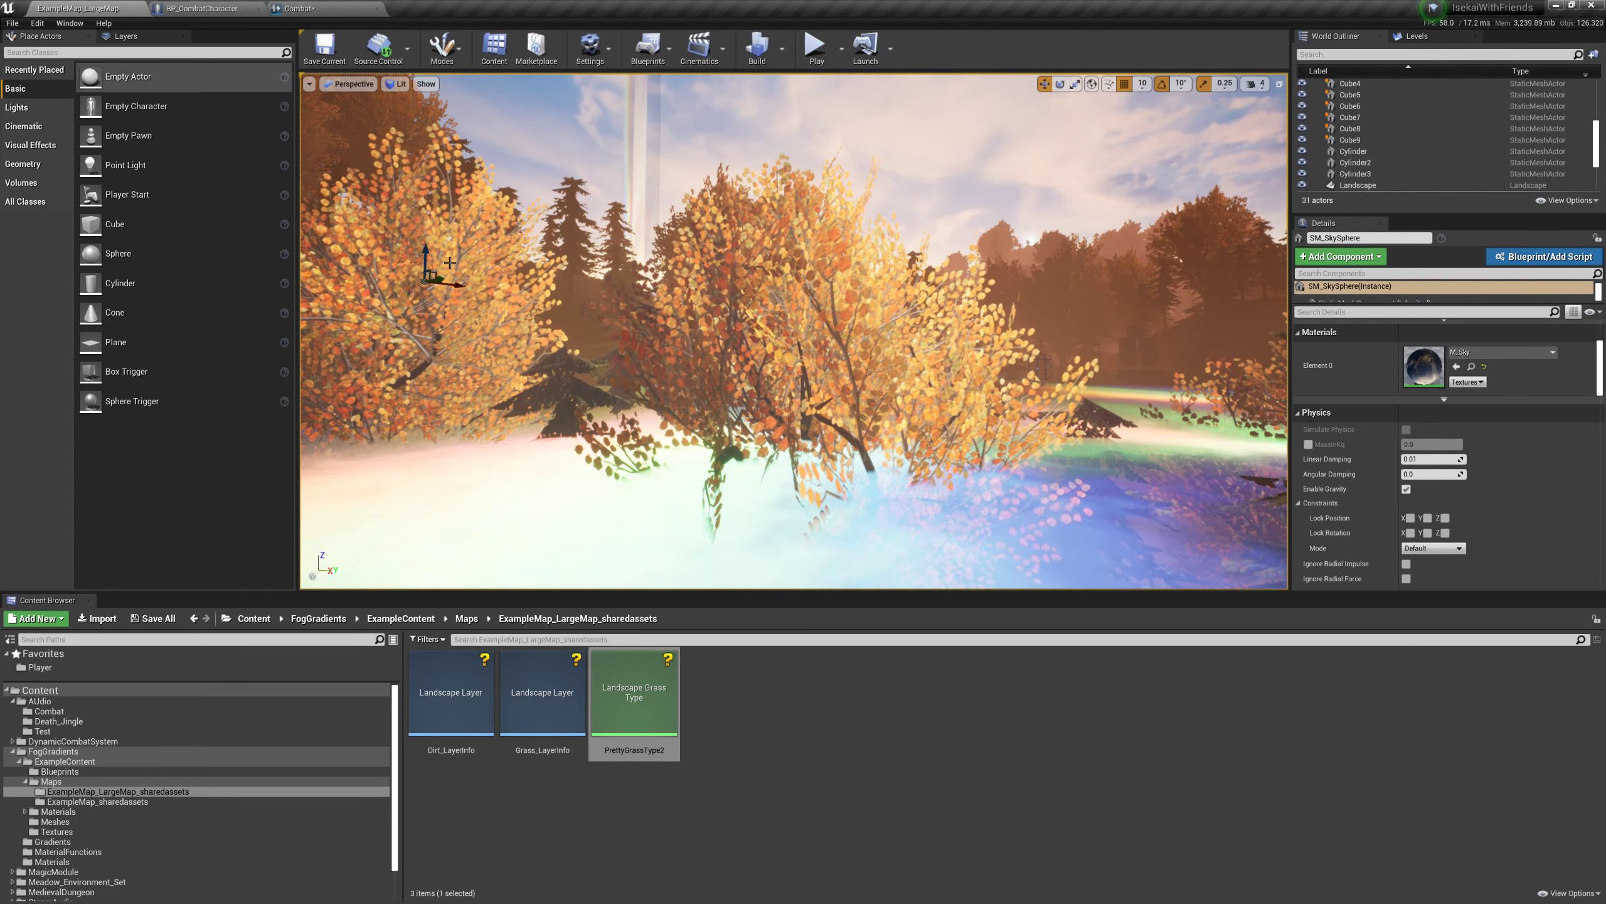